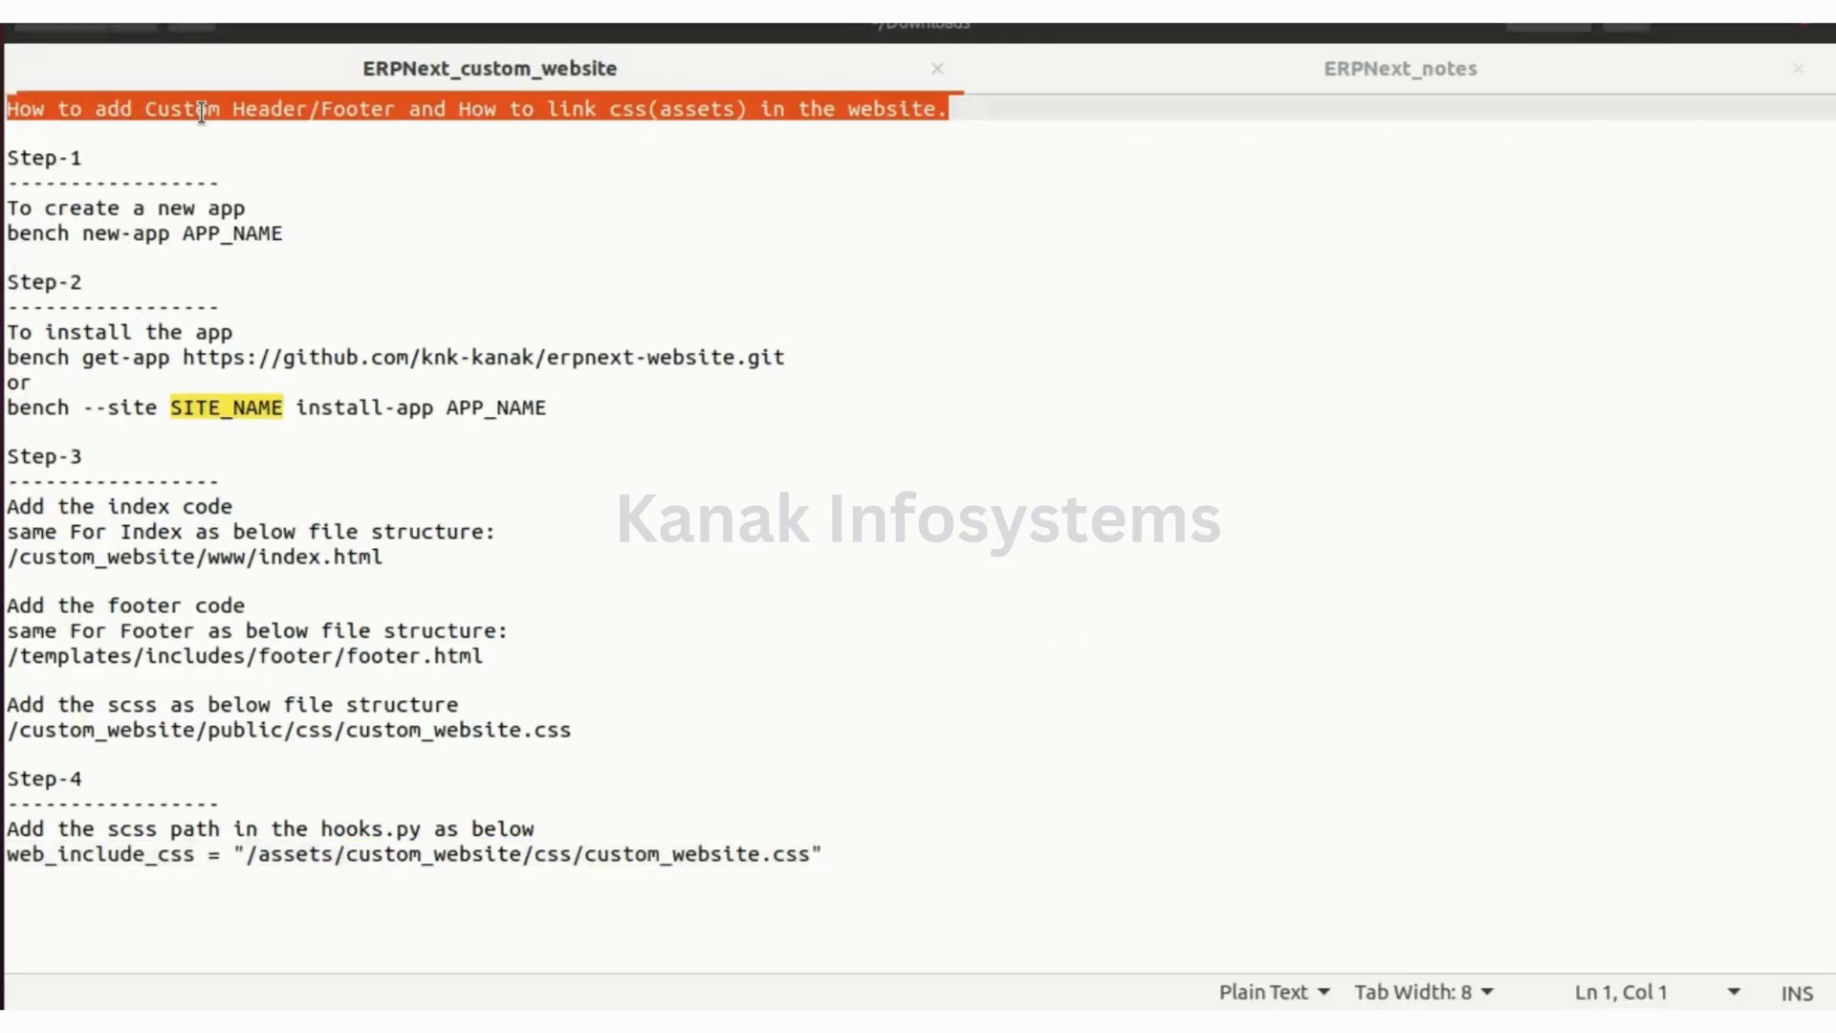
mouse_move(616, 117)
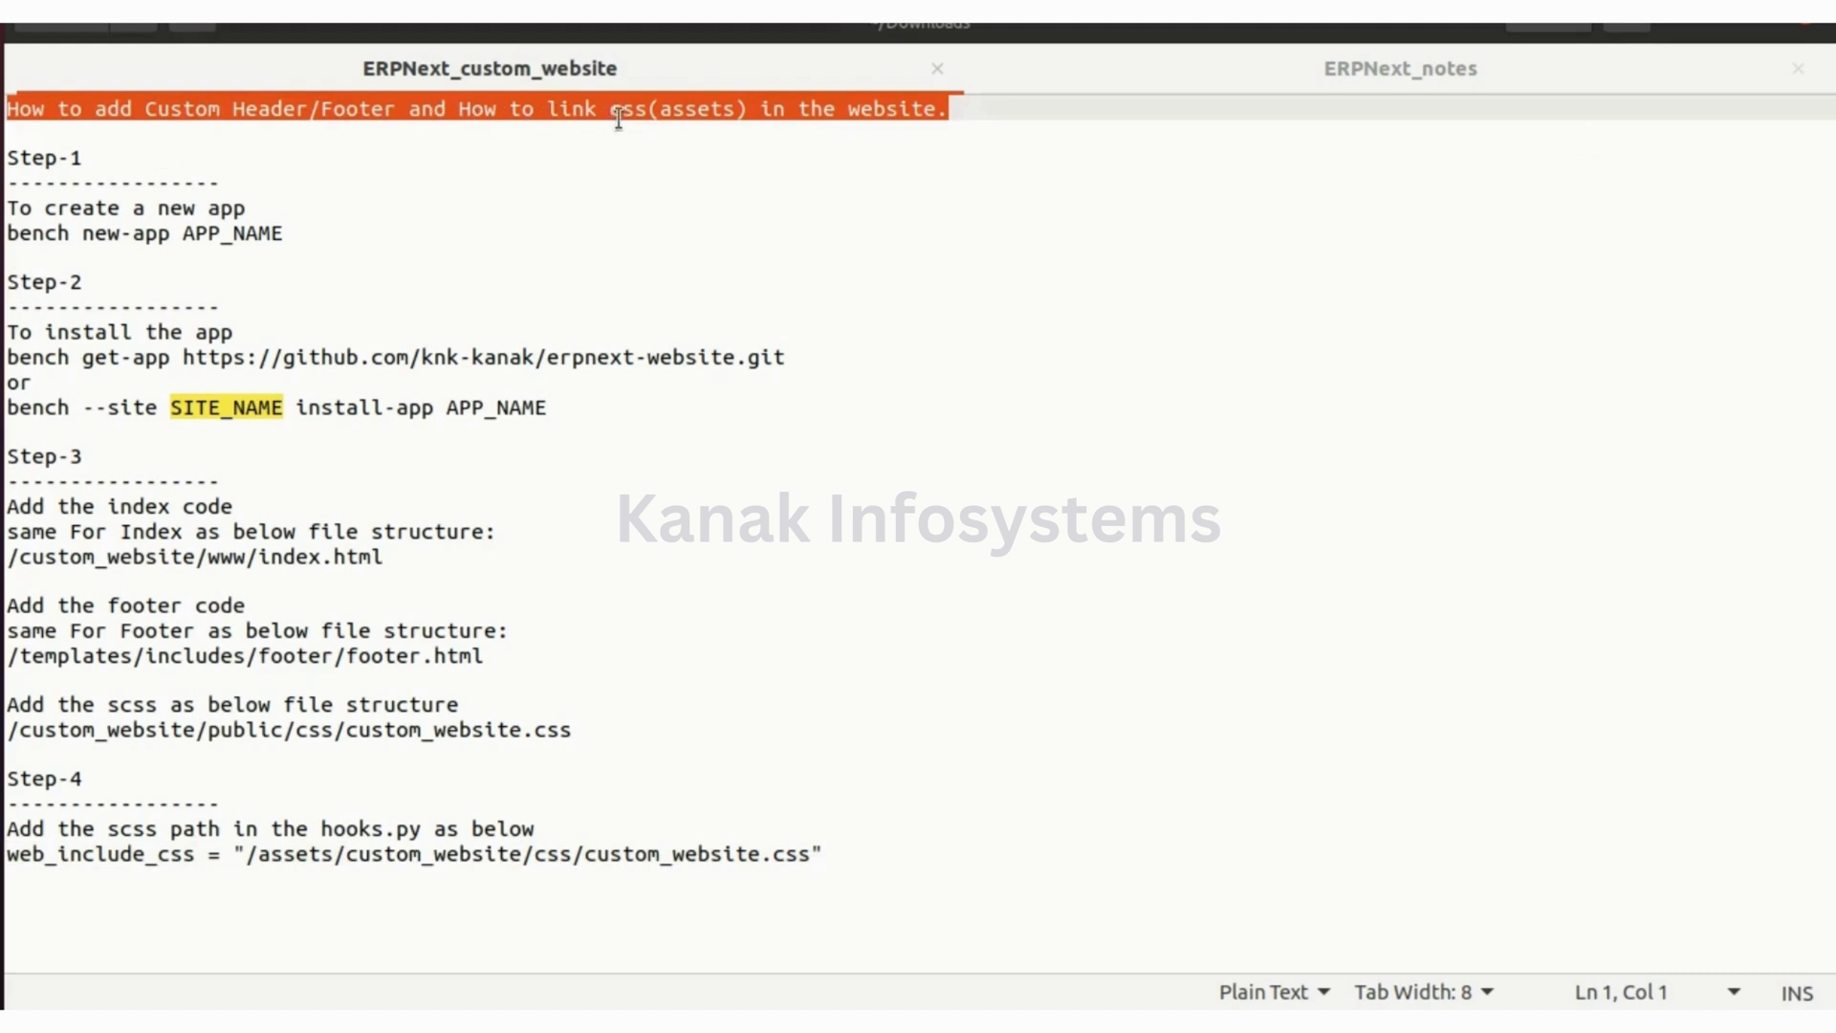
mouse_move(375, 105)
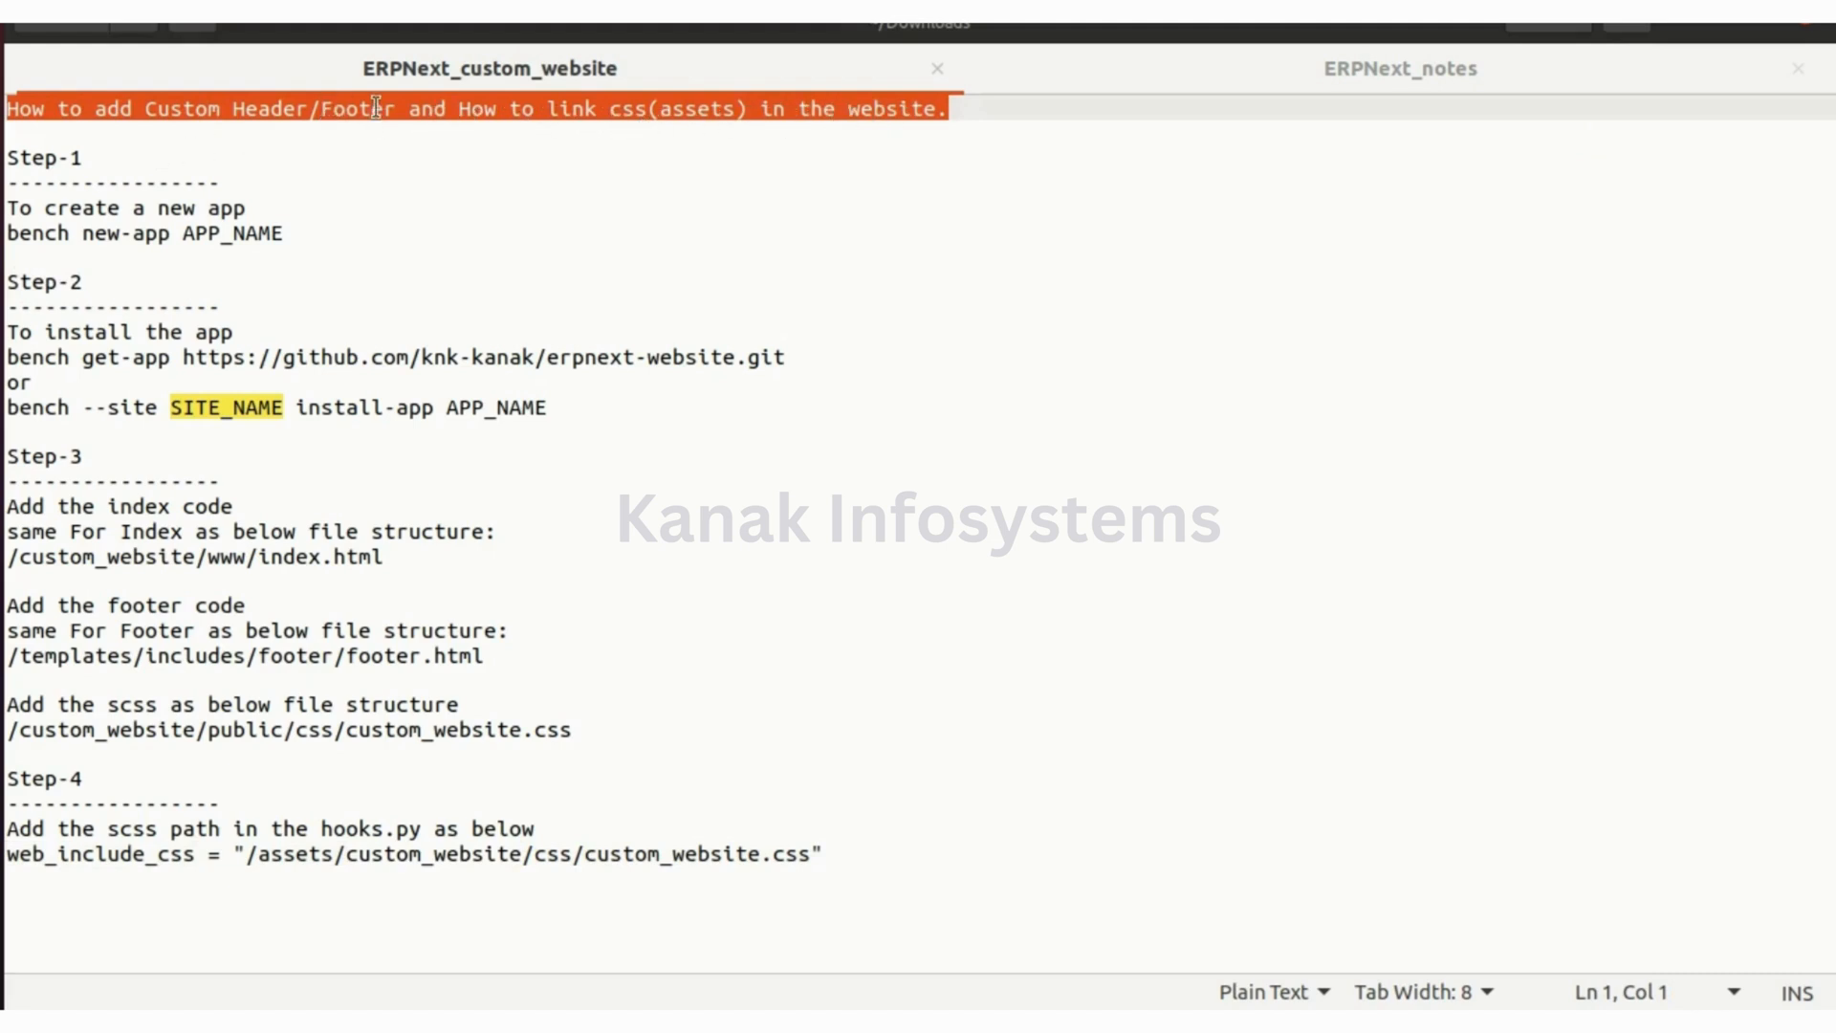
Step: Type 'and Homepage' after 'Header/Footer' in the notes title and select the misspelled word
type("and")
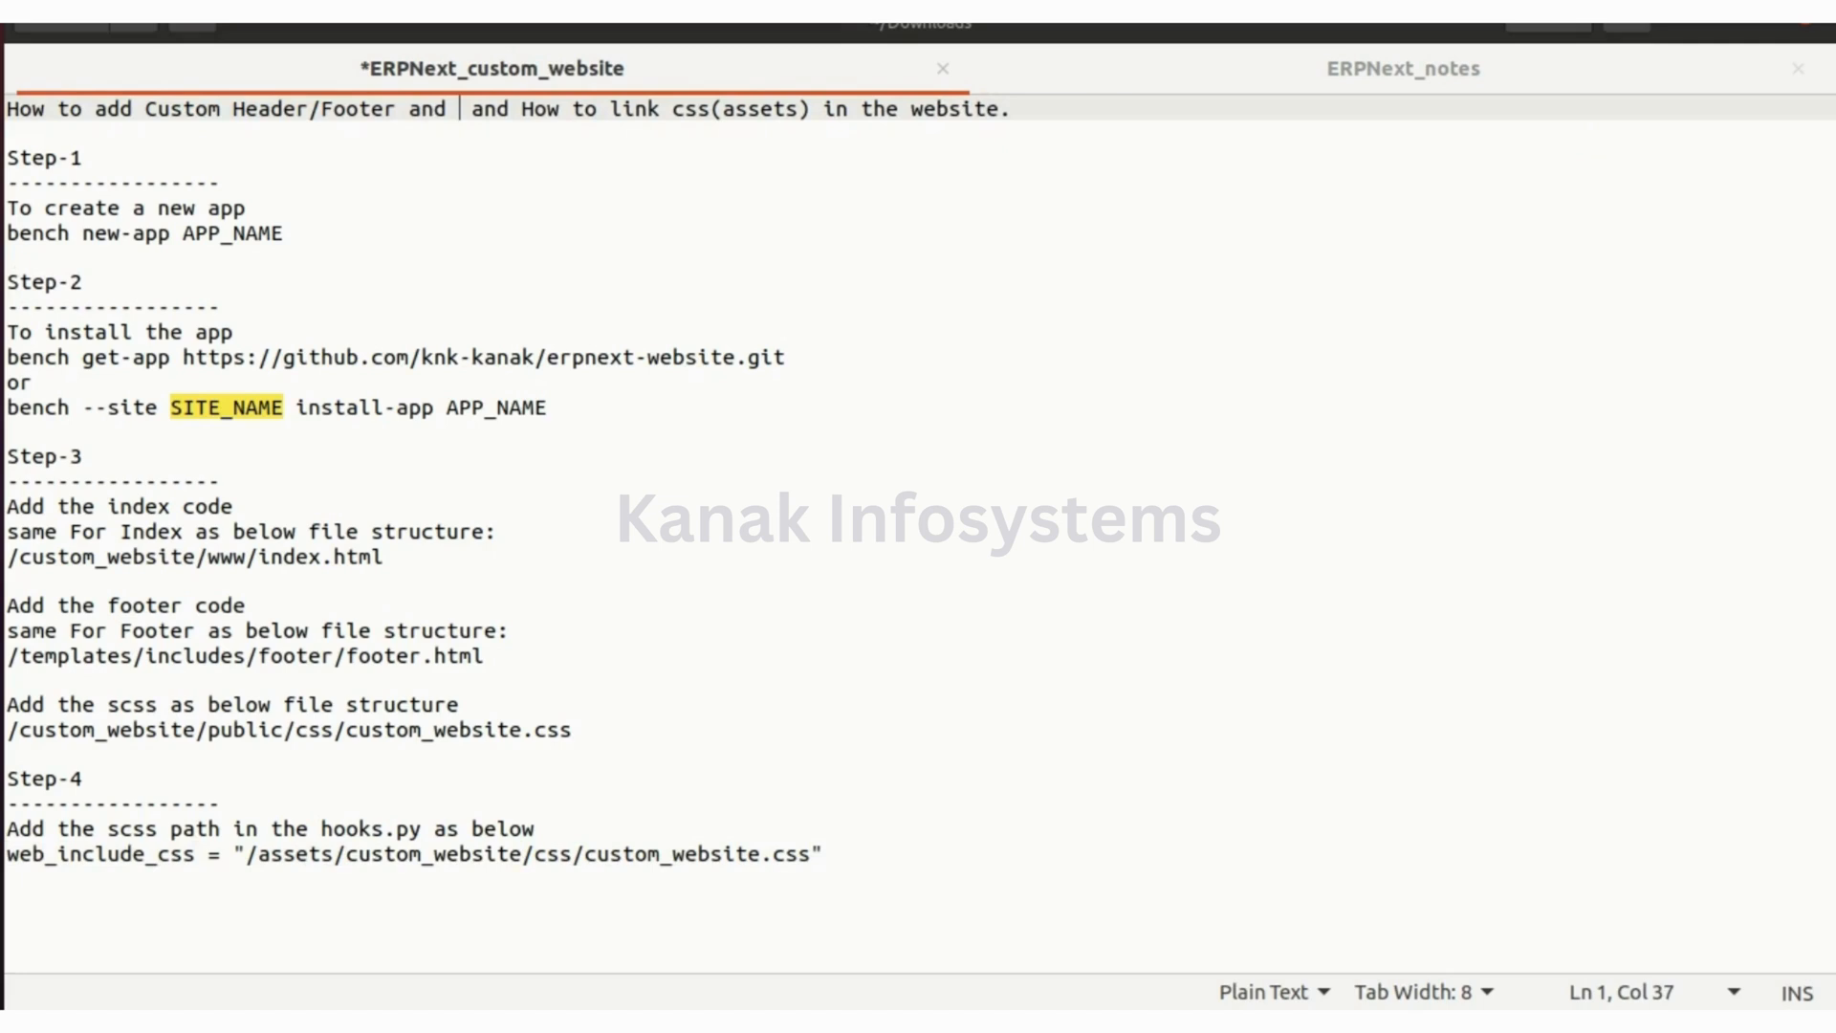
type("HO")
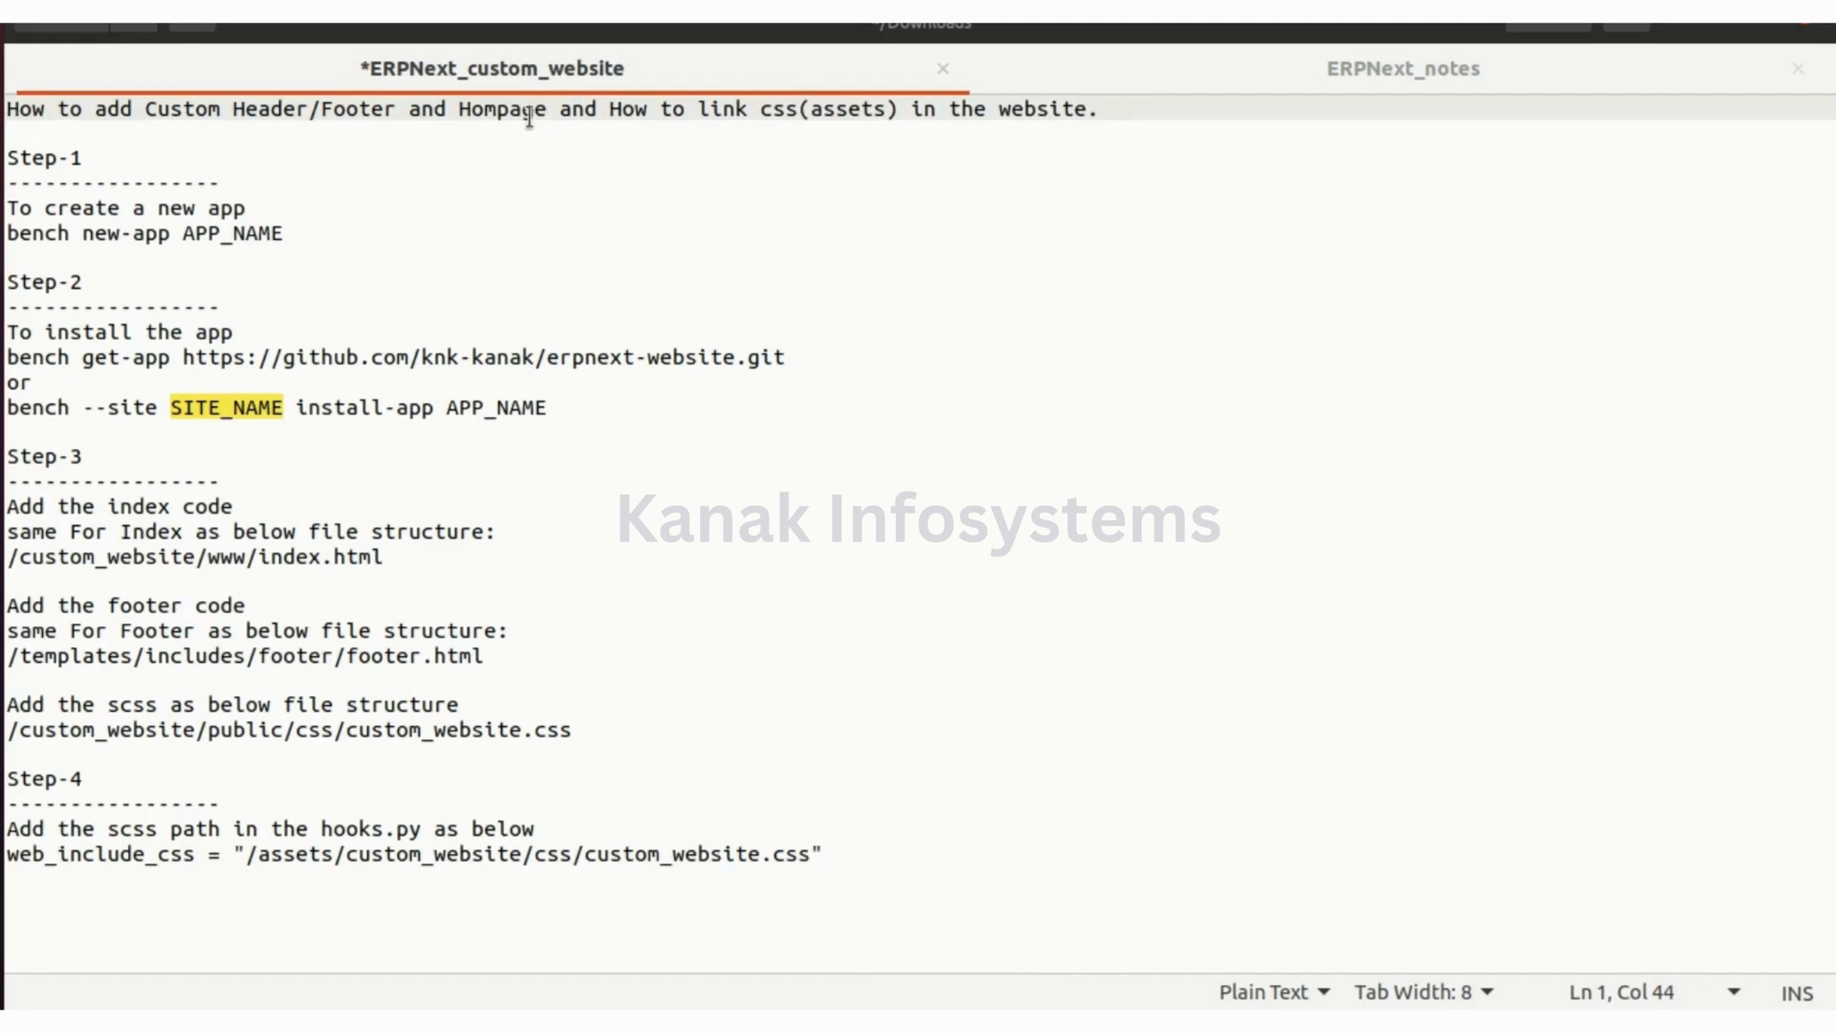
double_click(507, 108)
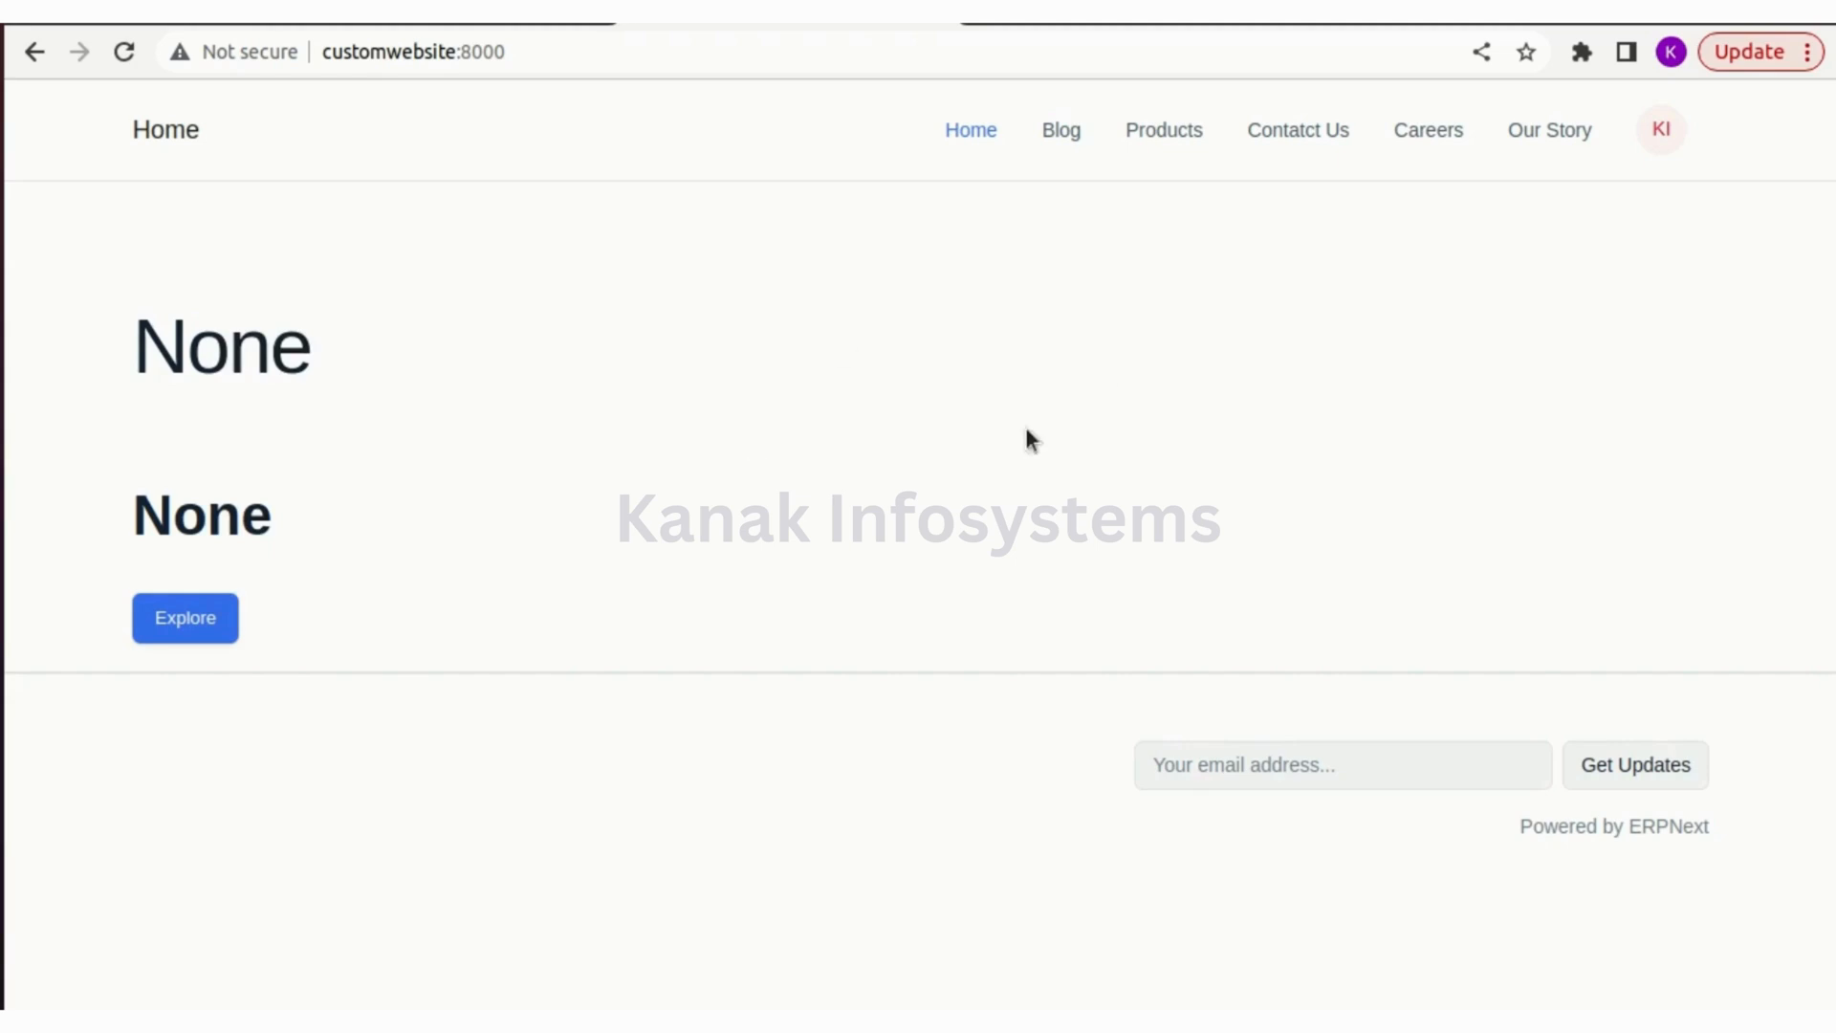
mouse_move(1118, 441)
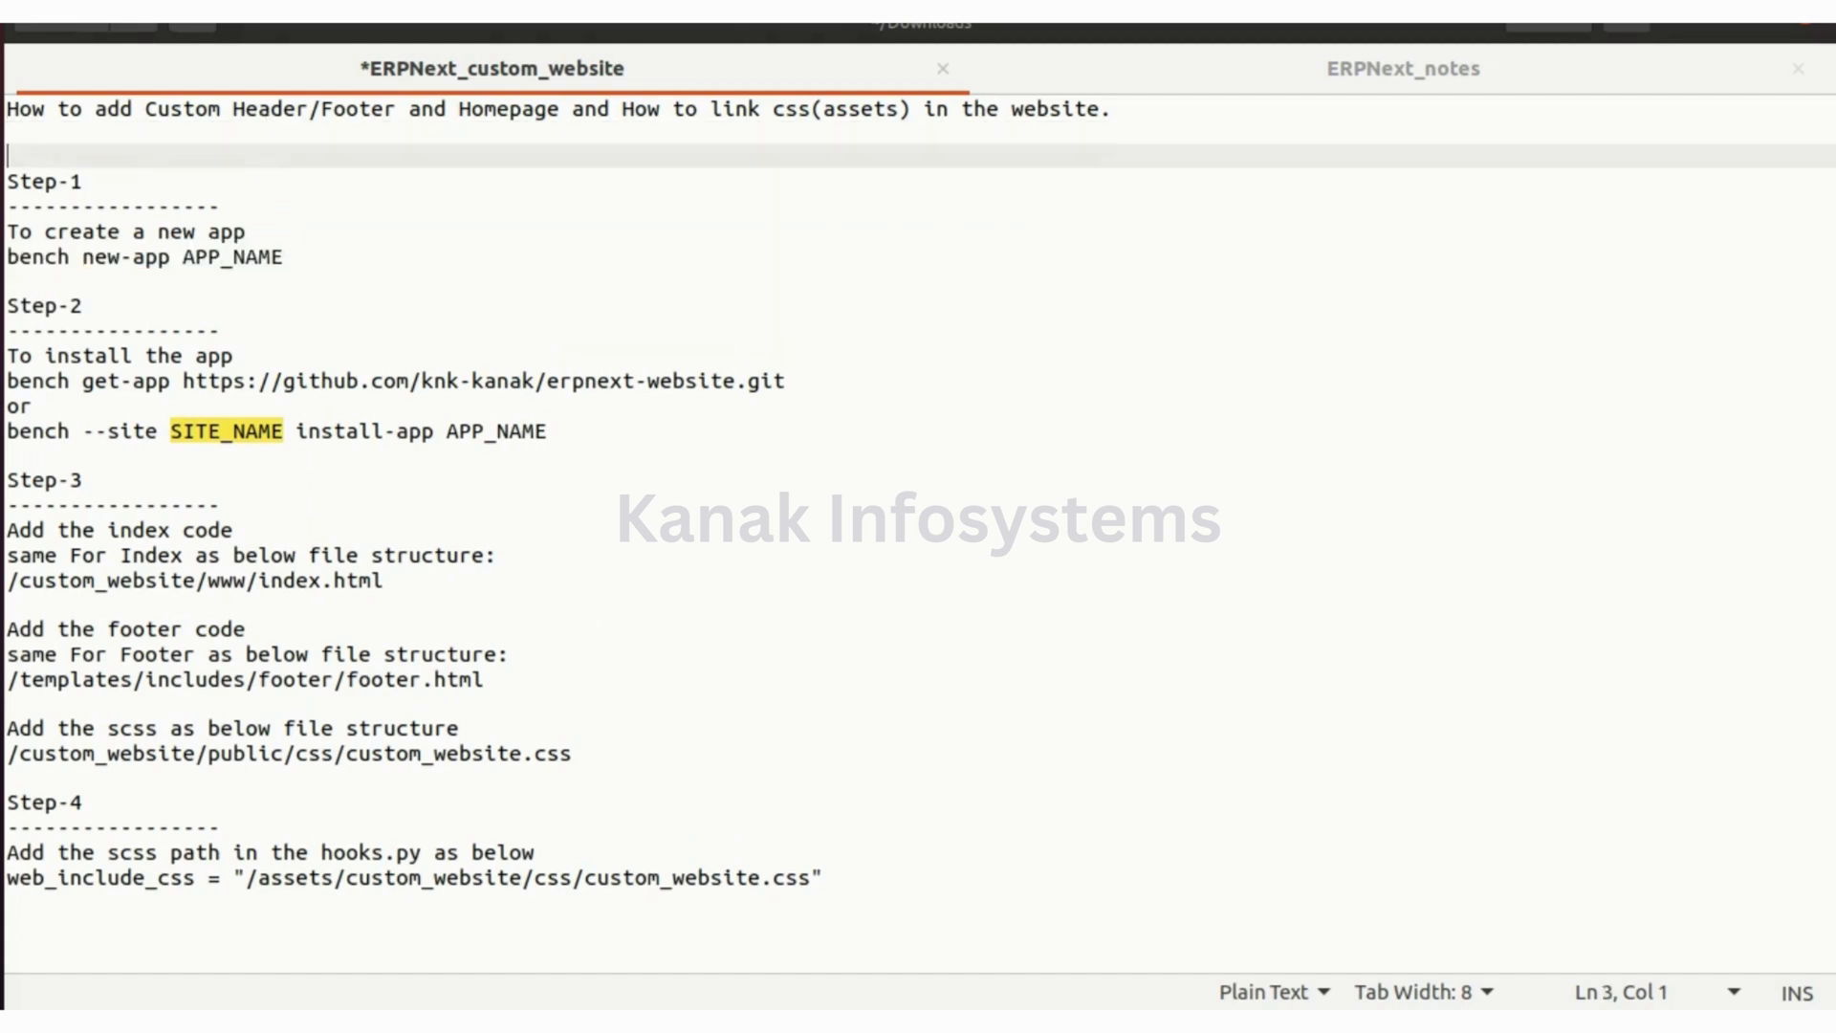
Step: Write 'you can see default homepage and header/footer' below the title, then select the create-app line
type("you")
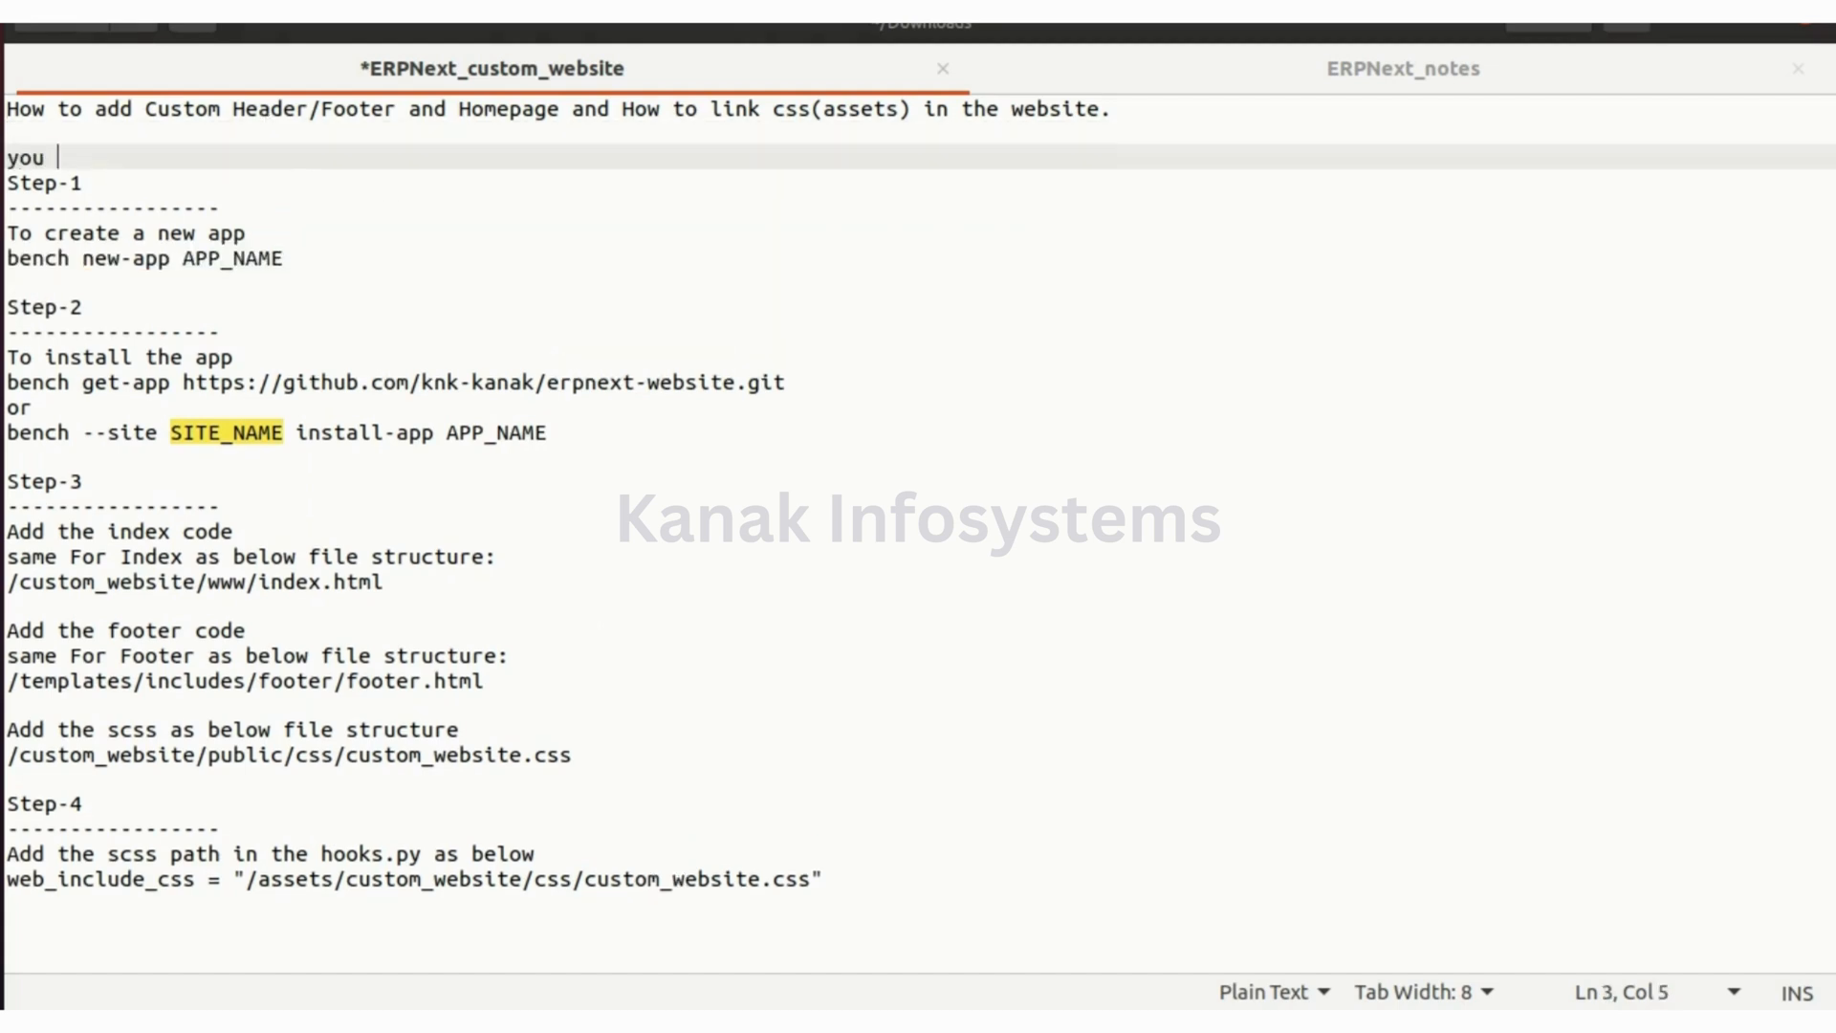
type("can see")
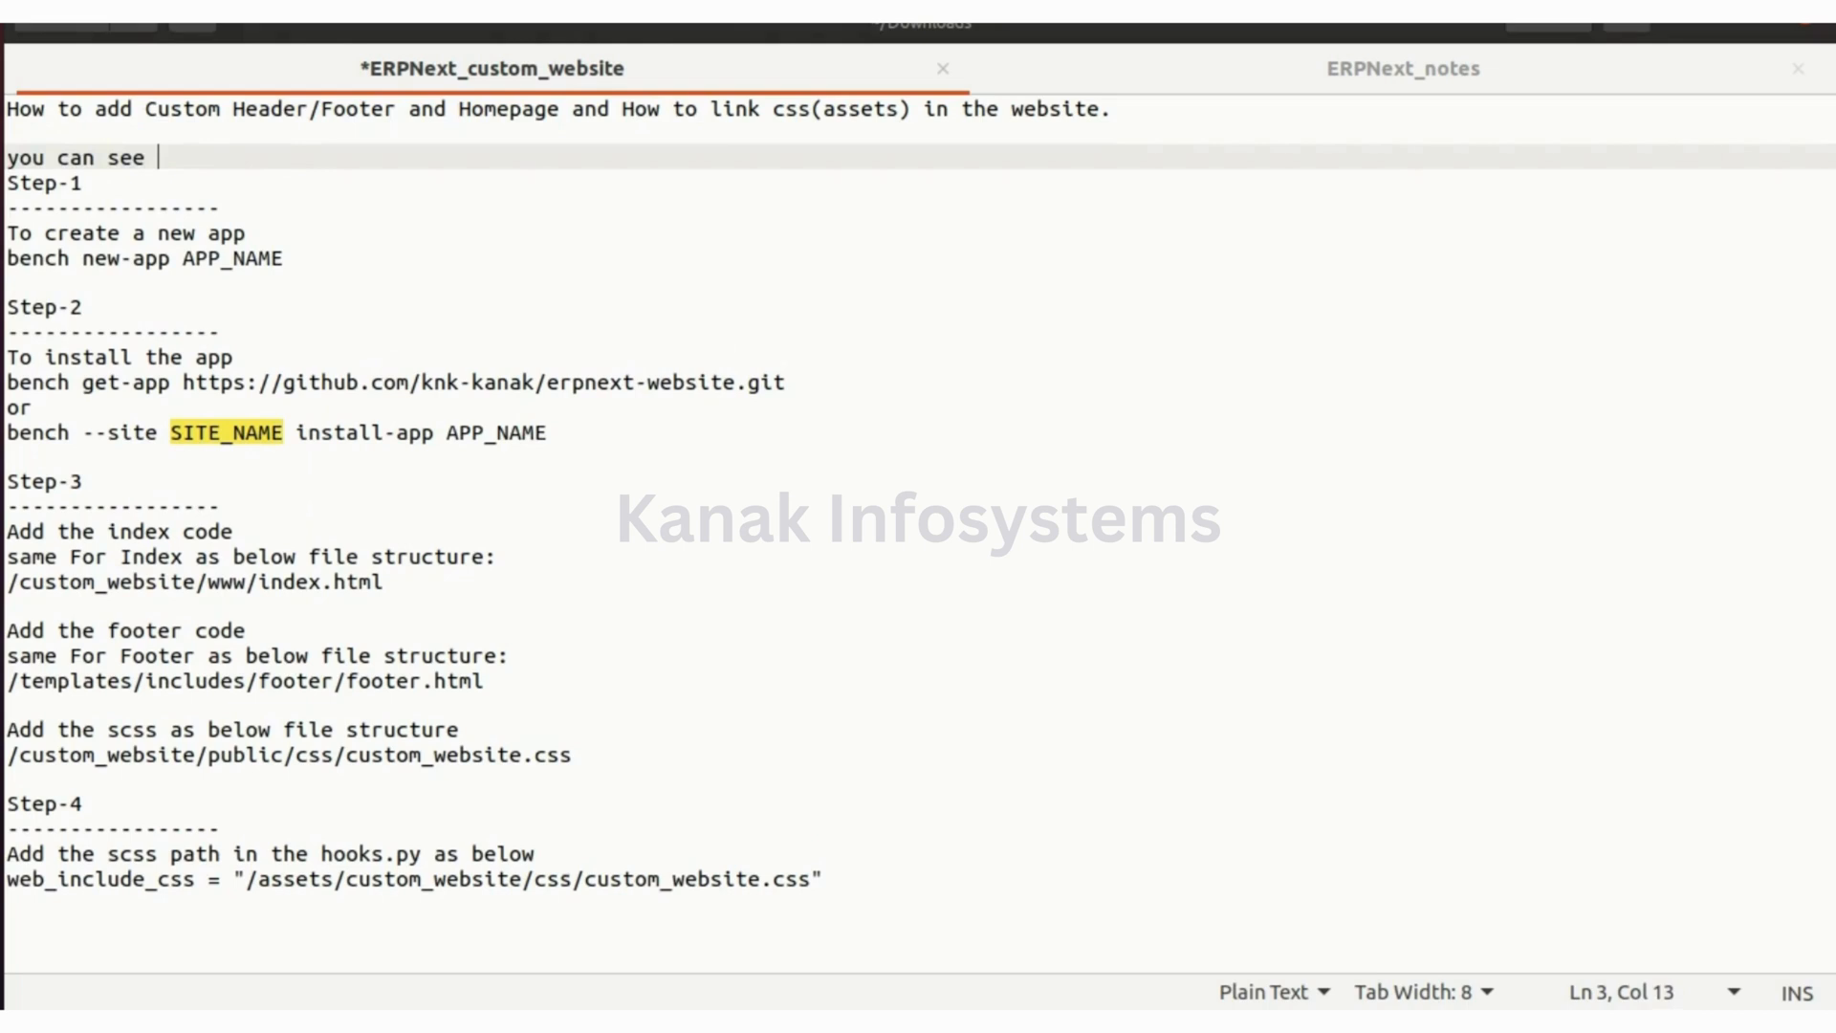
type("defau")
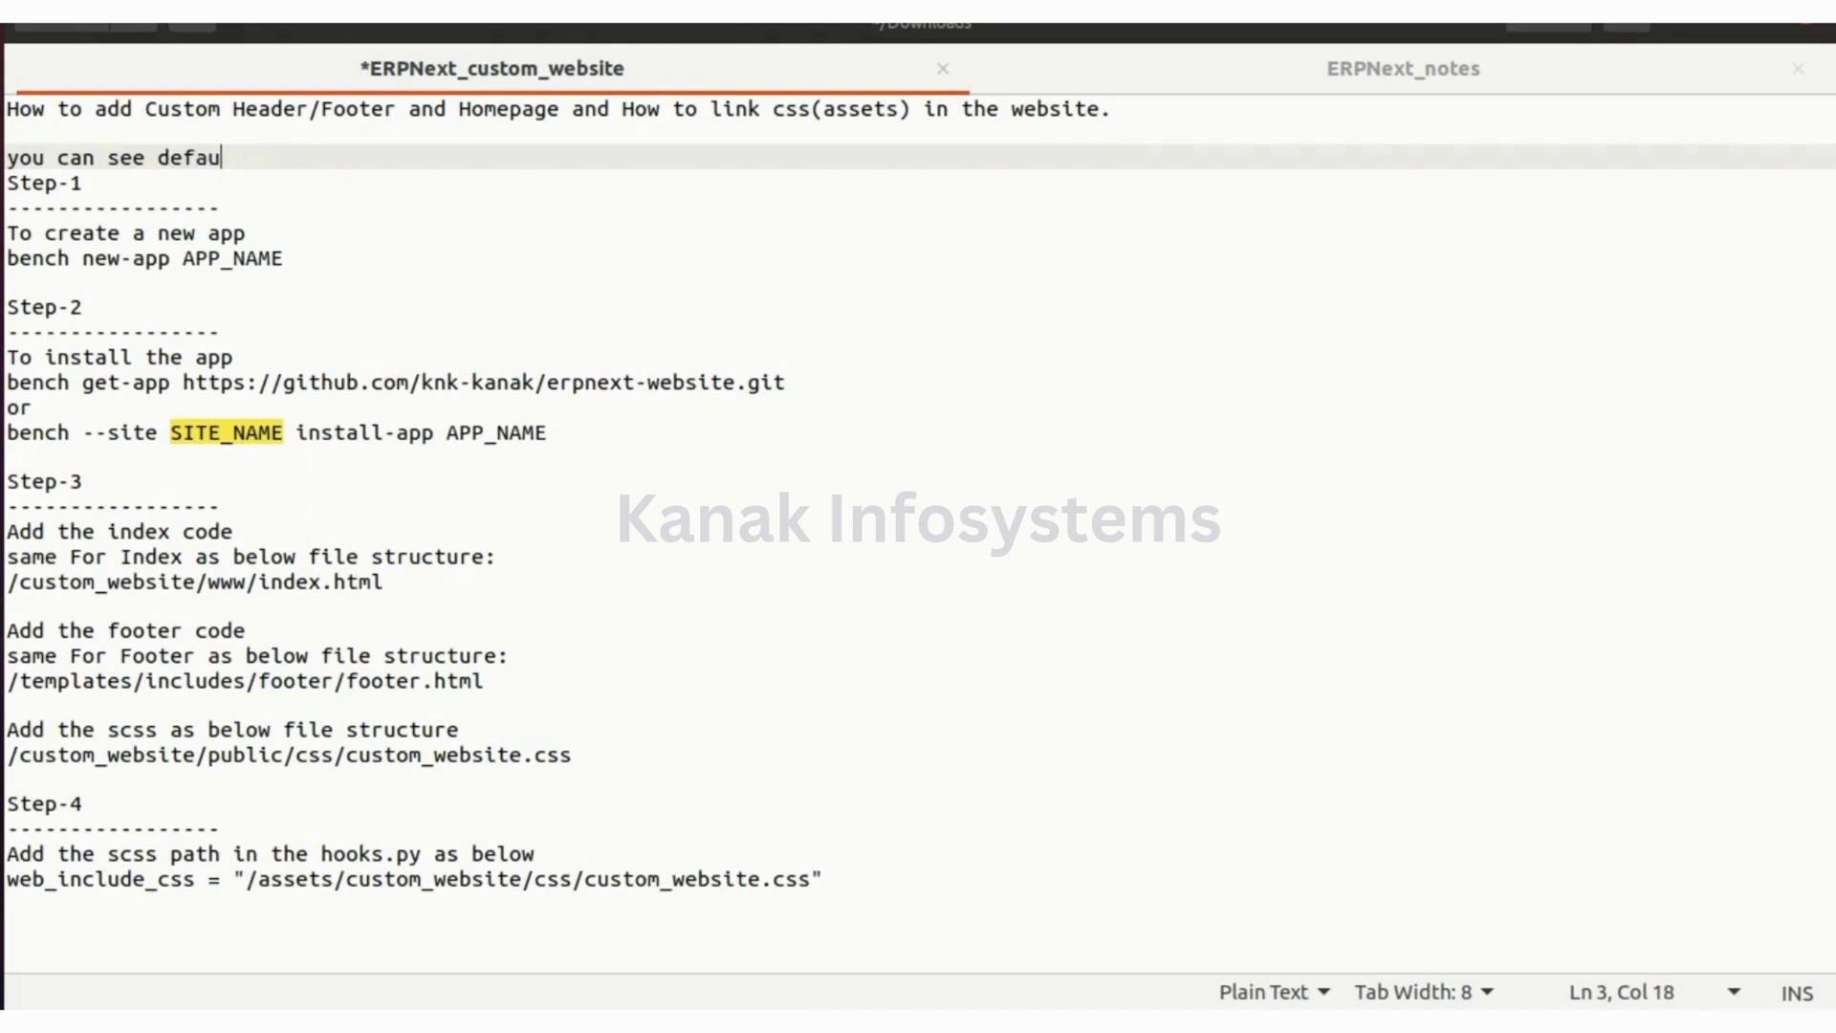
type("lt")
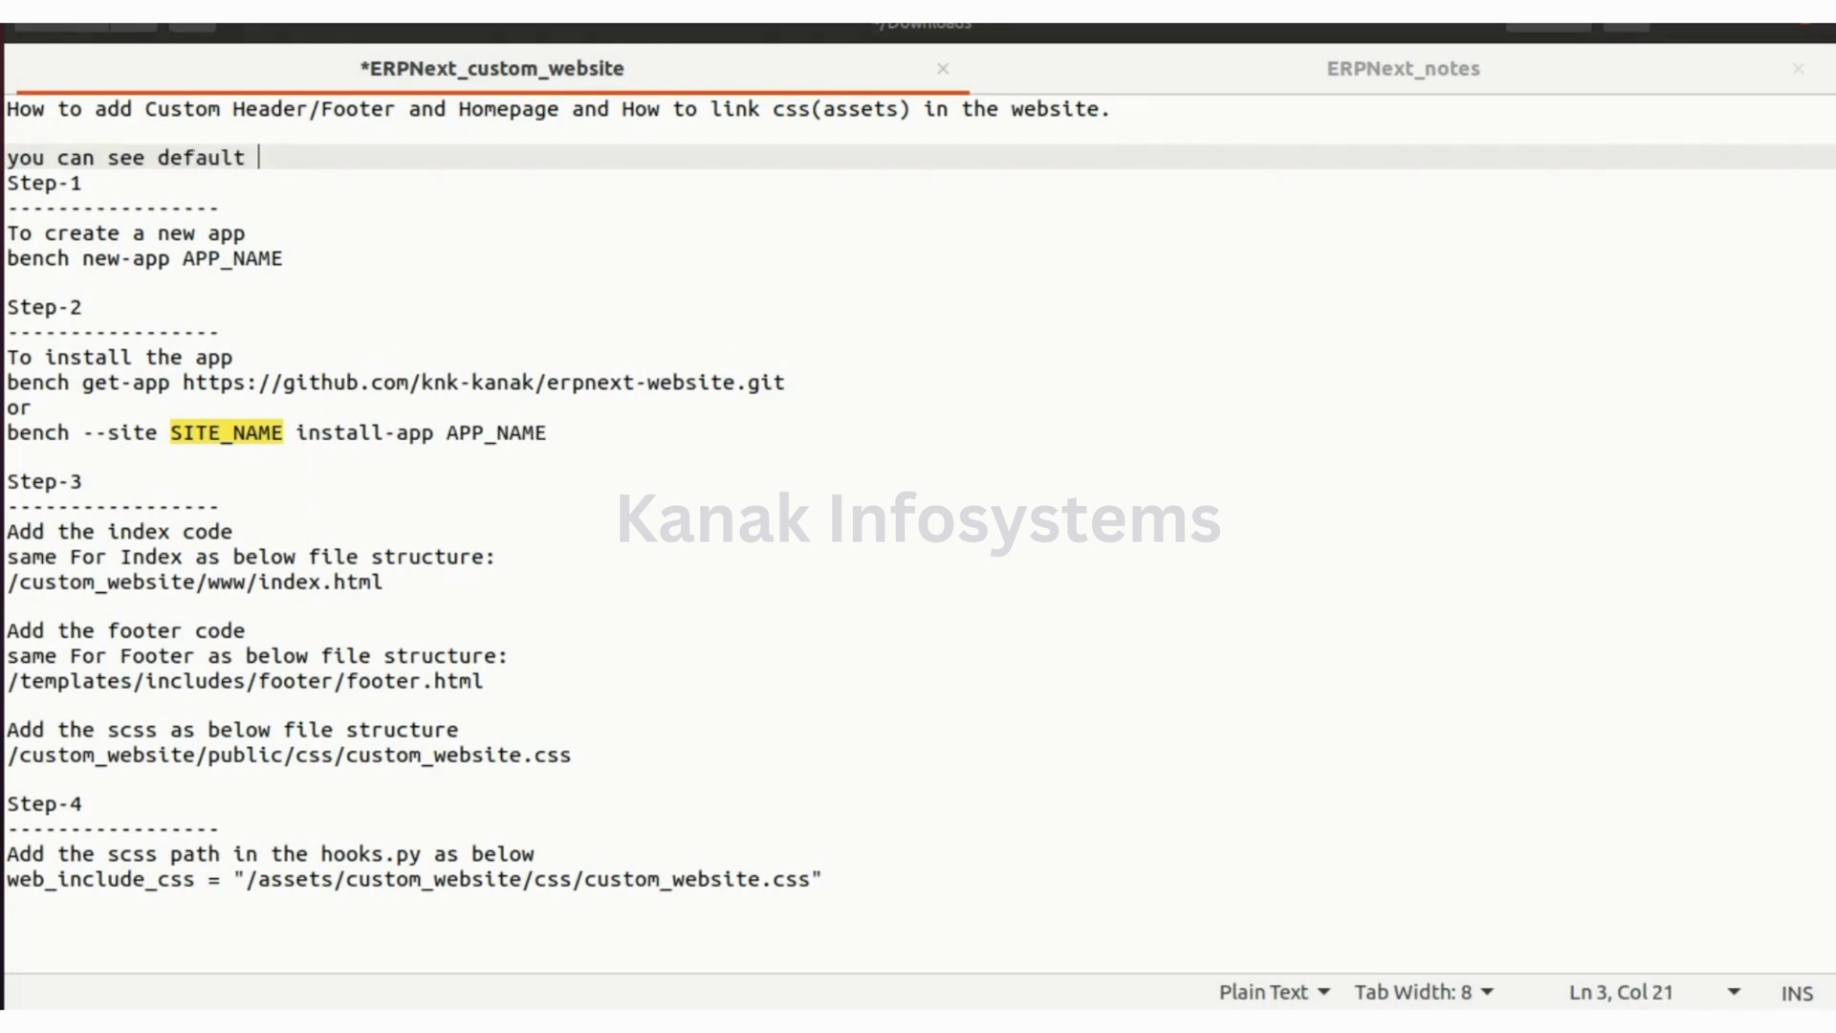
type("homepafg")
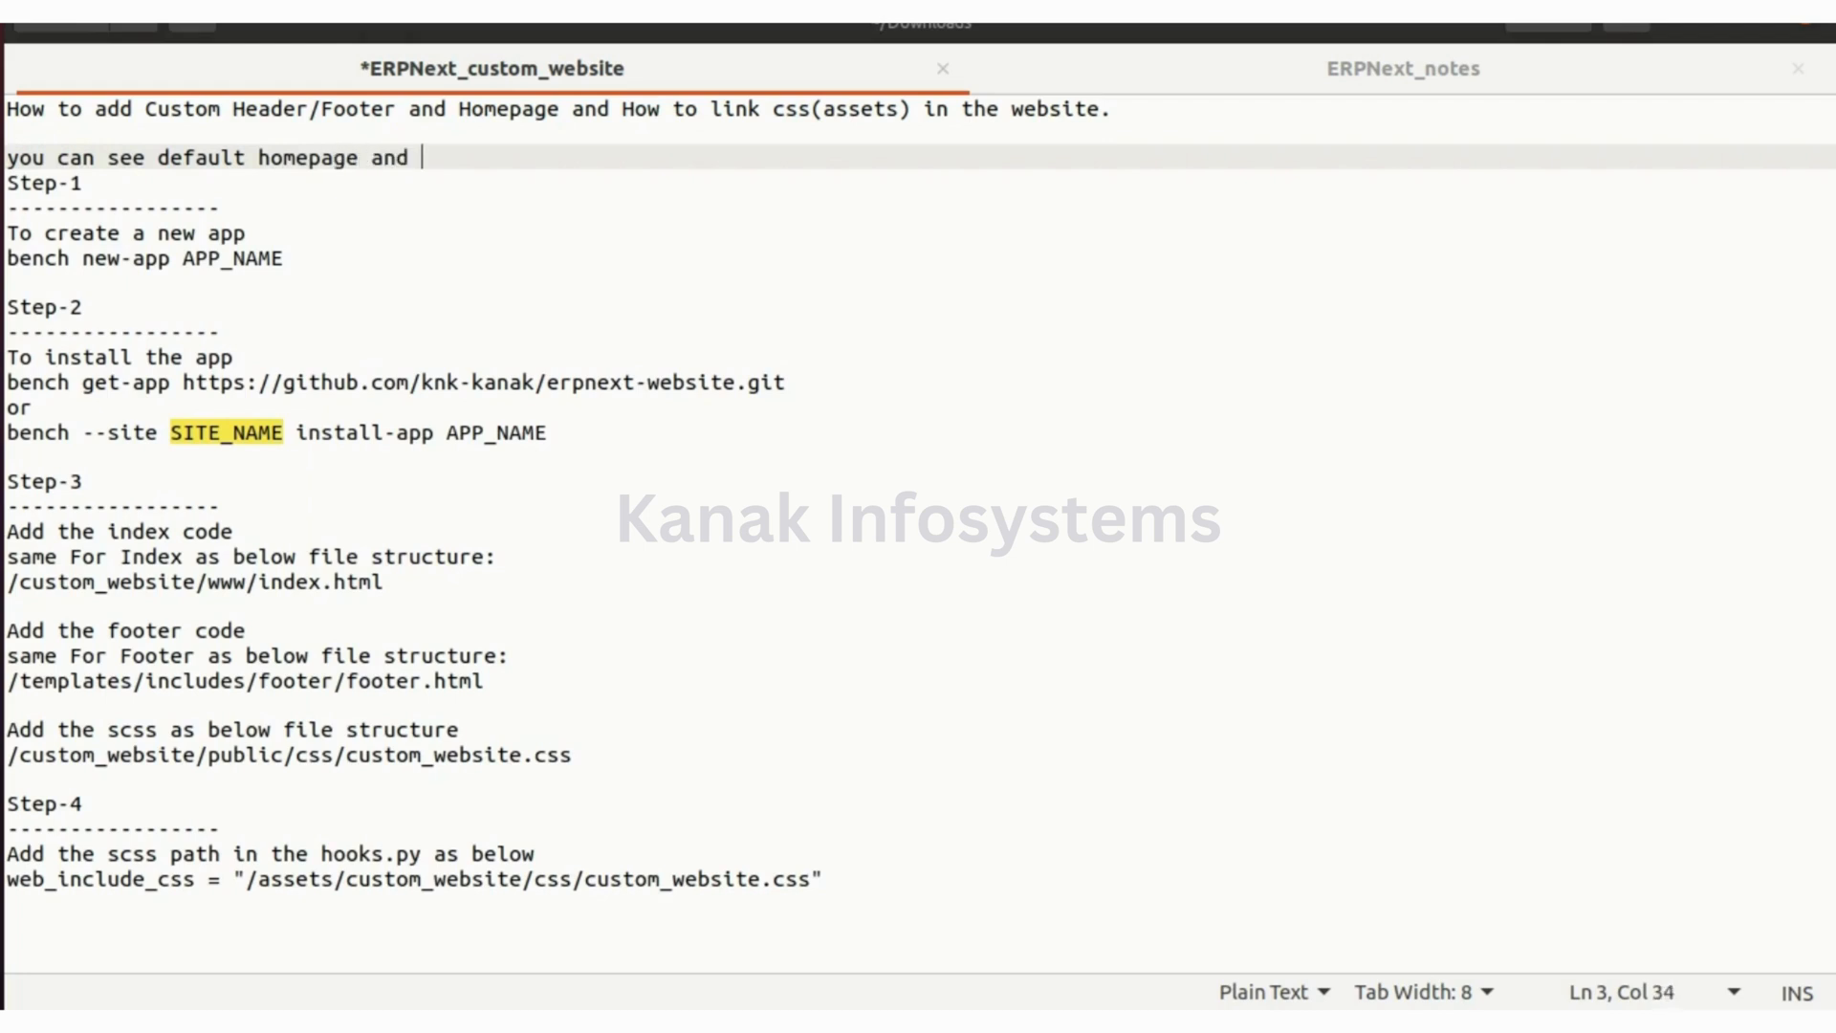
type("header/footer")
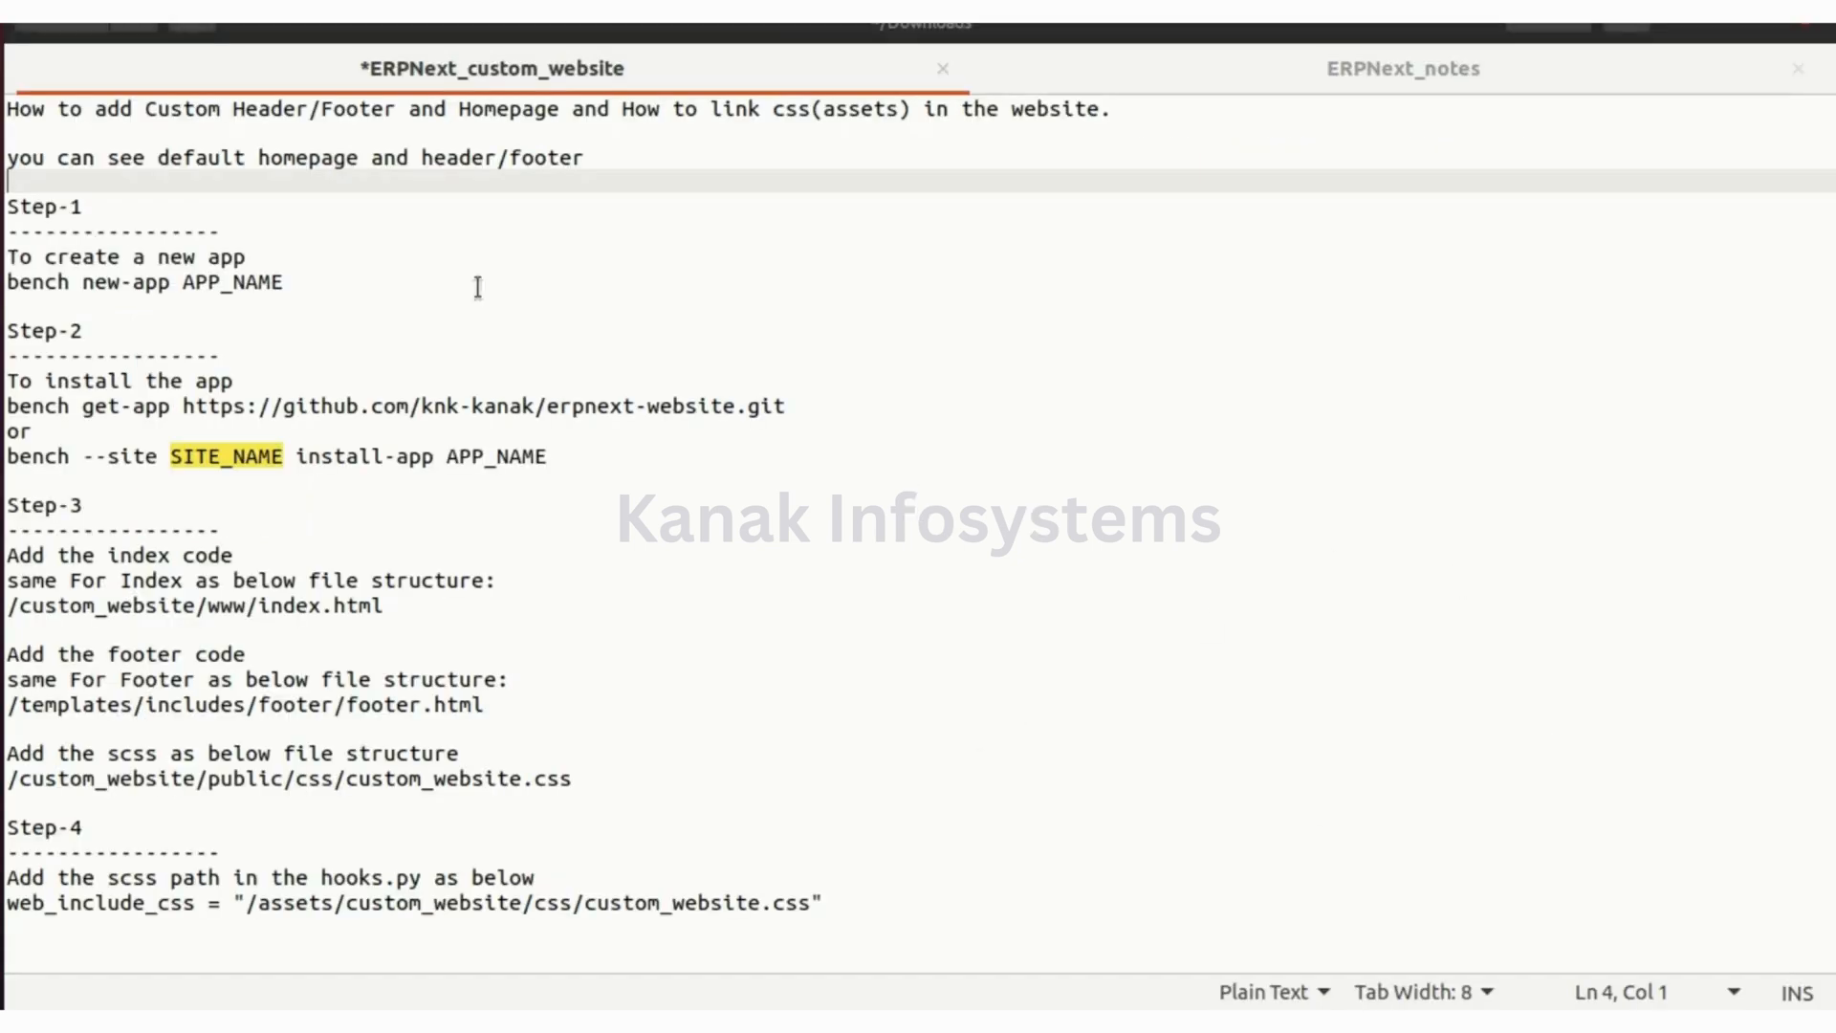
triple_click(145, 282)
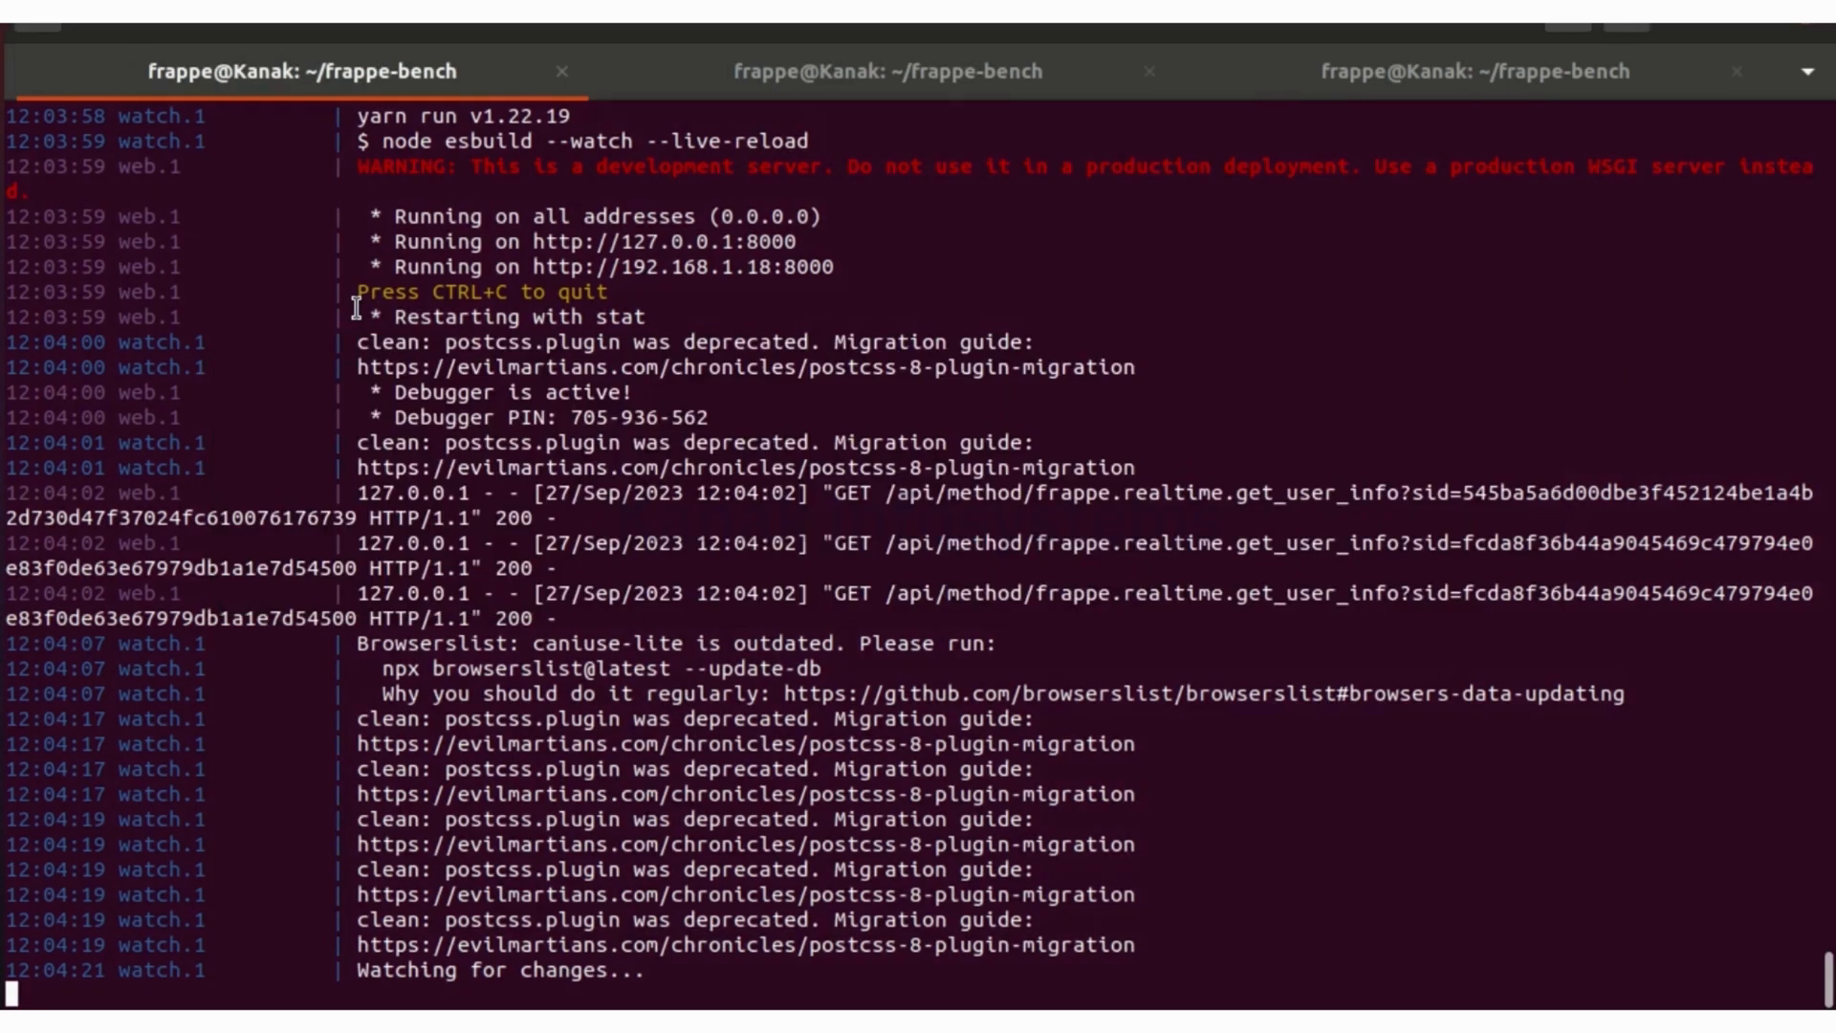
Step: Stop the bench server and enter 'bench new-app custom_website' in the terminal
key("ctrl+c")
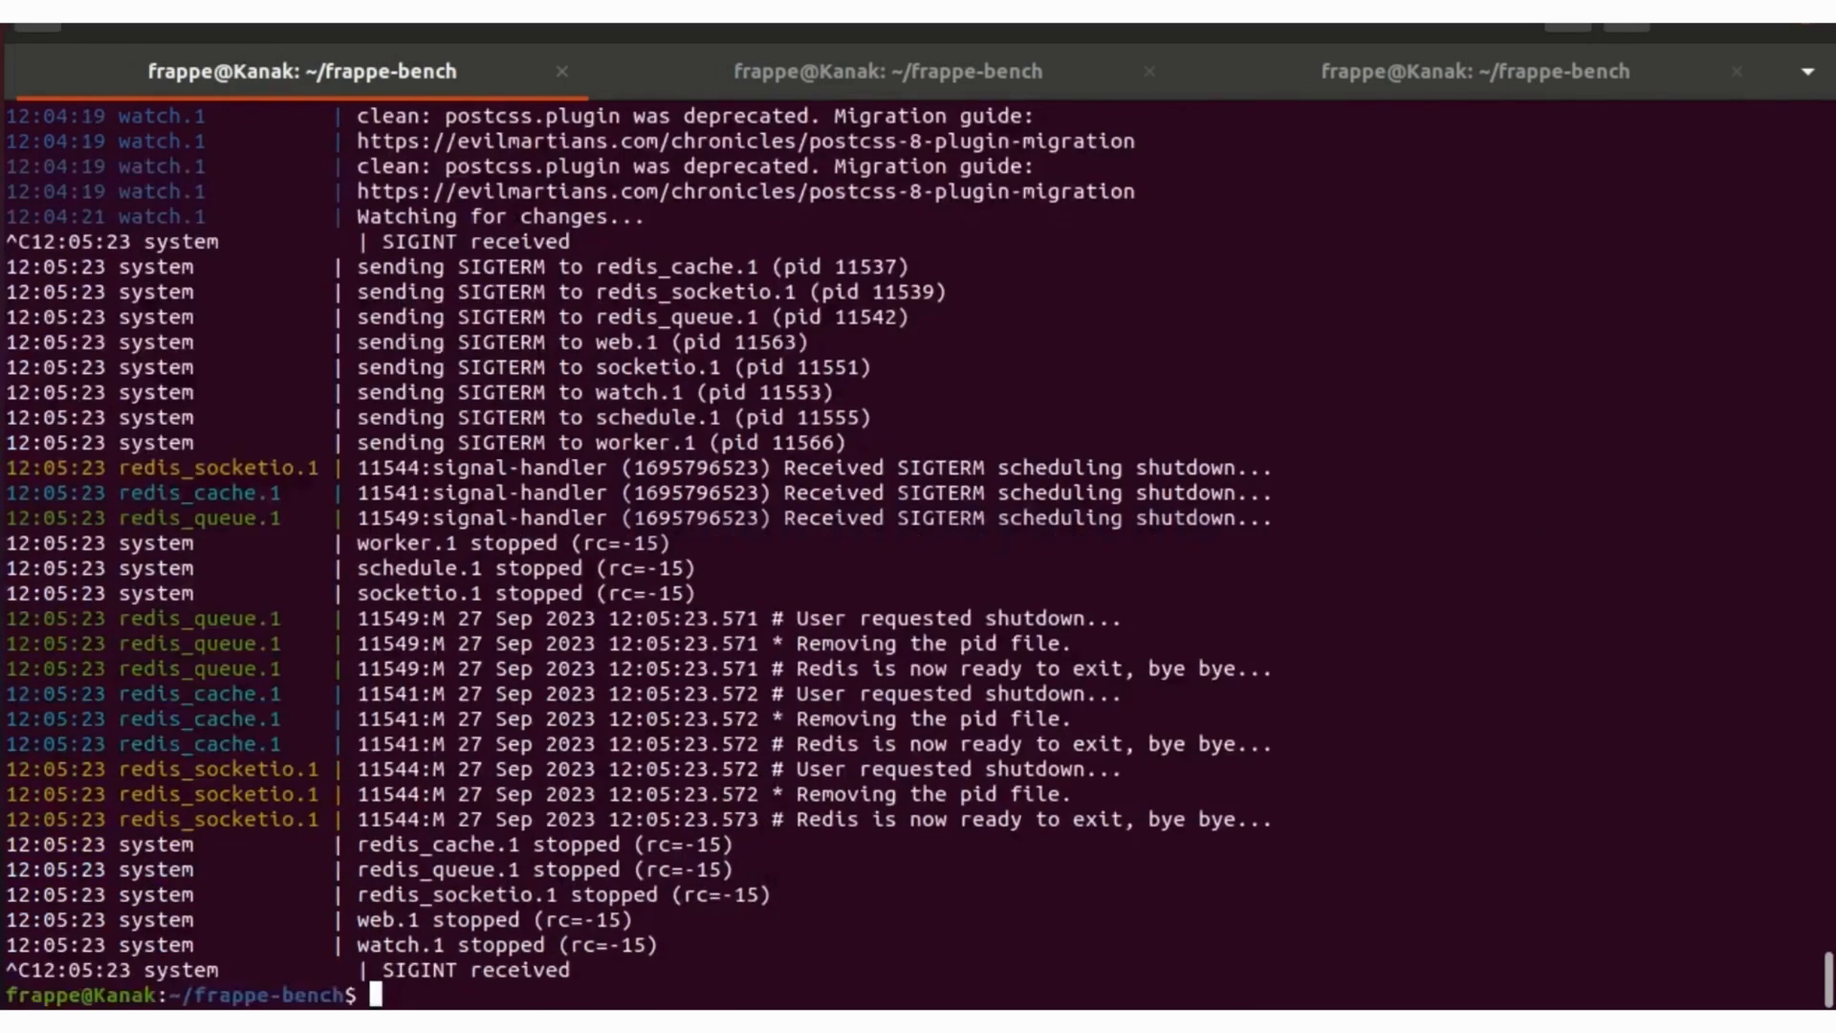
type("ne")
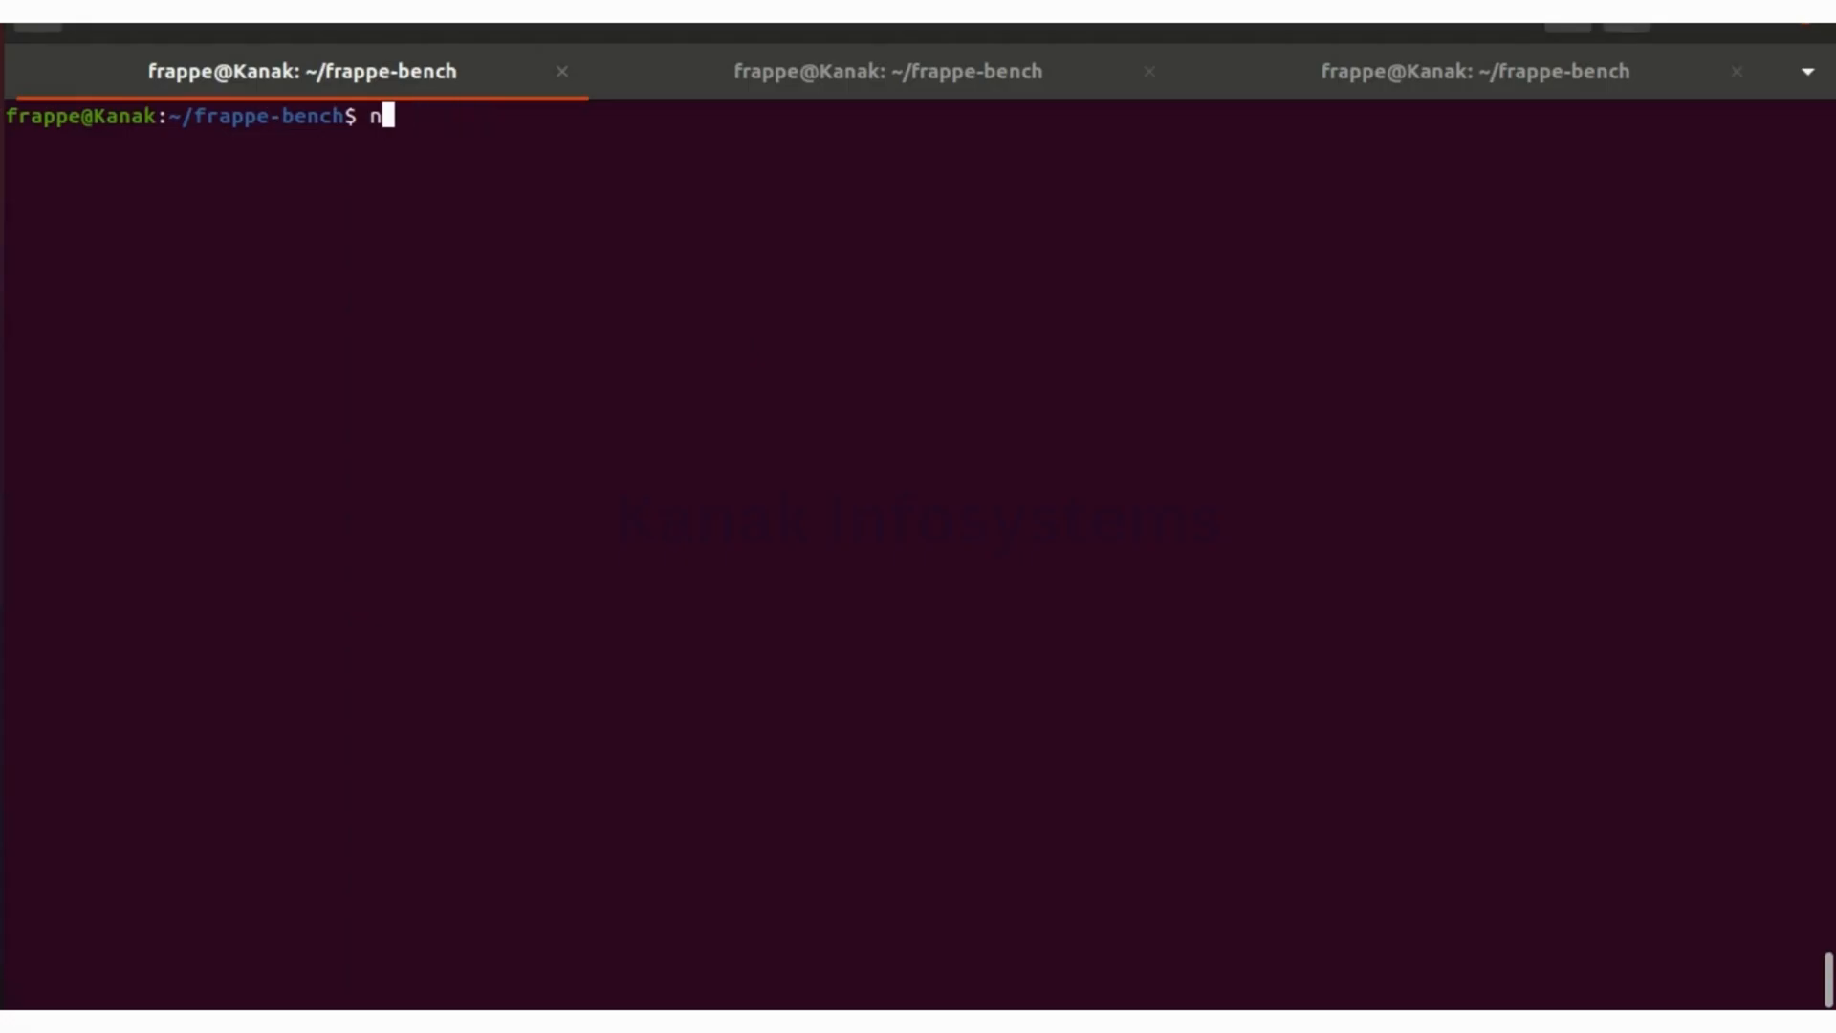
type("ench")
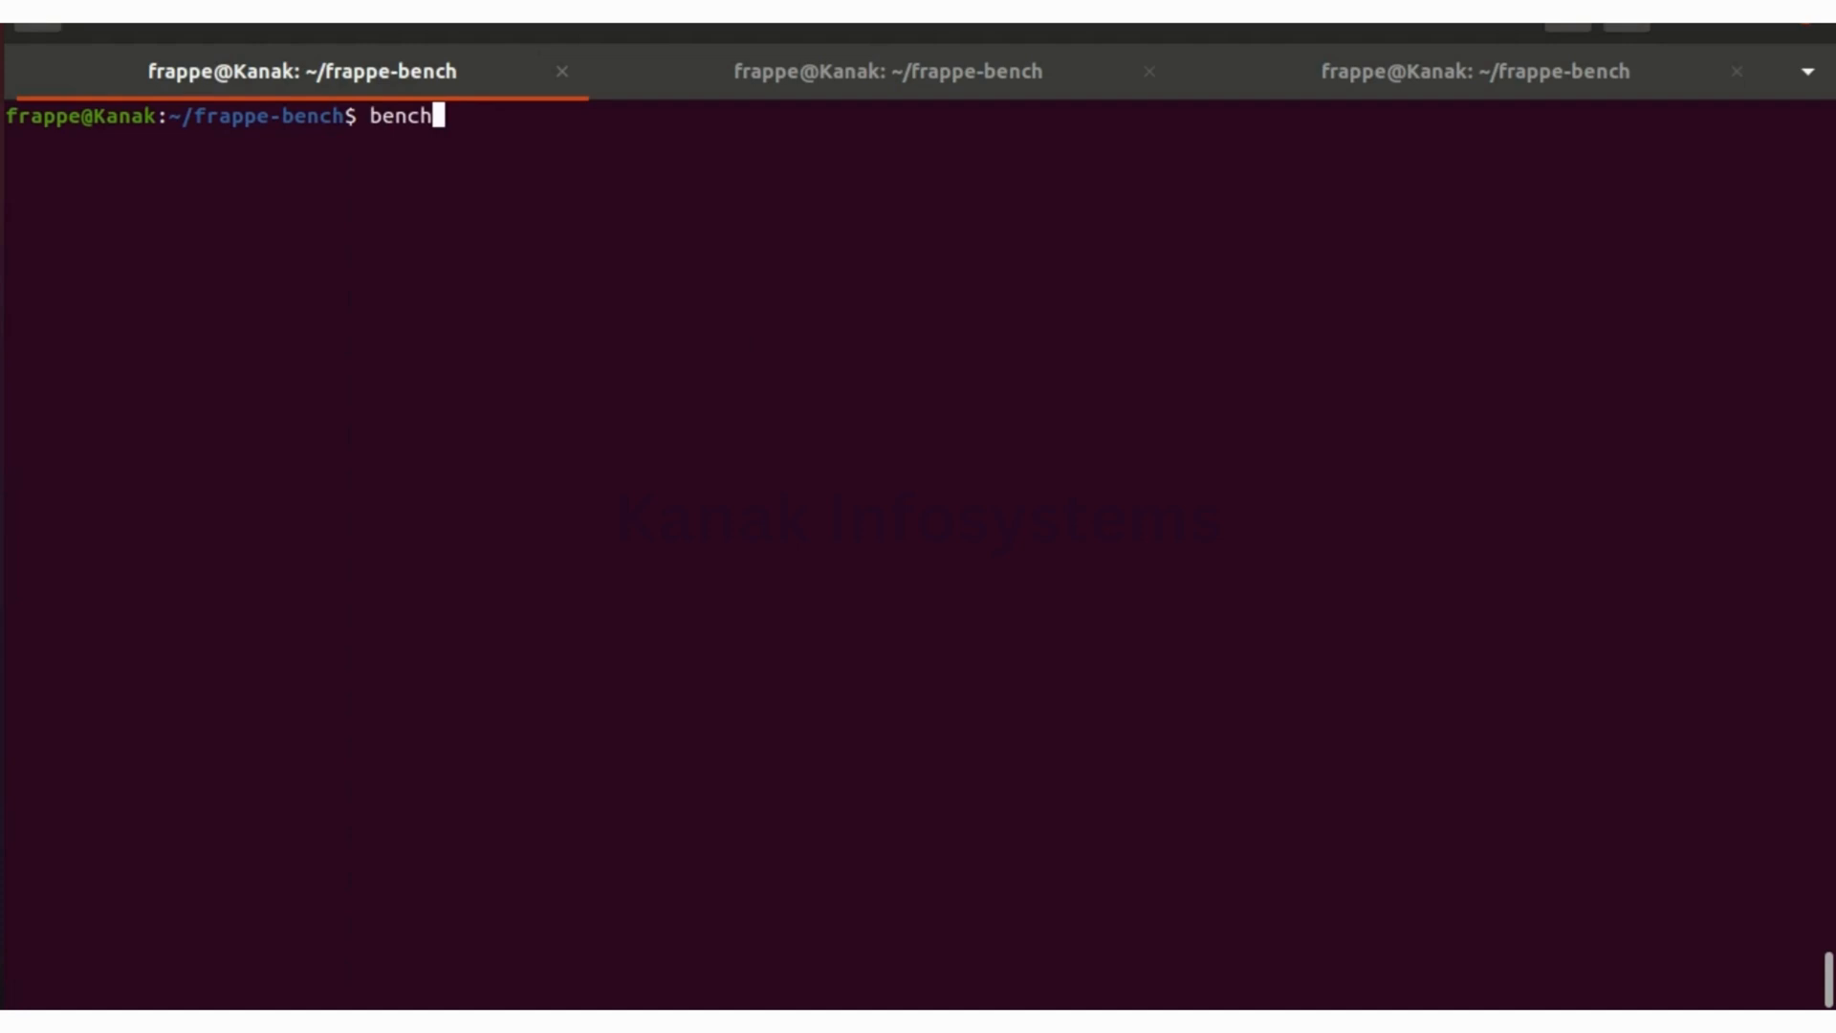
type("new-app cust")
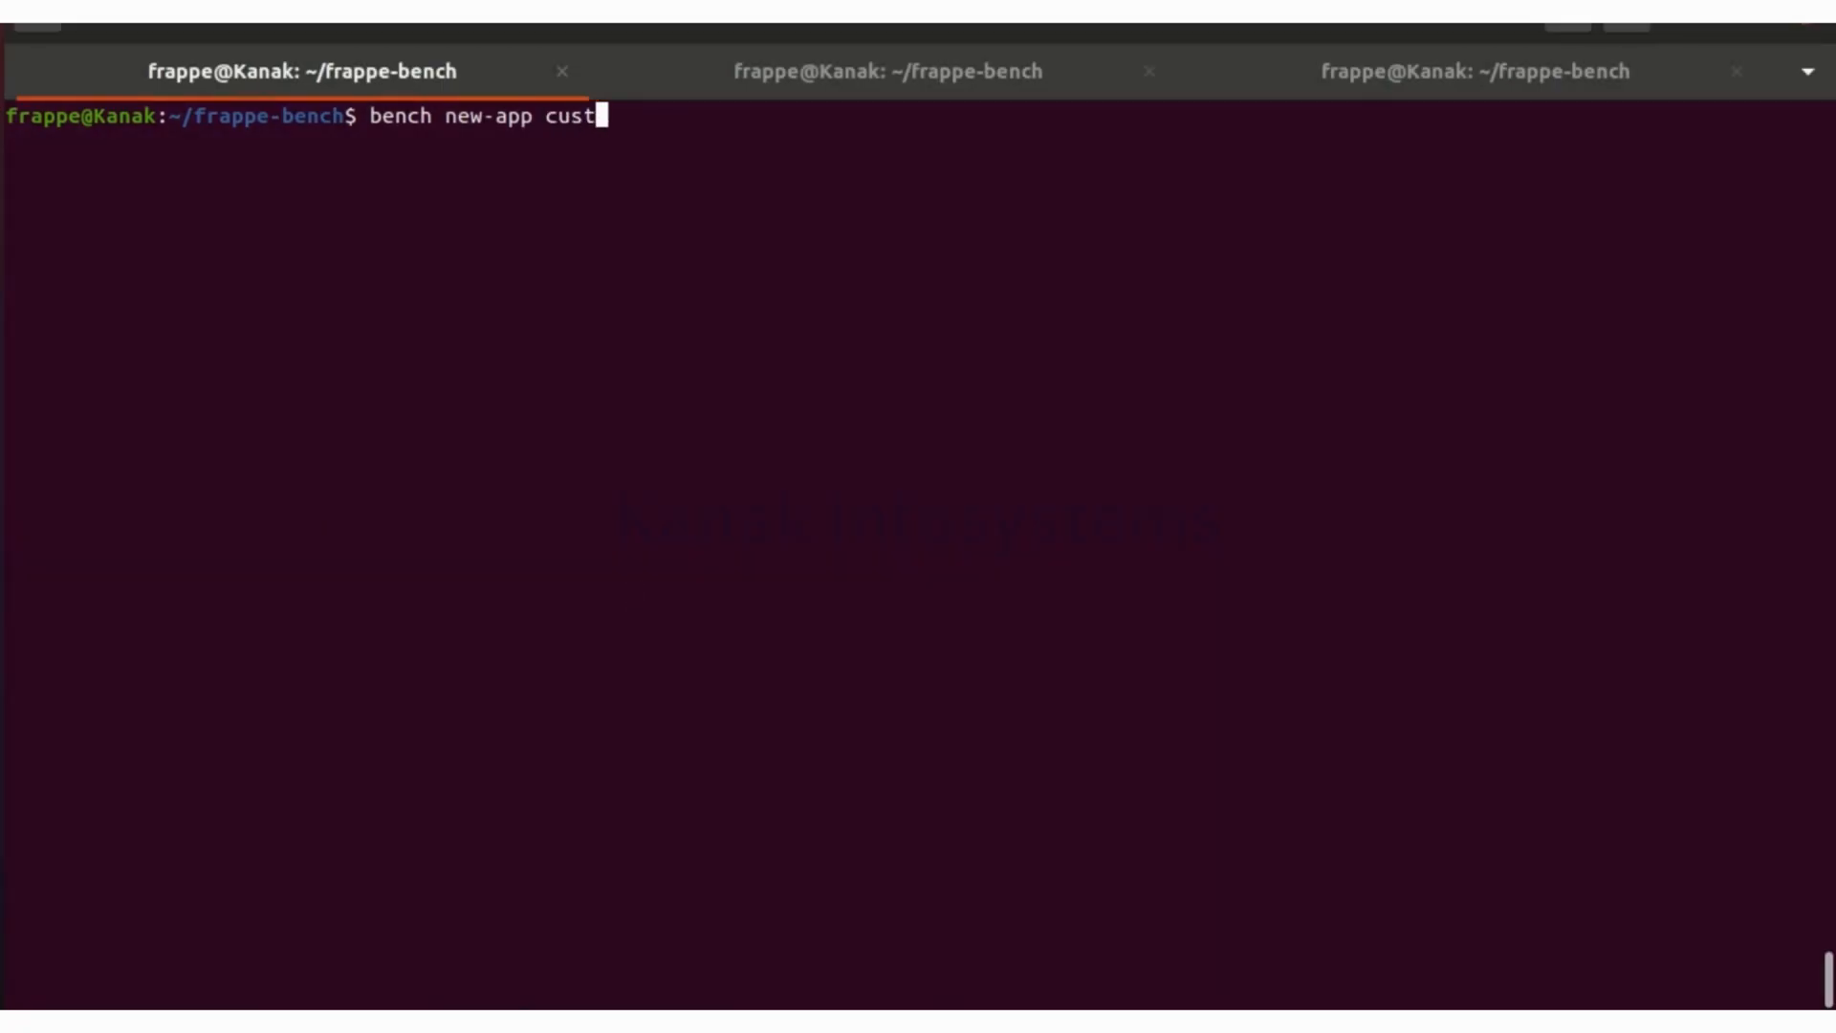
type("om_webs")
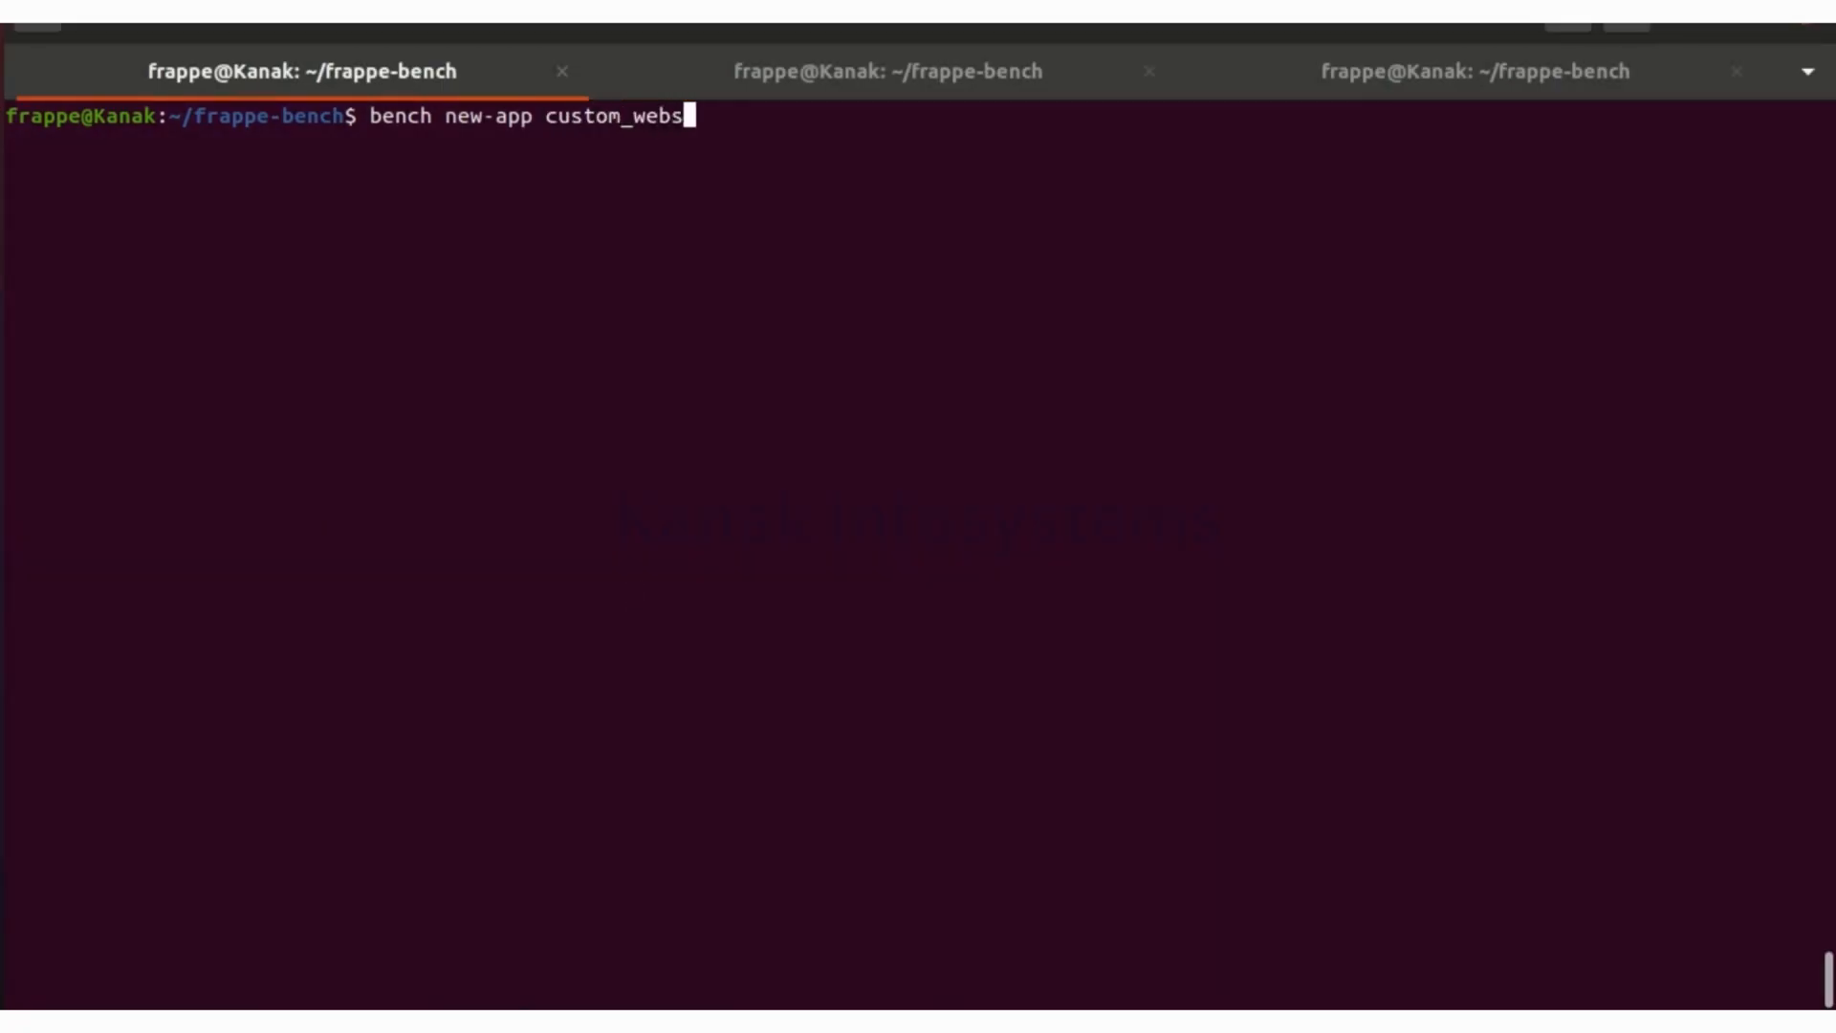
type("te")
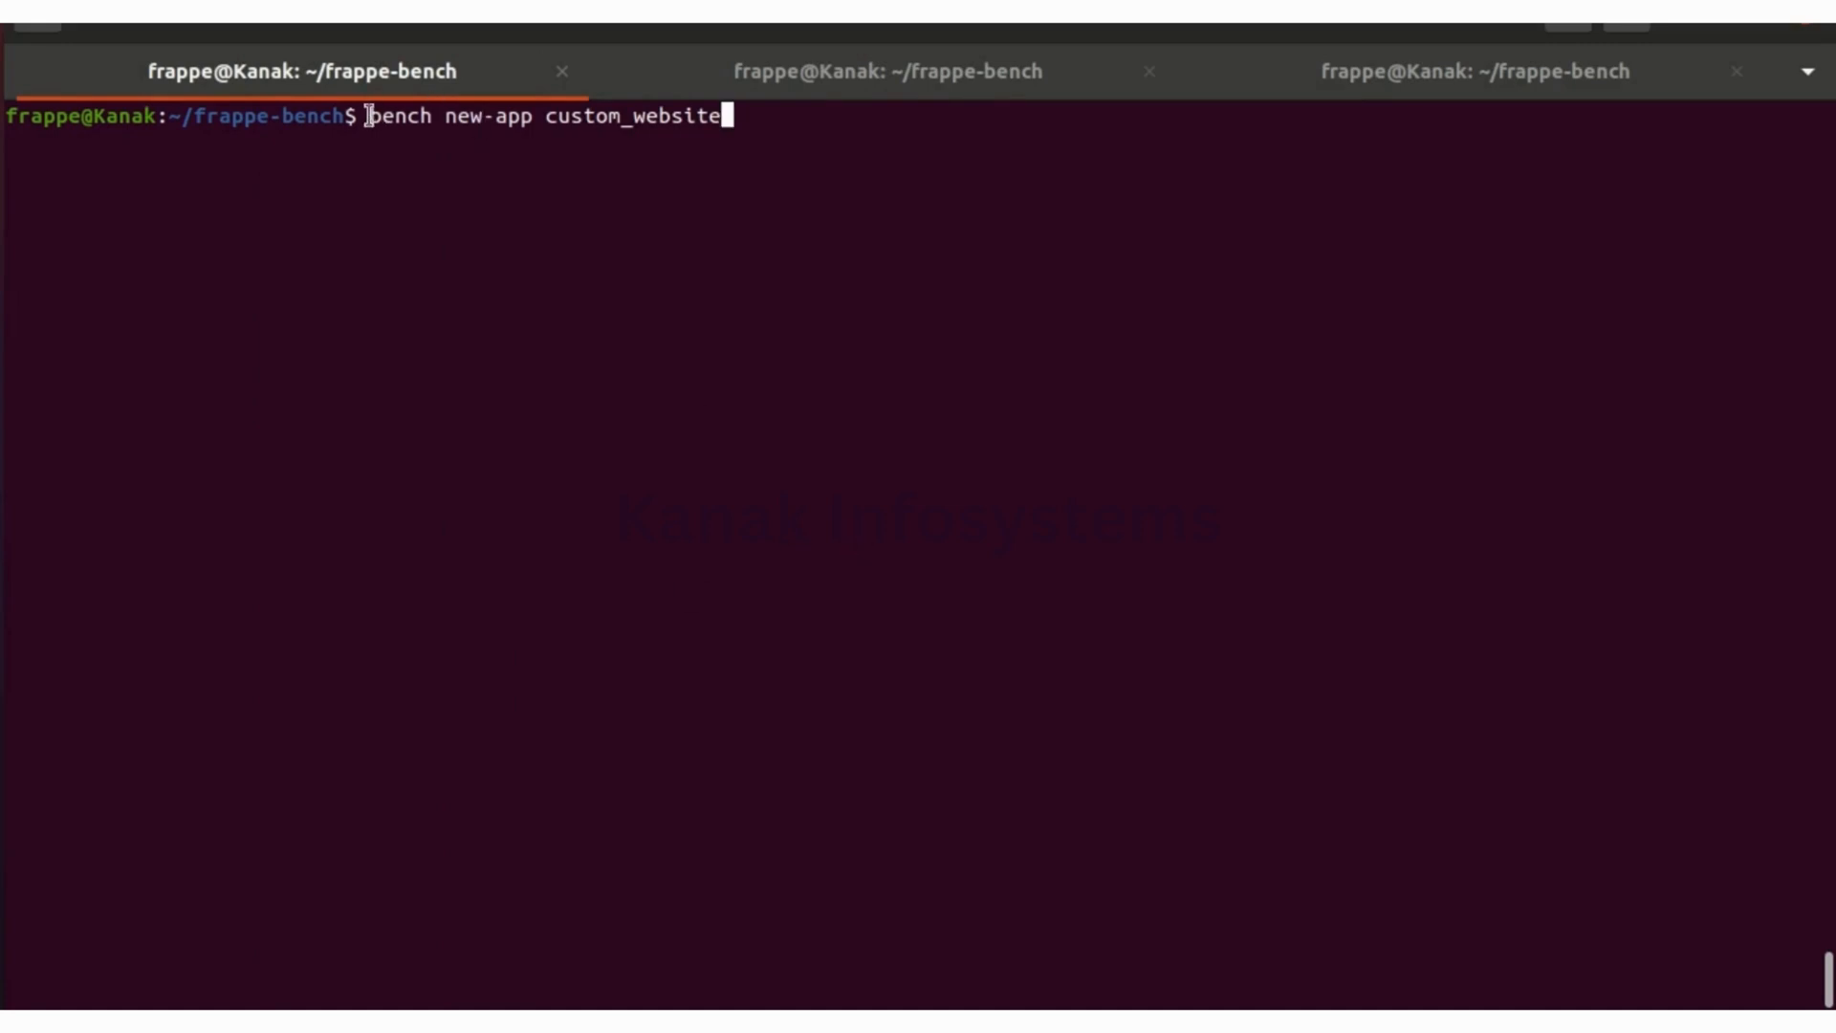
mouse_move(537, 288)
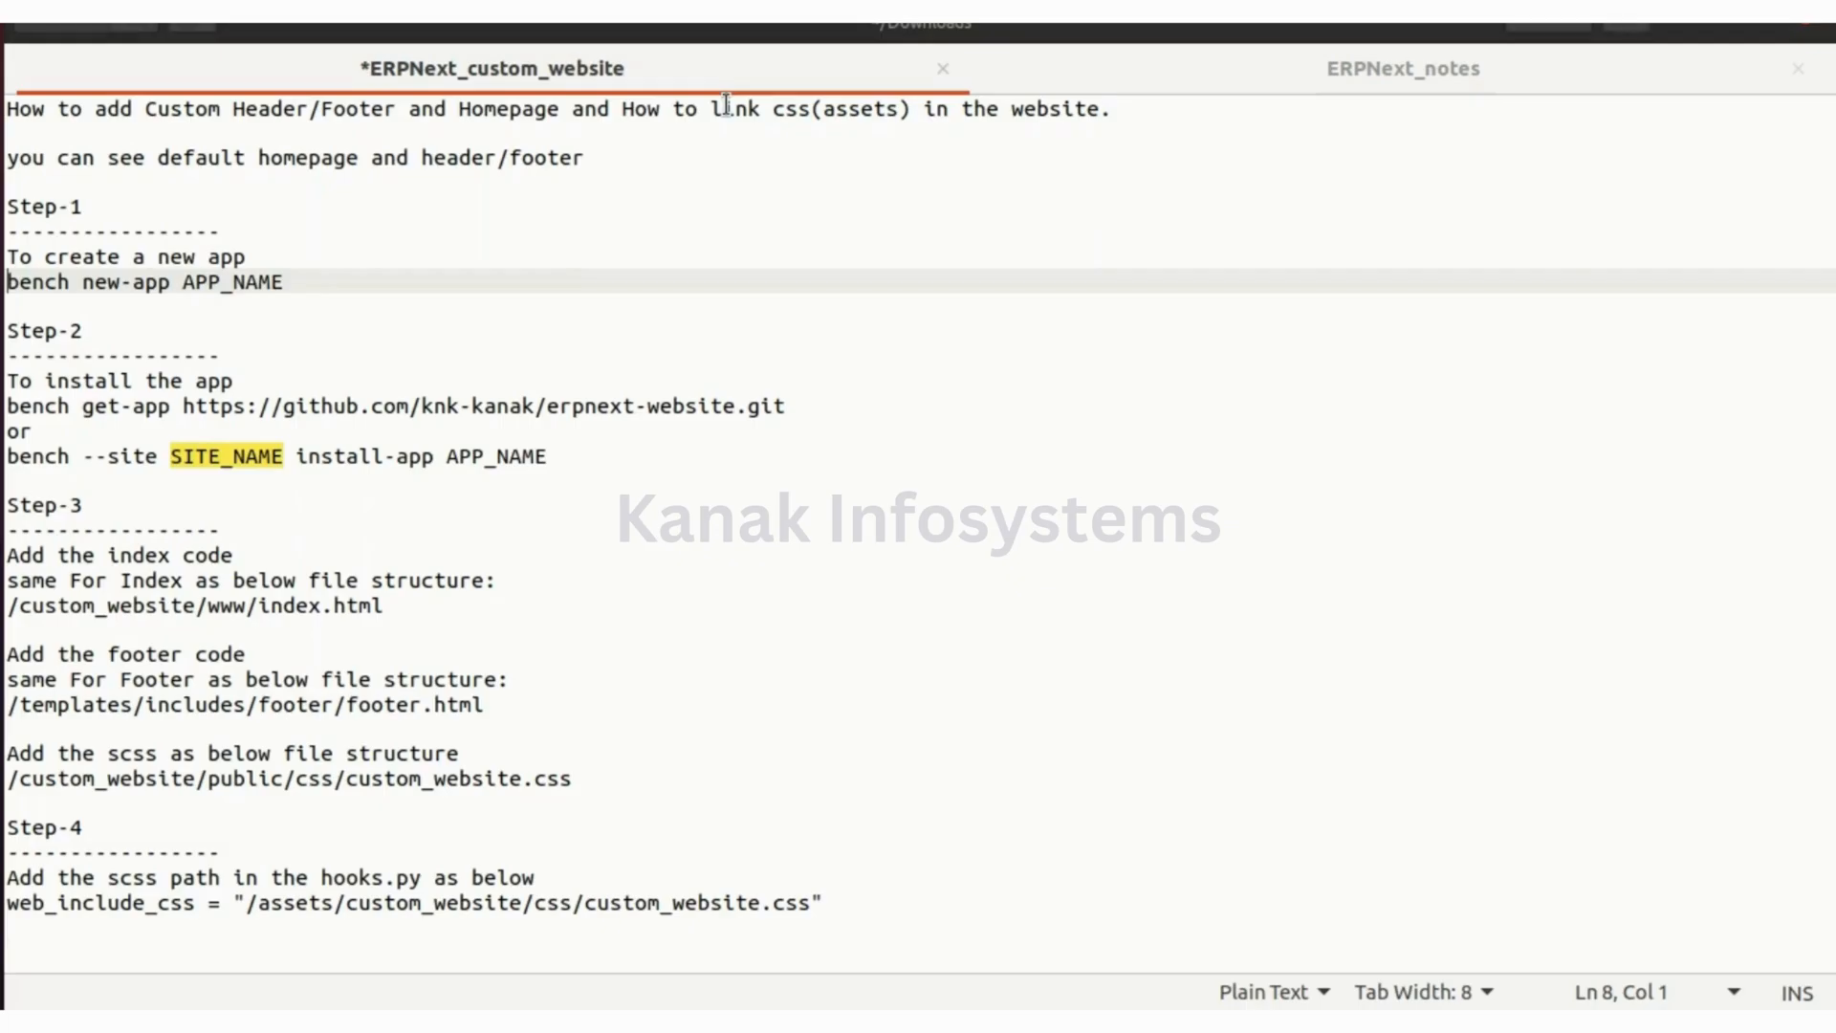
triple_click(141, 281)
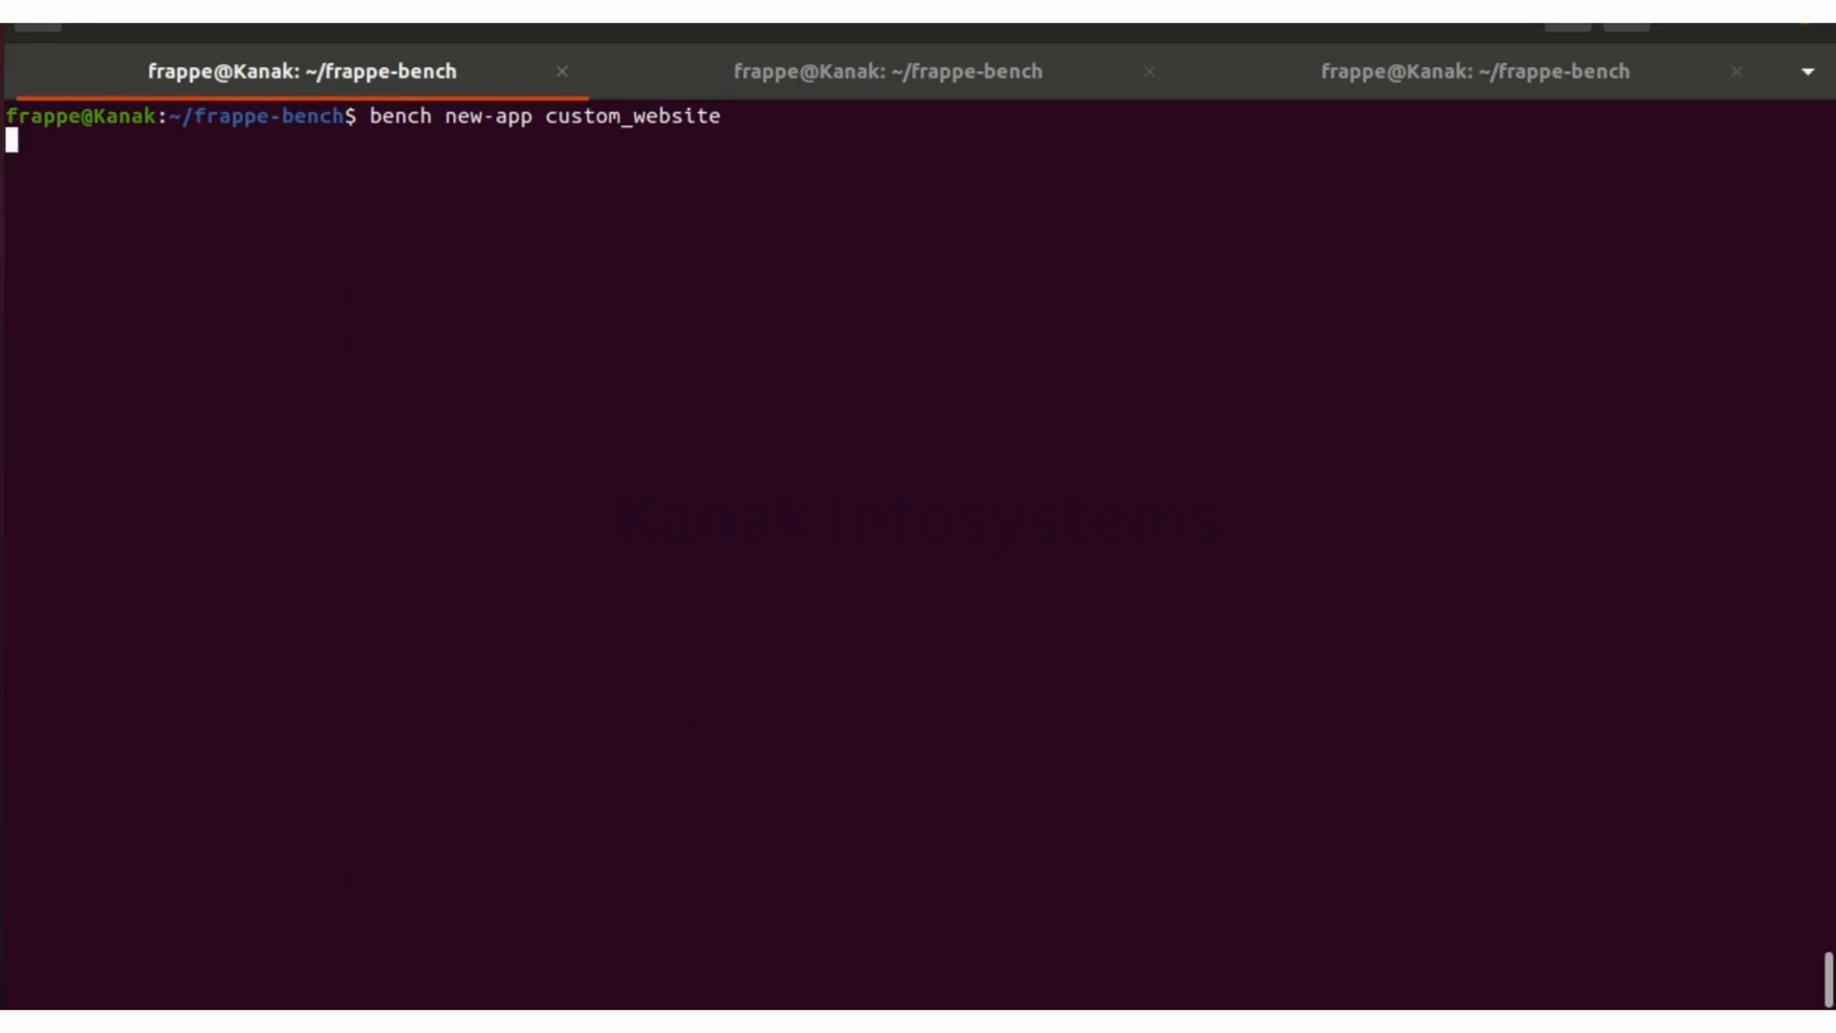
Step: Run the new-app command and give the app the title 'Kanak Website'
key("Return")
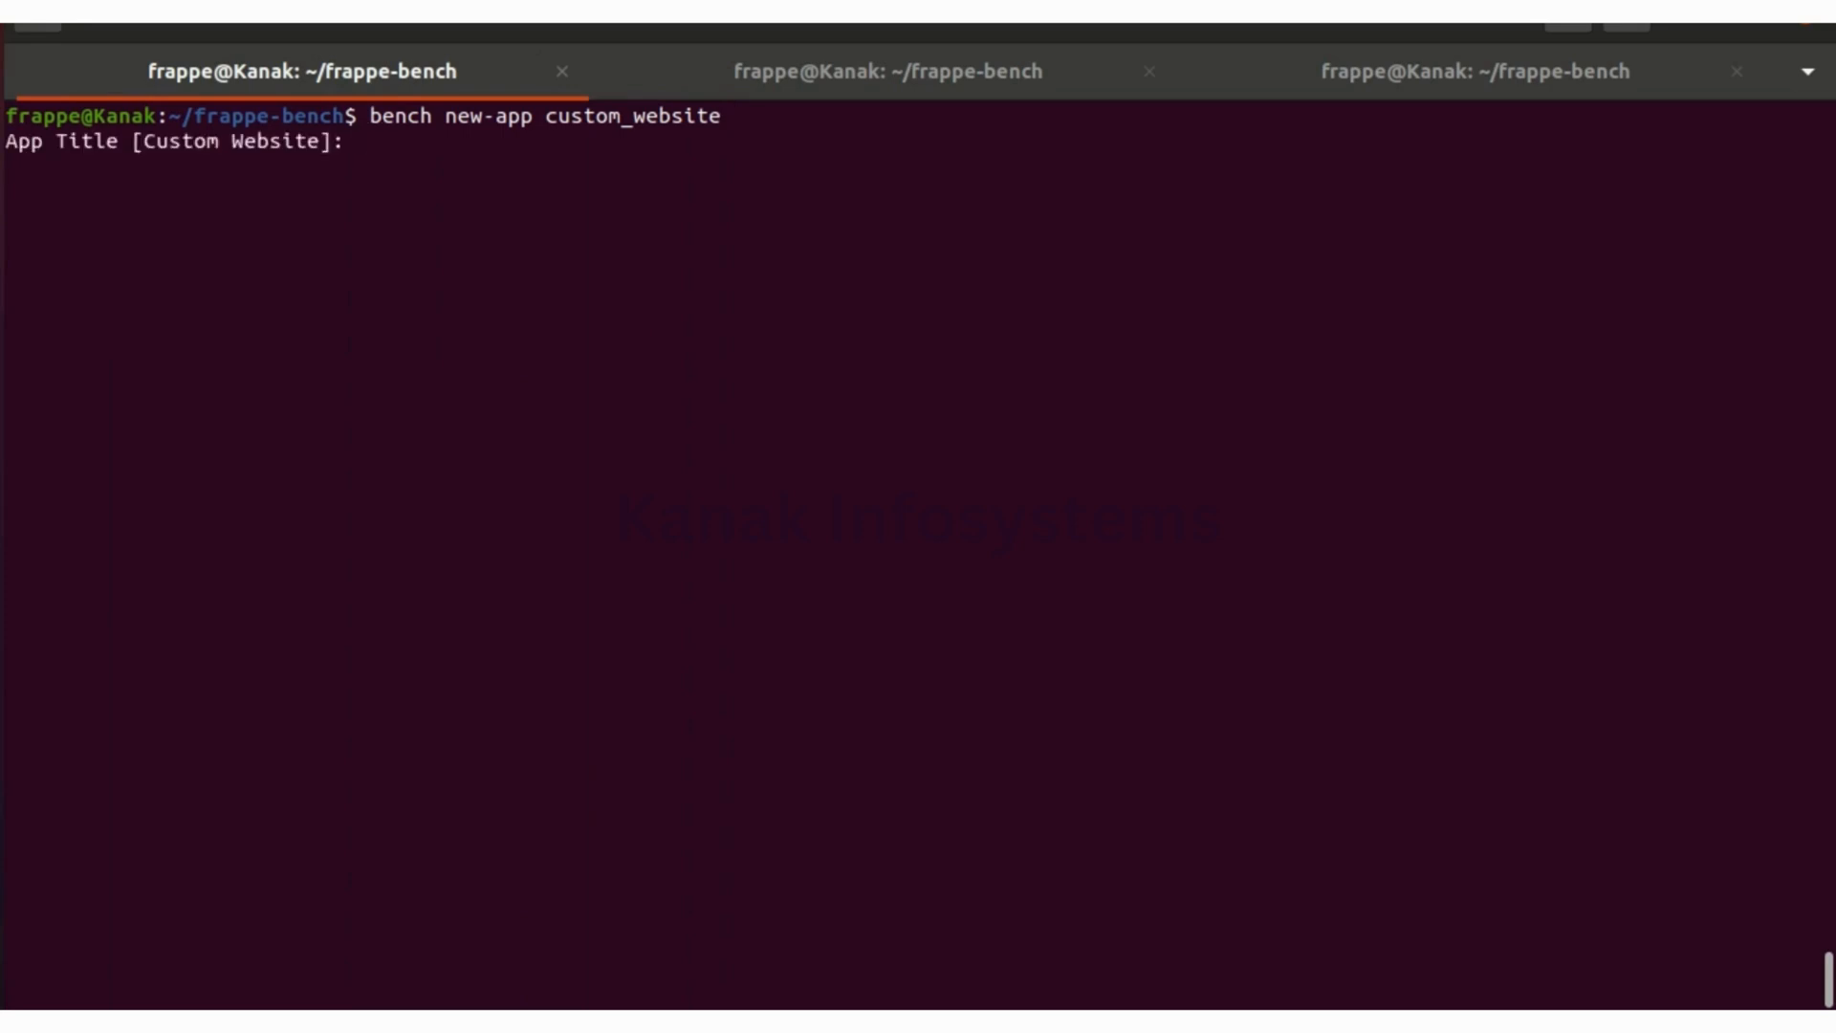
type("K")
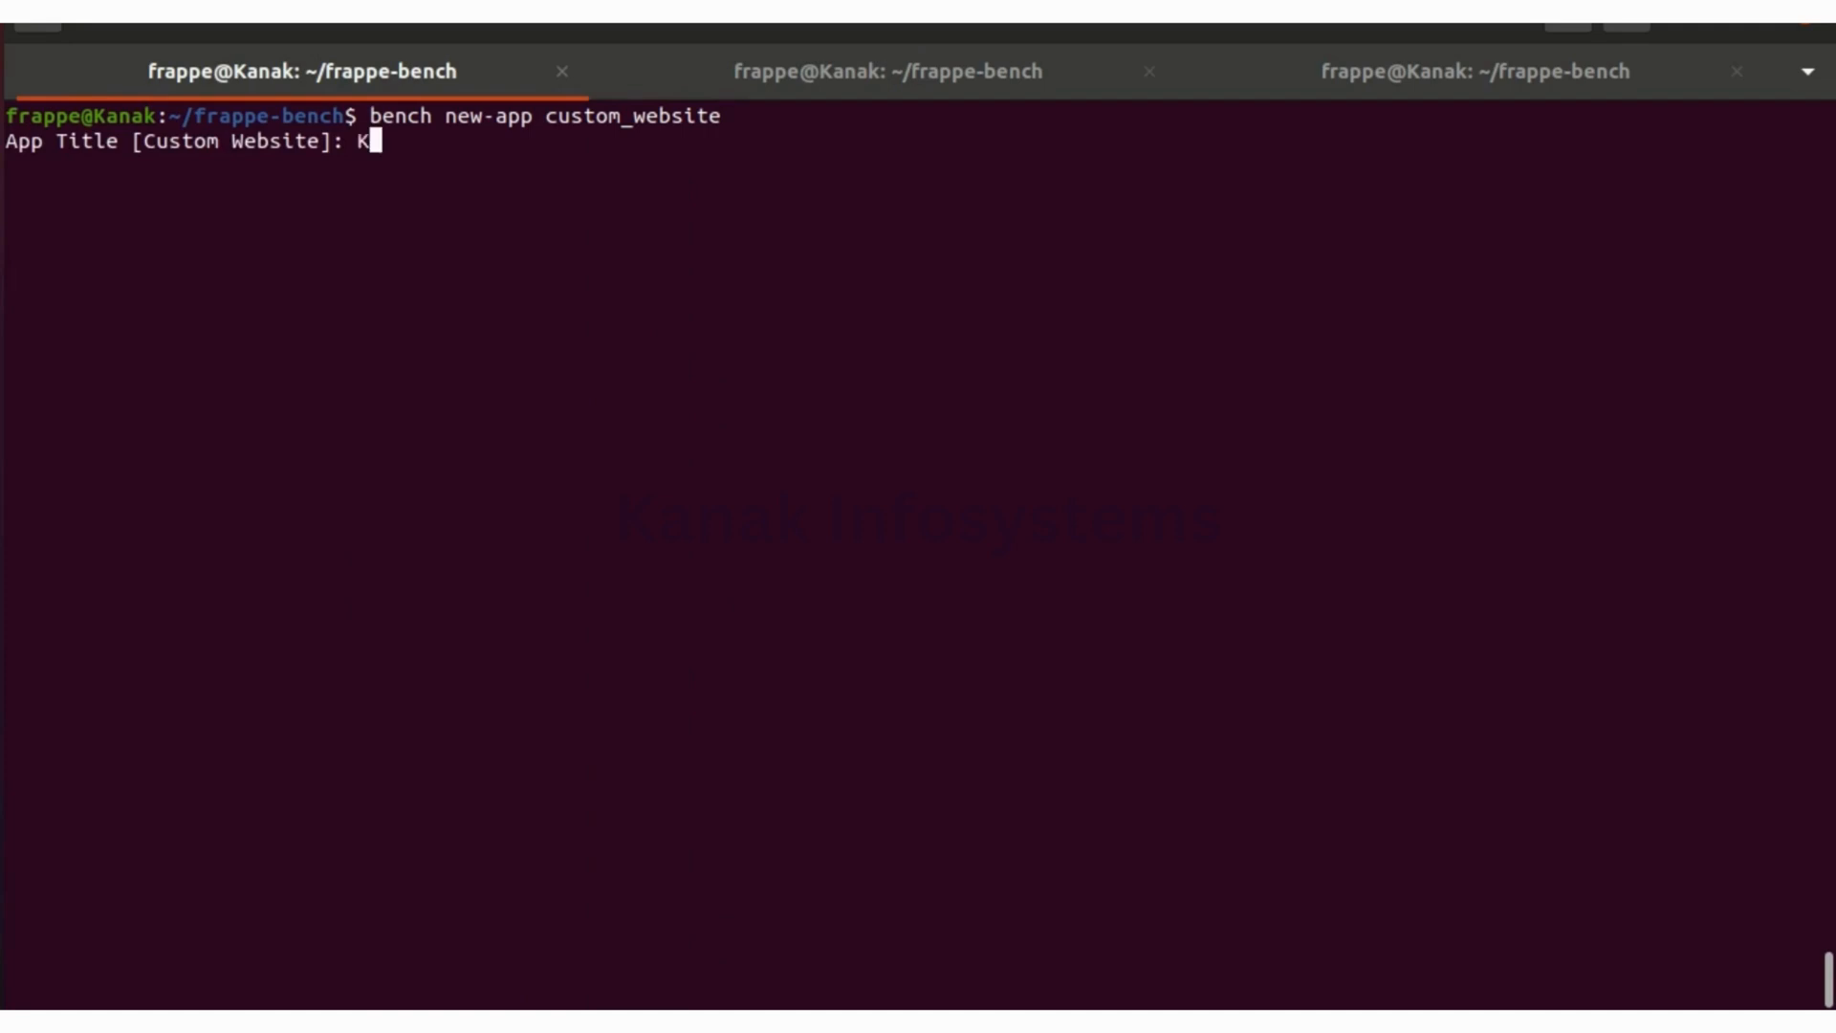
type("anak Websi")
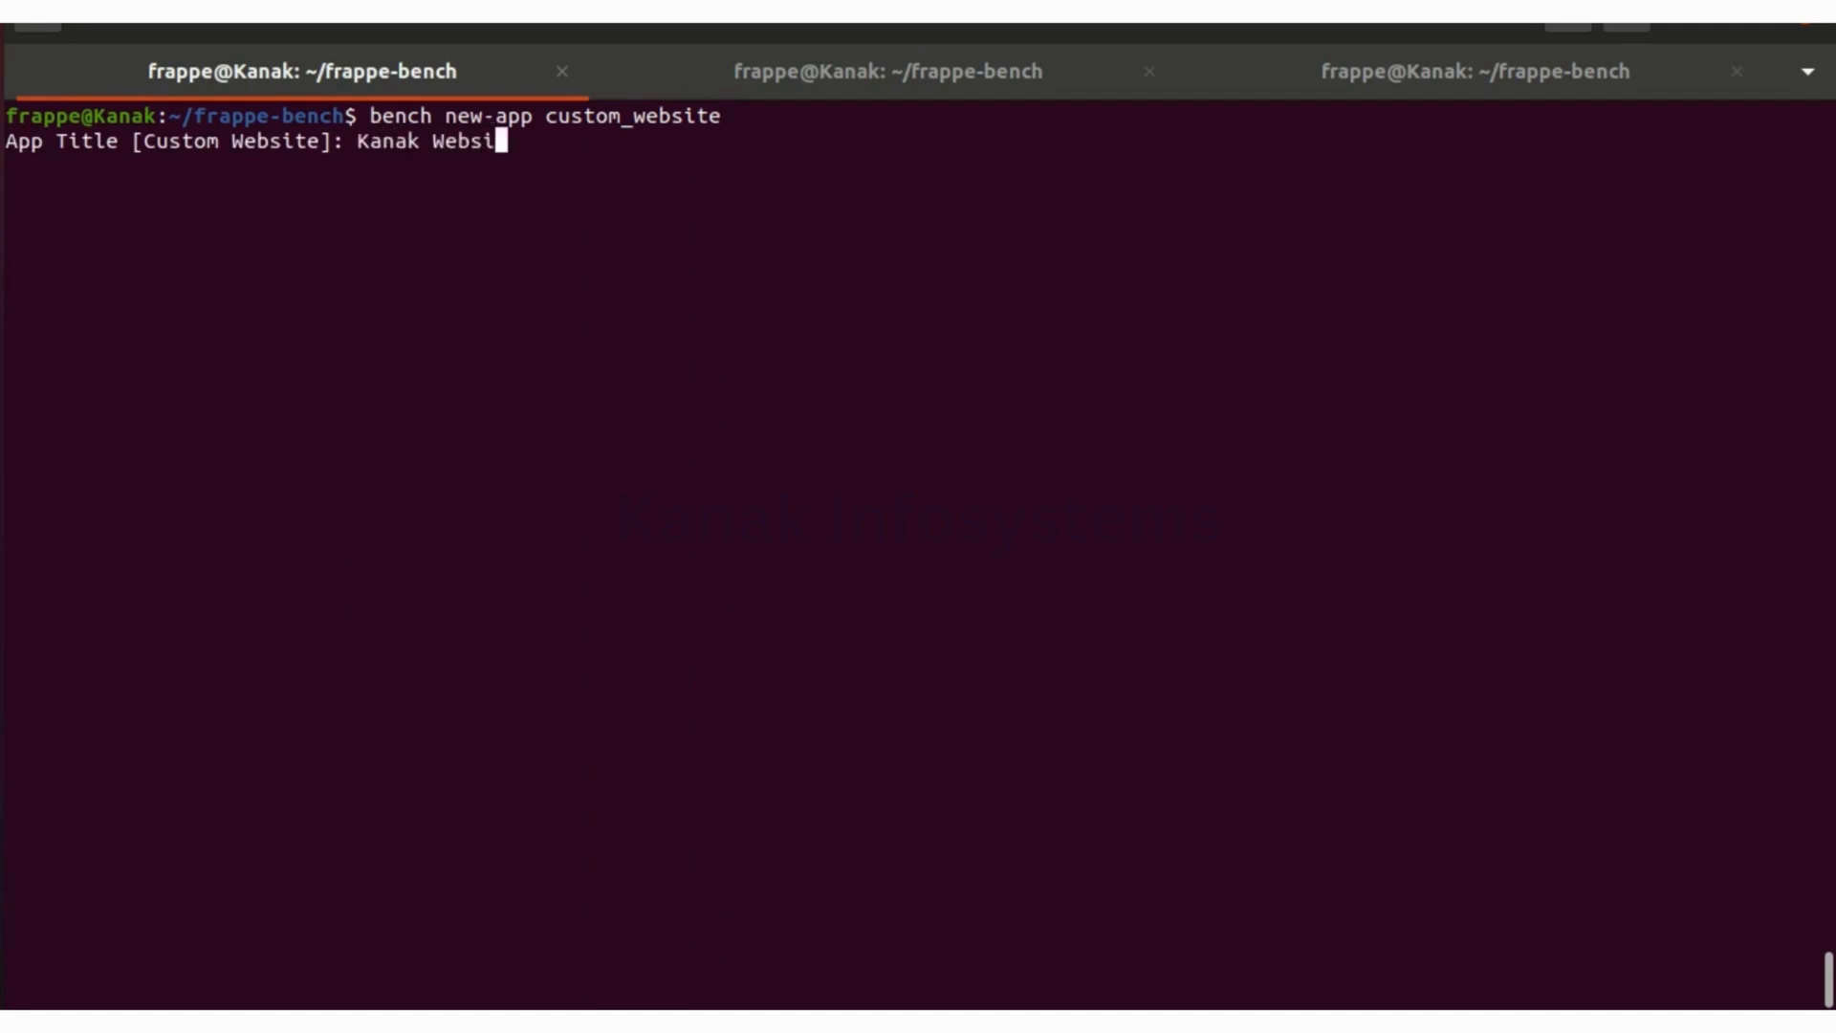
key("Return")
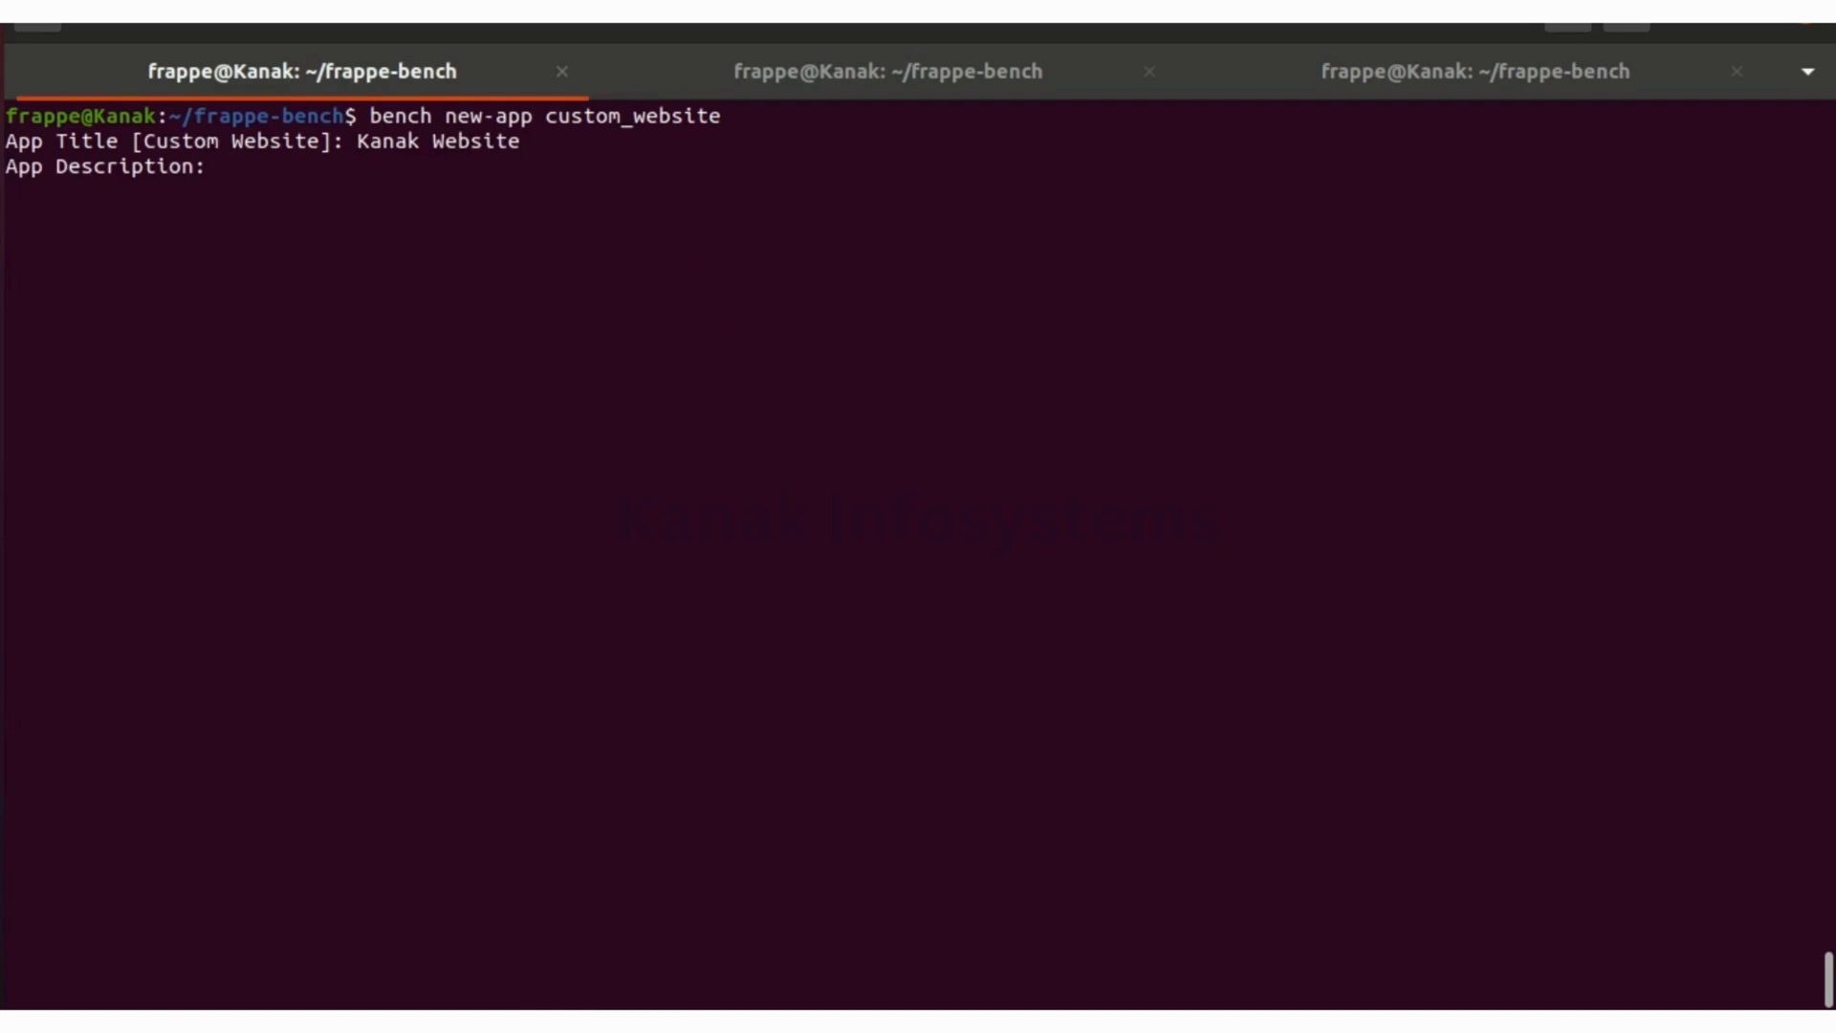
Step: Enter 'Kanak Infosystems LLP.' as the app publisher
type("Kanak I")
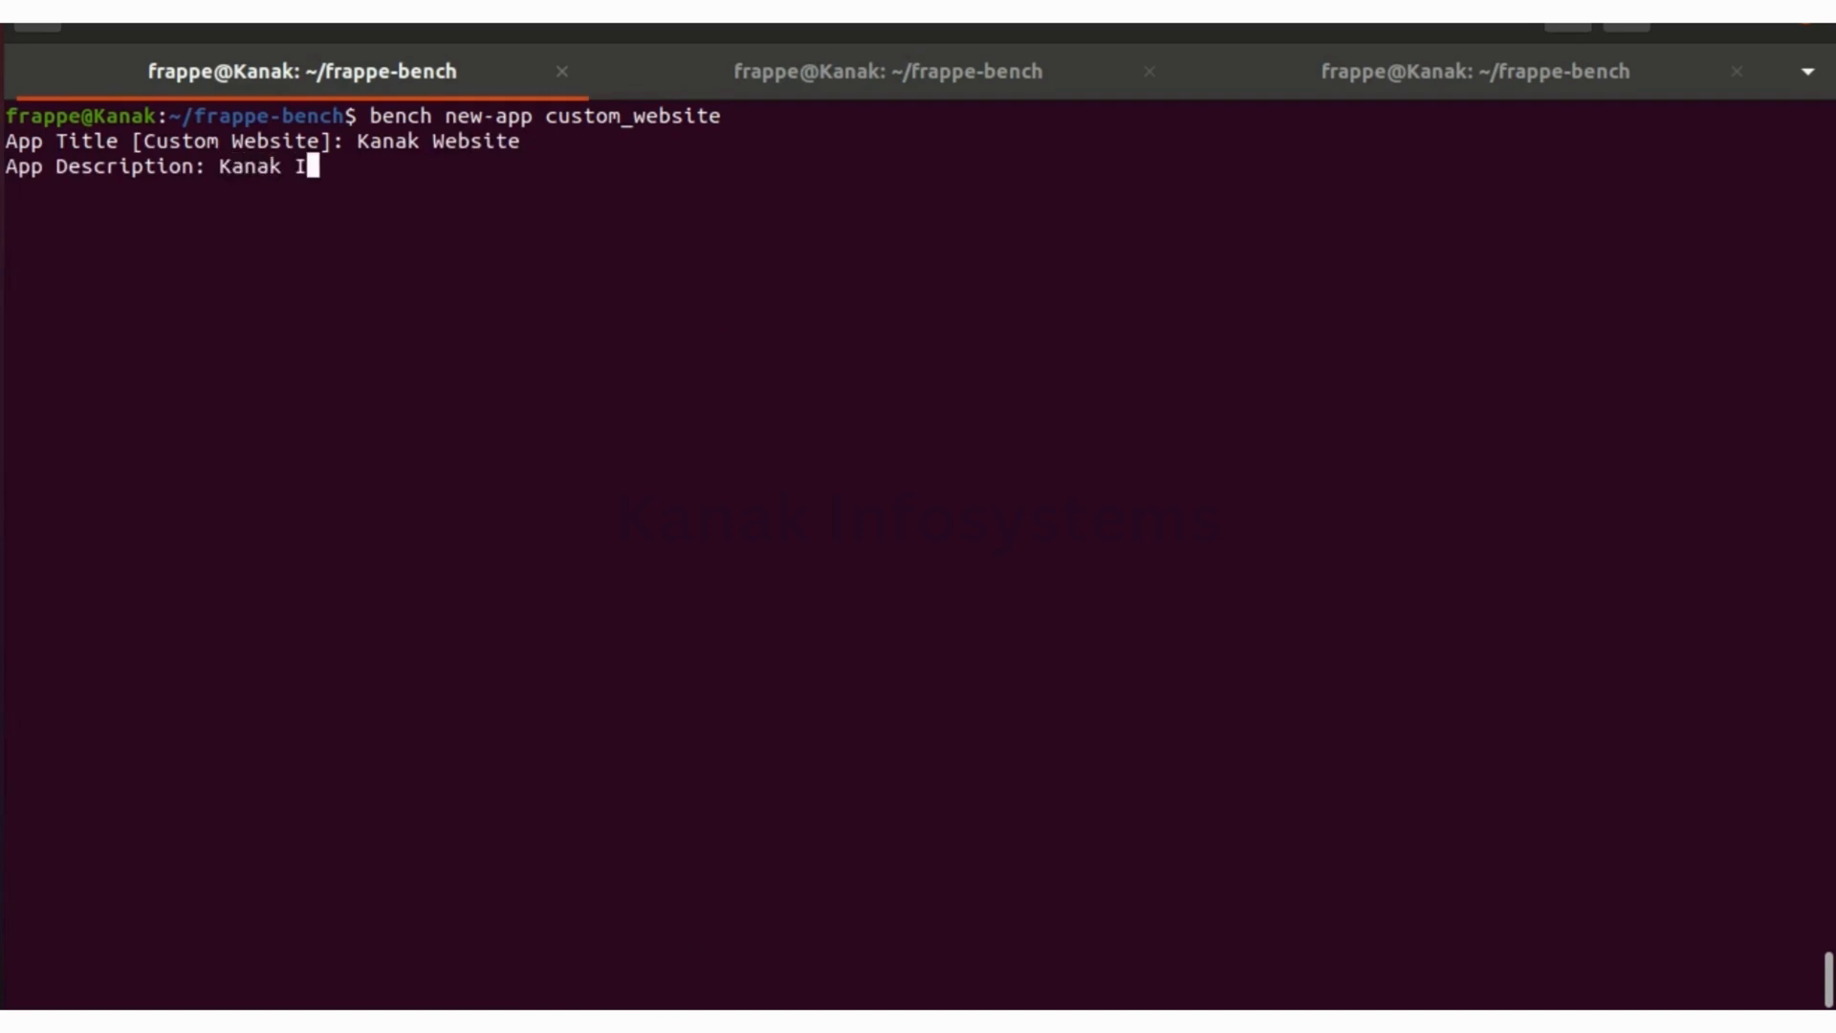
type("nfosyste")
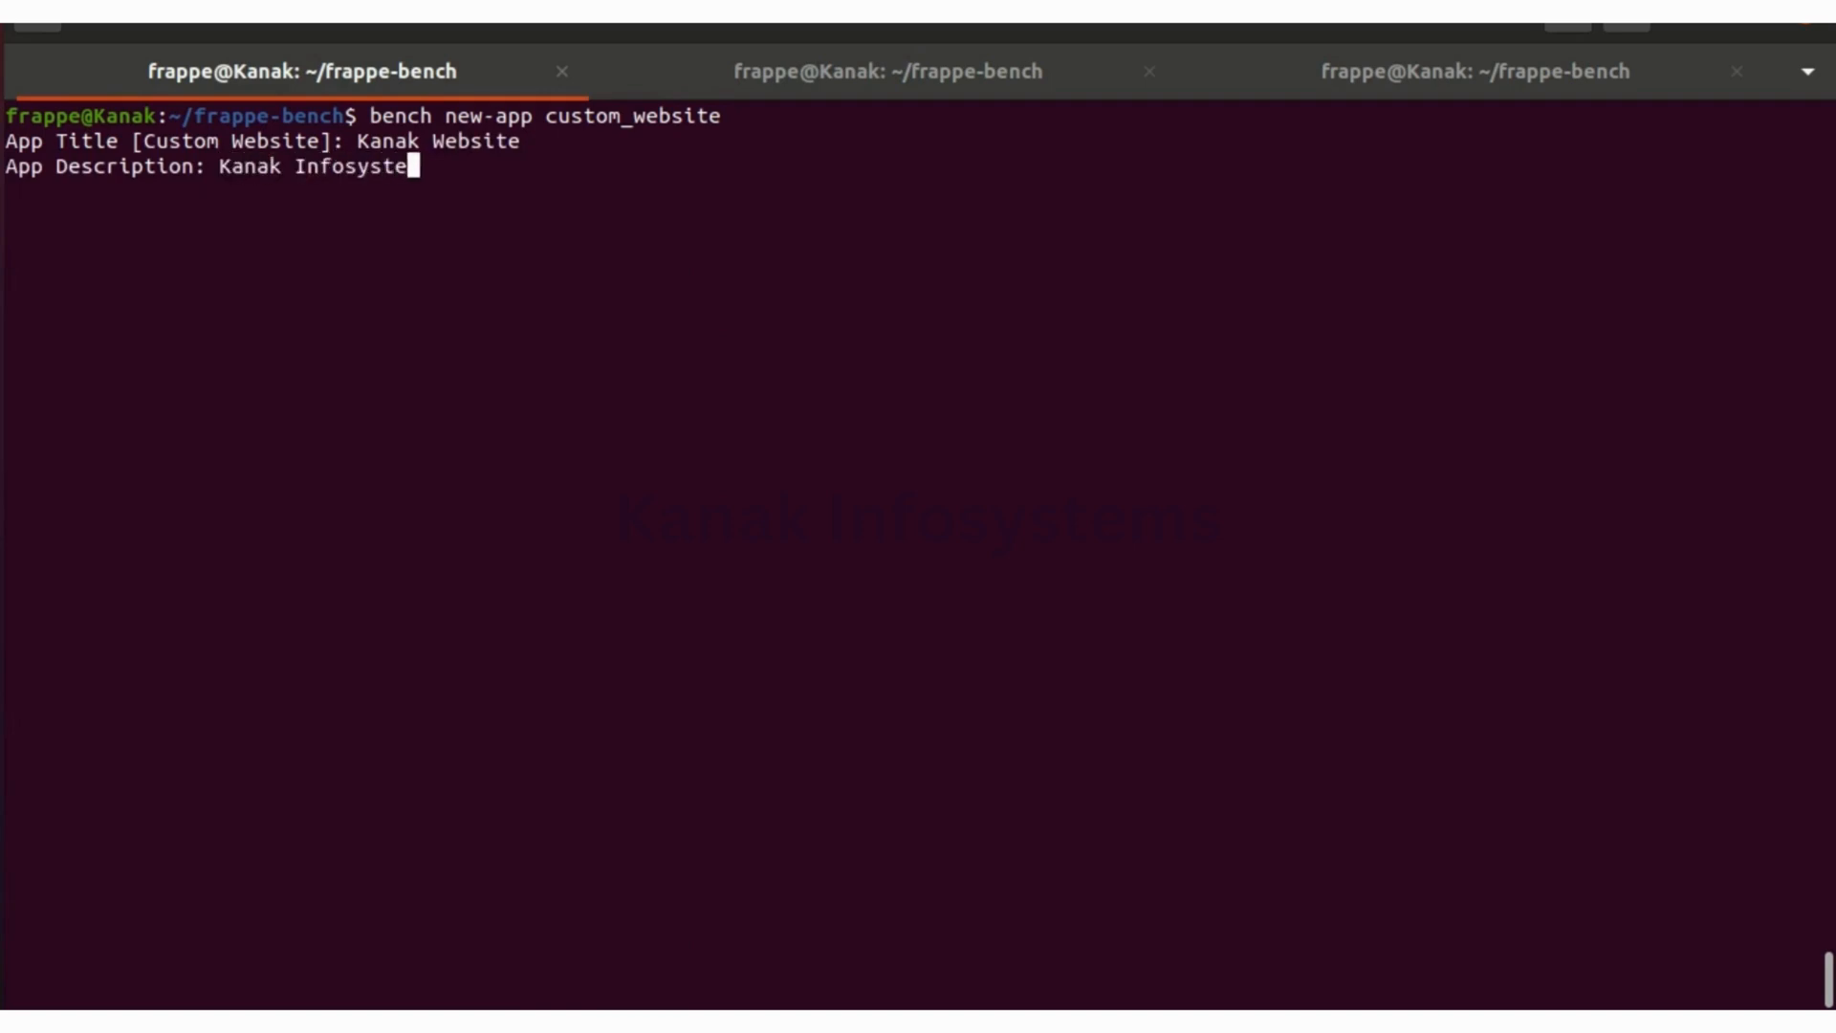
type("ms LLP.")
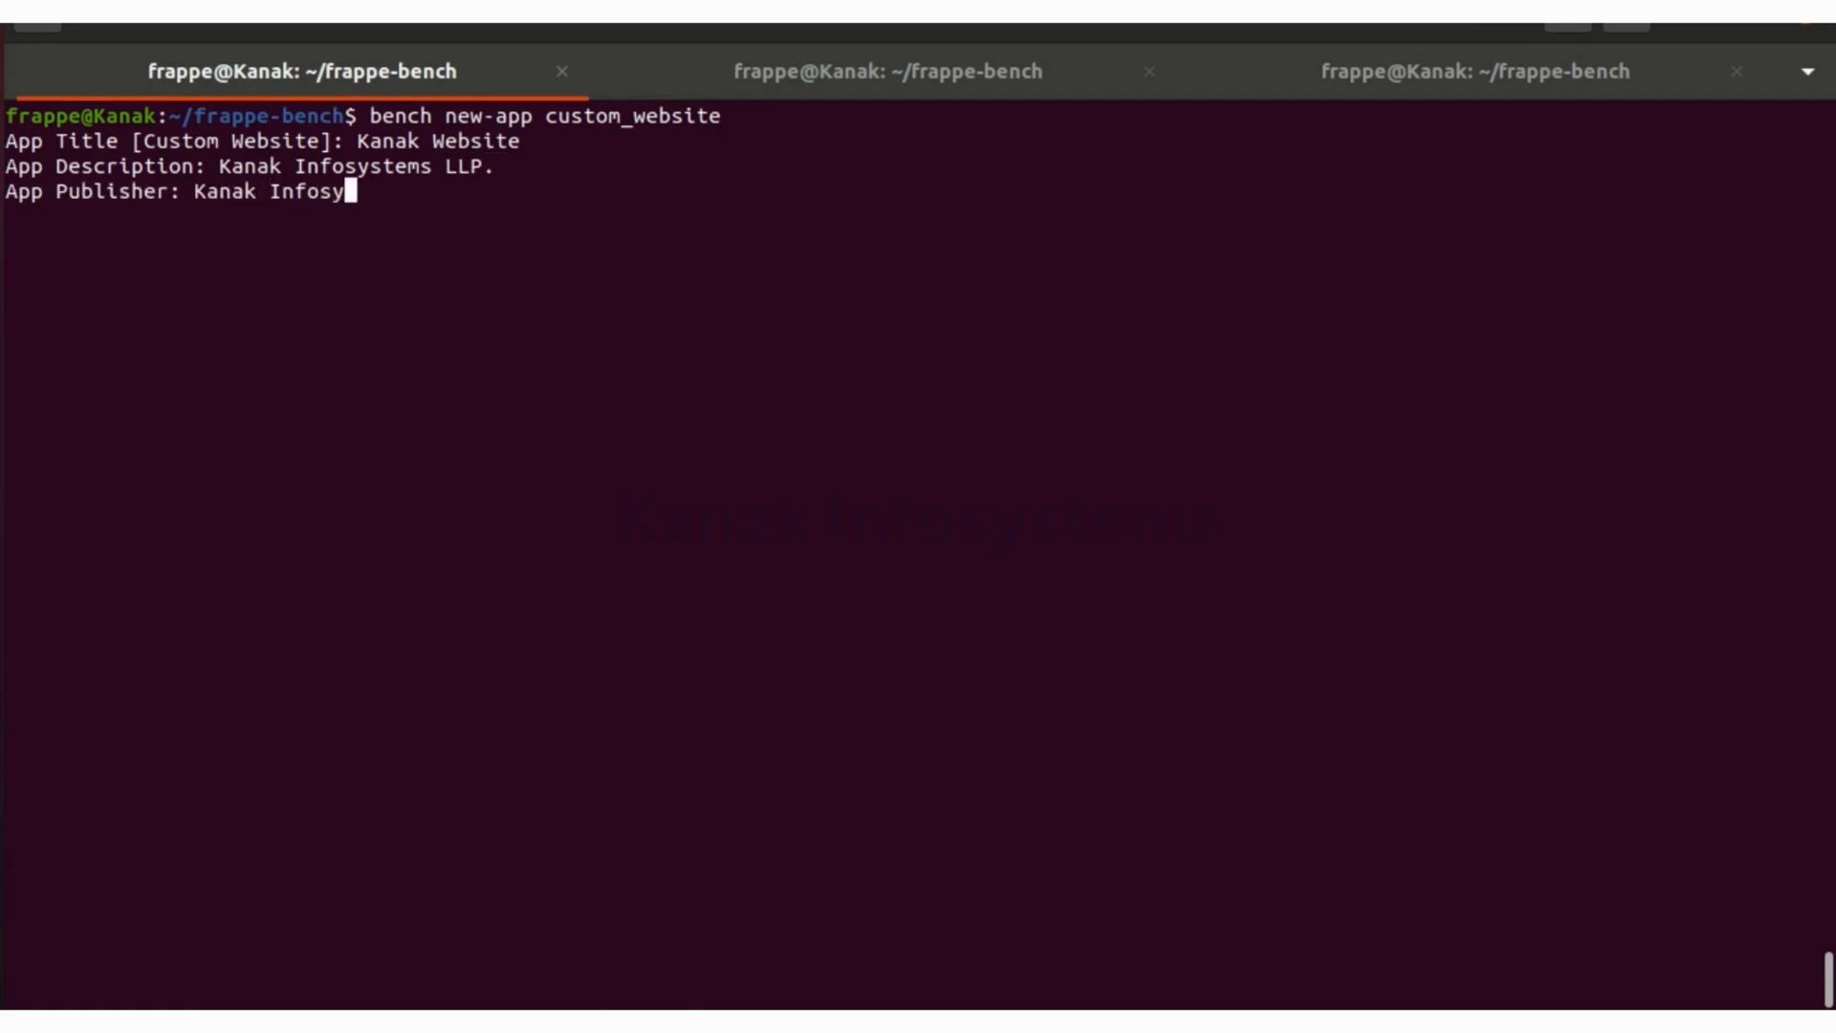
type("tems")
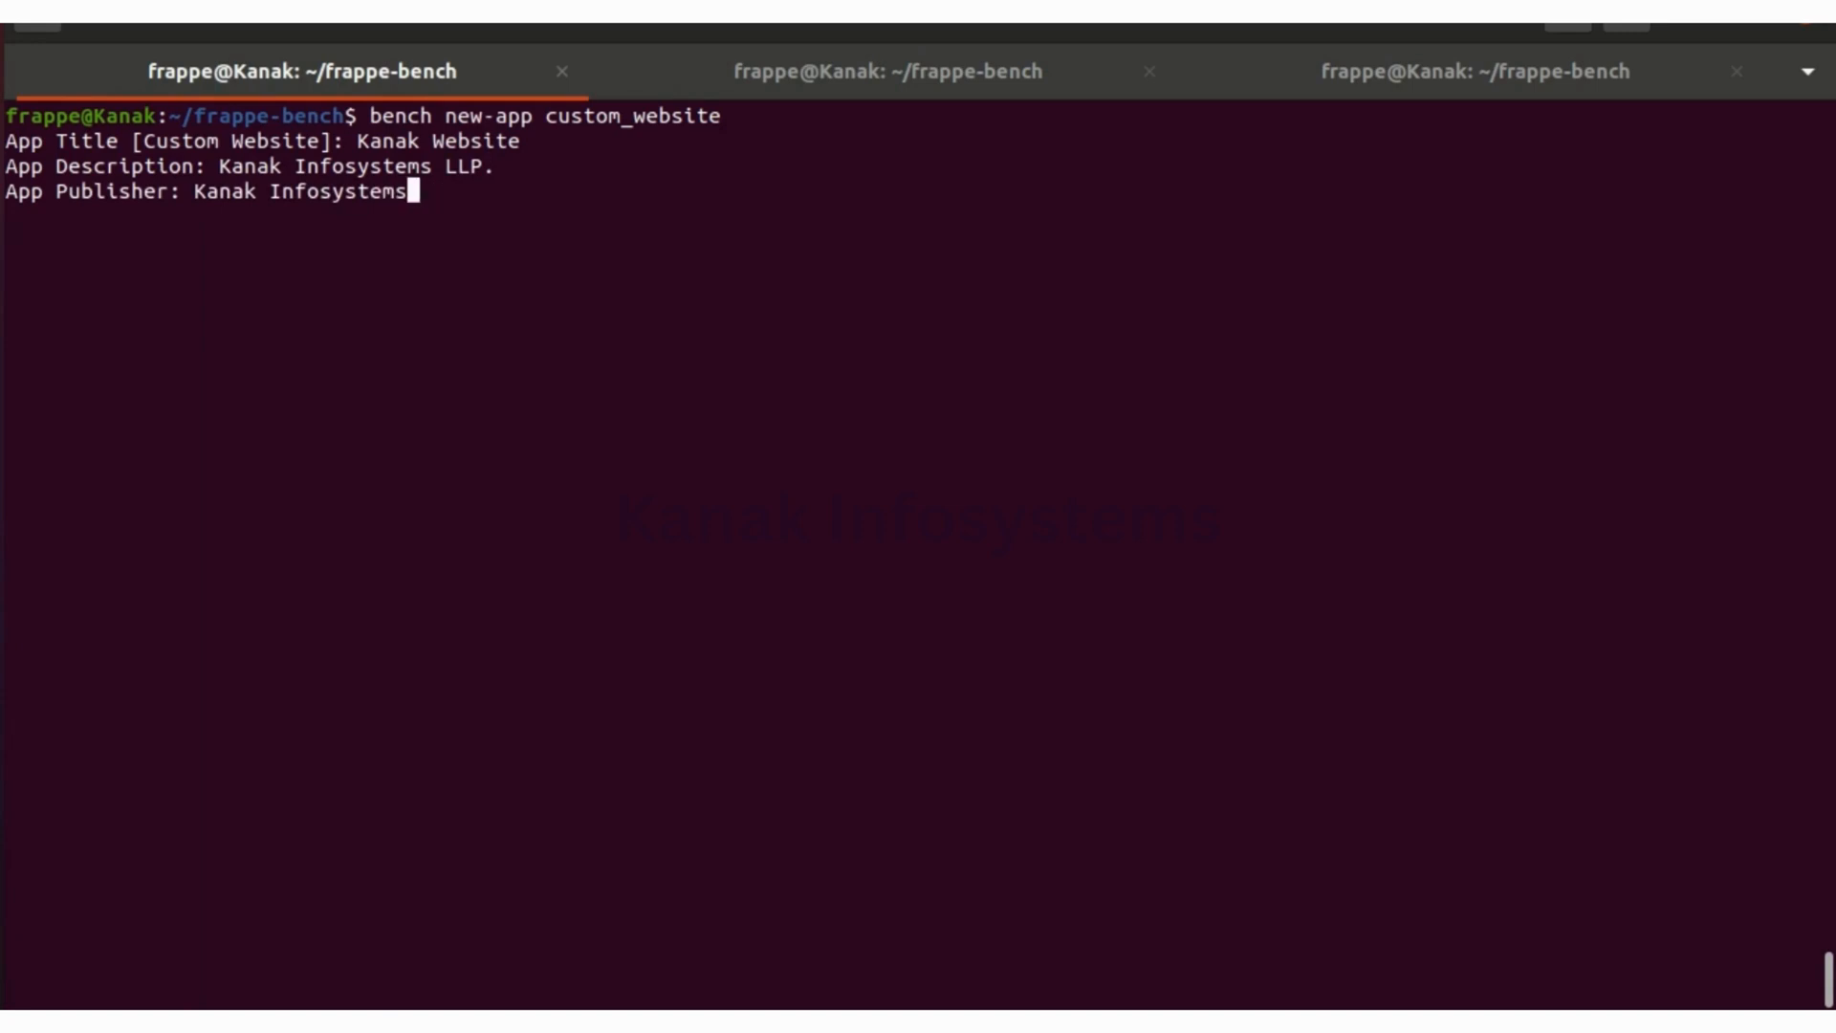
type("LLP.")
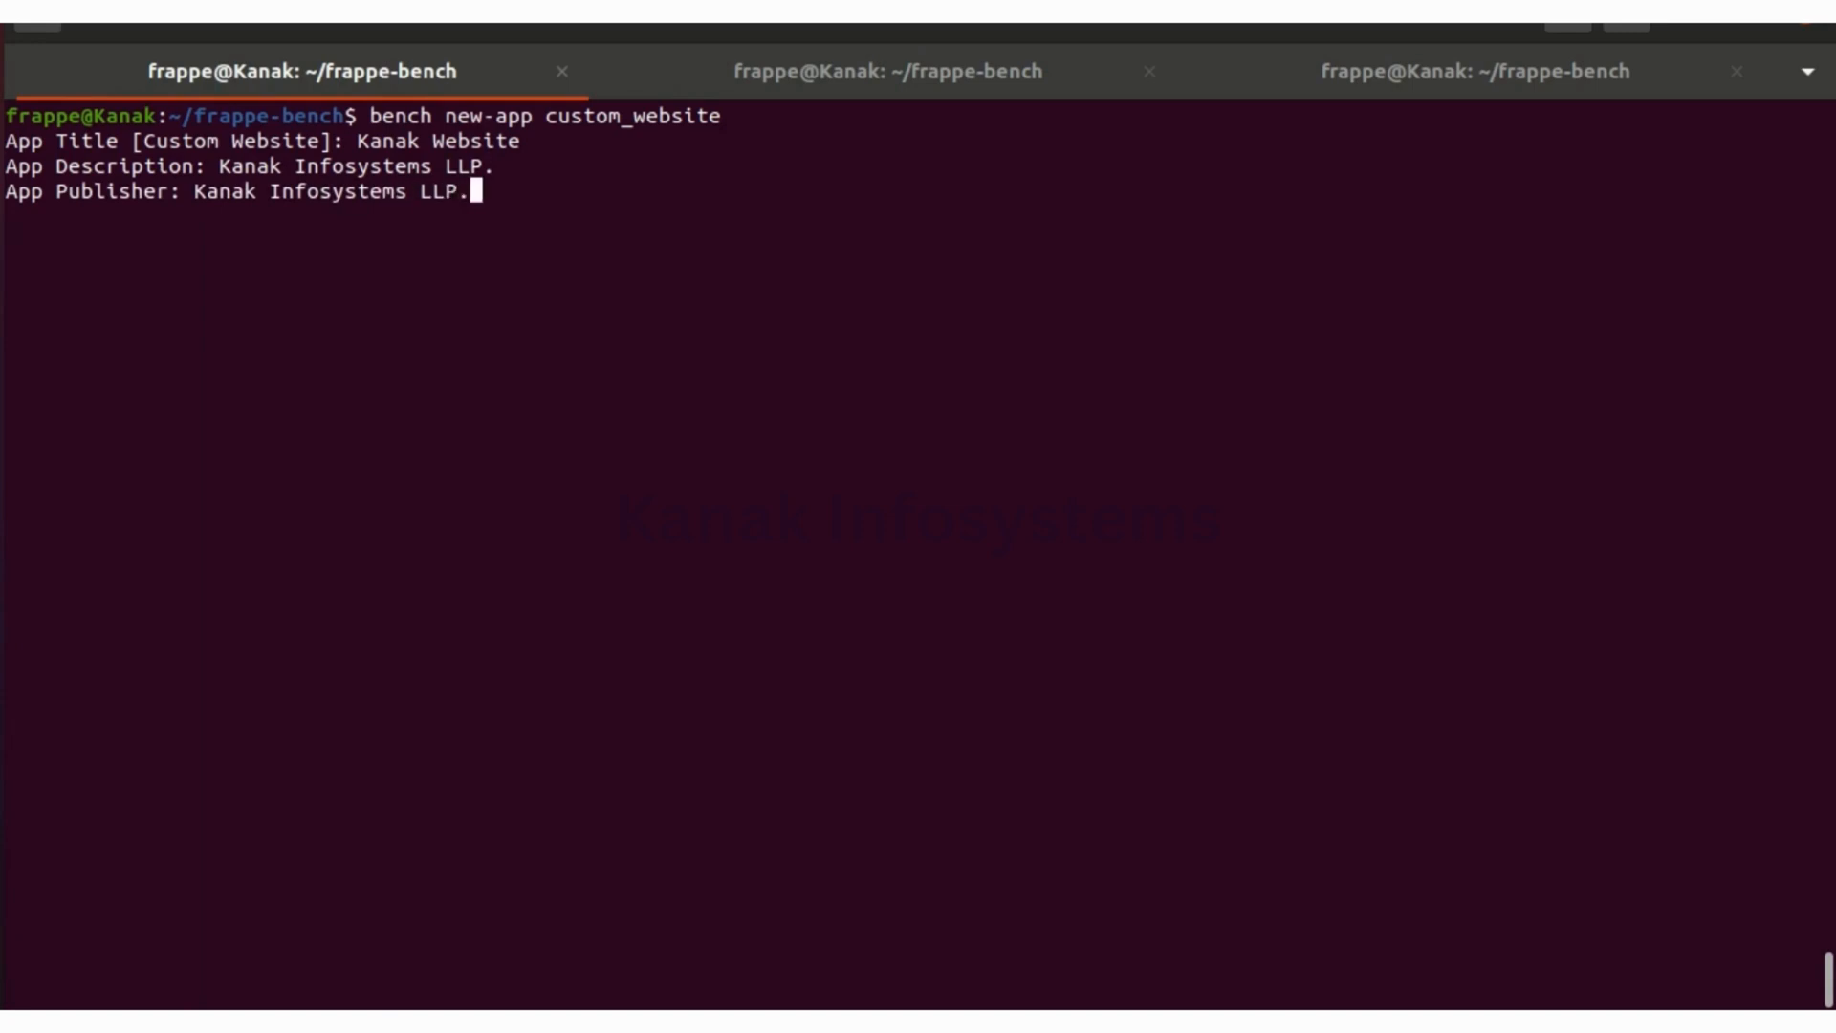
key("Return")
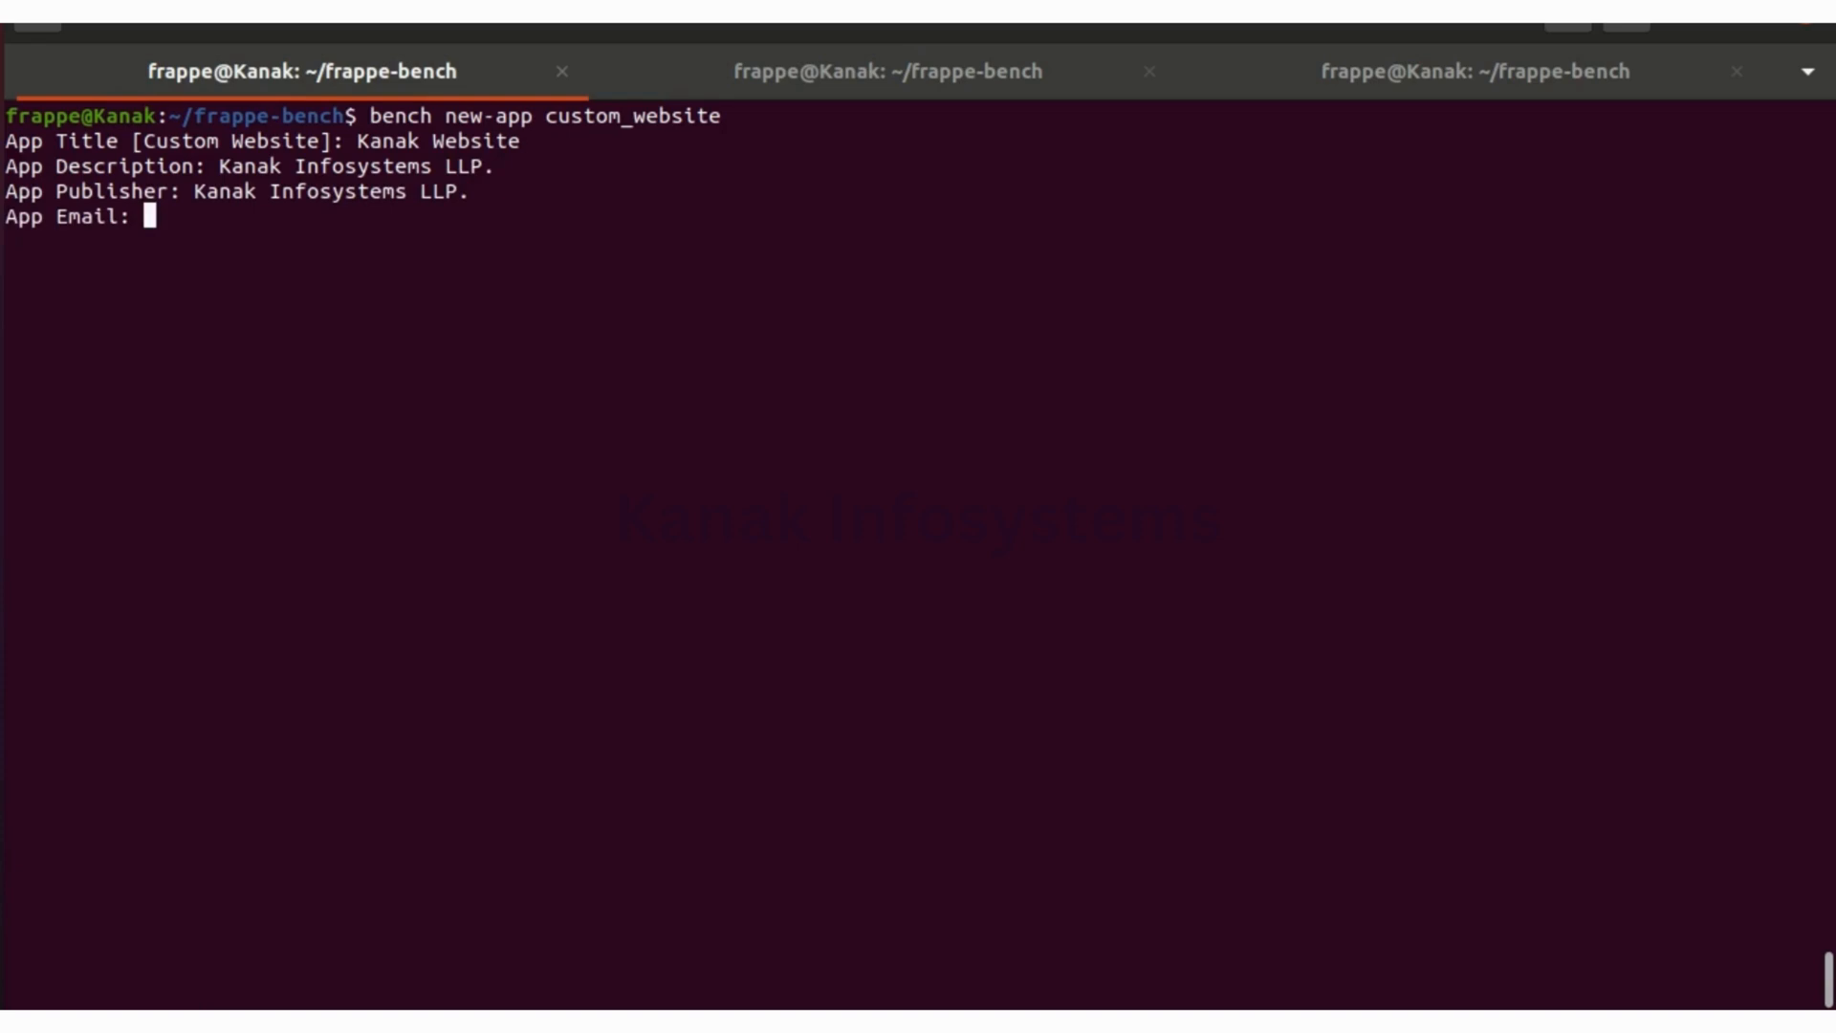
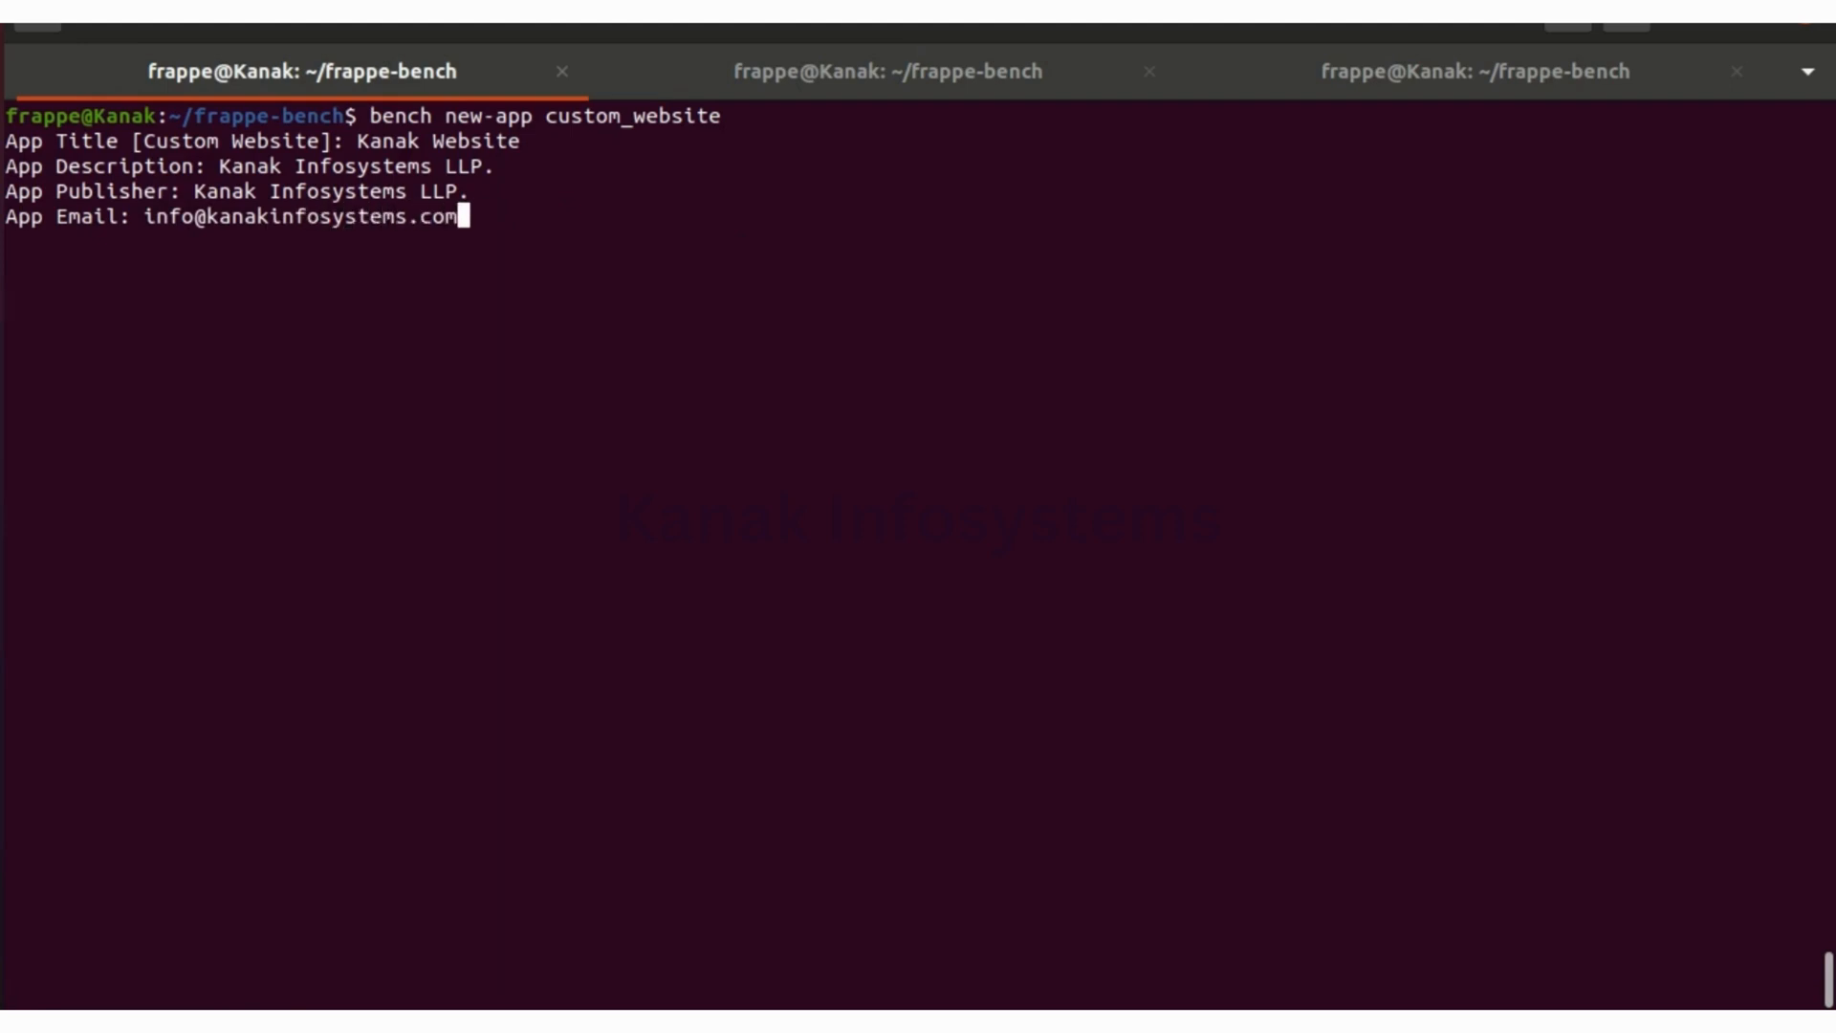
key("Return")
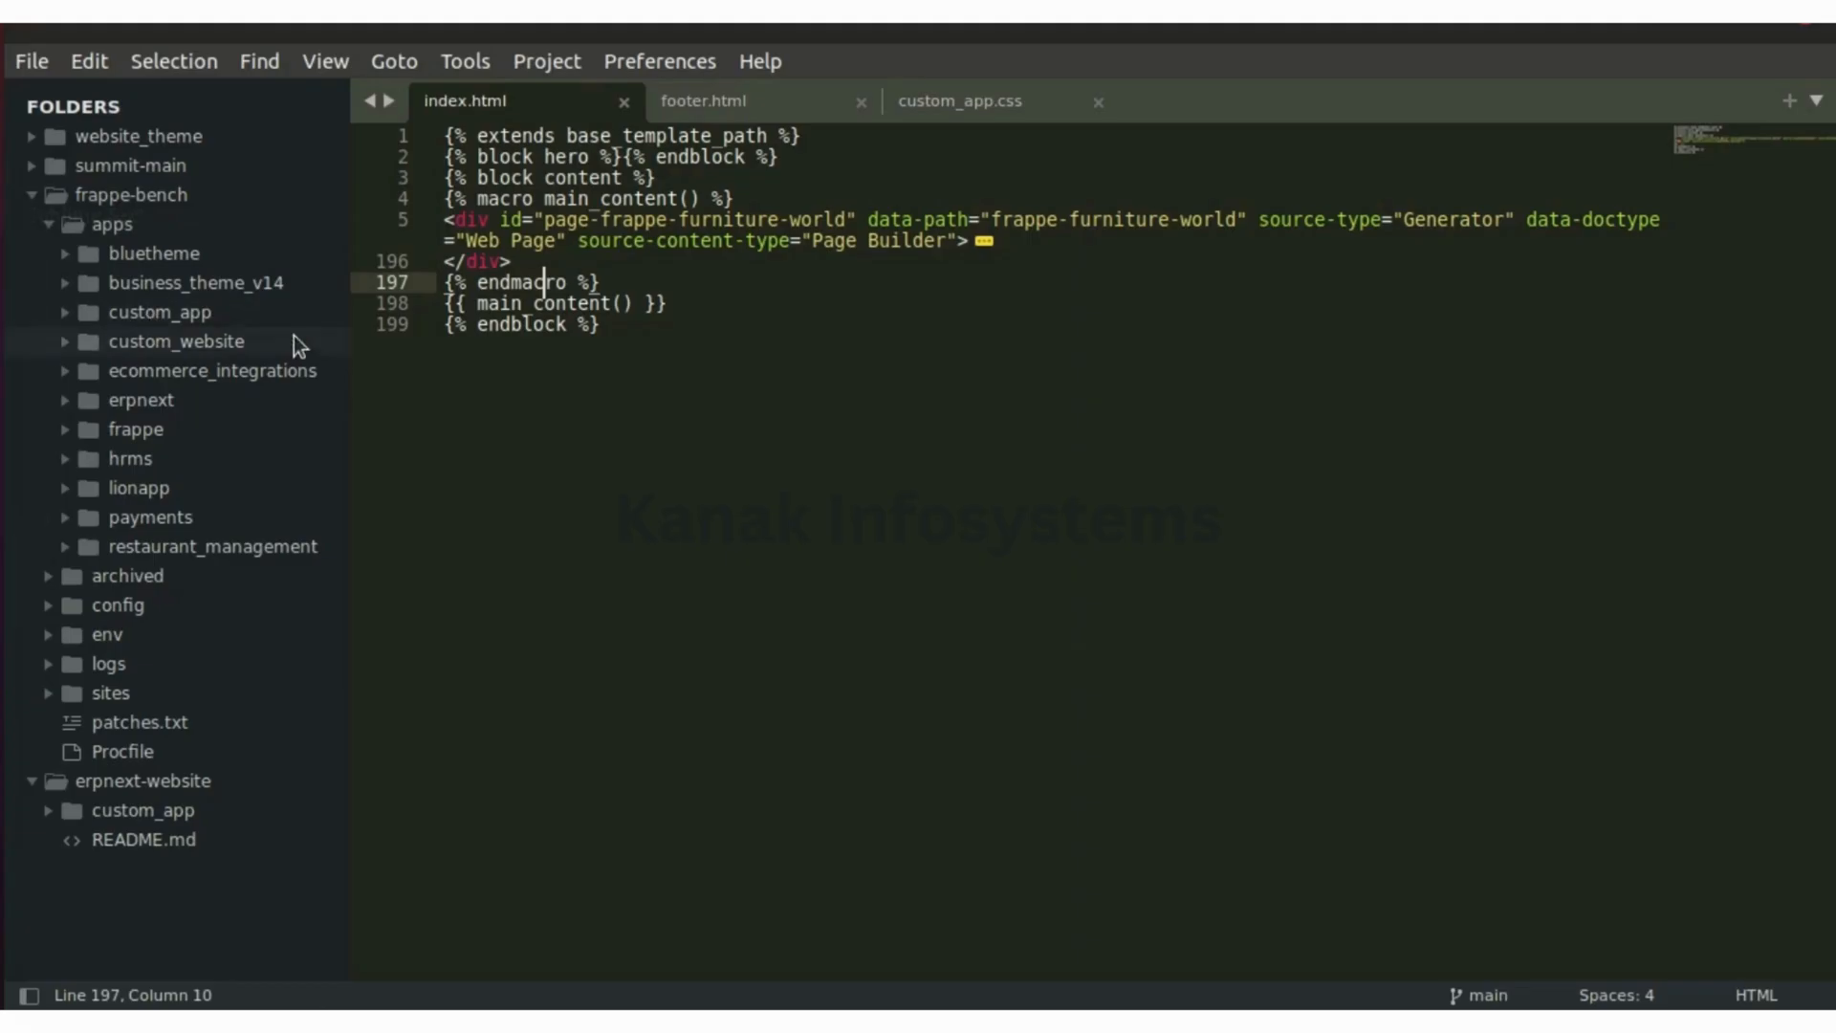
mouse_move(184, 435)
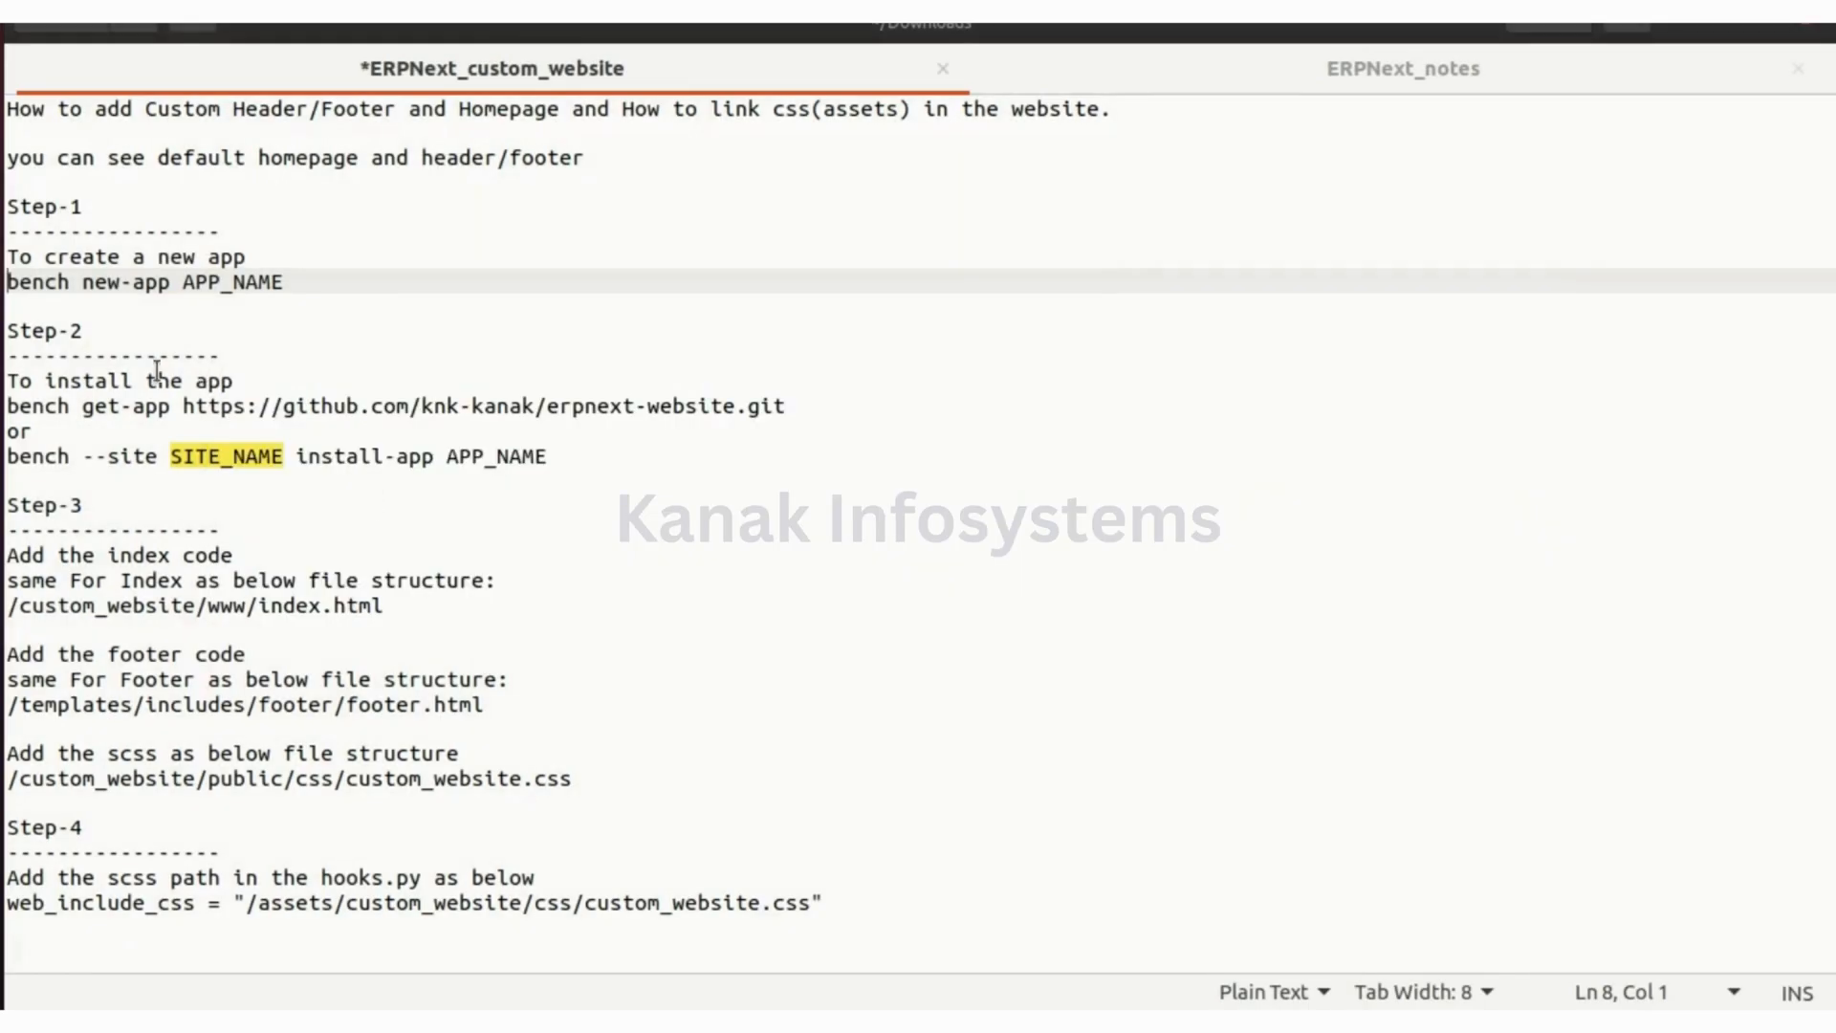
Step: Select the Step 2 install-app command line in the gedit notes
left_click(77, 457)
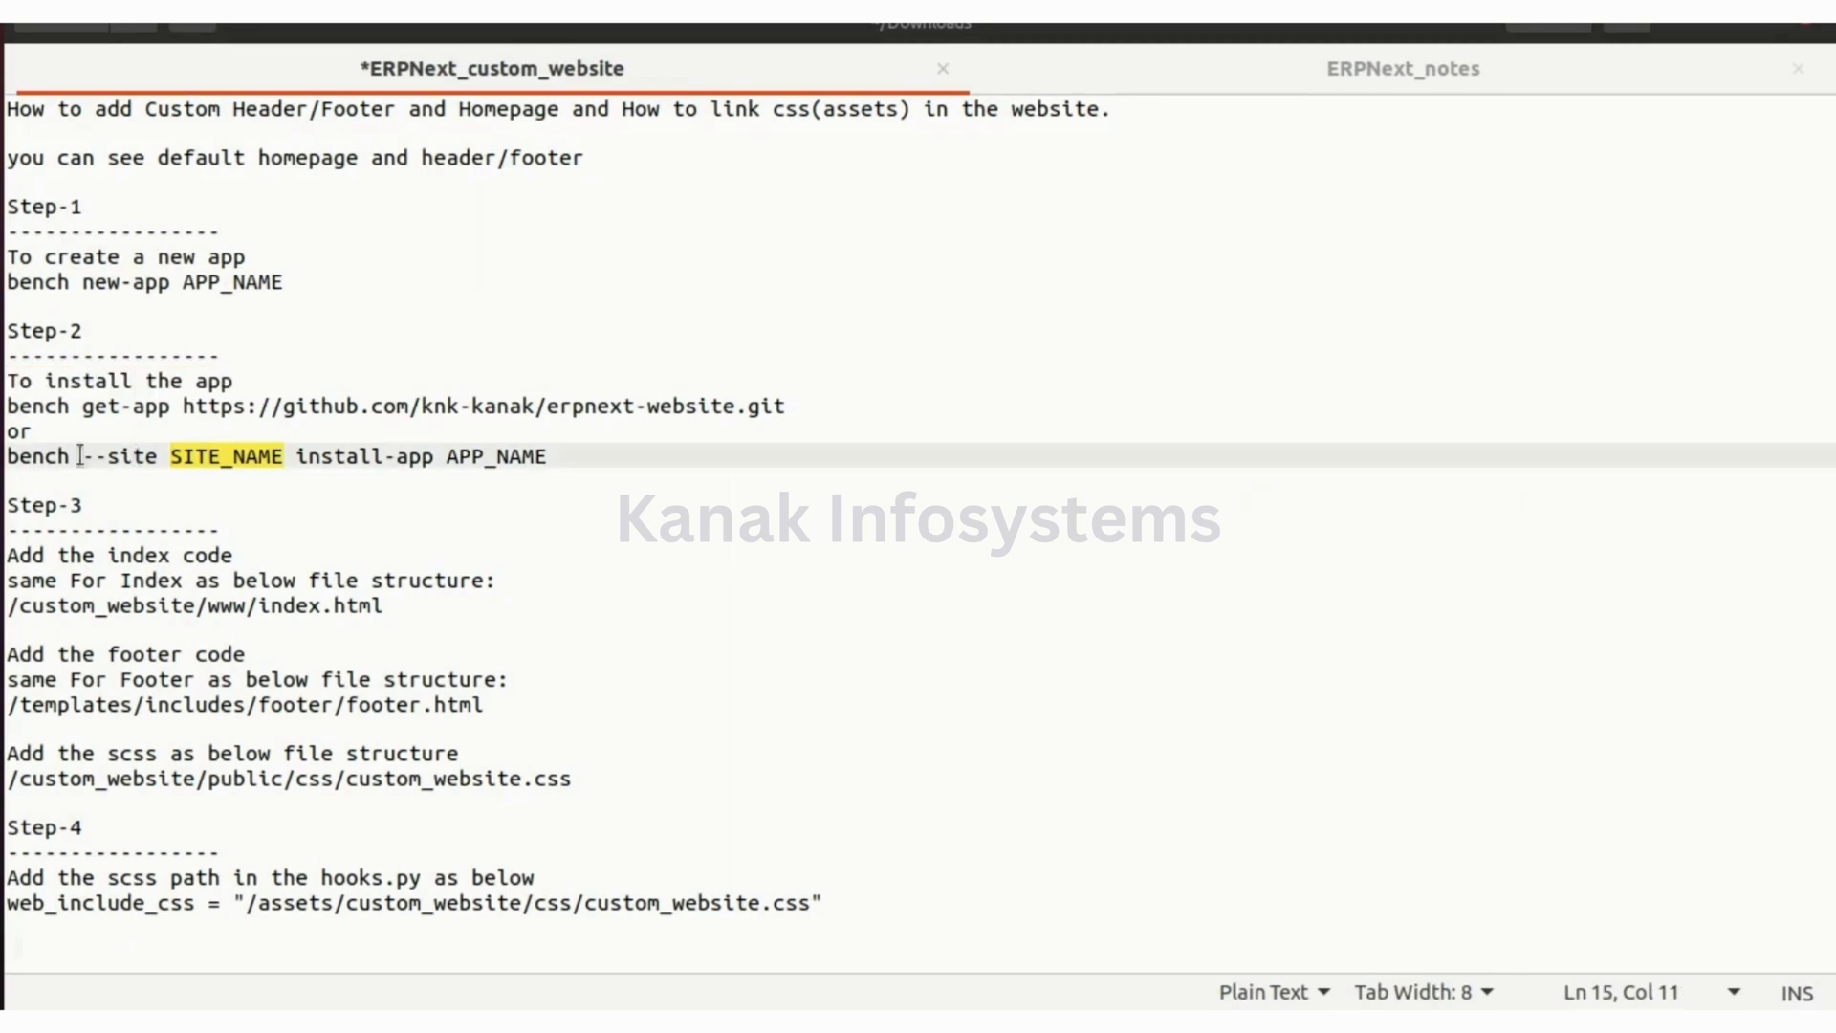
left_click(295, 457)
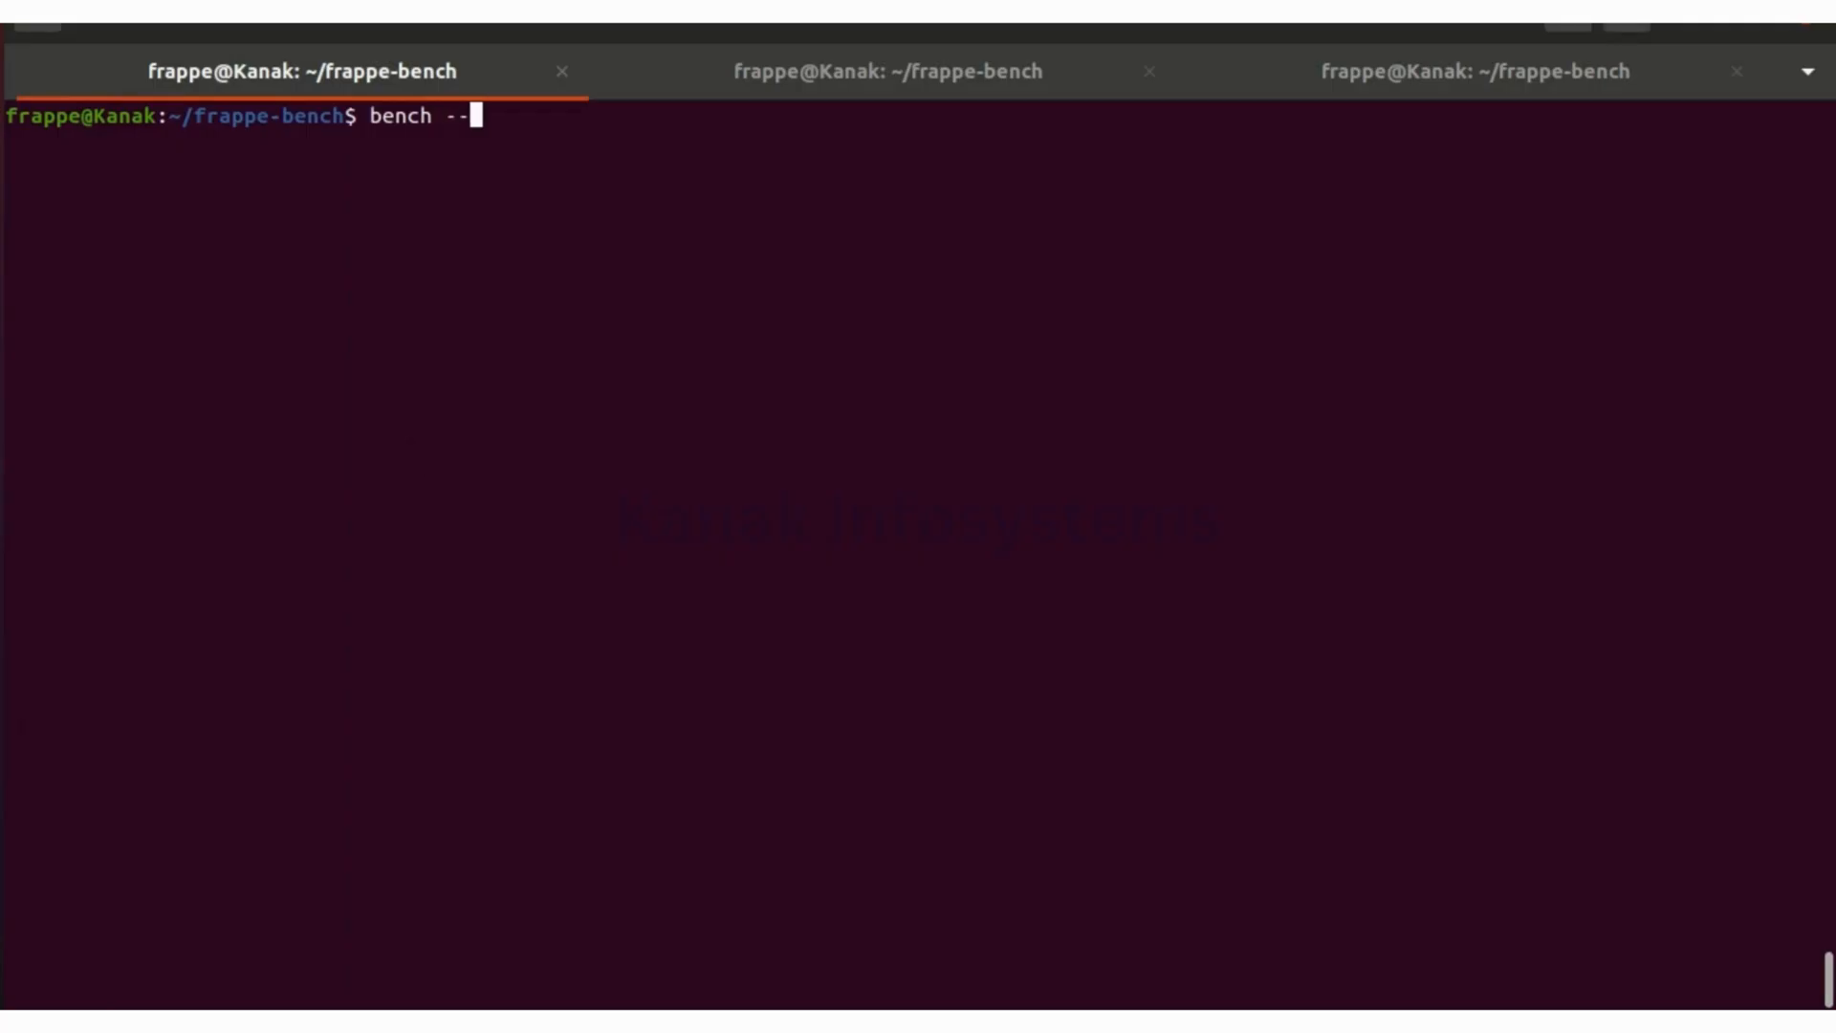
Step: Run 'bench --site customwebsite install-app custom_website' in the terminal
type("site")
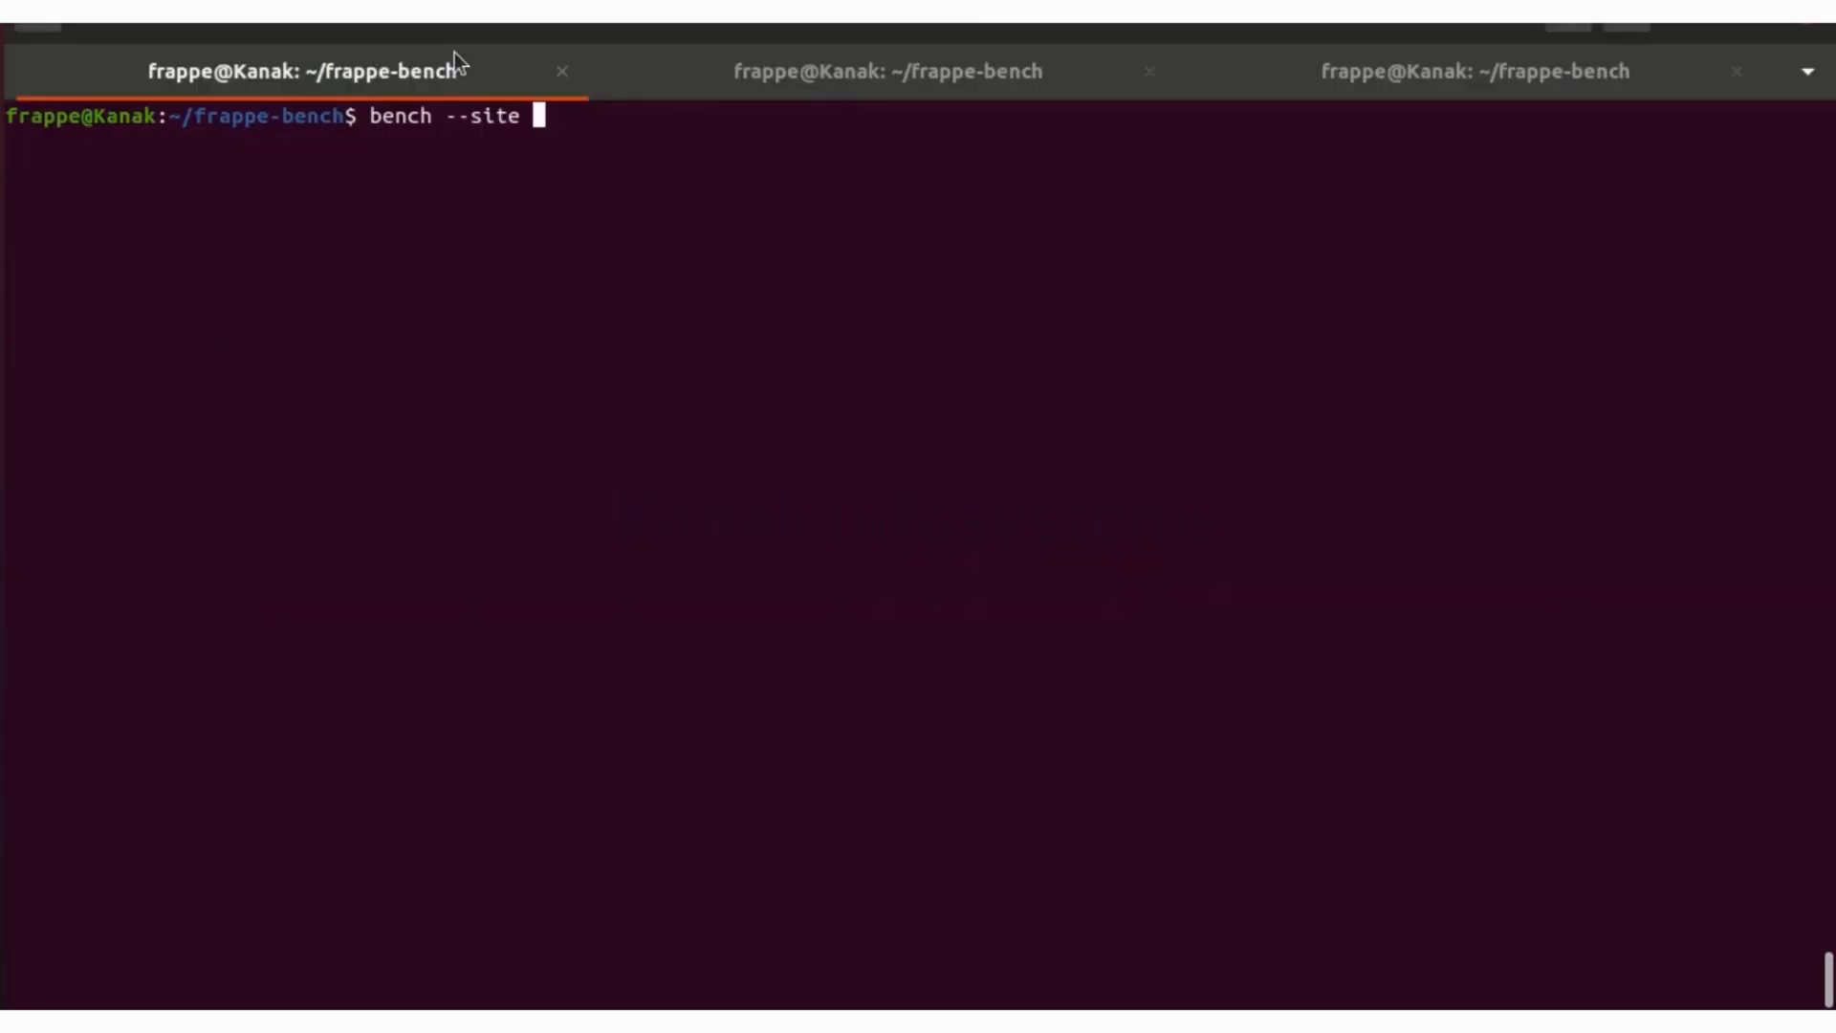
type("http://customwebsite")
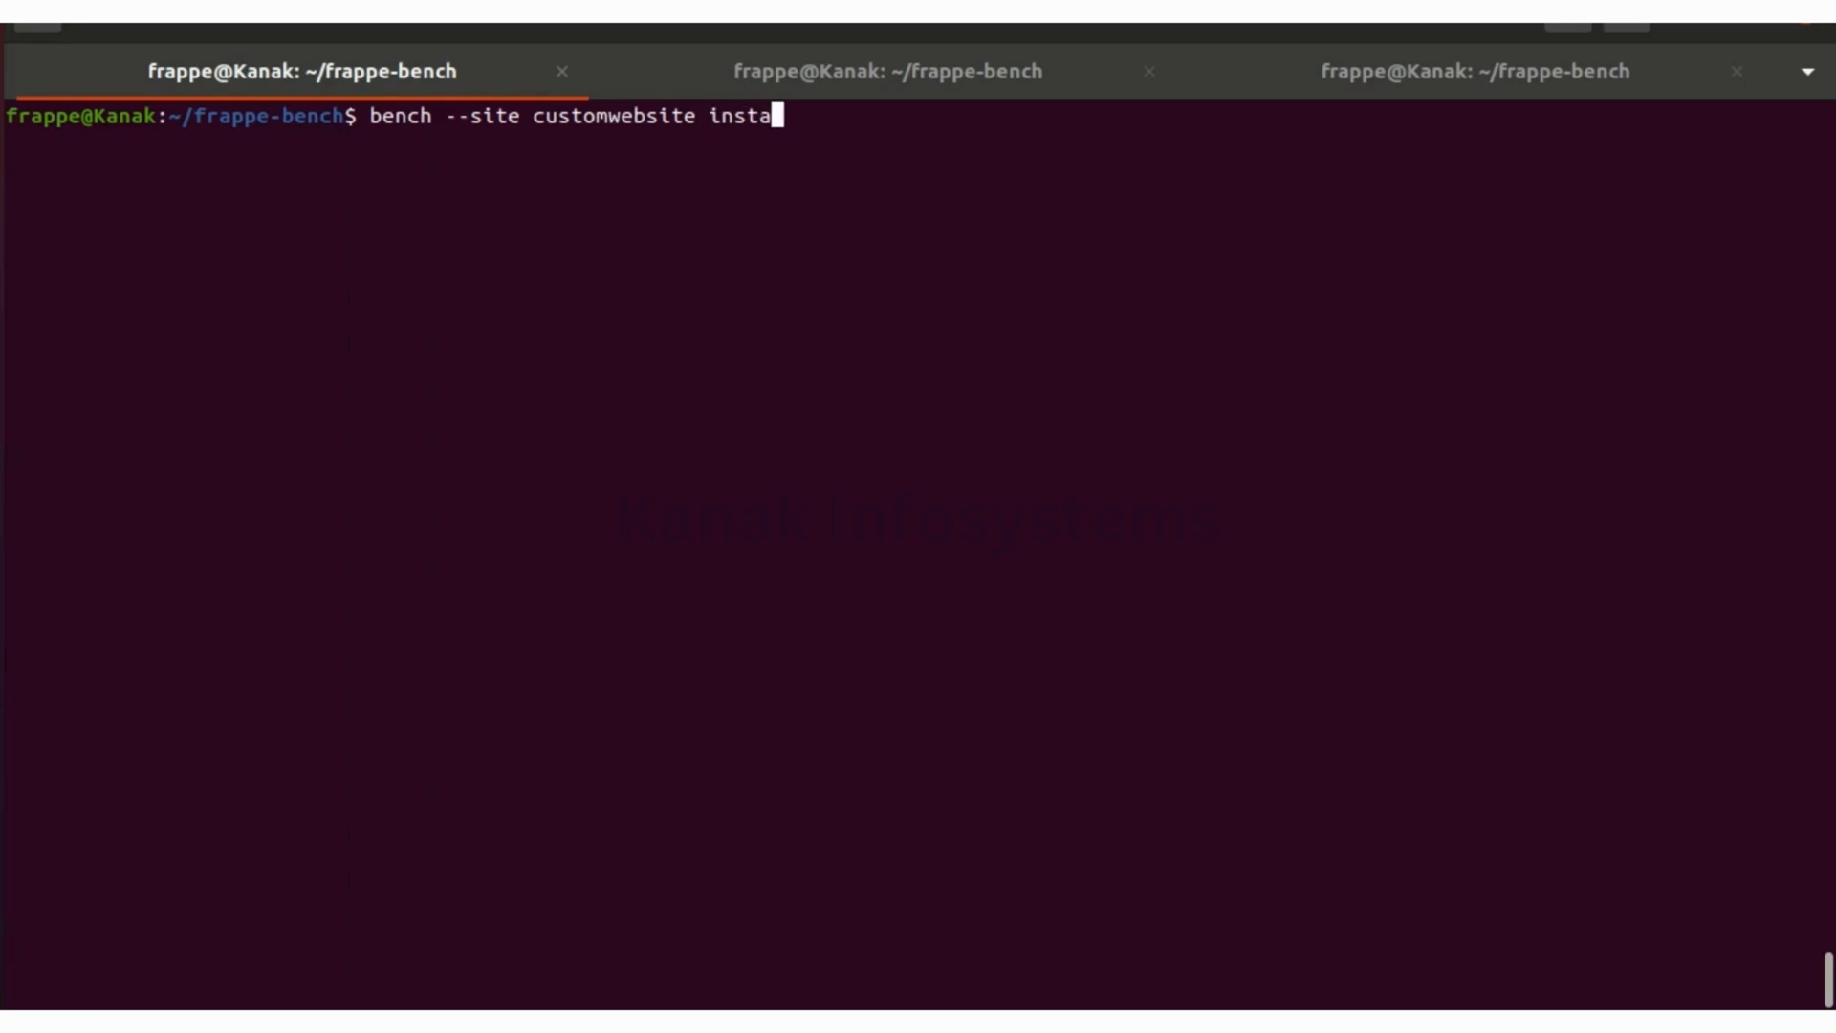
type("ll-app cus")
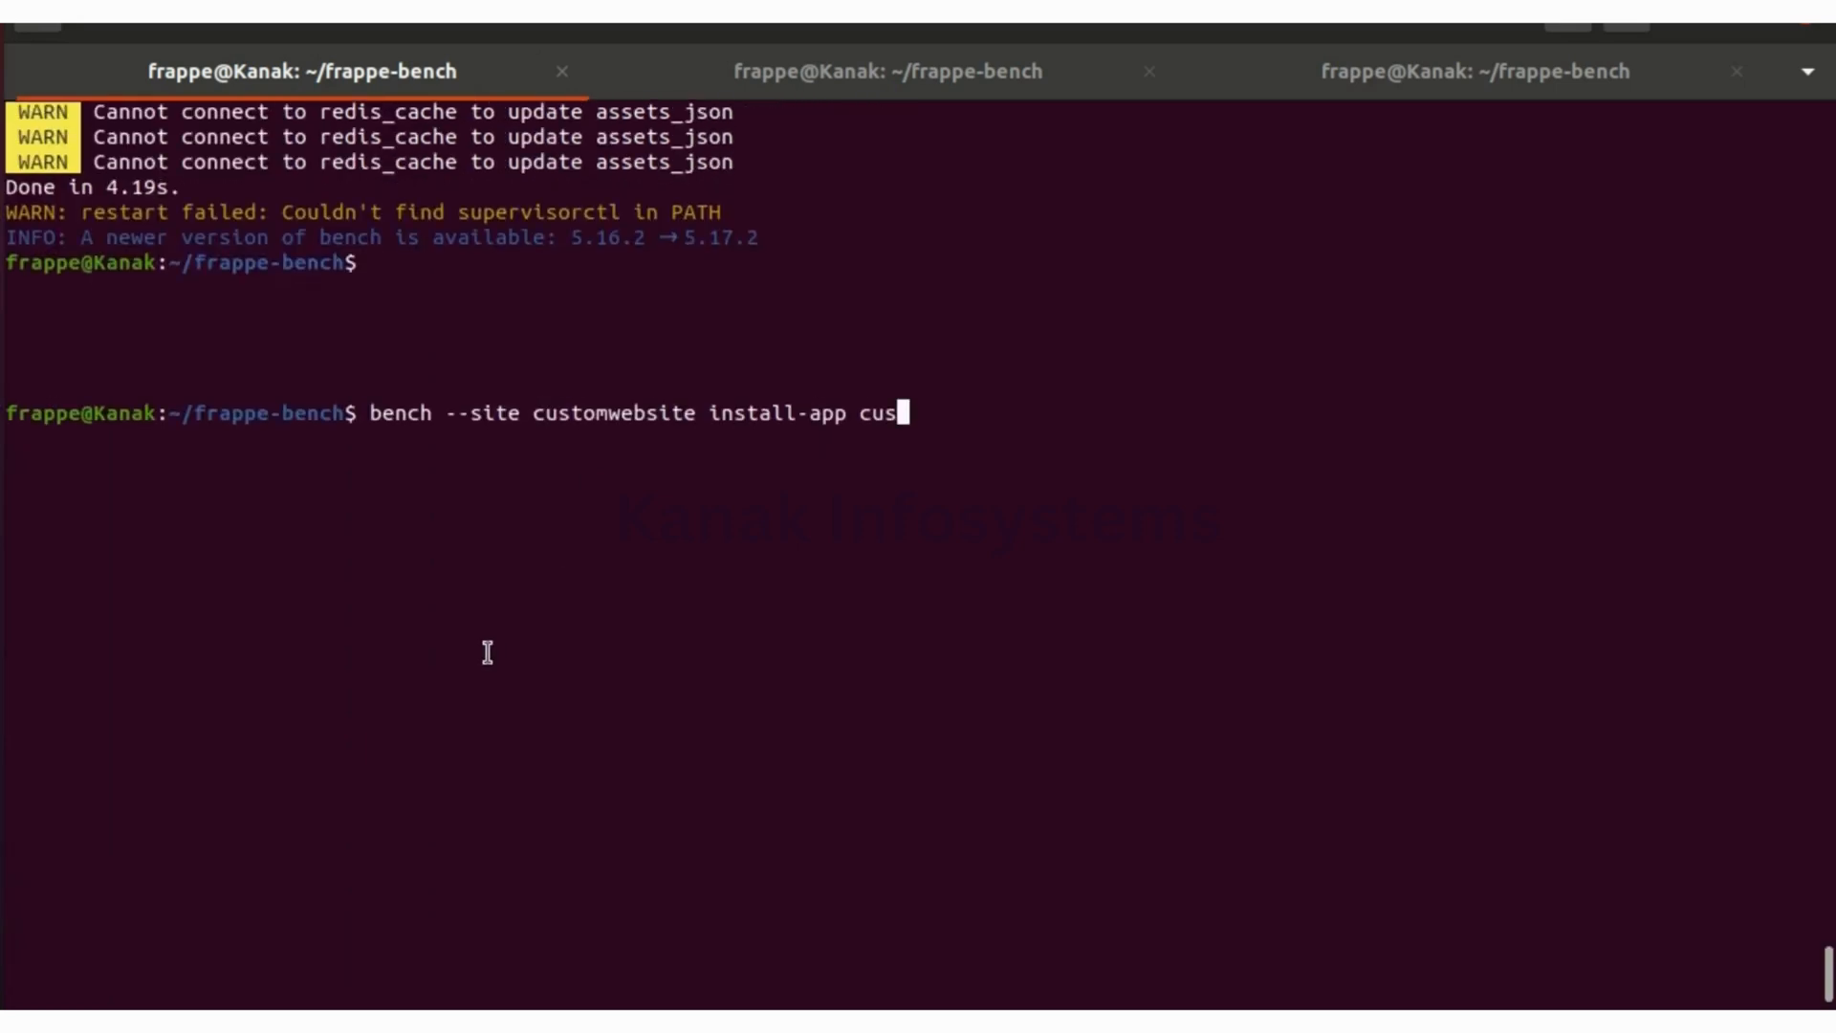
scroll("up", 3)
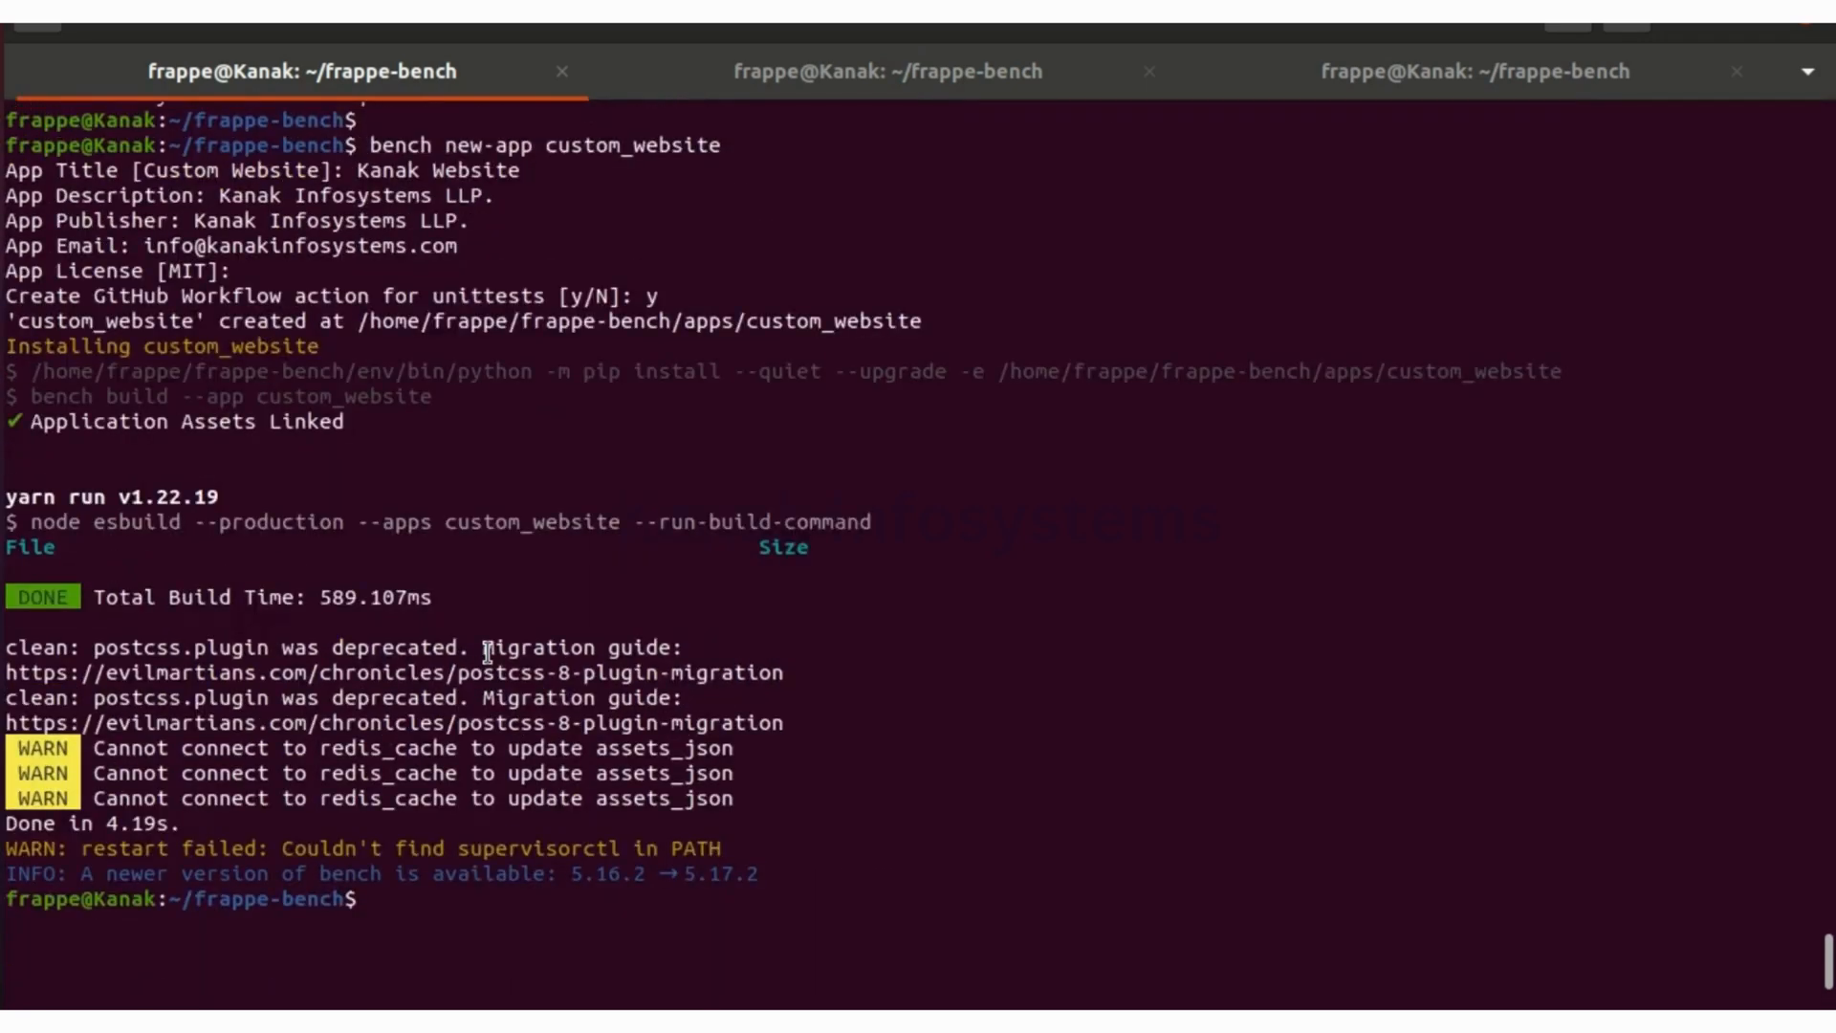
type("bench --site customwebsite install-app cus")
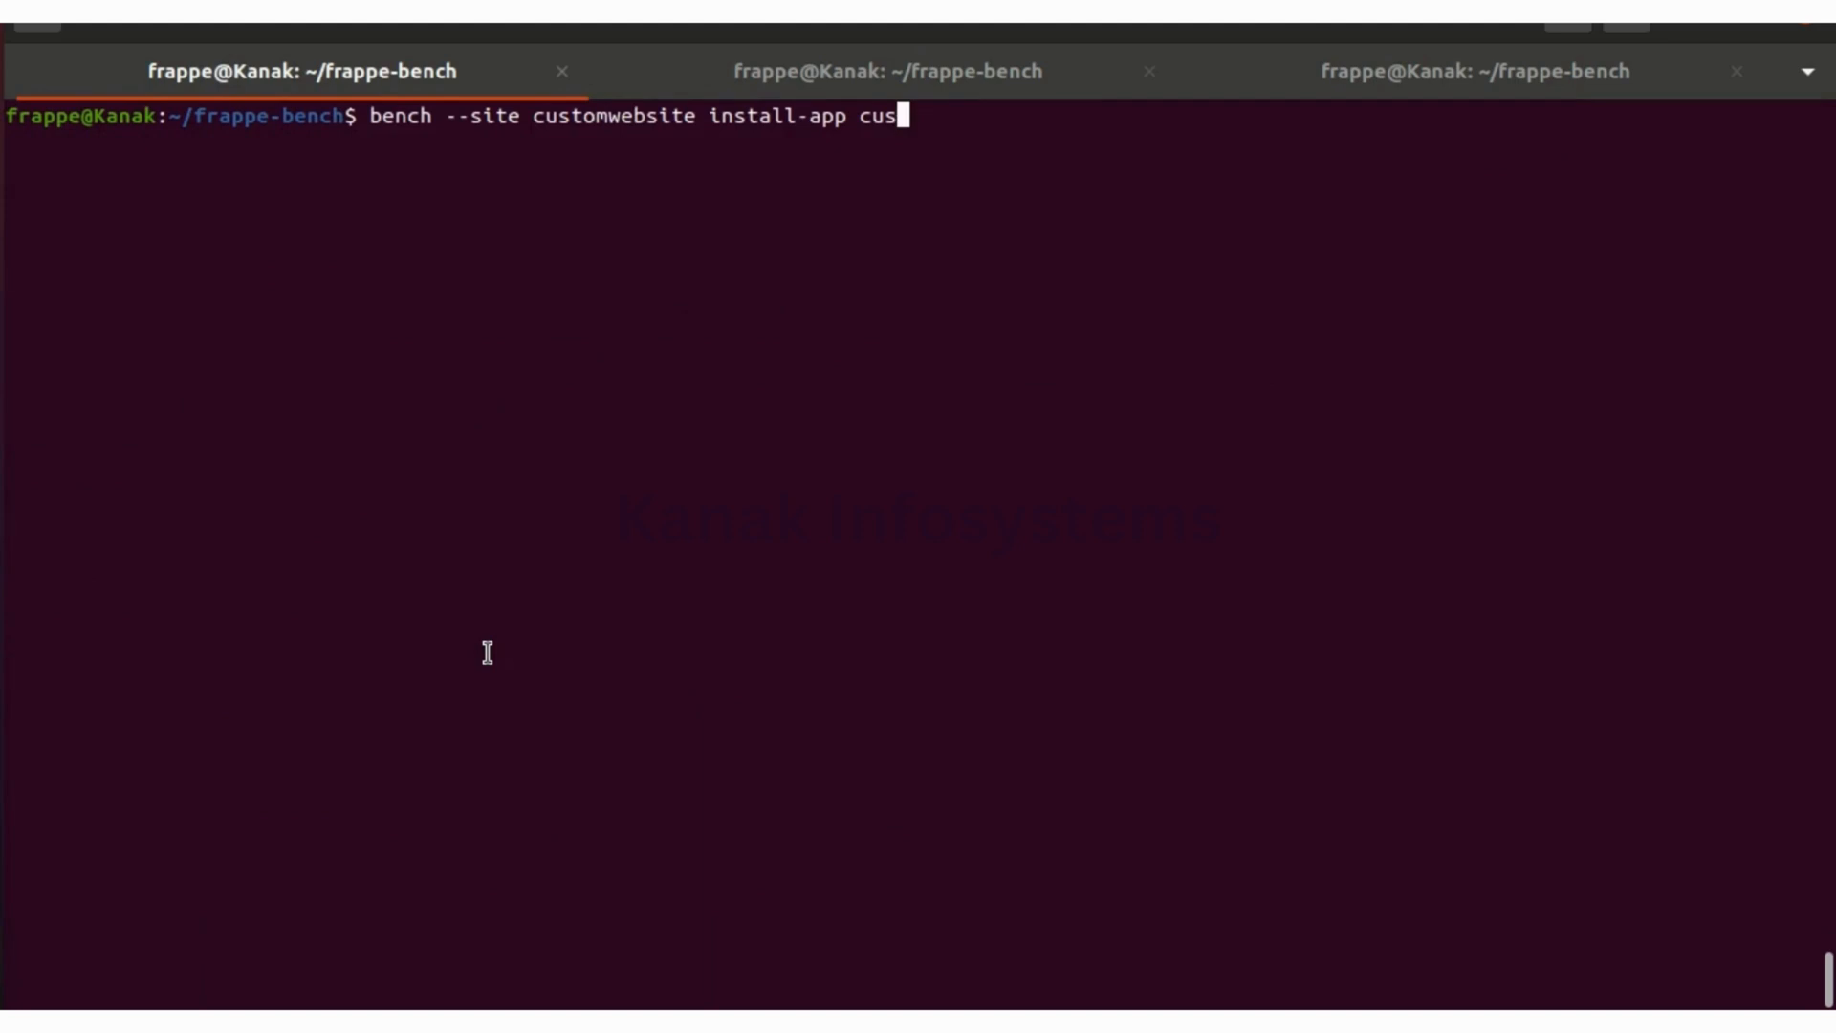
type("tom_webs")
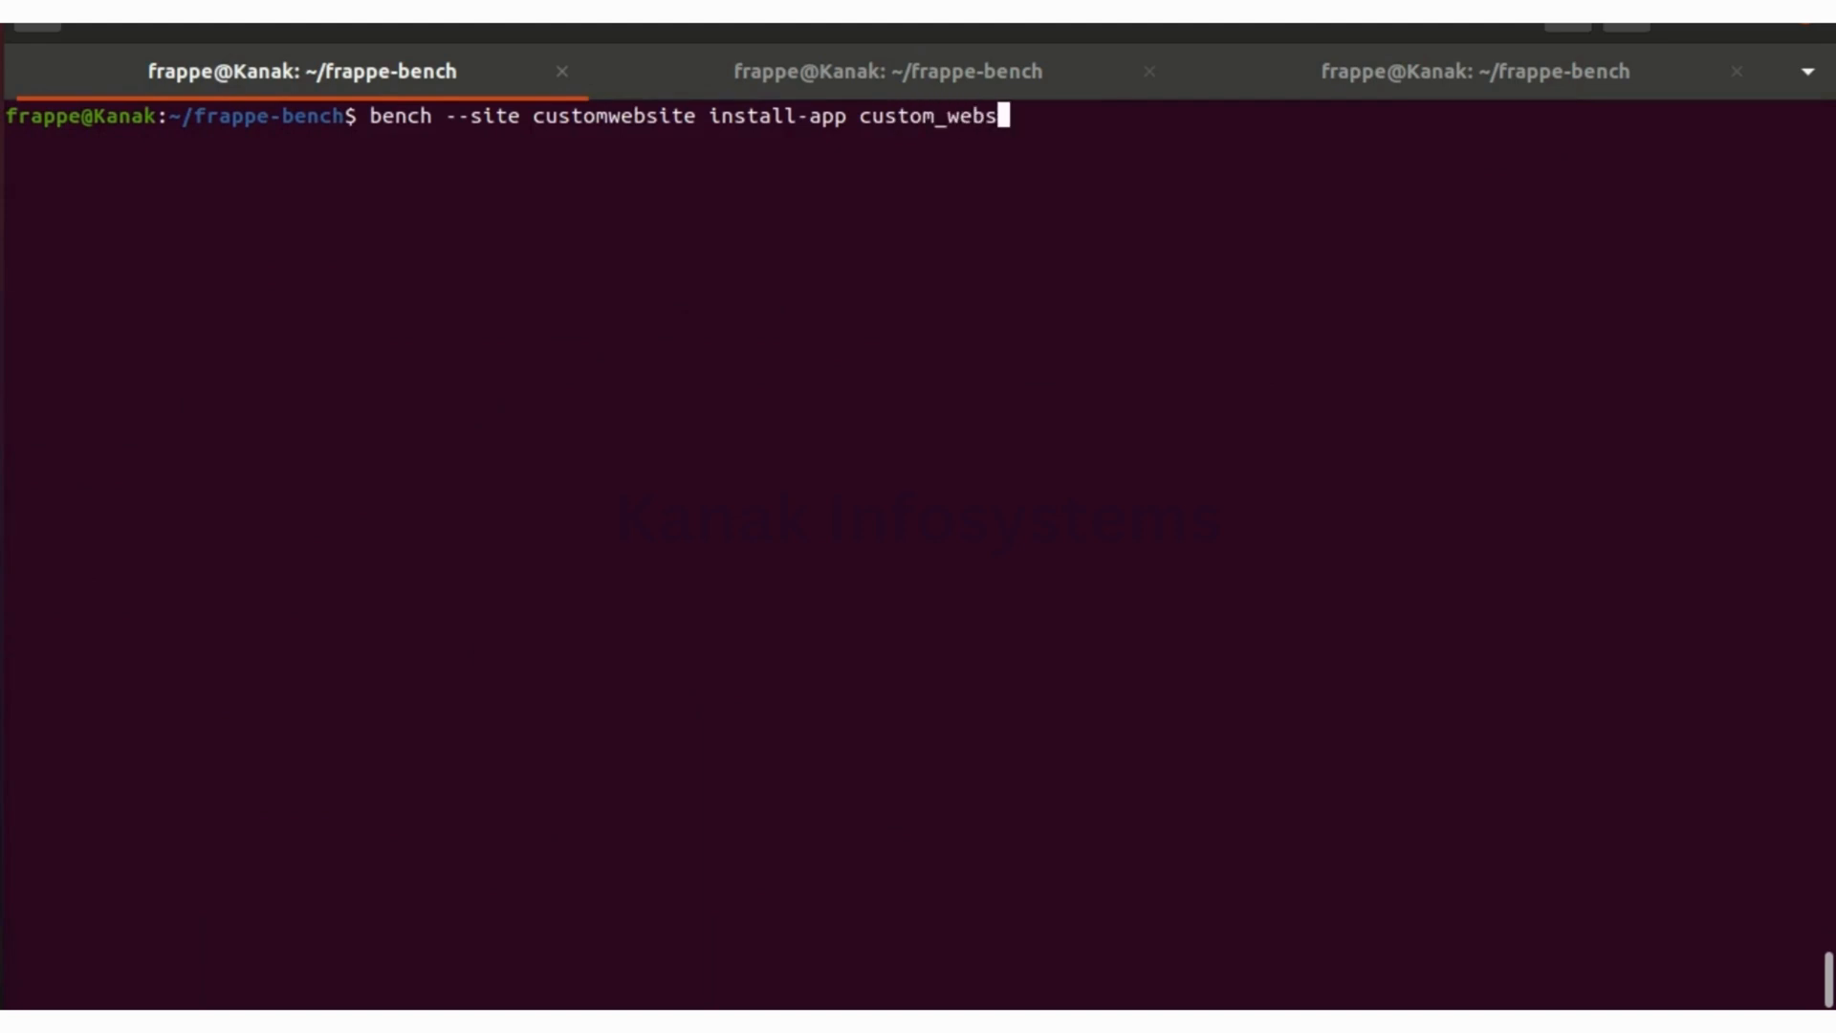
type("ite")
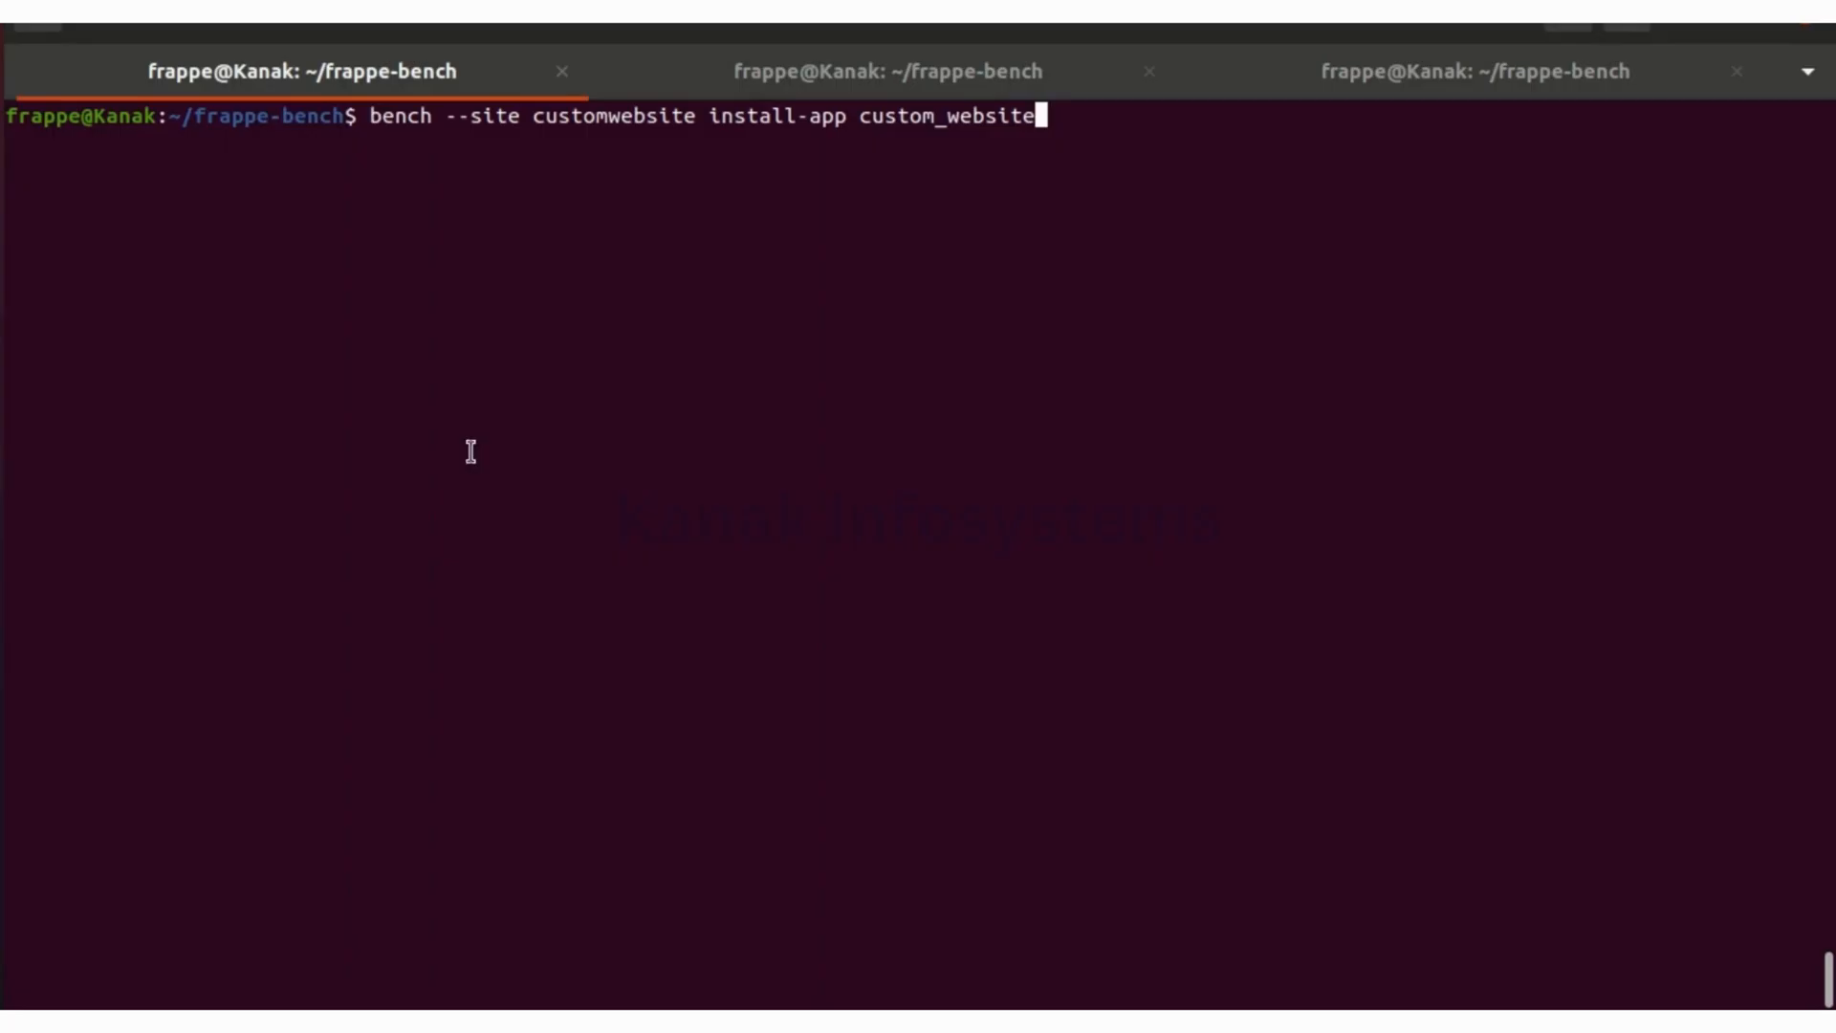
double_click(945, 116)
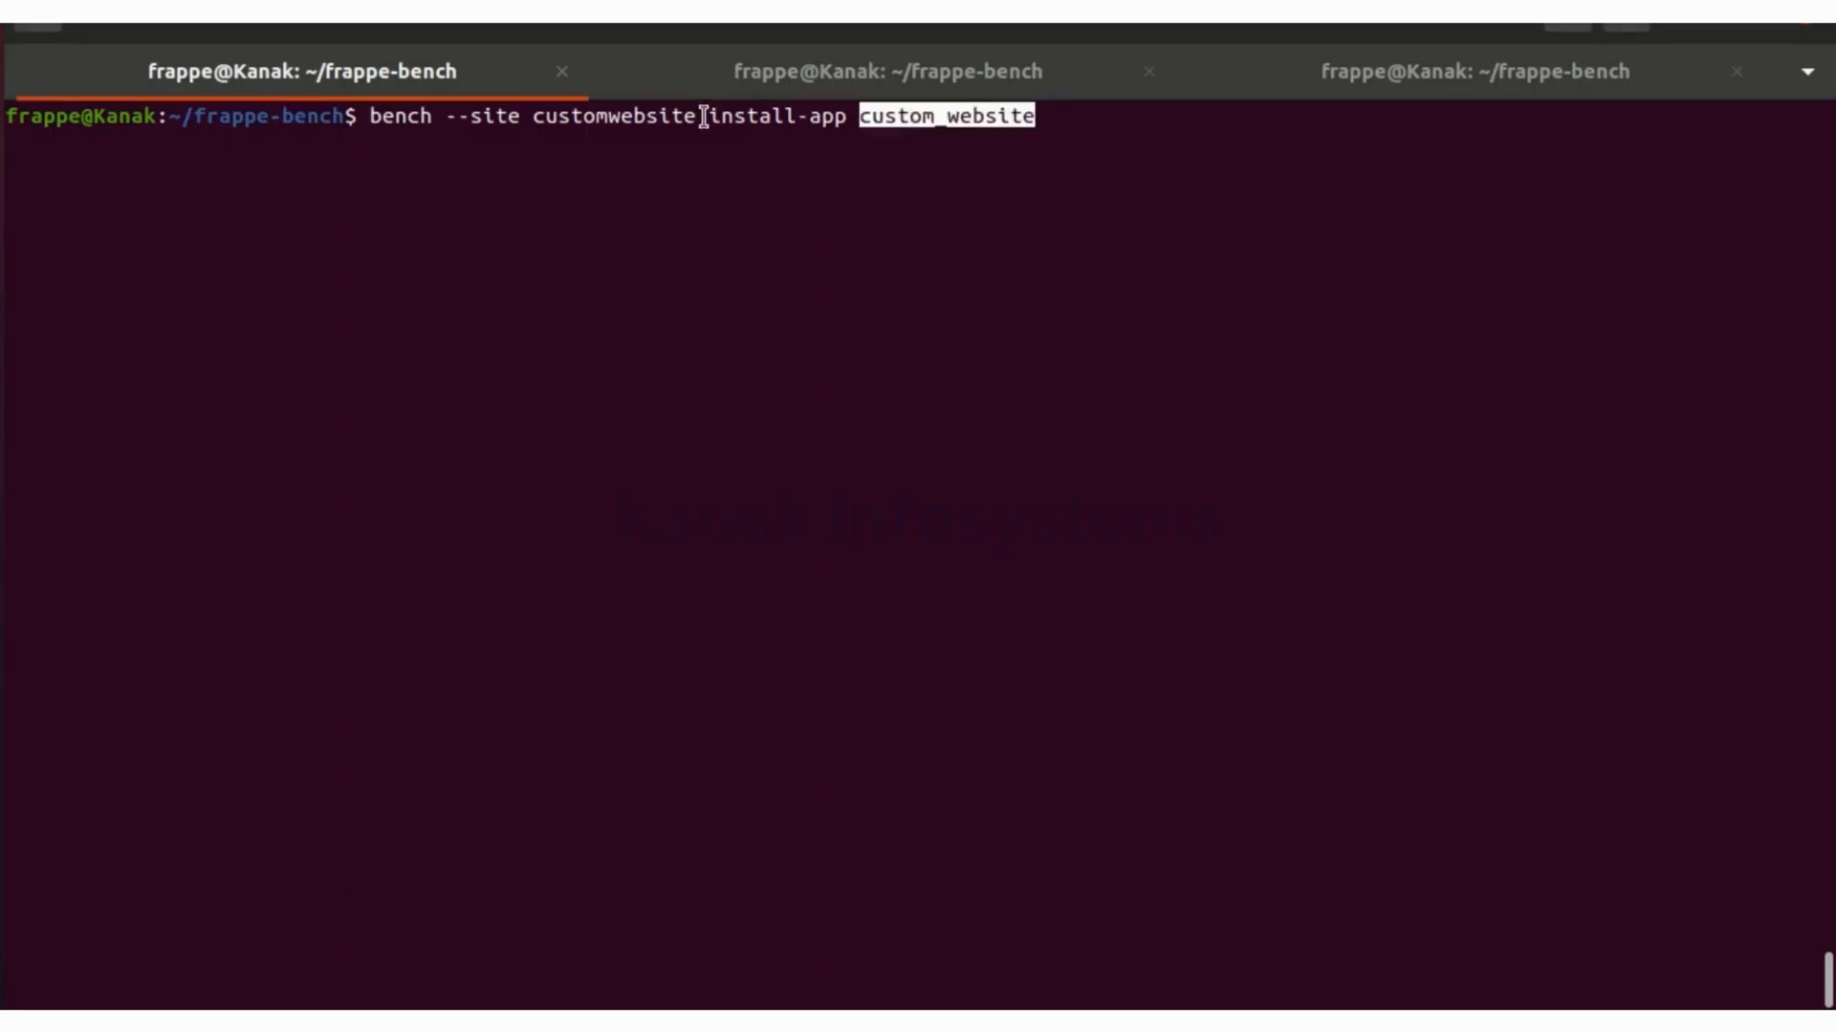
key("Return")
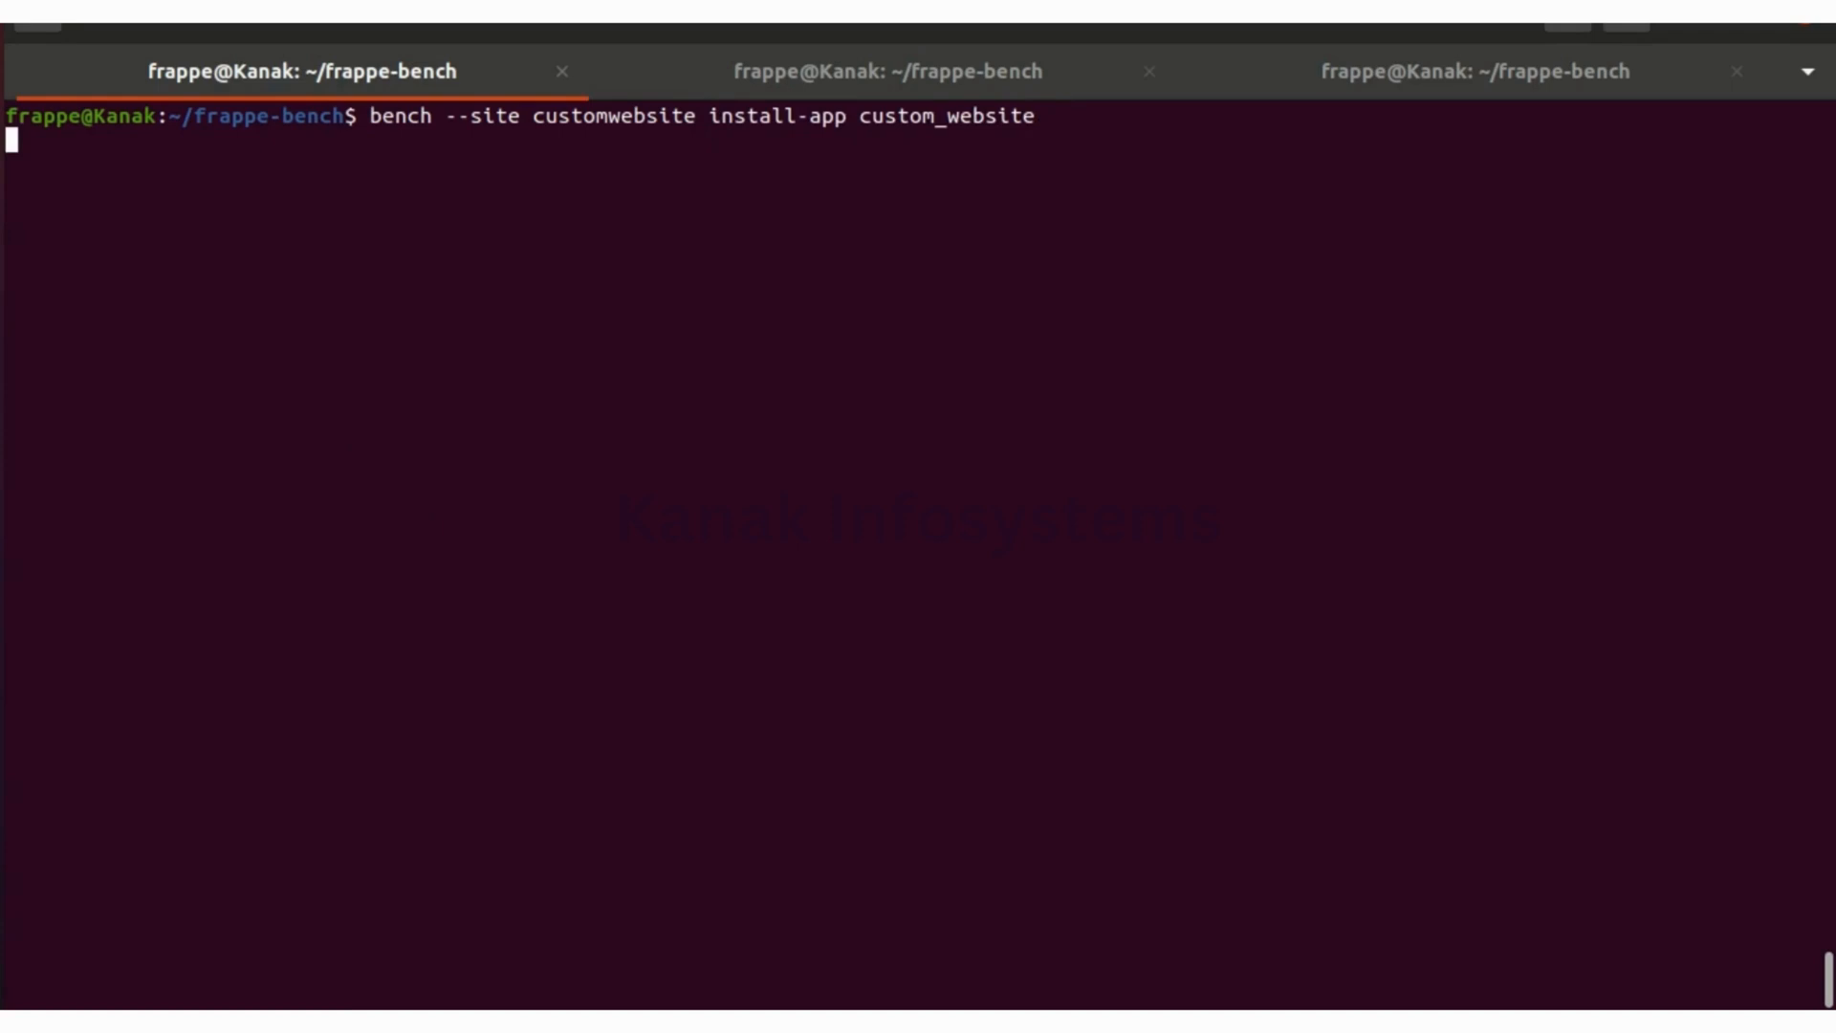
key("Return")
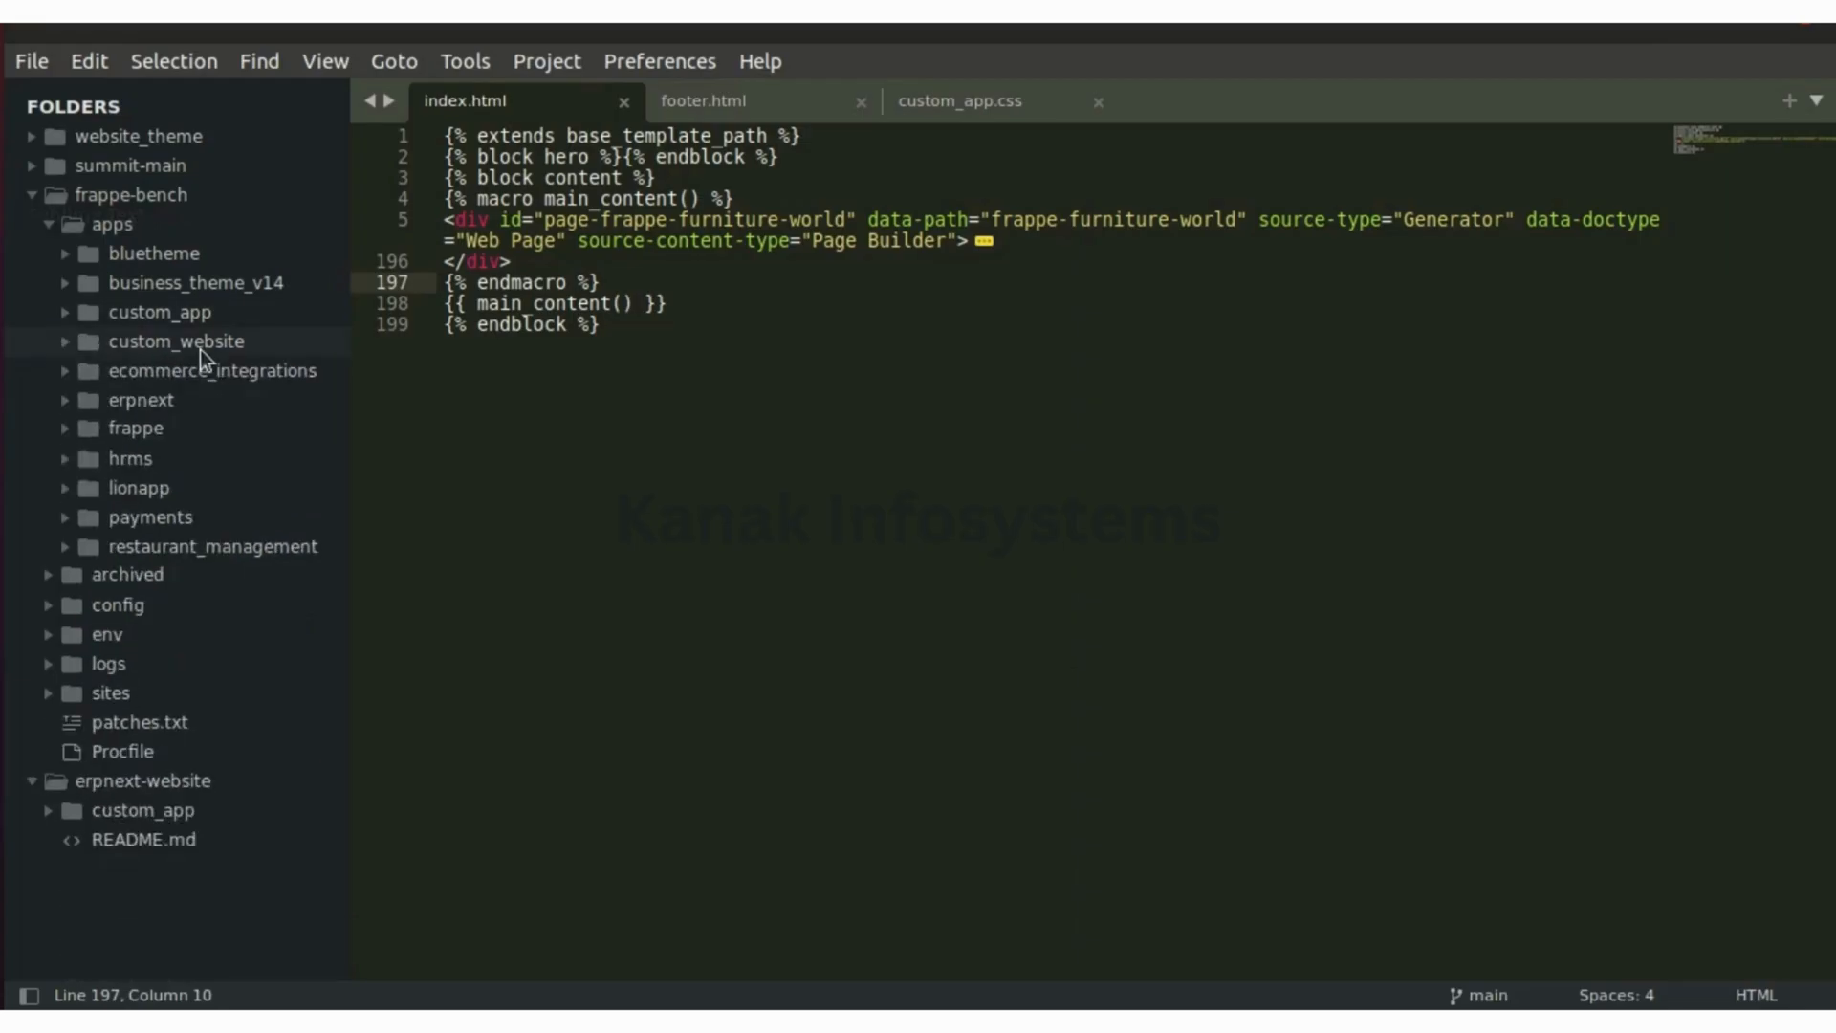
Step: Open custom_website/custom_website/hooks.py in the sidebar, then type 'bench start' in the terminal
left_click(176, 340)
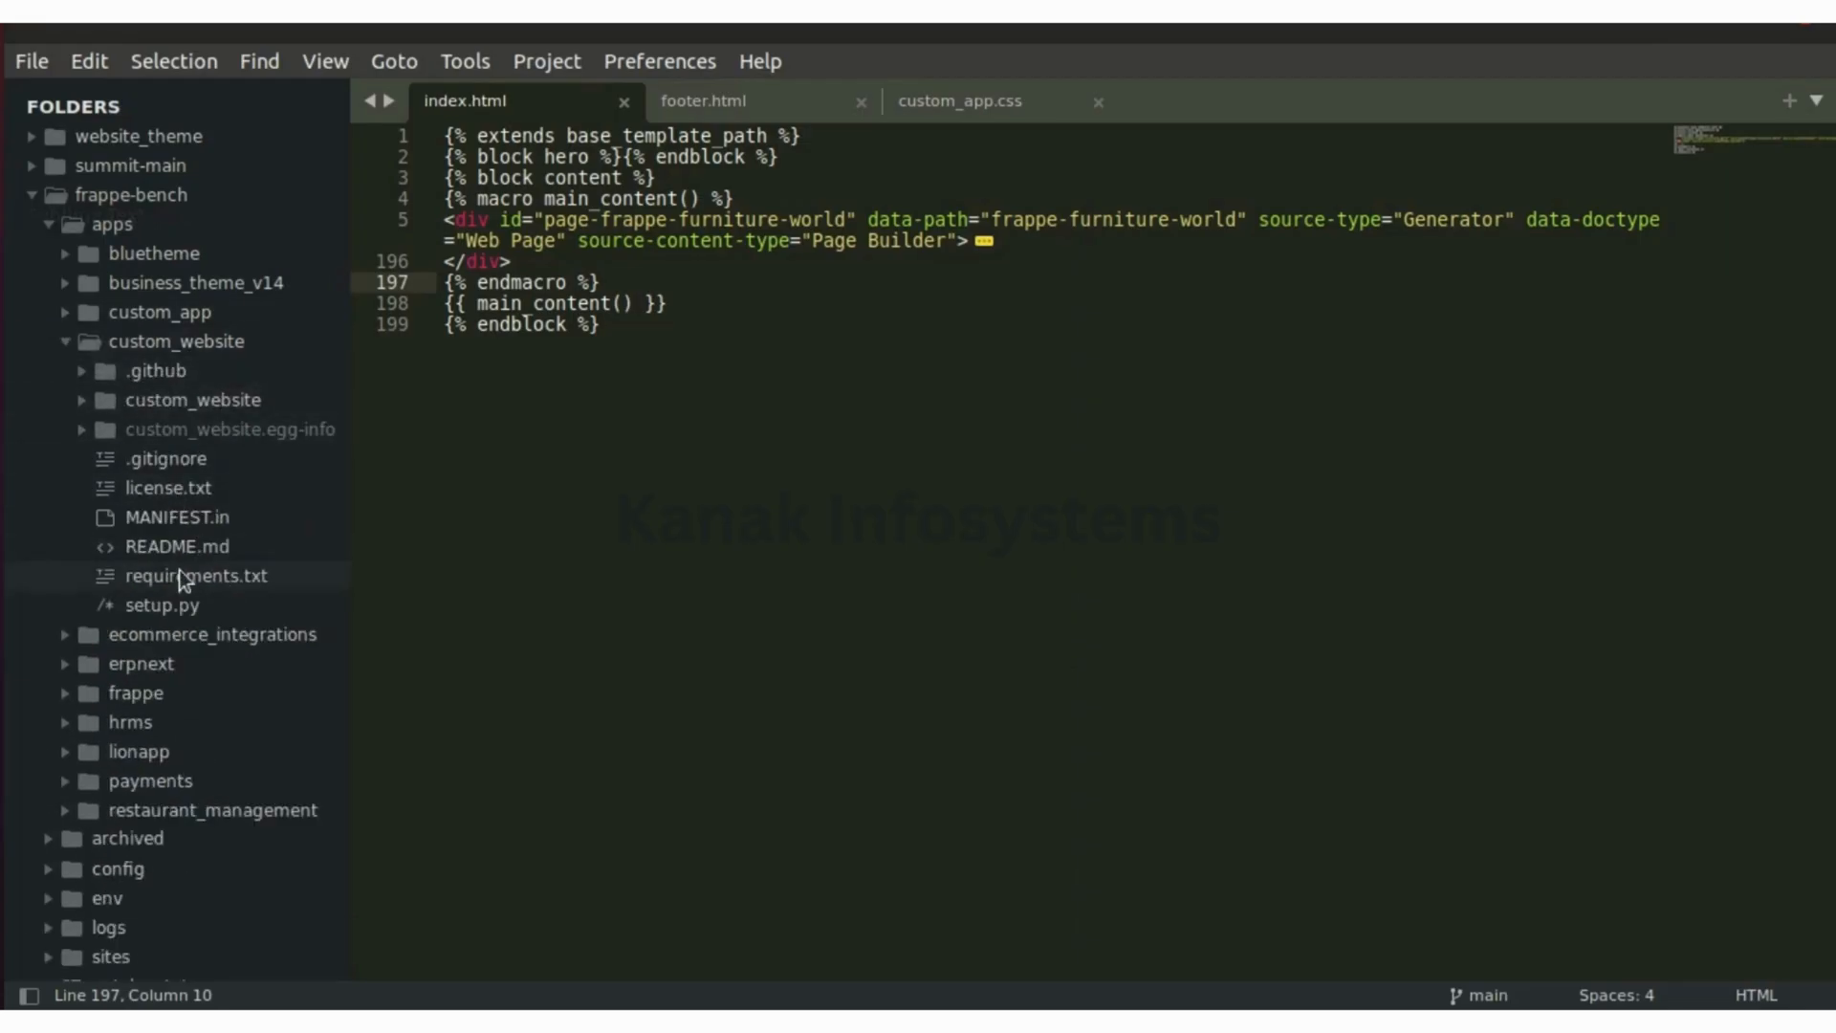
left_click(194, 399)
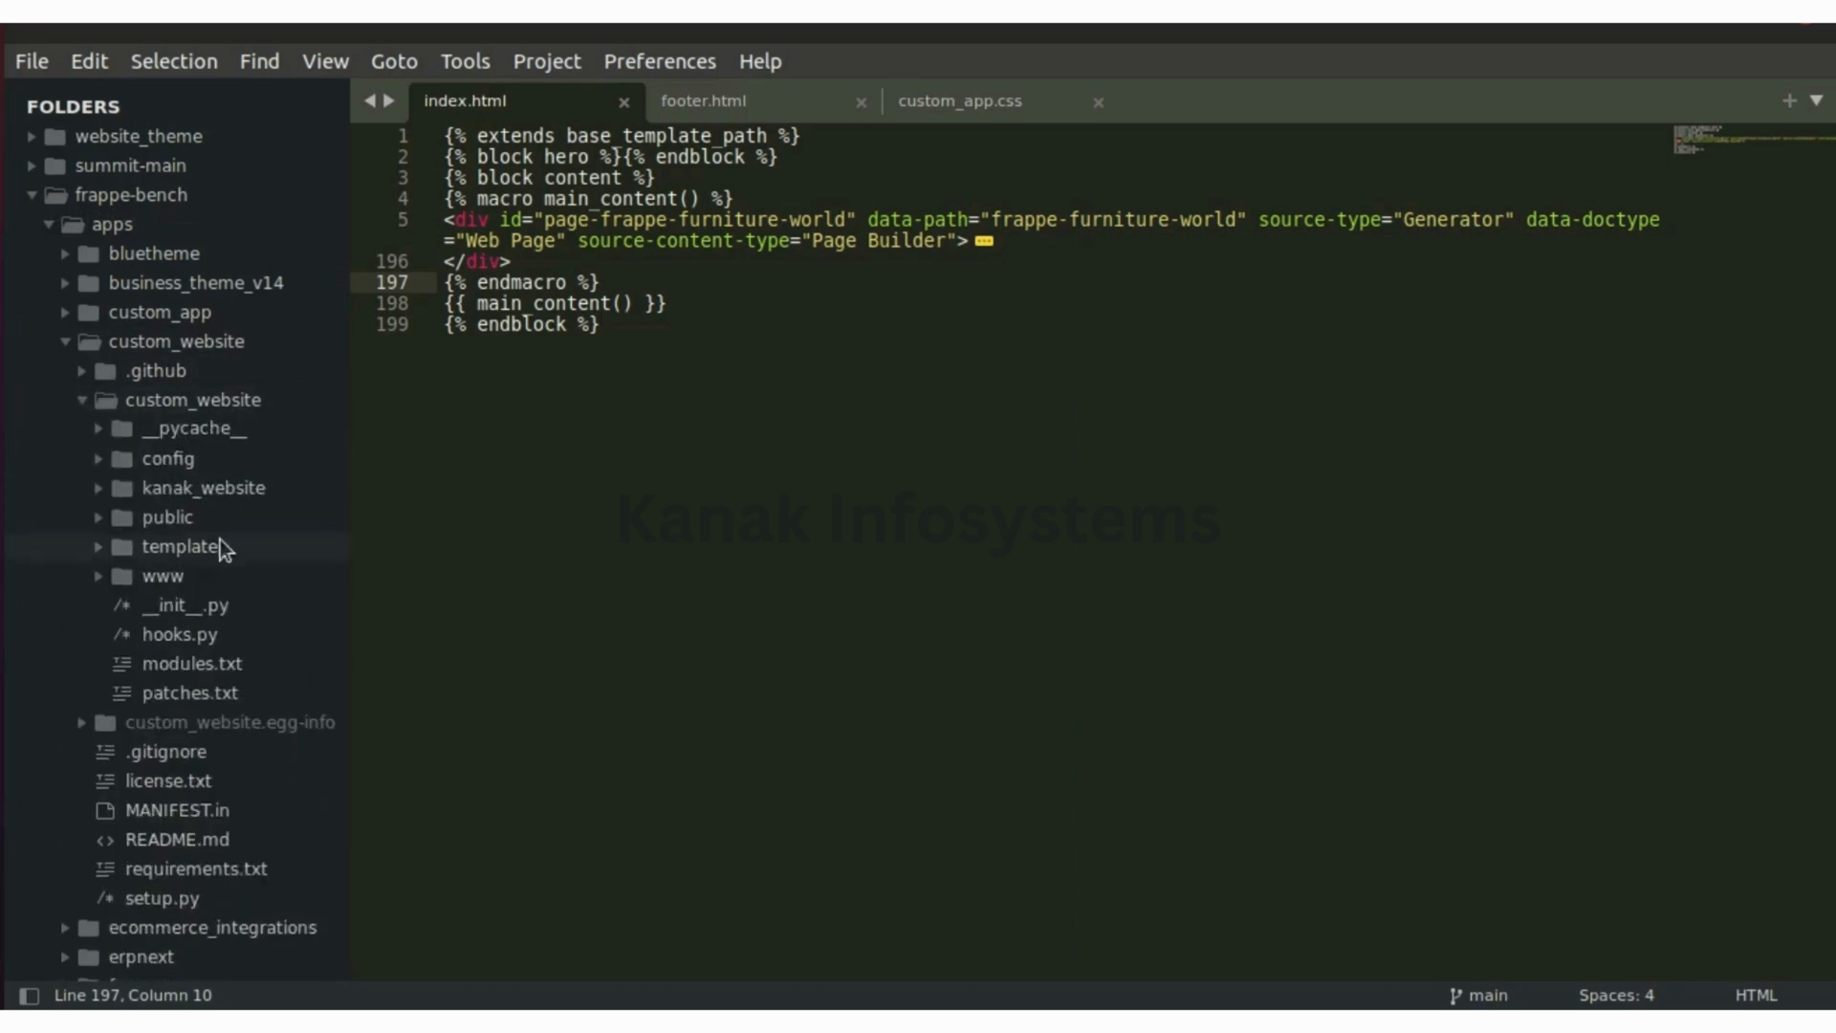
left_click(181, 633)
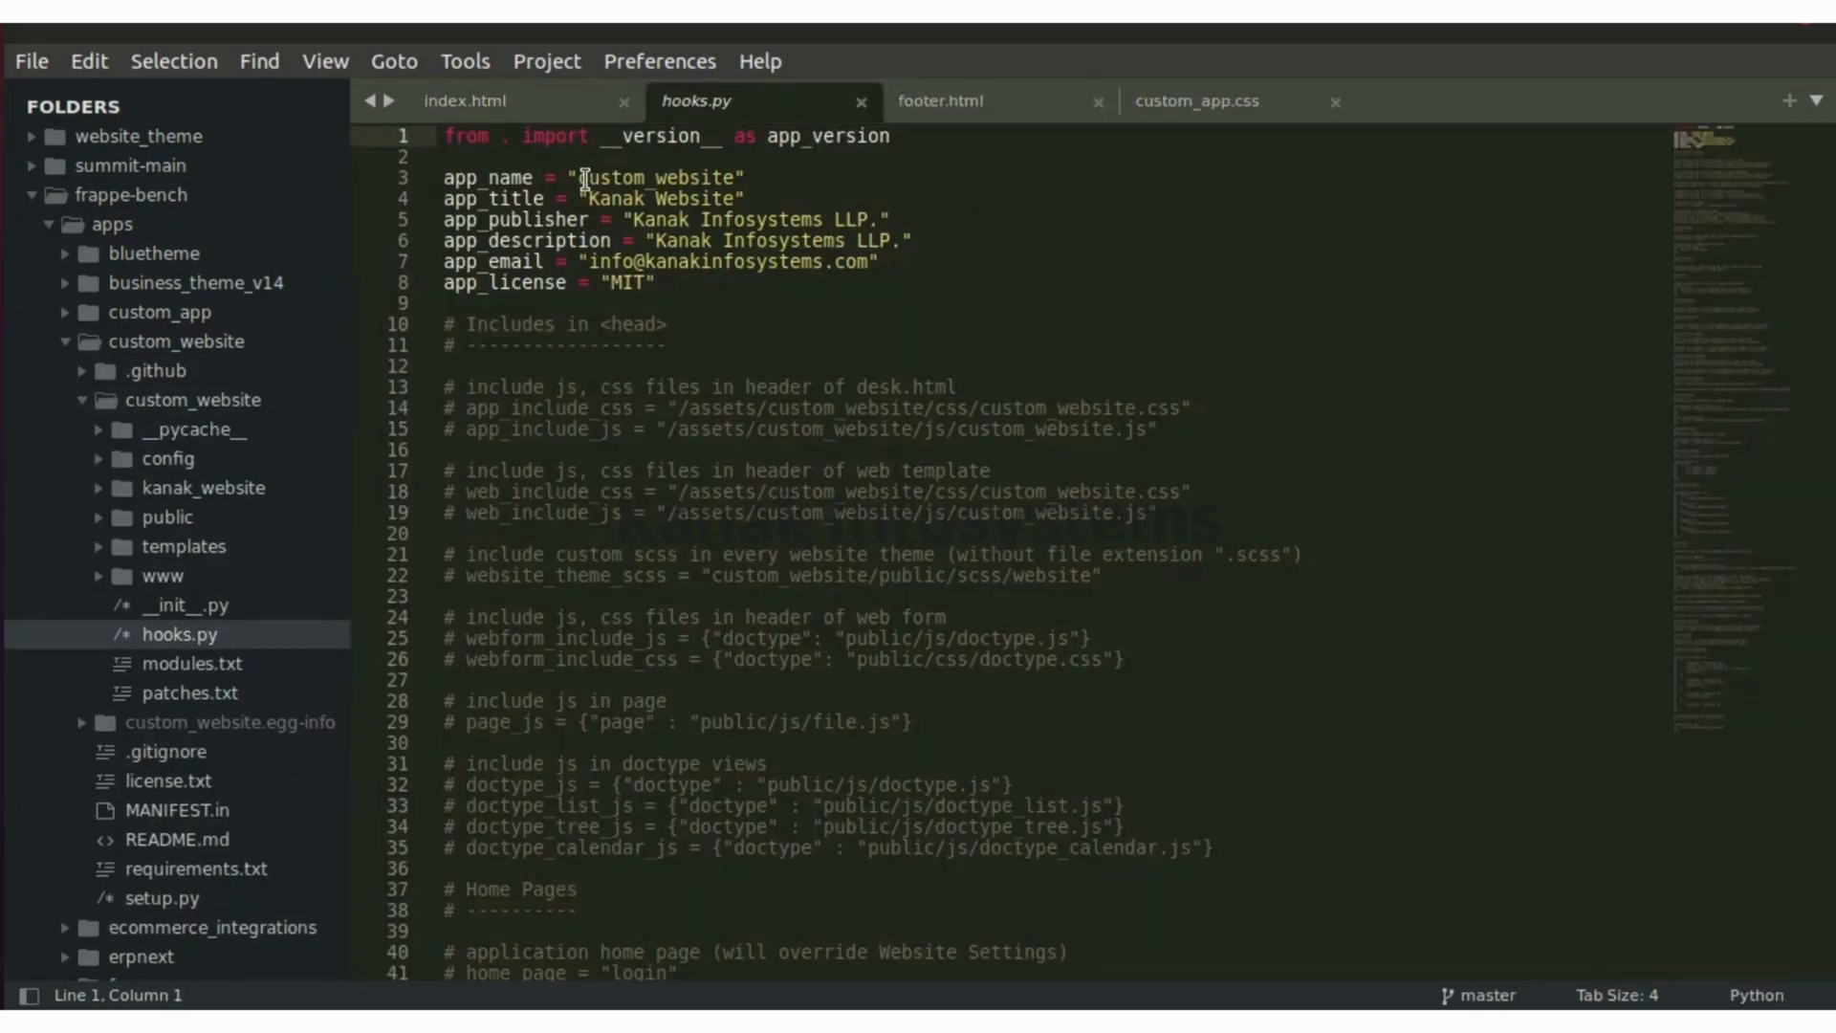
double_click(656, 198)
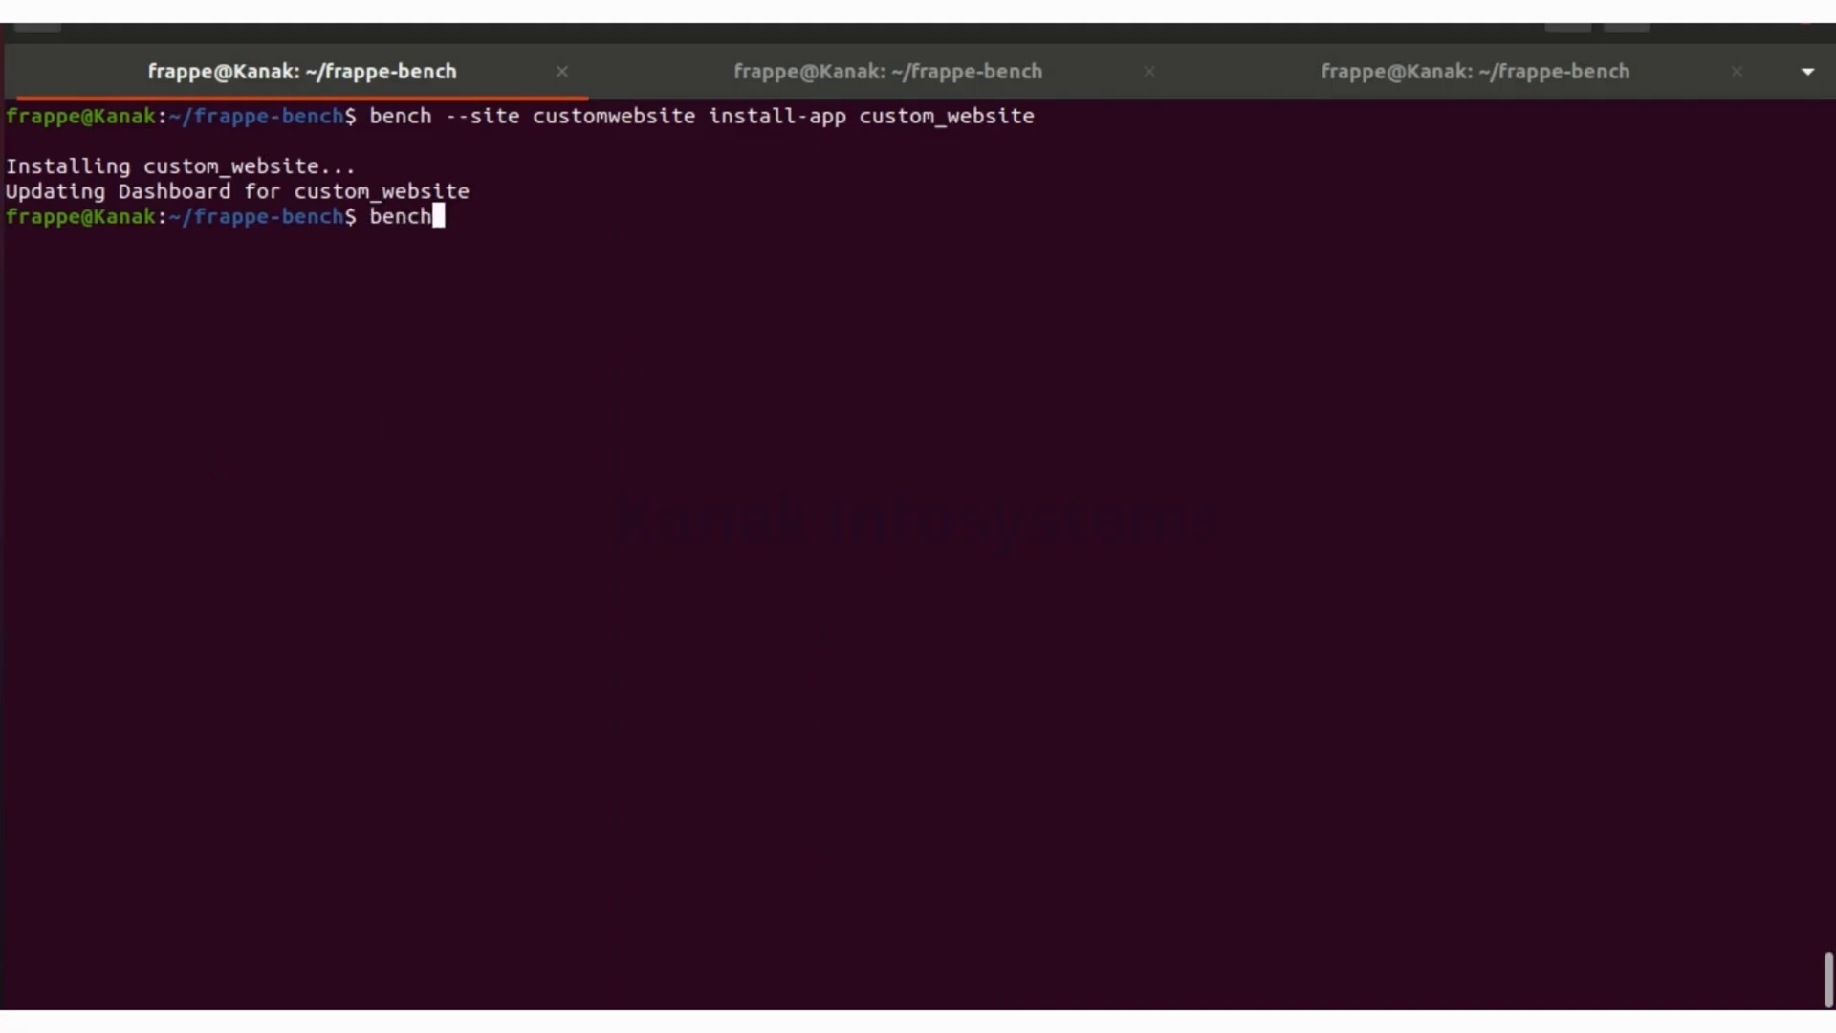
type("start")
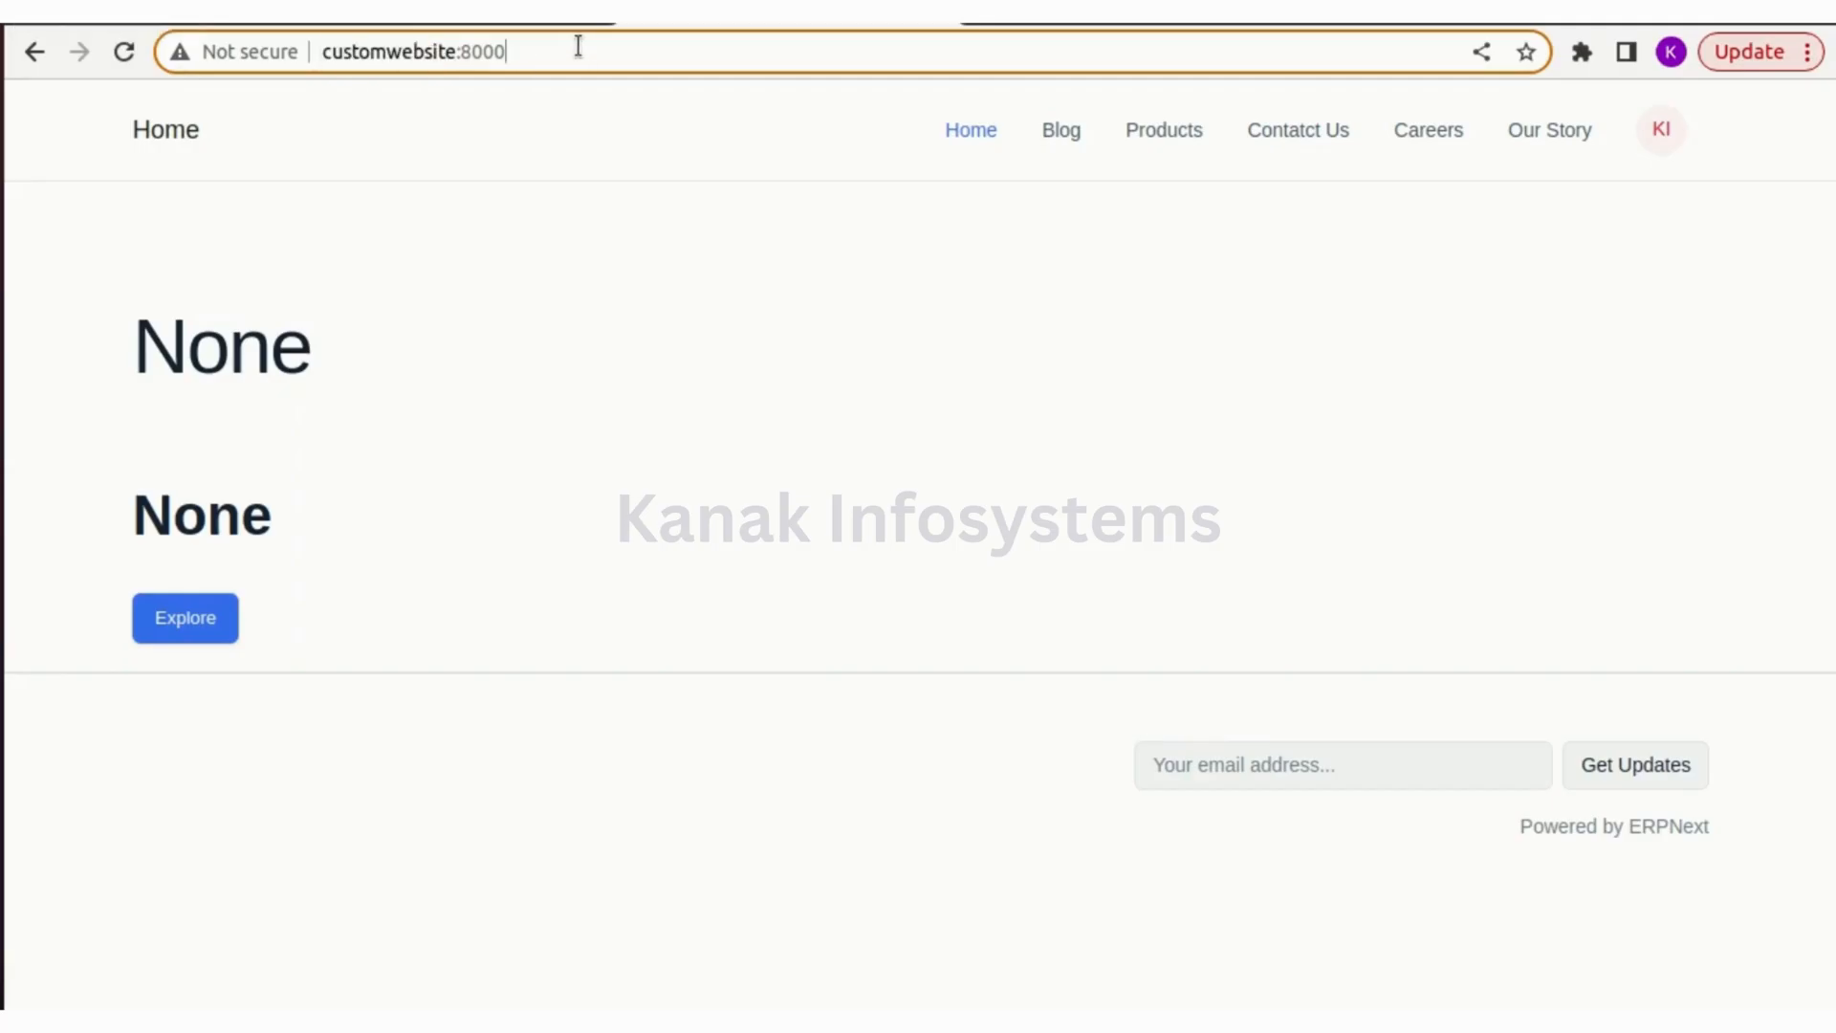
Step: Load customwebsite:8000 in Chrome to view the default homepage with None placeholders
key("Return")
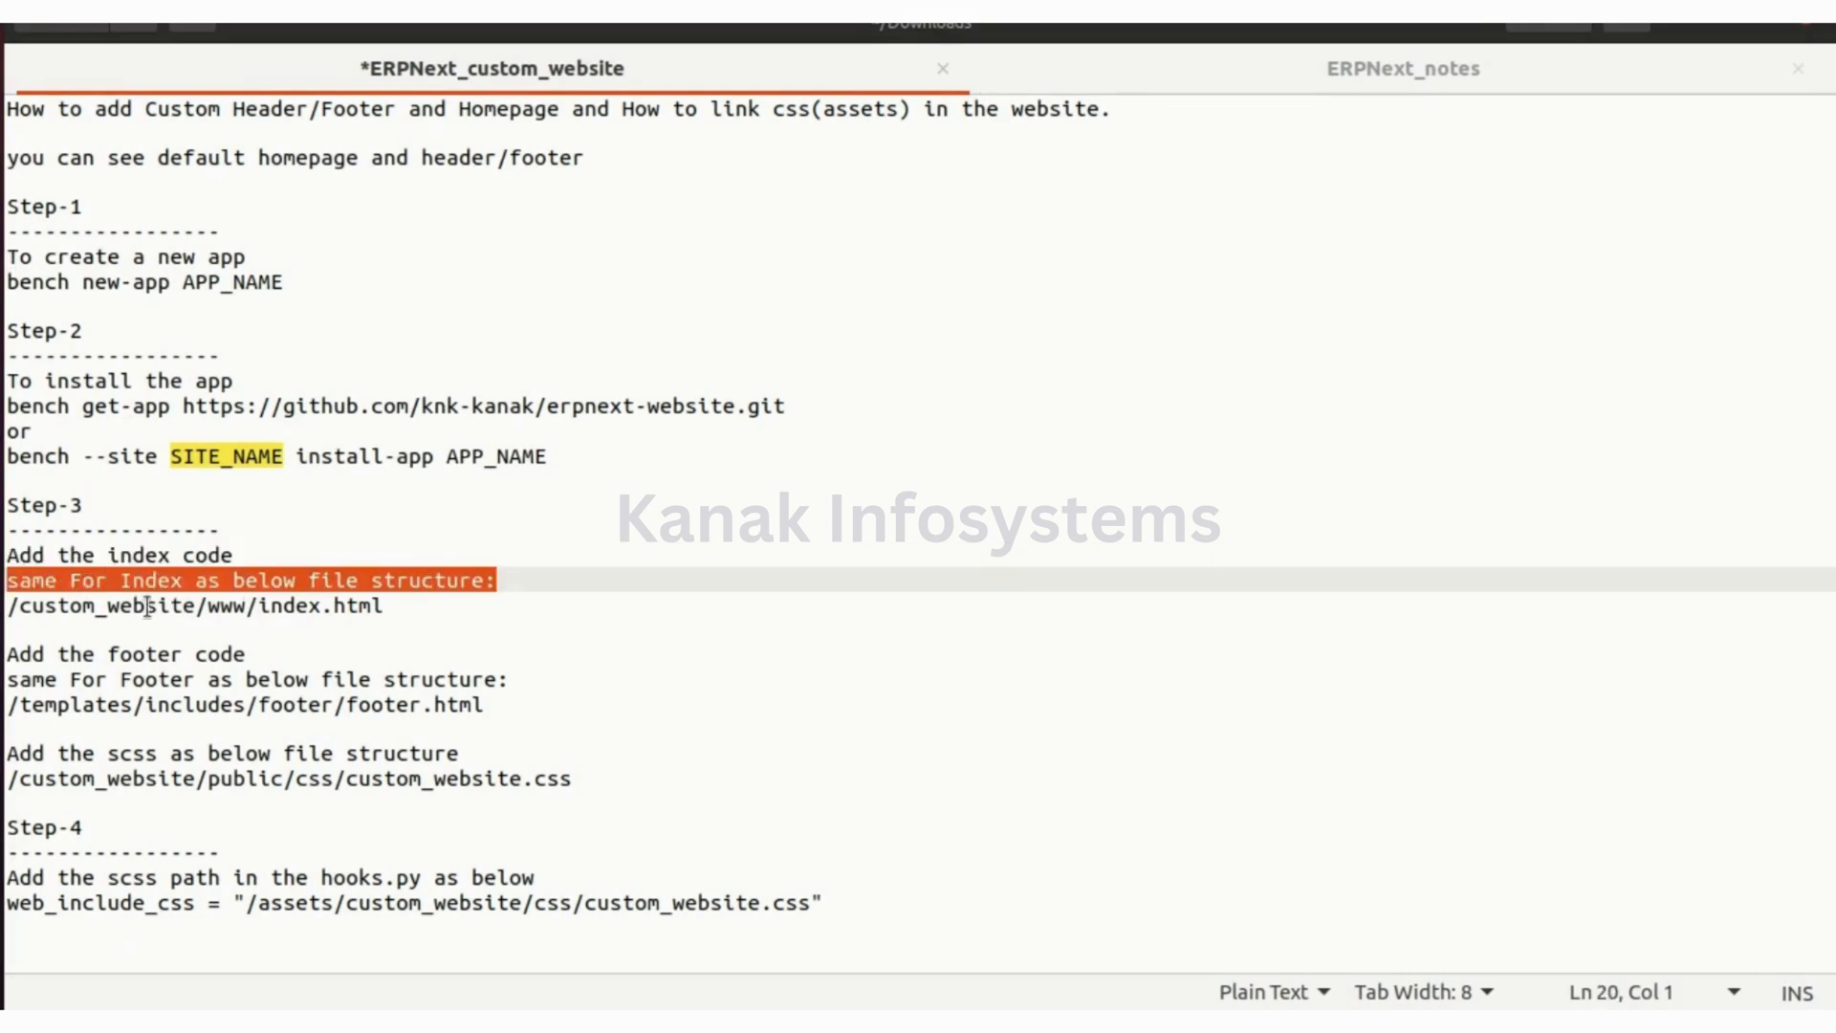
Step: Create a new file in the www folder and copy the whole homepage template into it
left_click(194, 605)
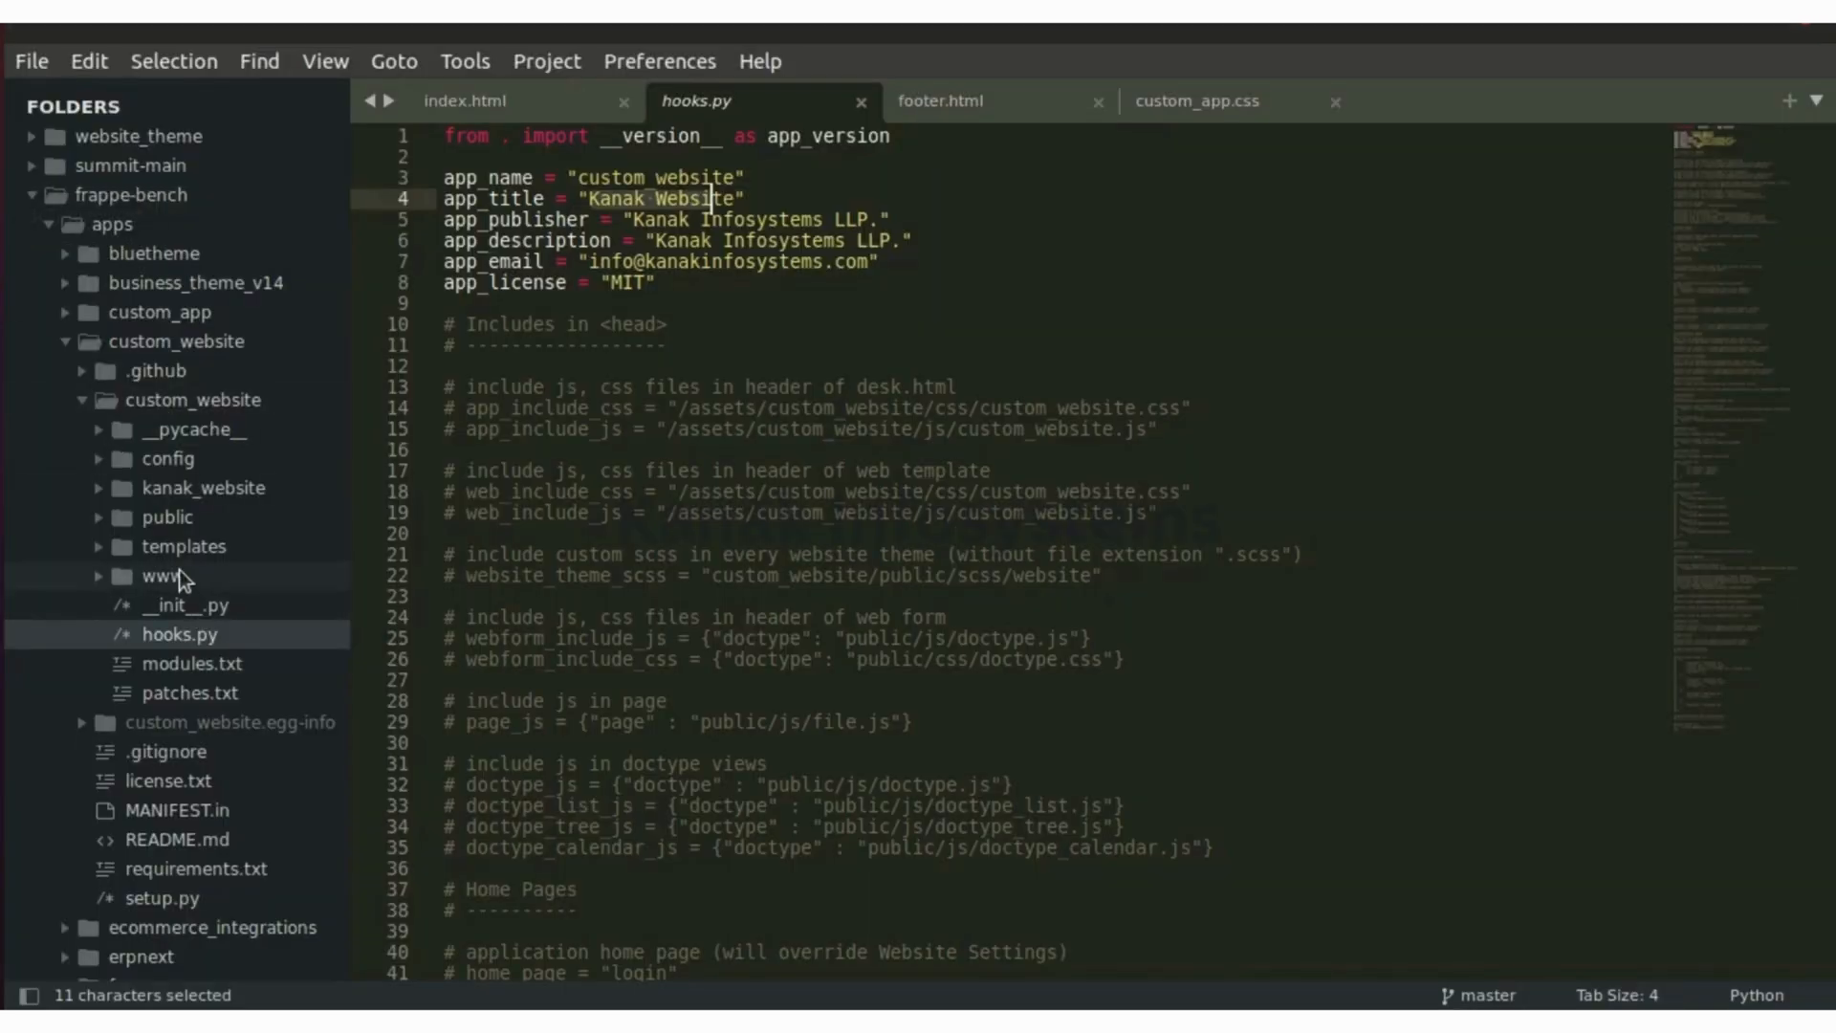
right_click(161, 575)
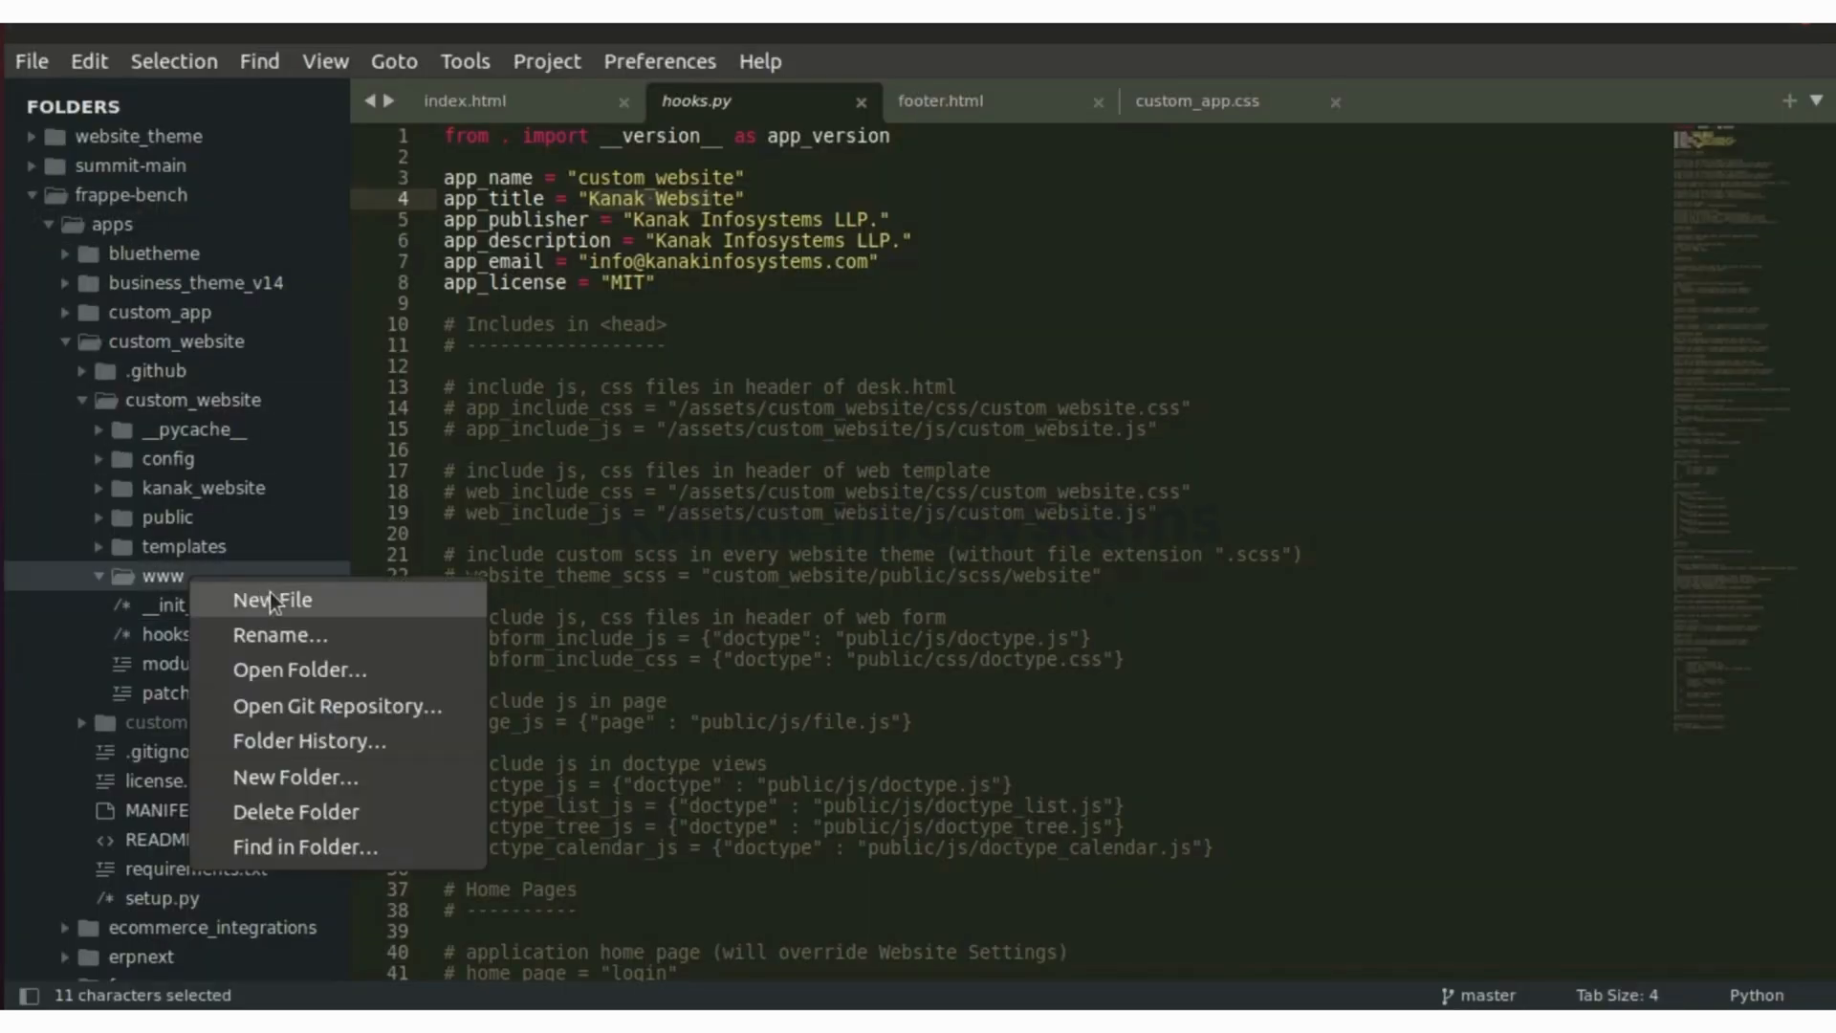
mouse_move(257, 599)
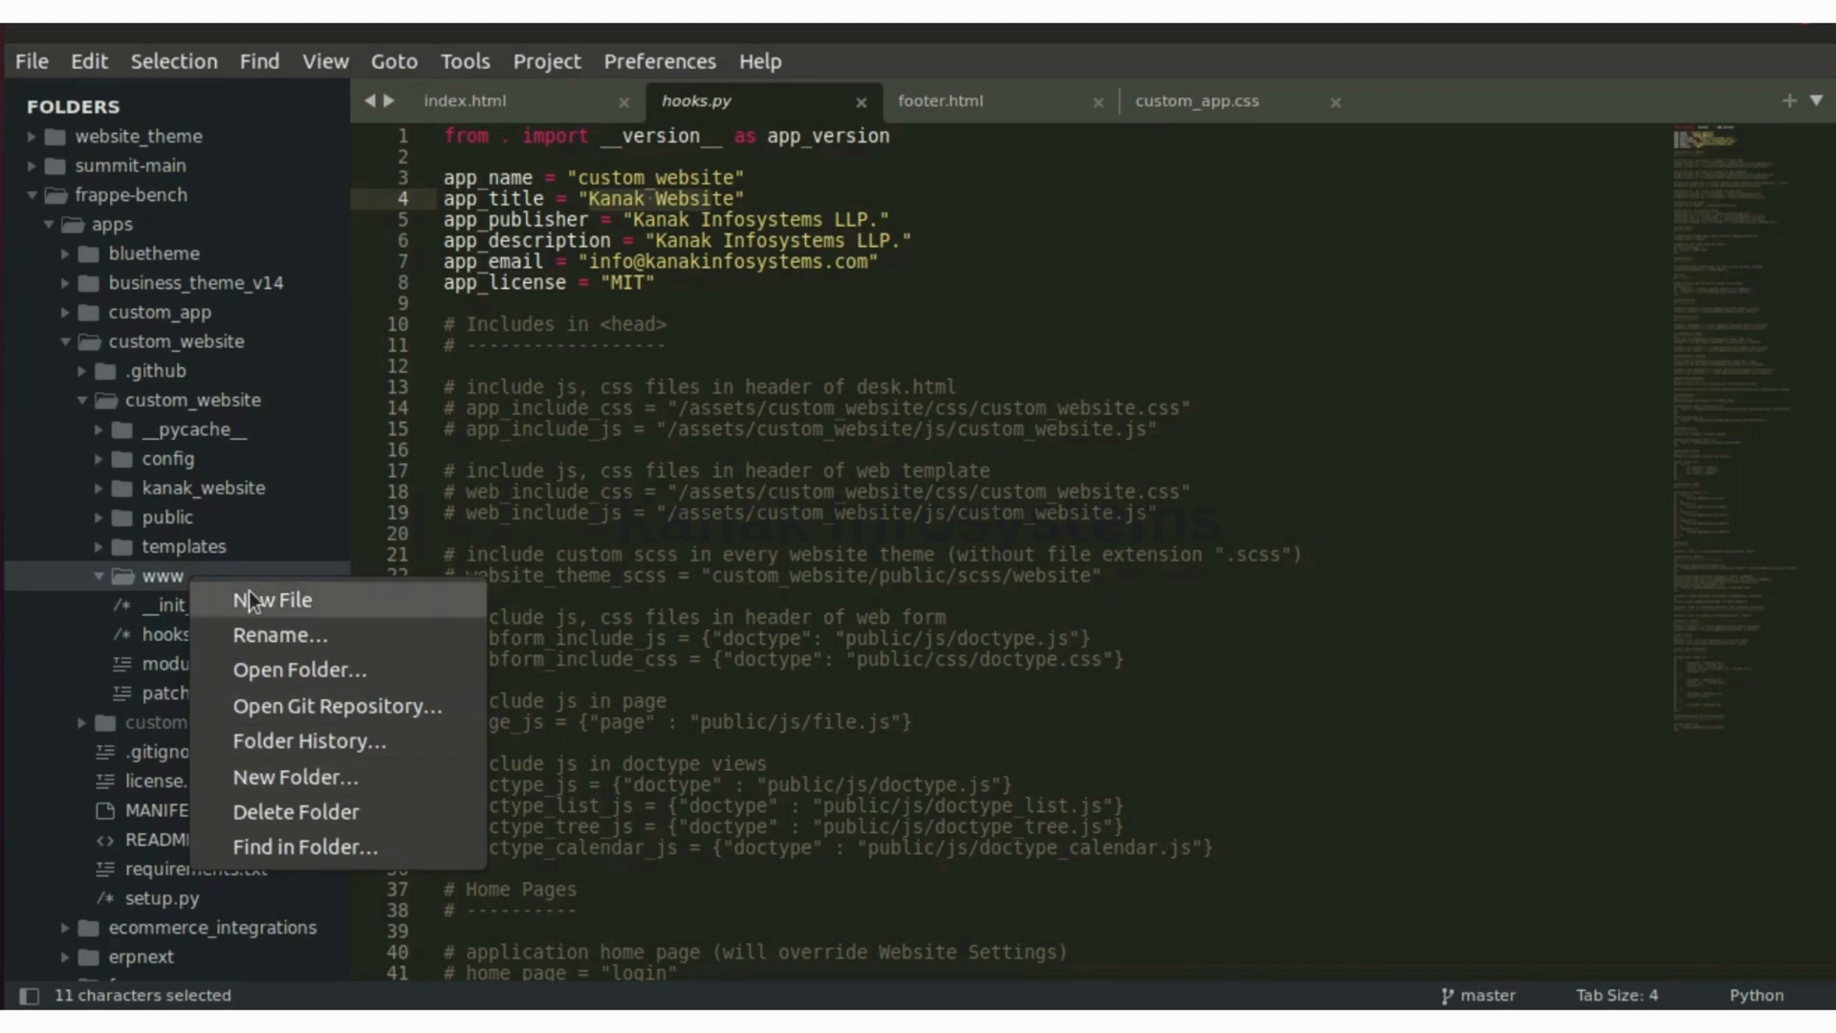
left_click(275, 600)
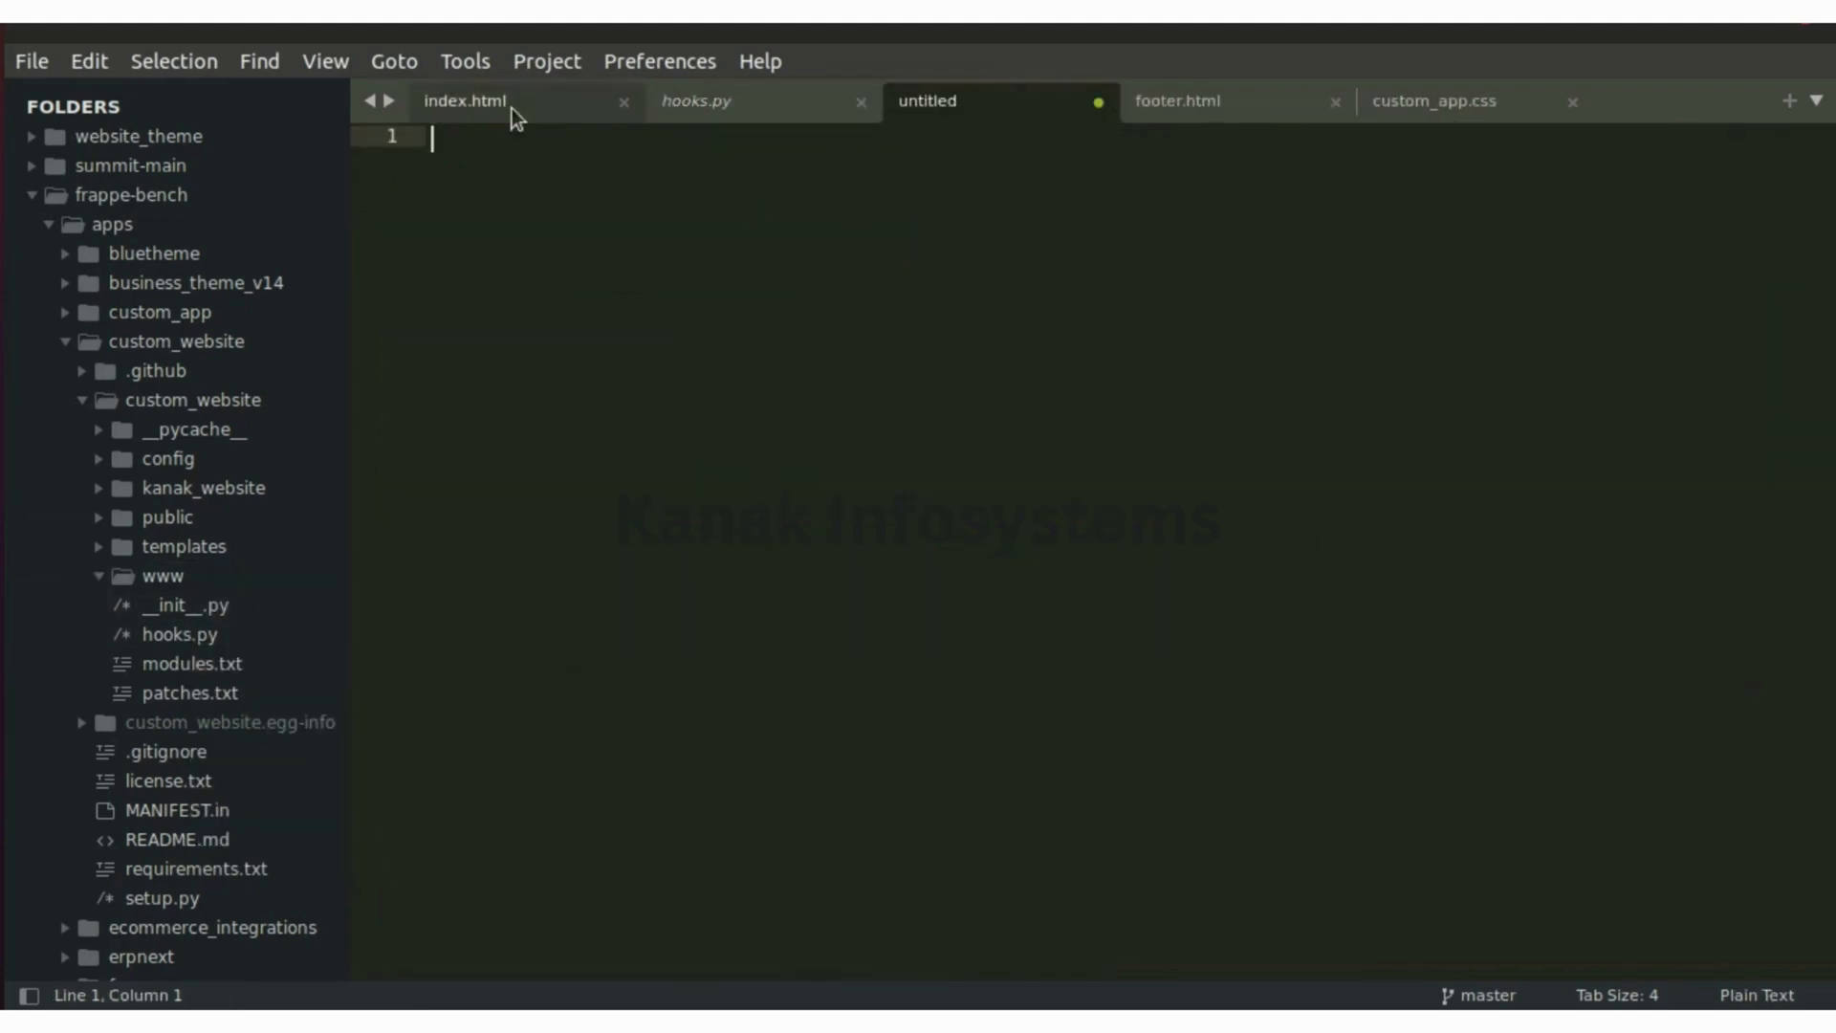
left_click(465, 99)
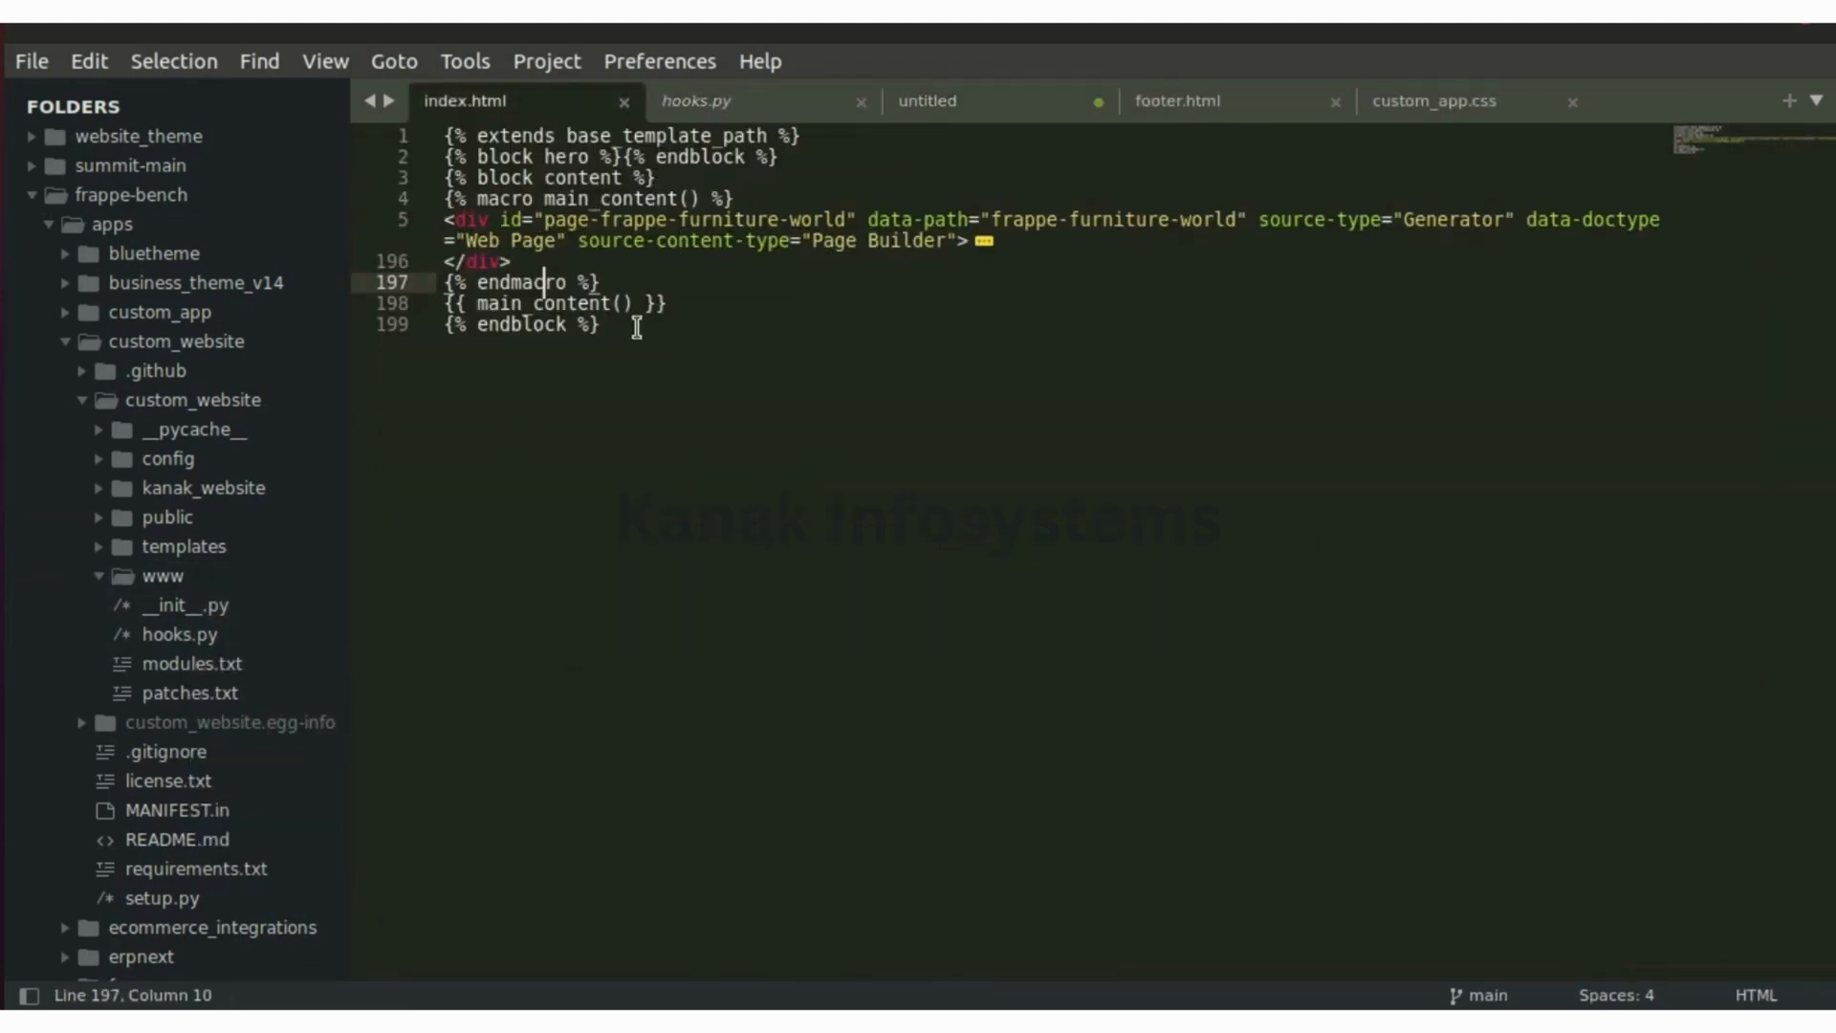
key("ctrl+a")
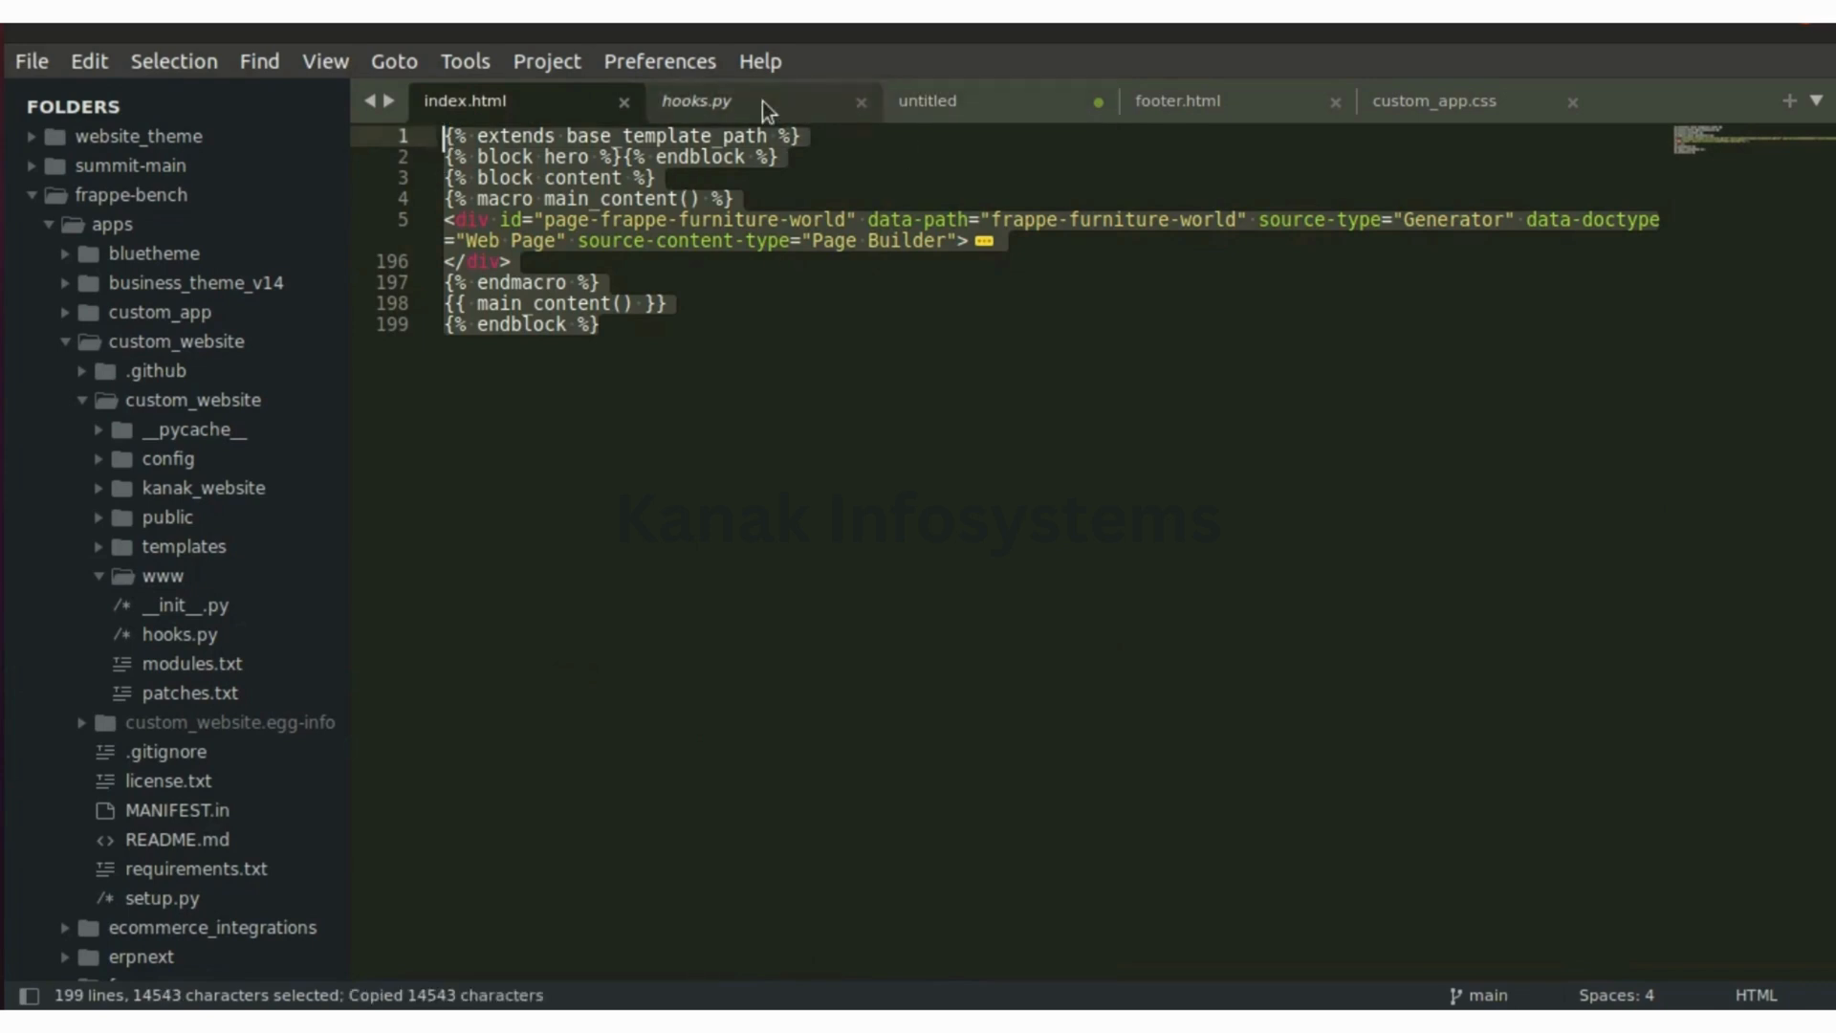
left_click(928, 101)
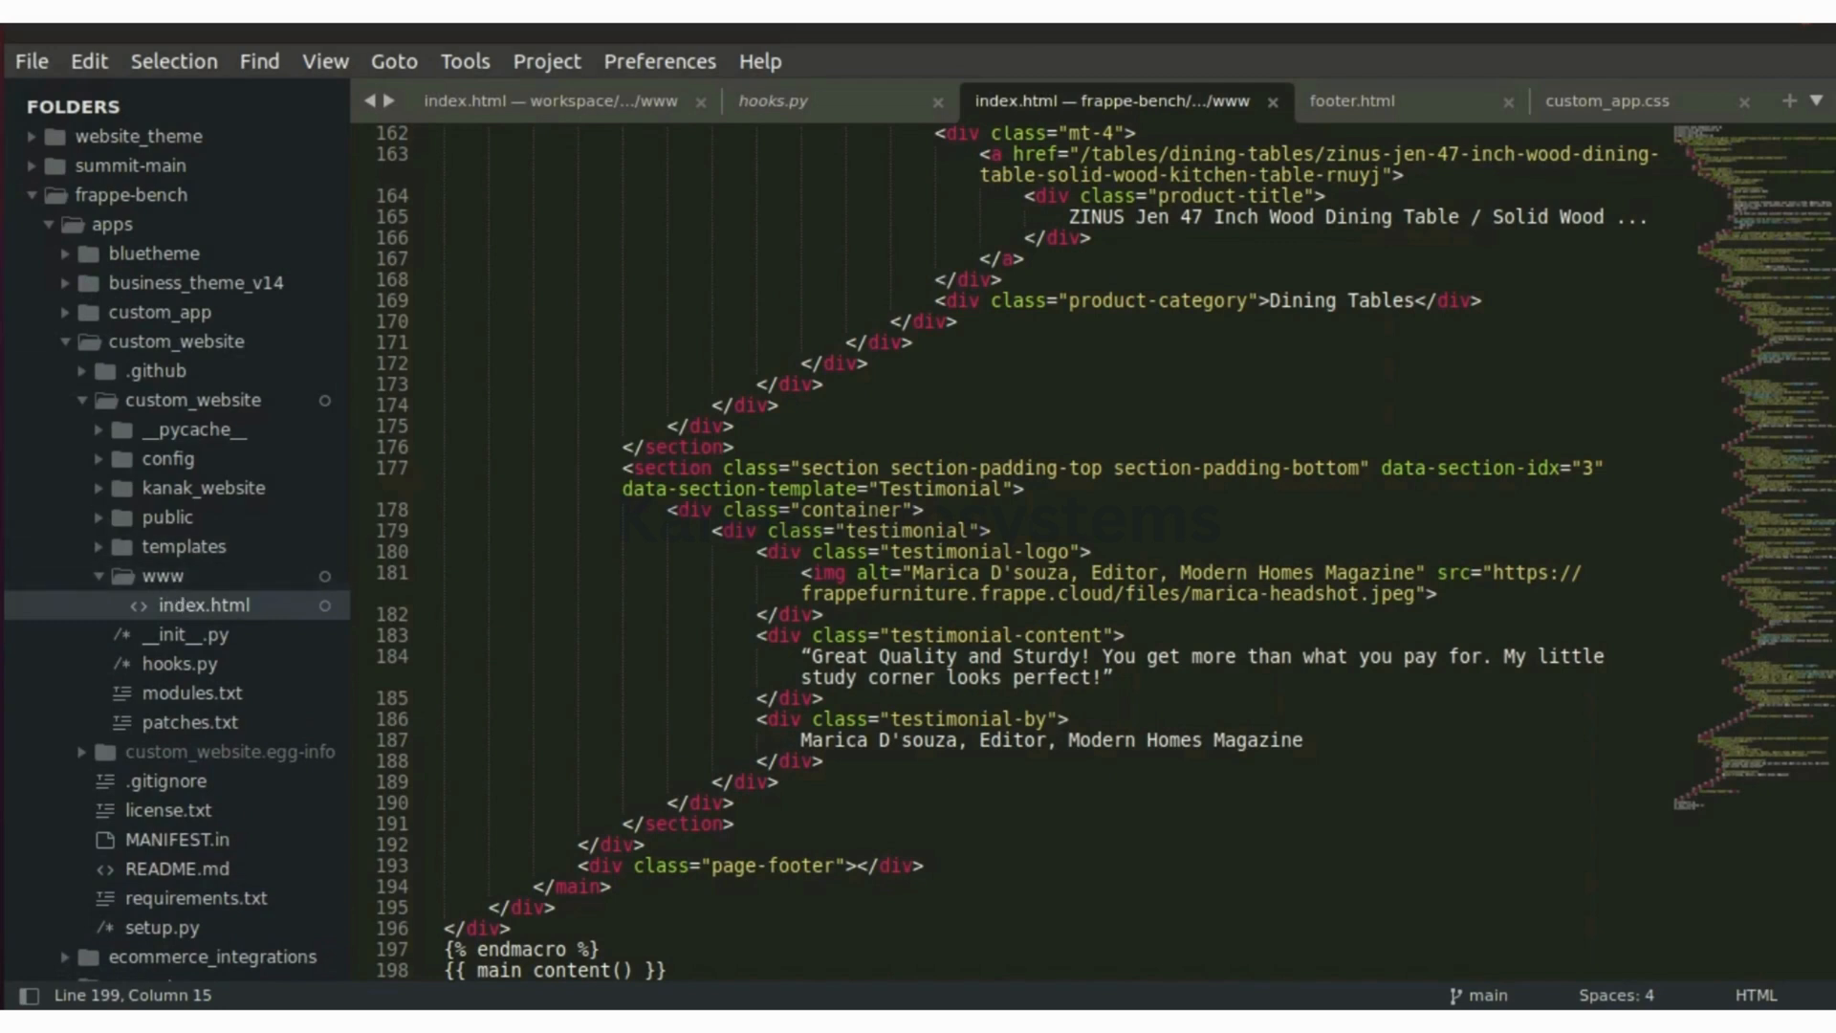
mouse_move(227, 560)
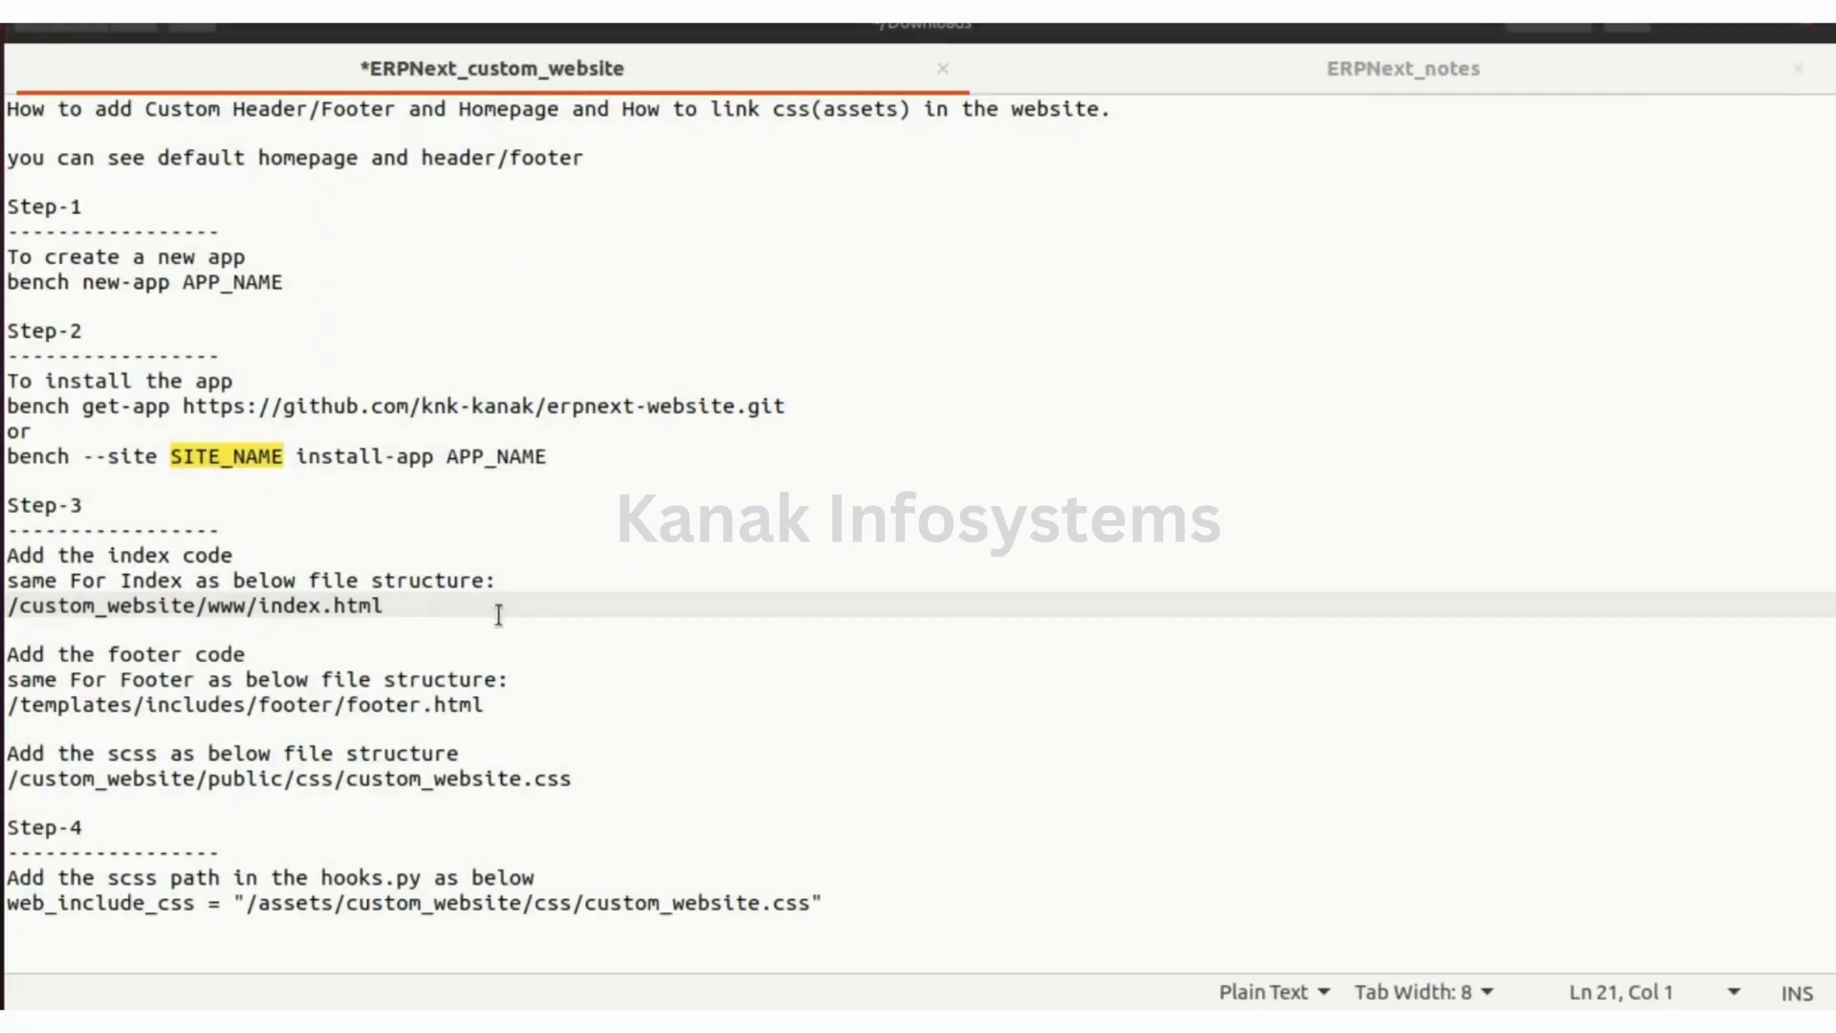
Step: Add 'also add index file in hooks.py' under Step 3 and save the notes
type("ad")
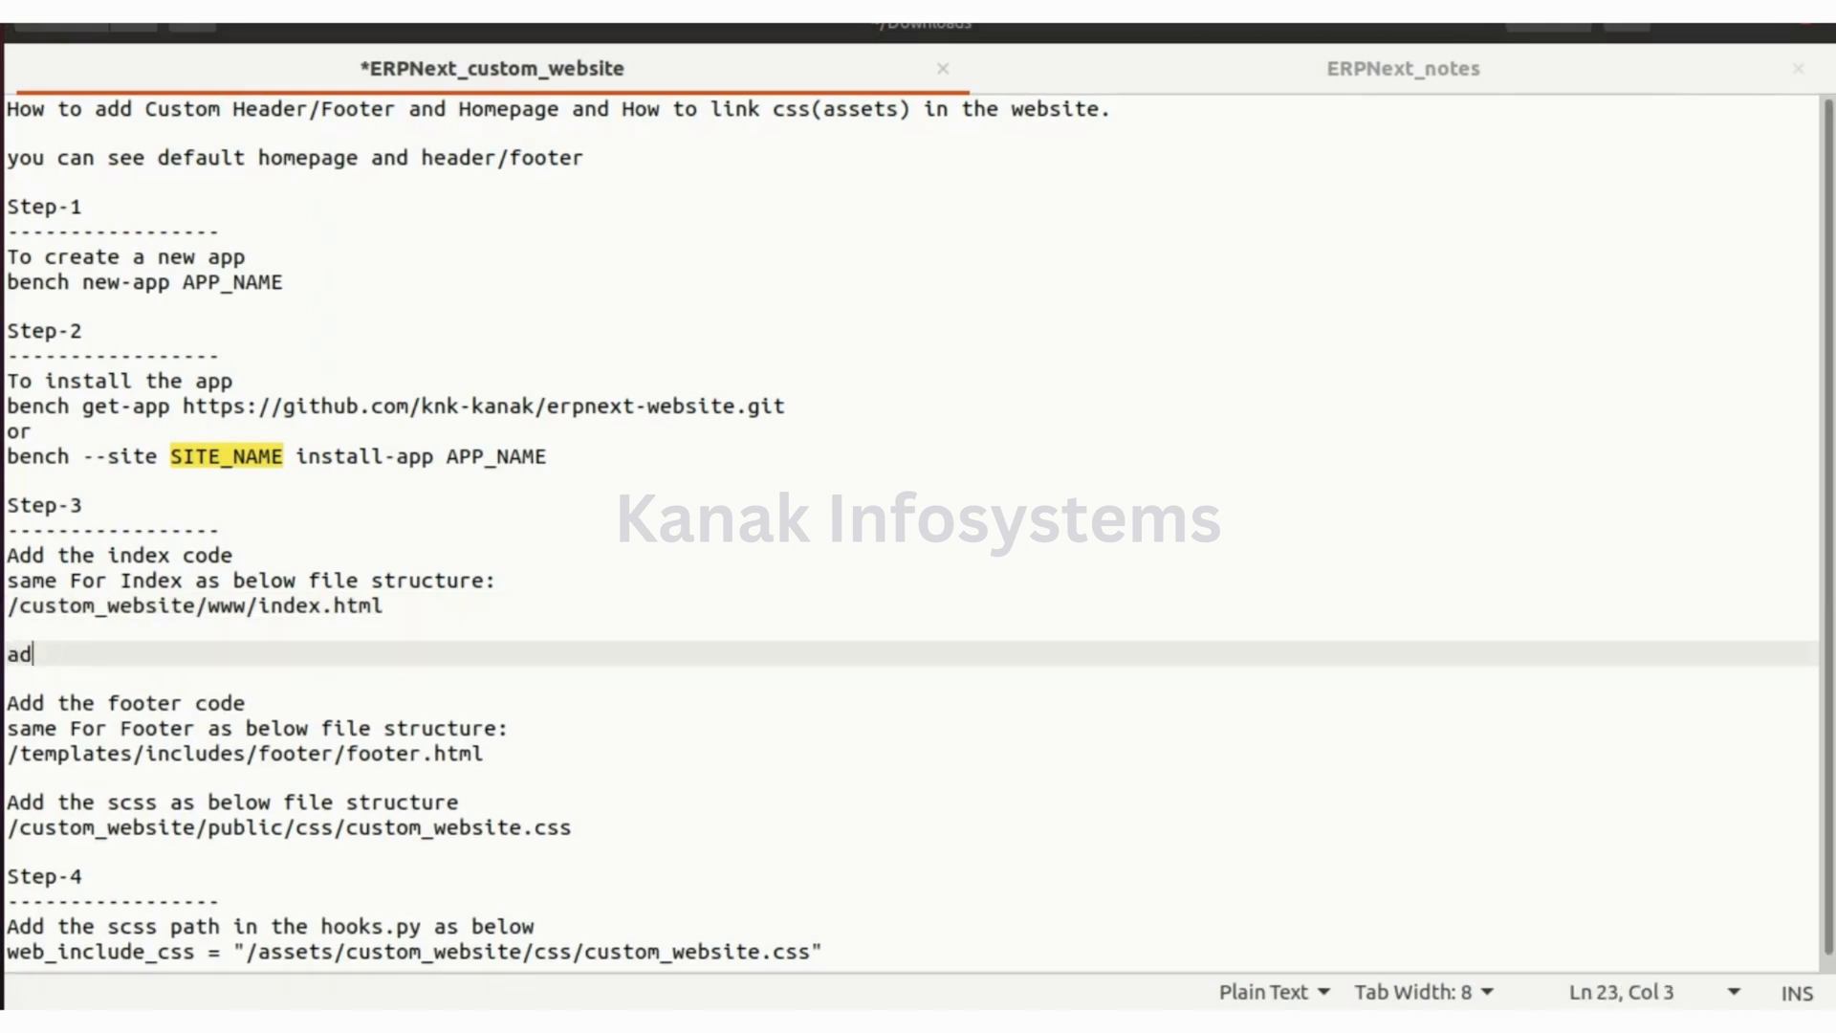
type("lso addd in h")
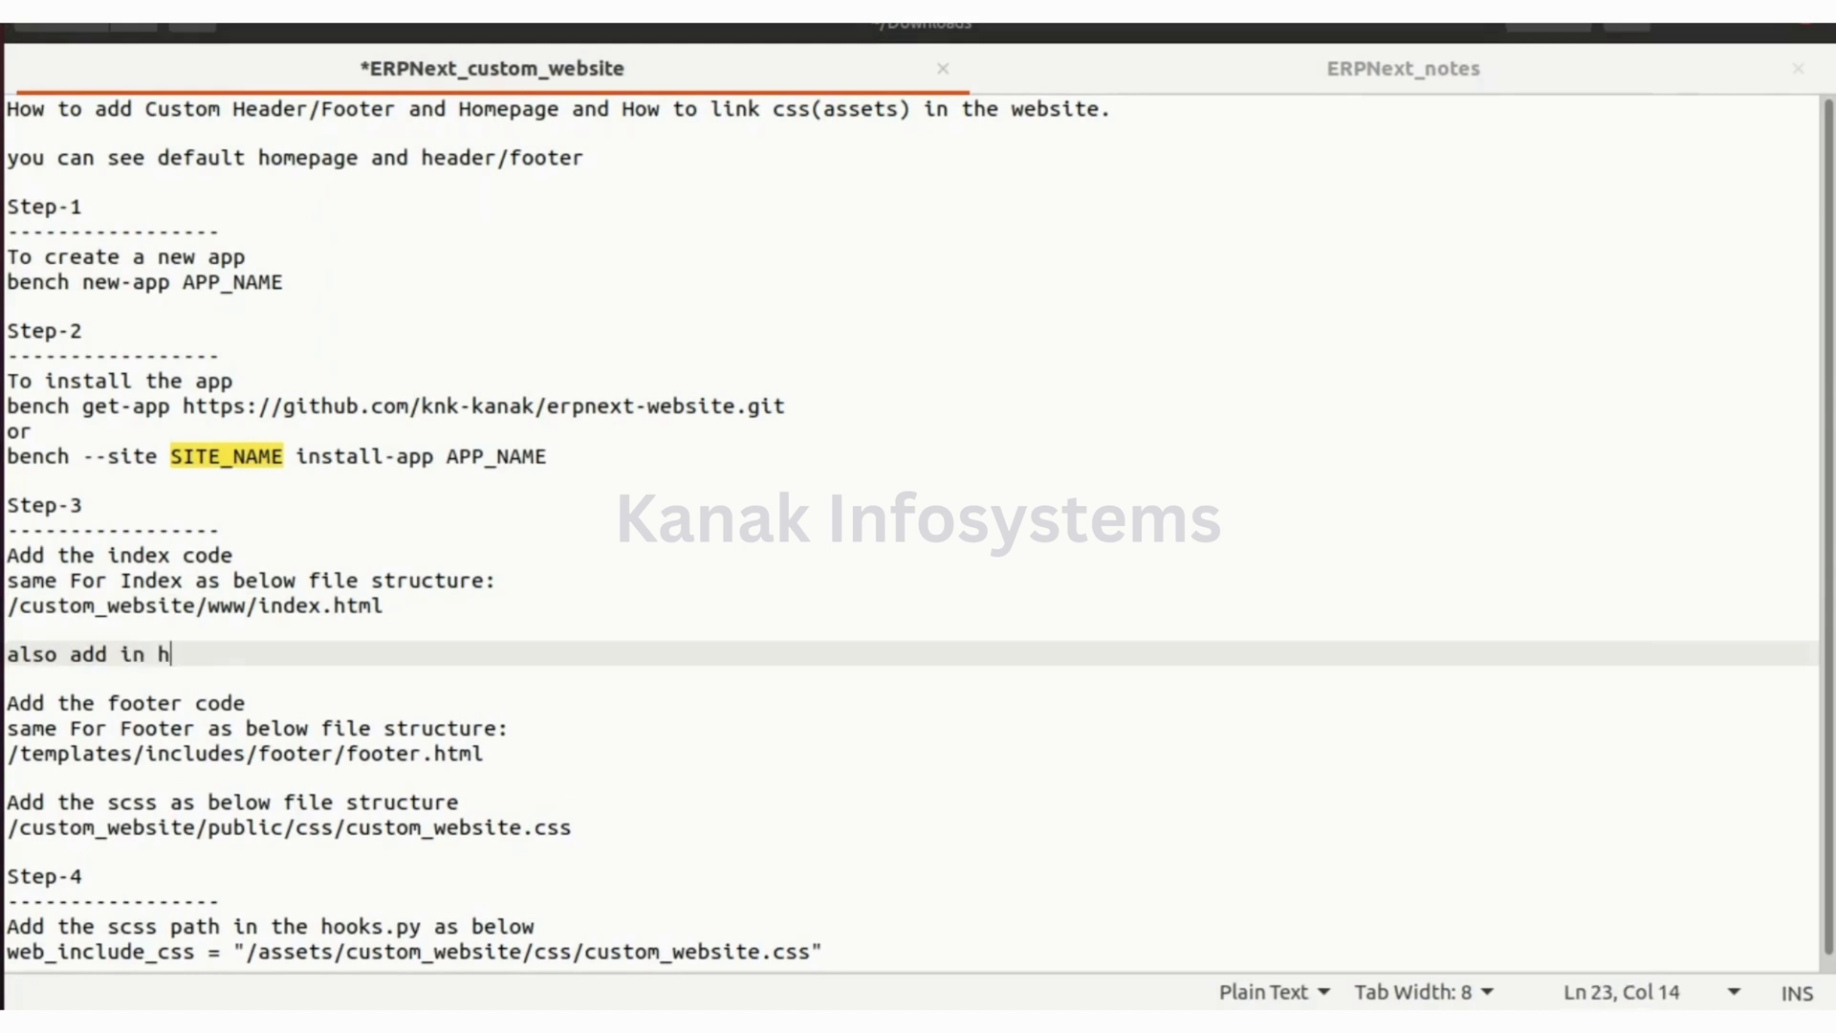
type("ooks.py")
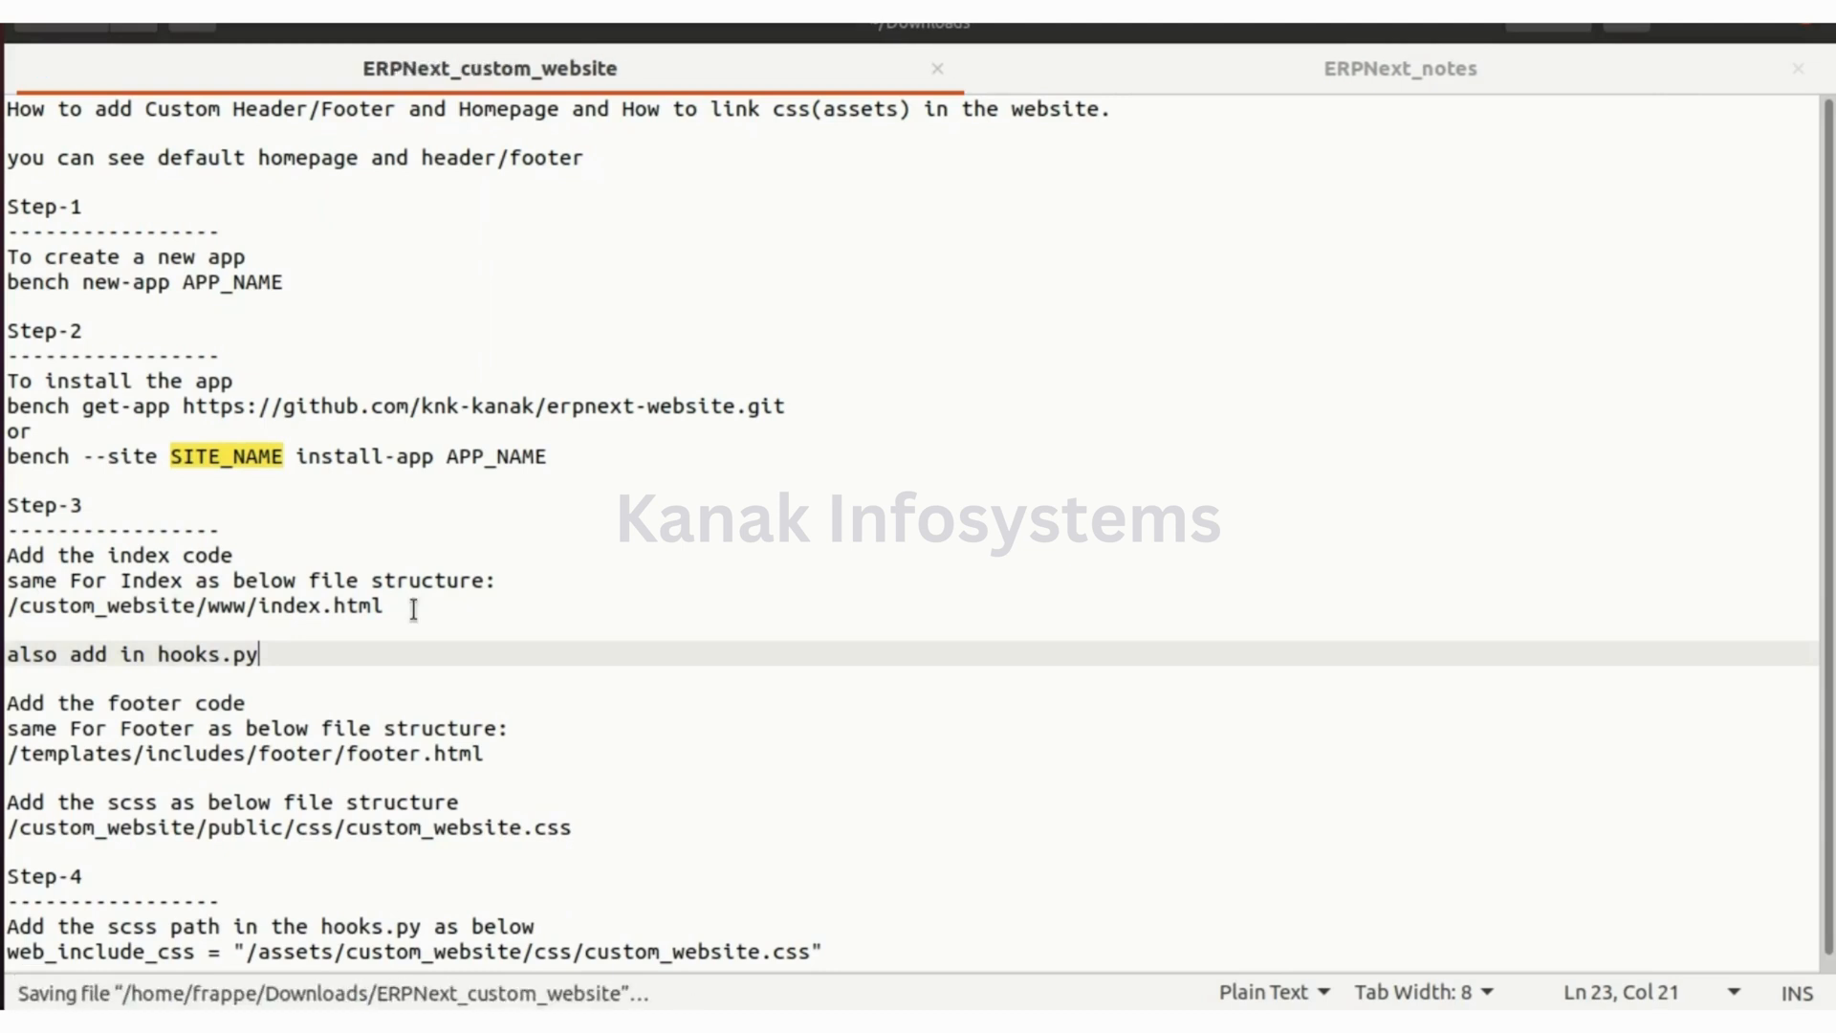
mouse_move(73, 653)
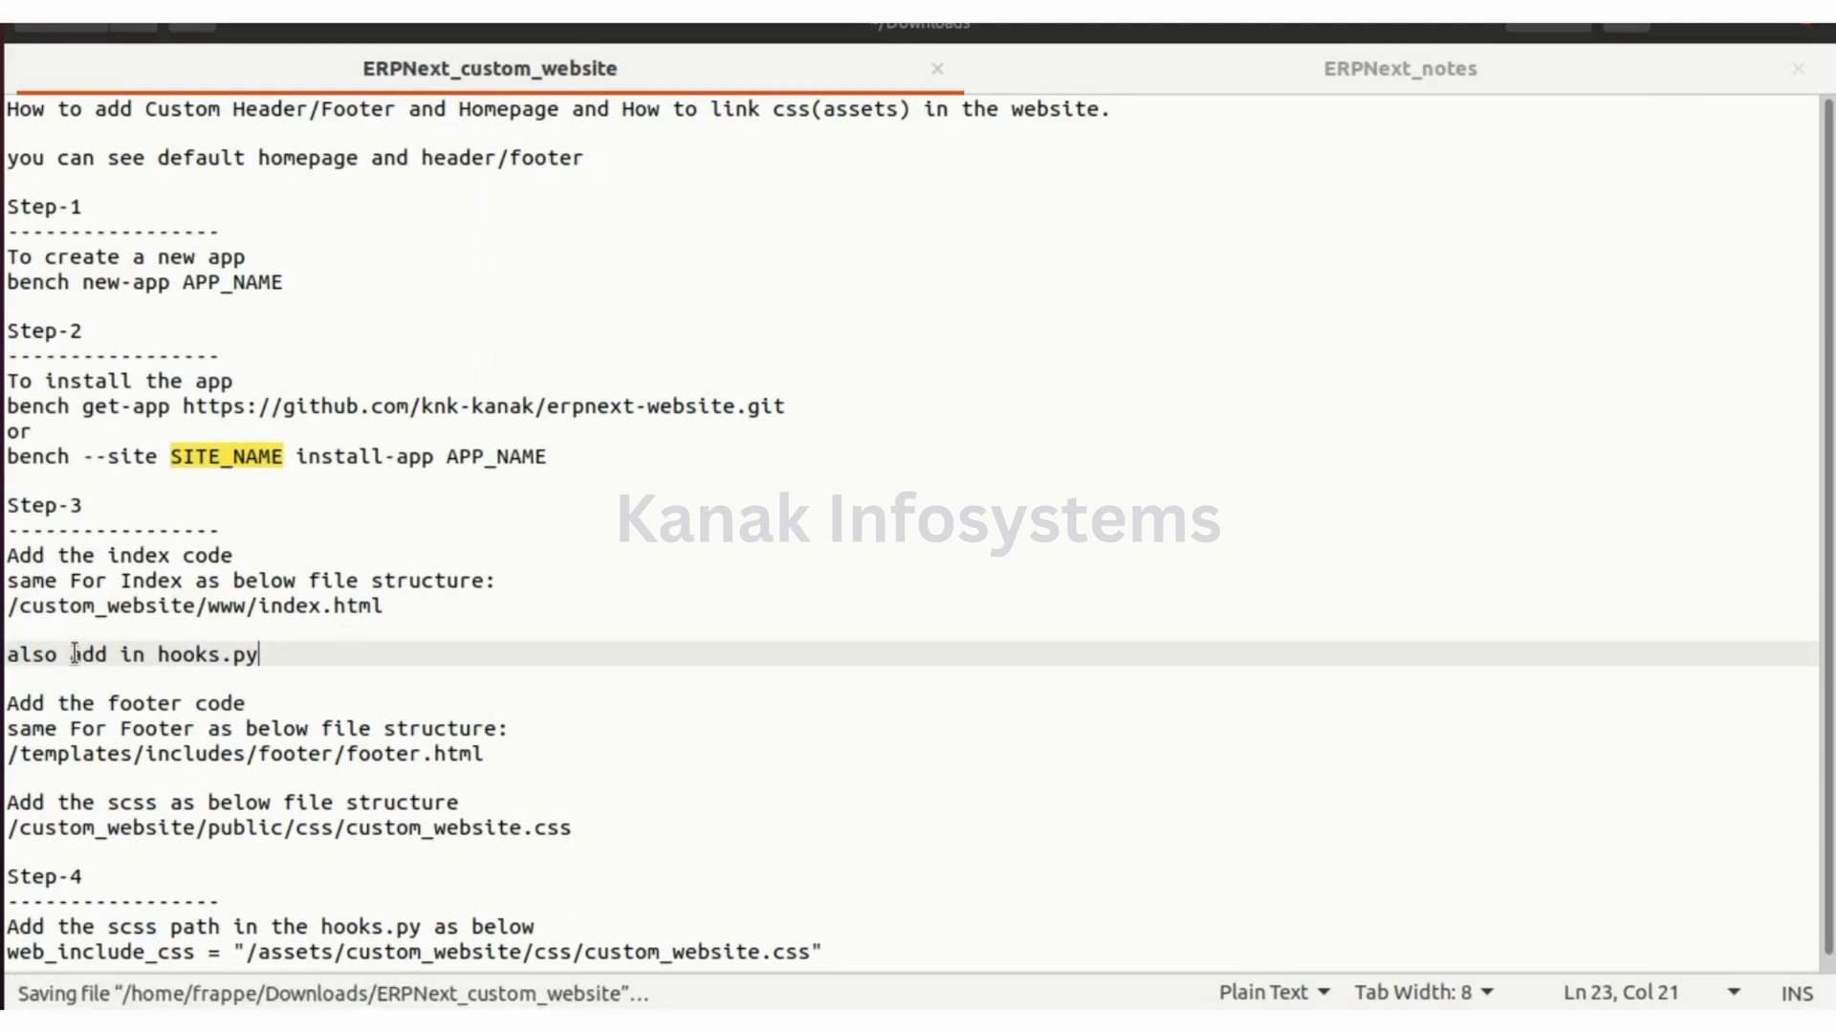
type("index file")
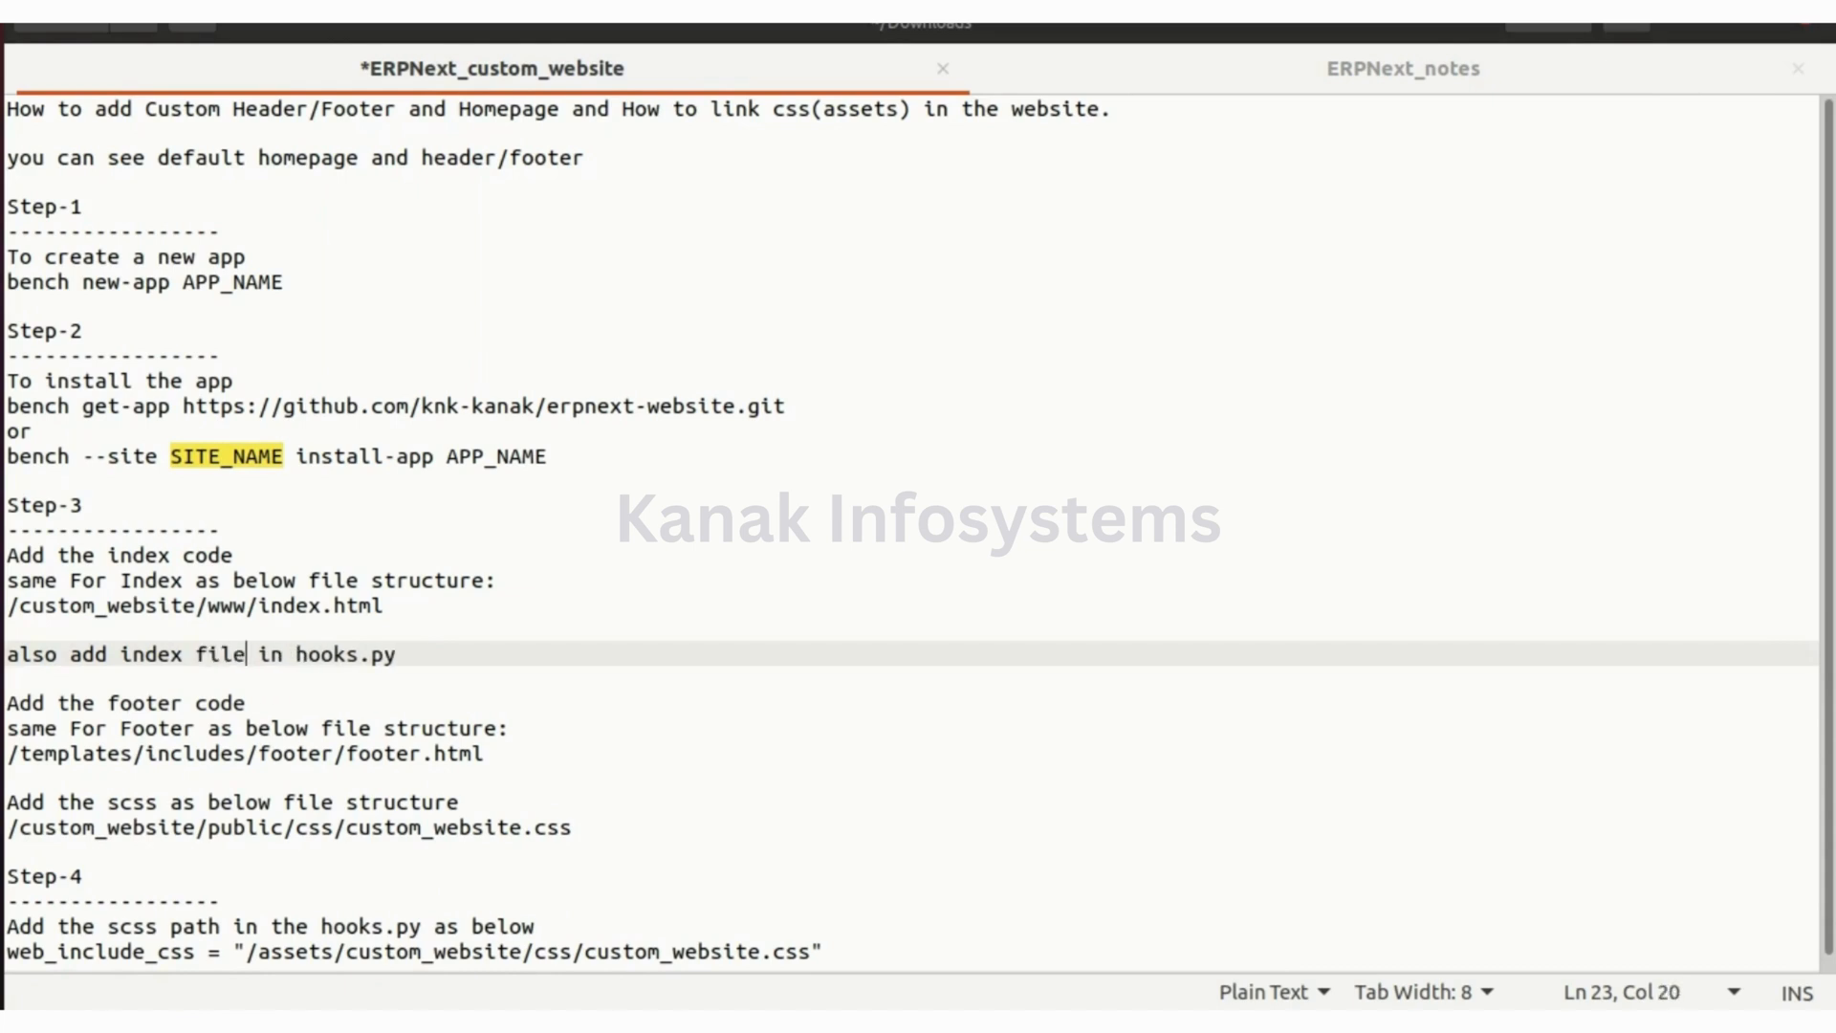
key("ctrl+s")
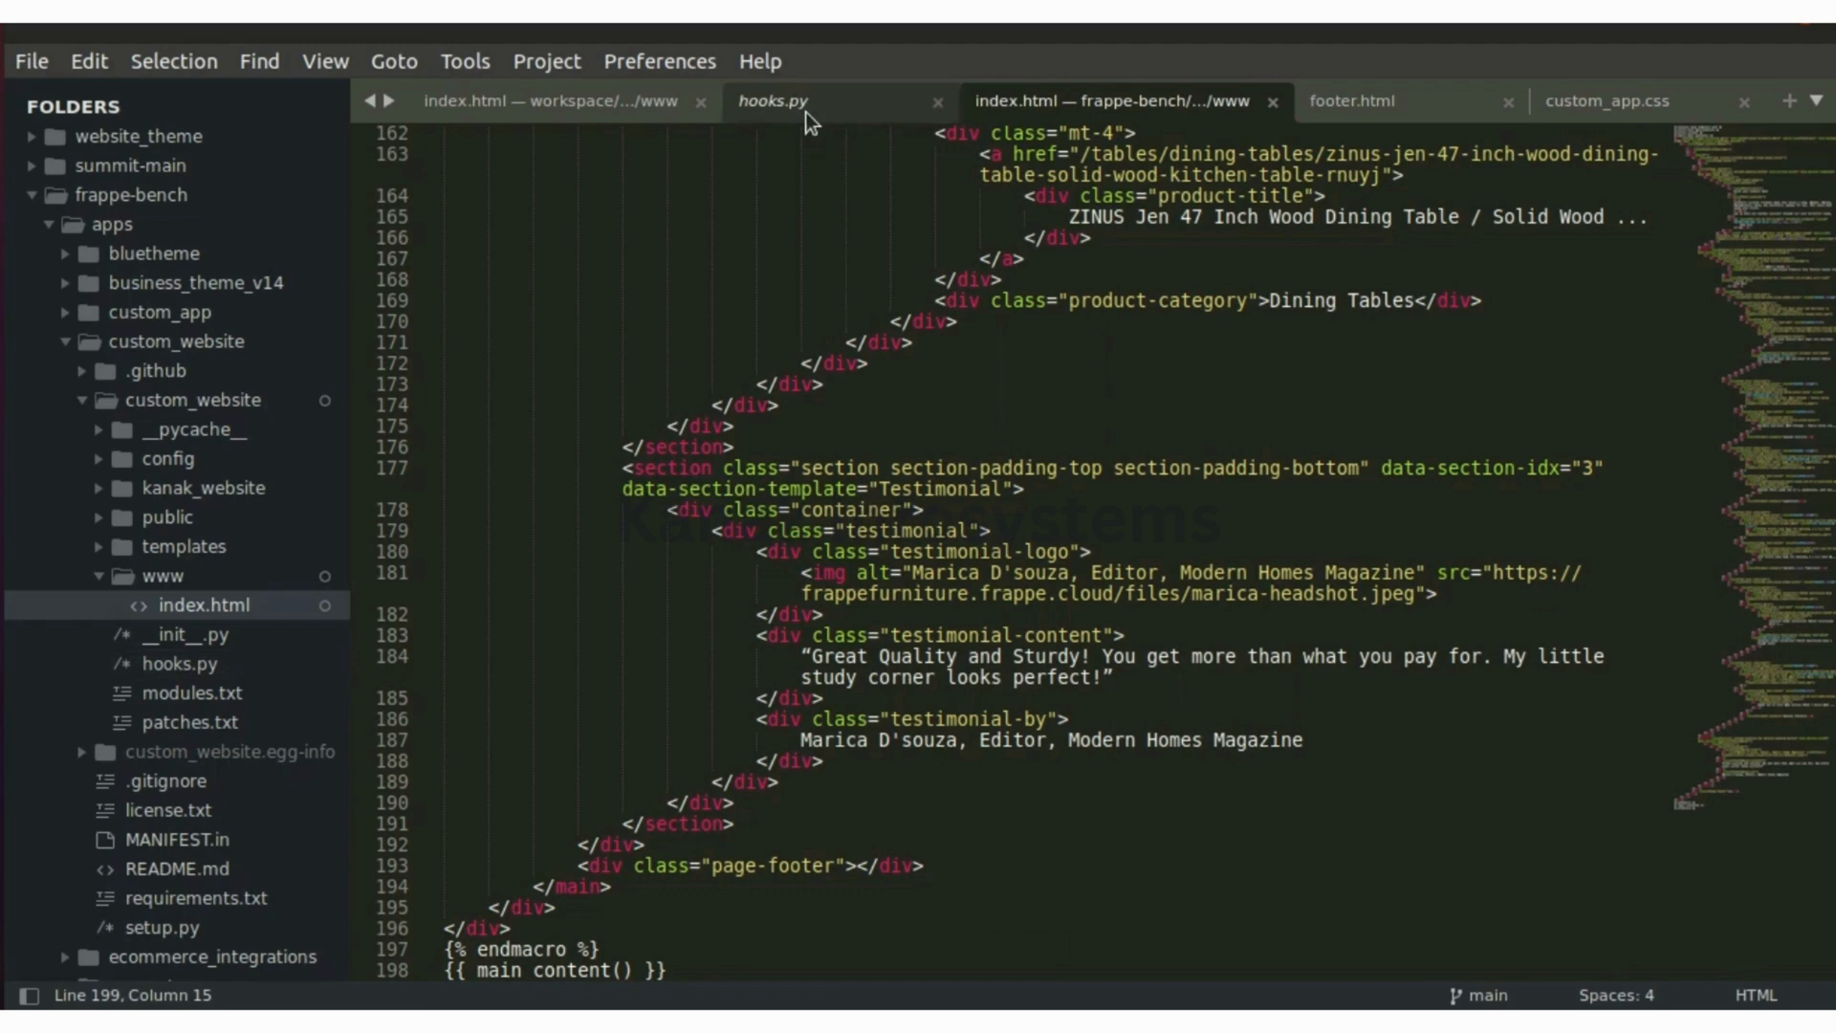
Step: Copy home_page = "index" from custom_app hooks.py into custom_website hooks.py and save
left_click(771, 100)
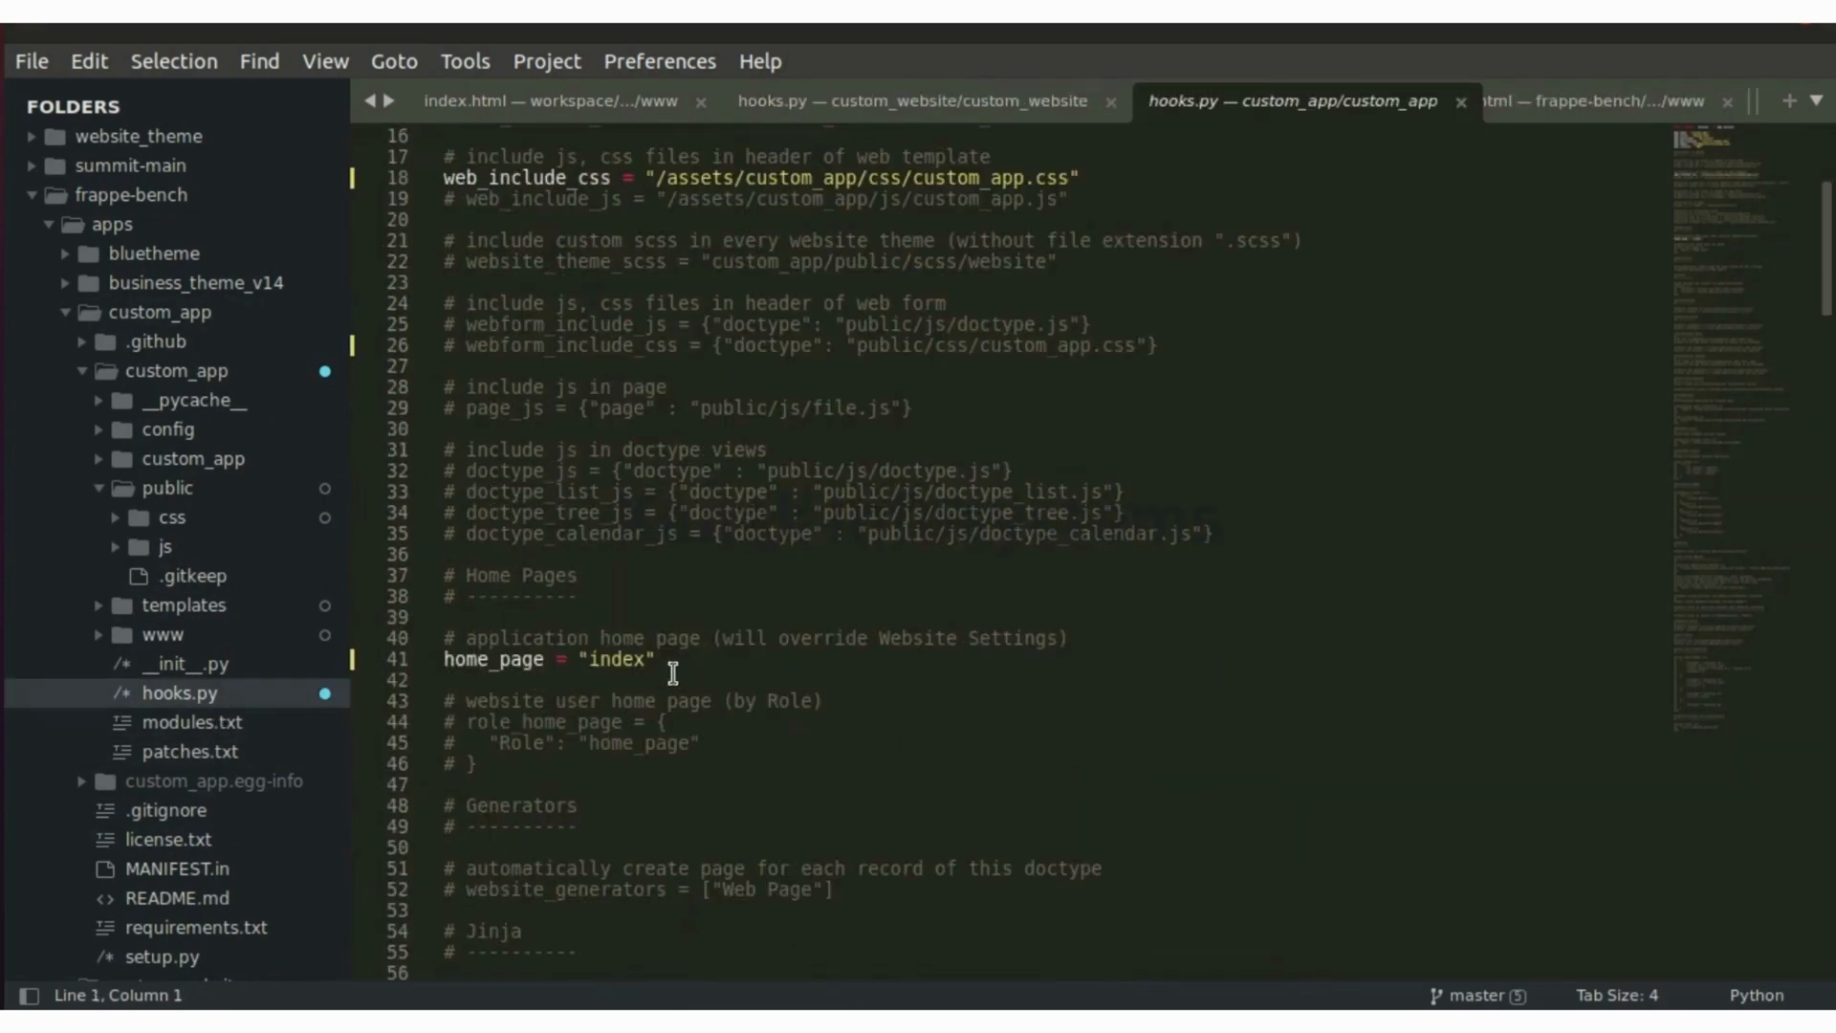
triple_click(551, 657)
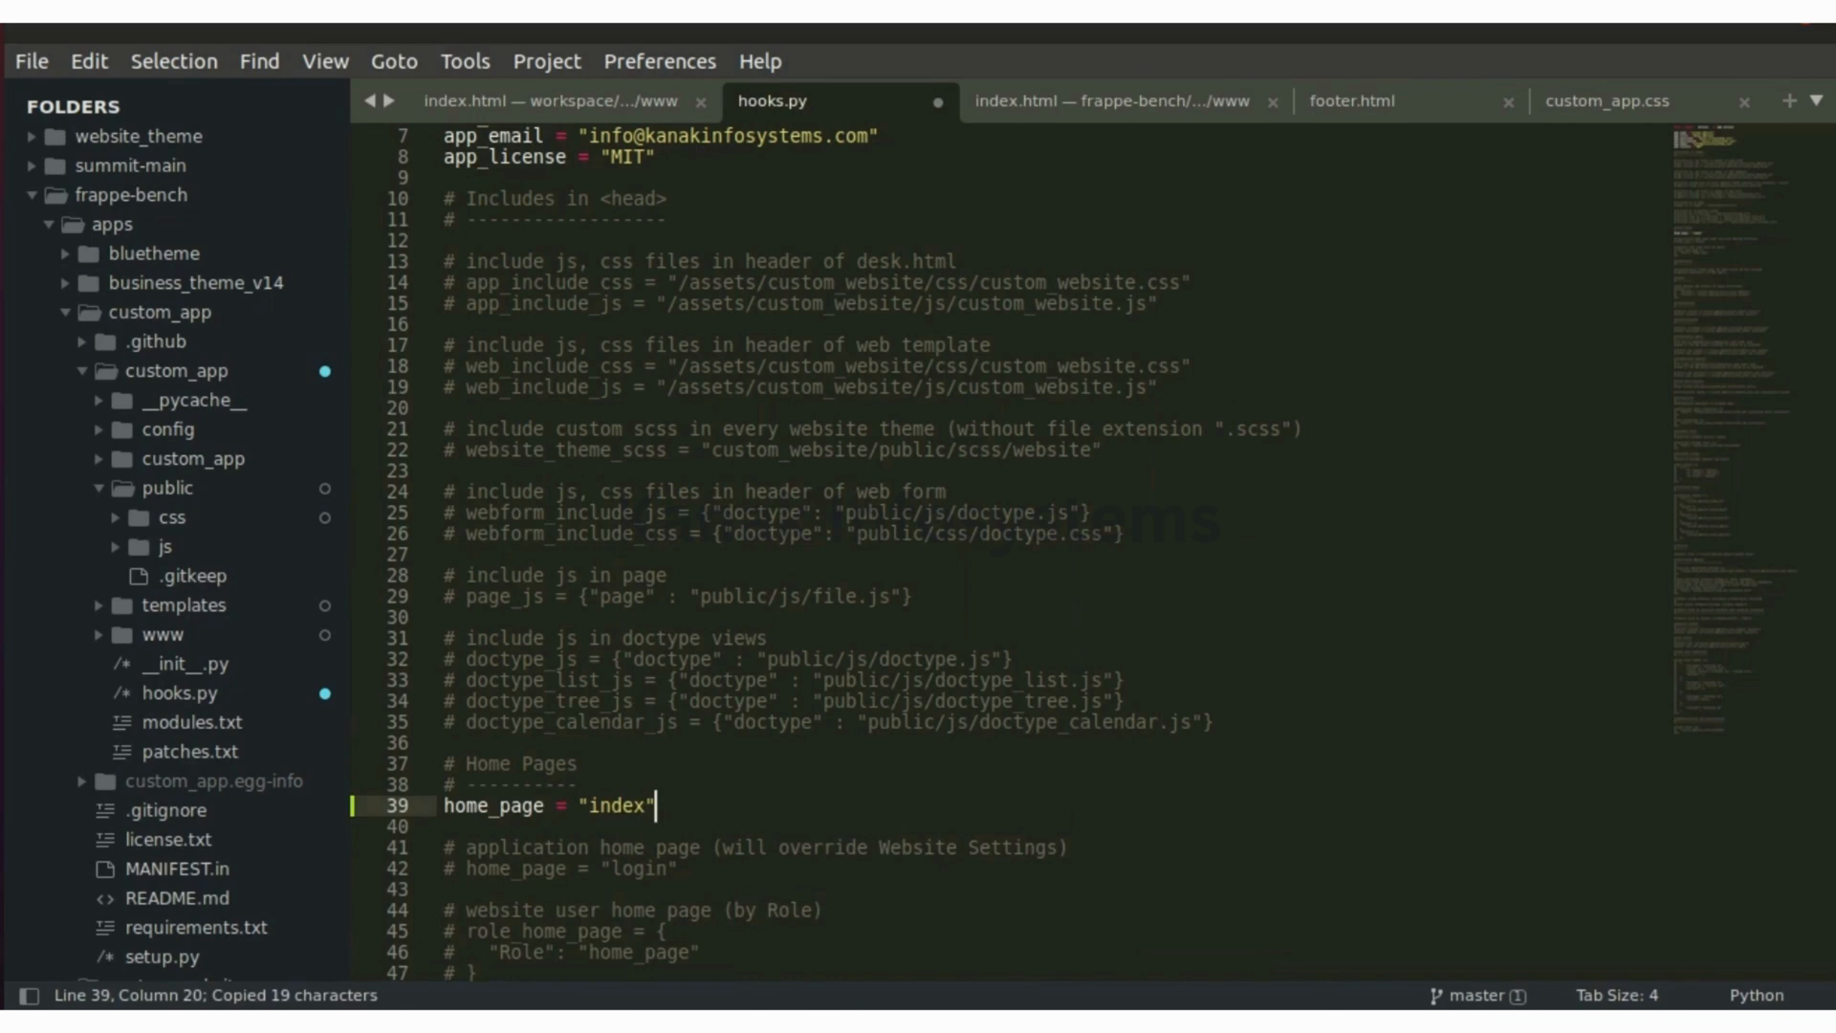
key("ctrl+s")
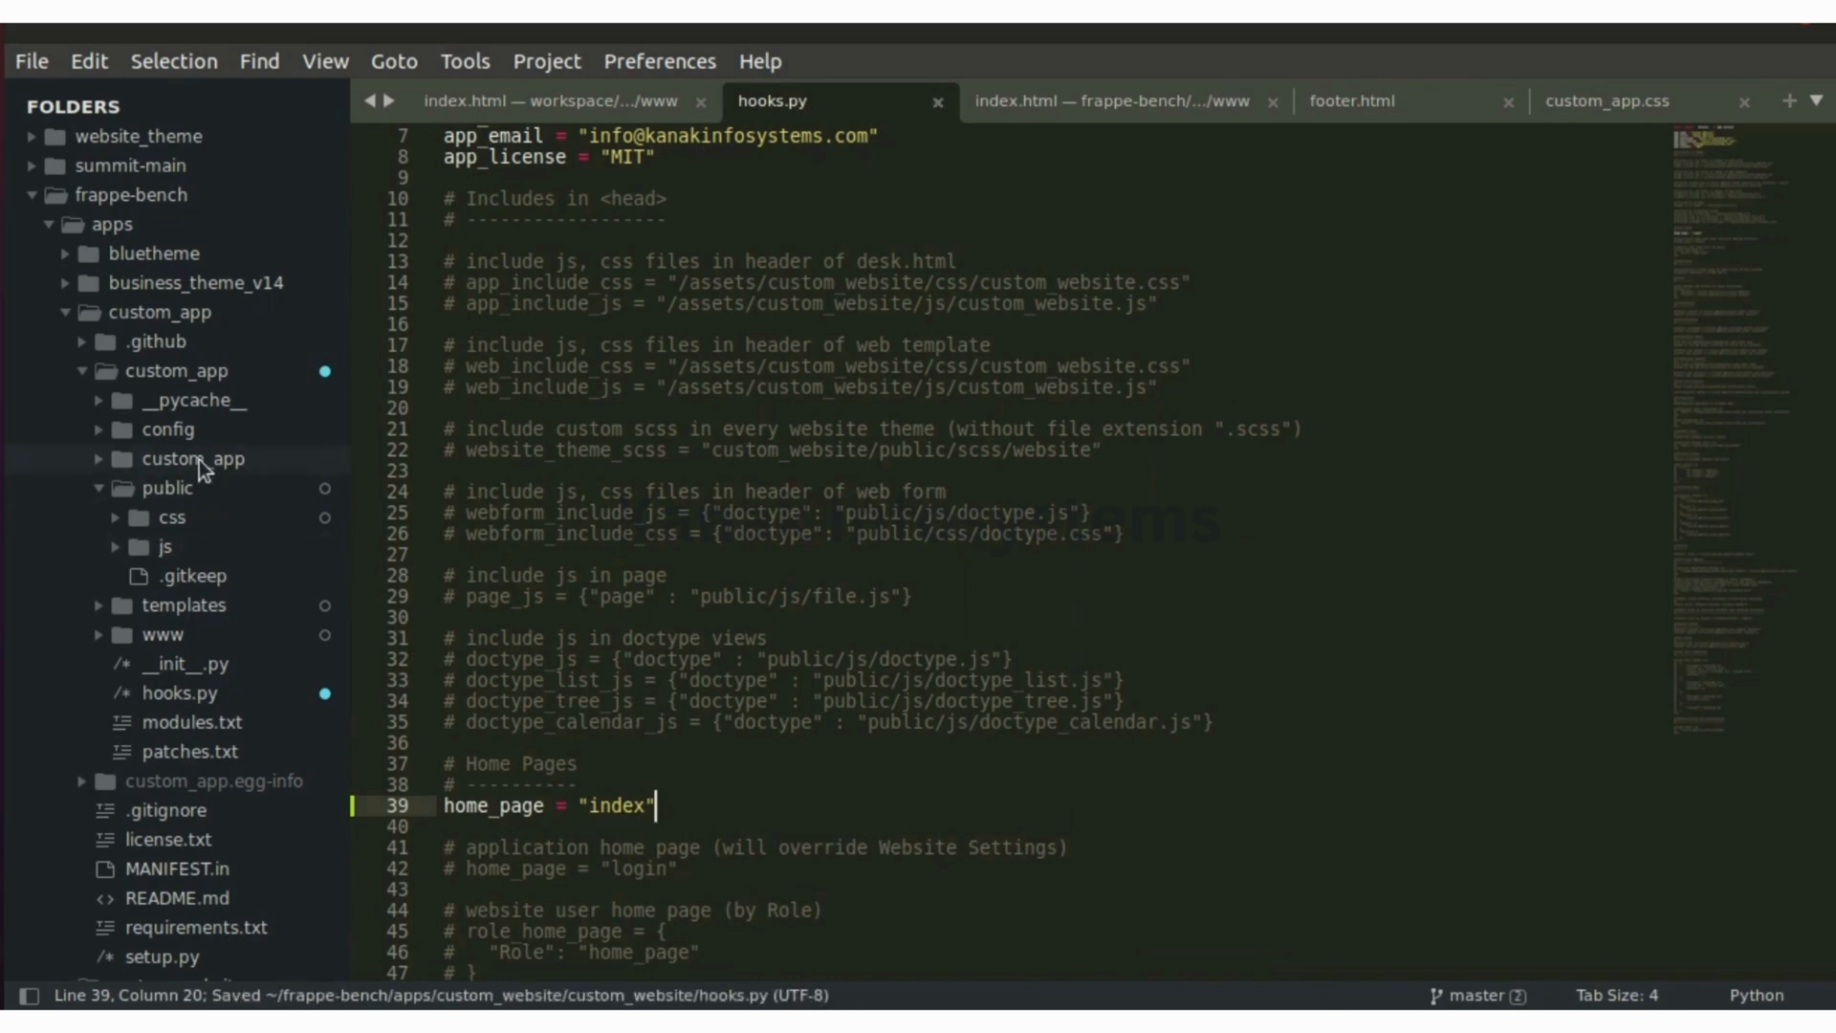
left_click(962, 101)
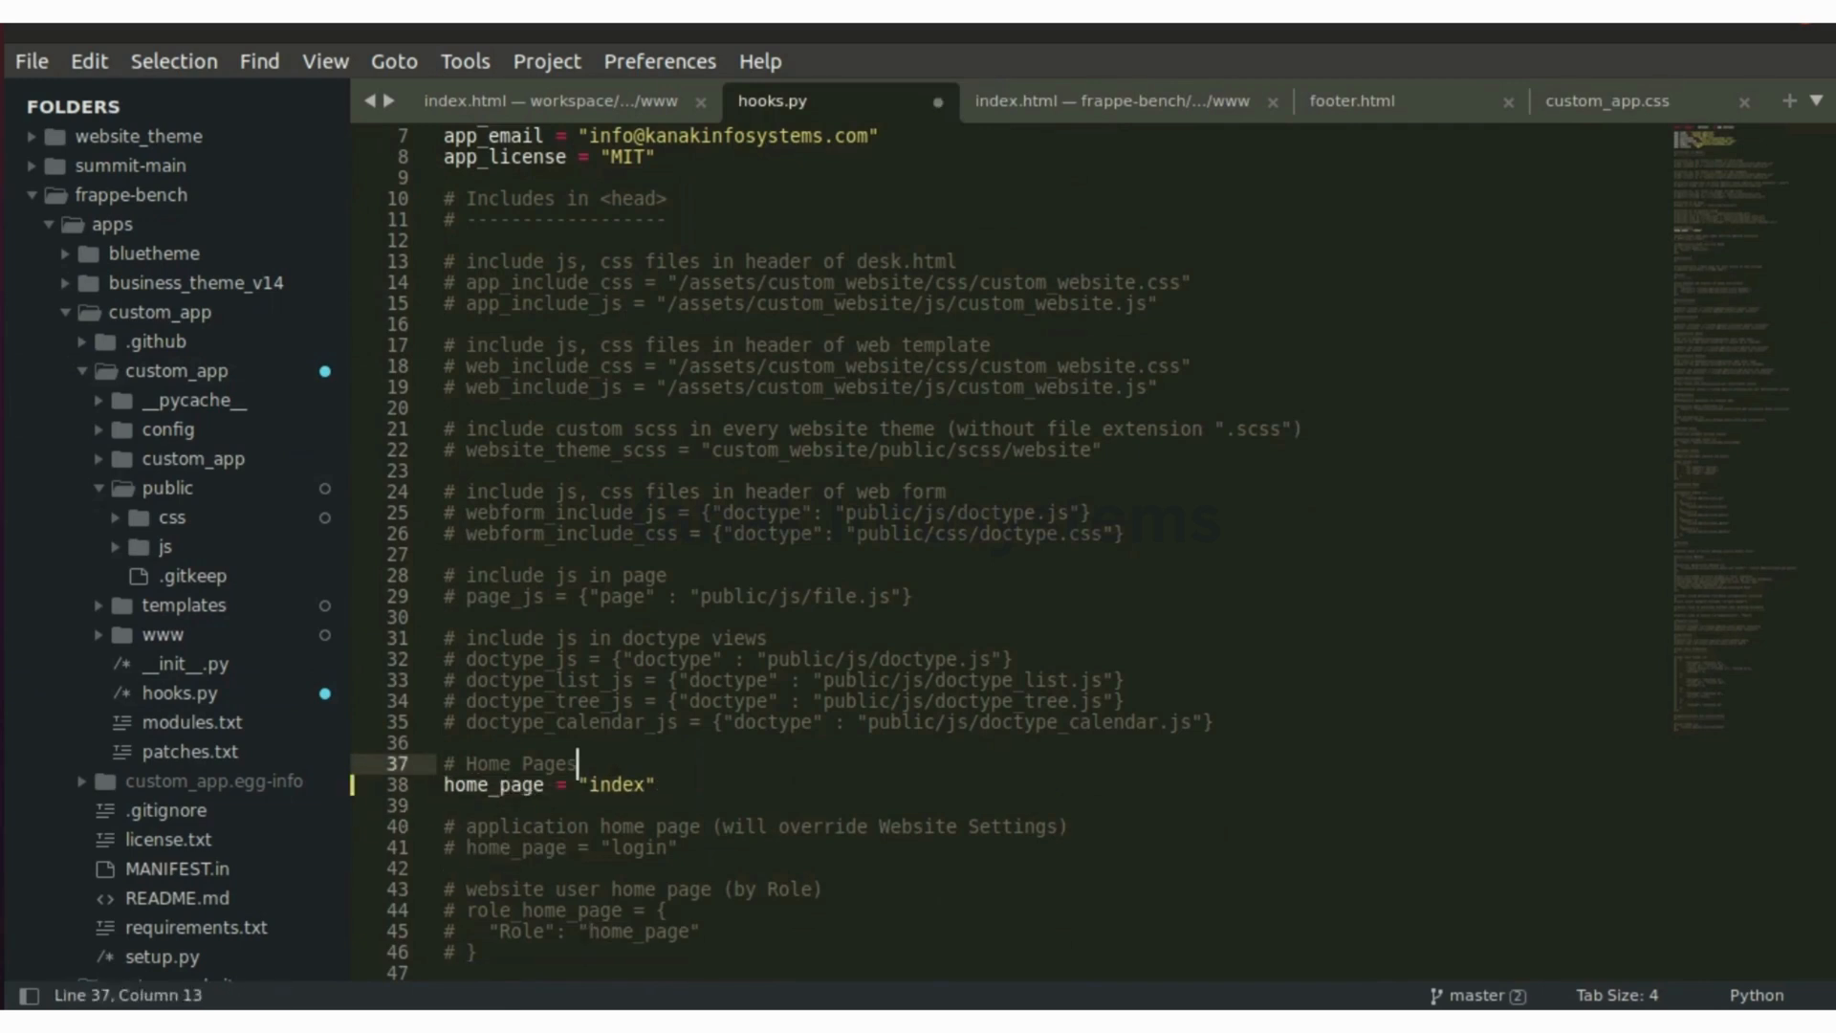
double_click(493, 784)
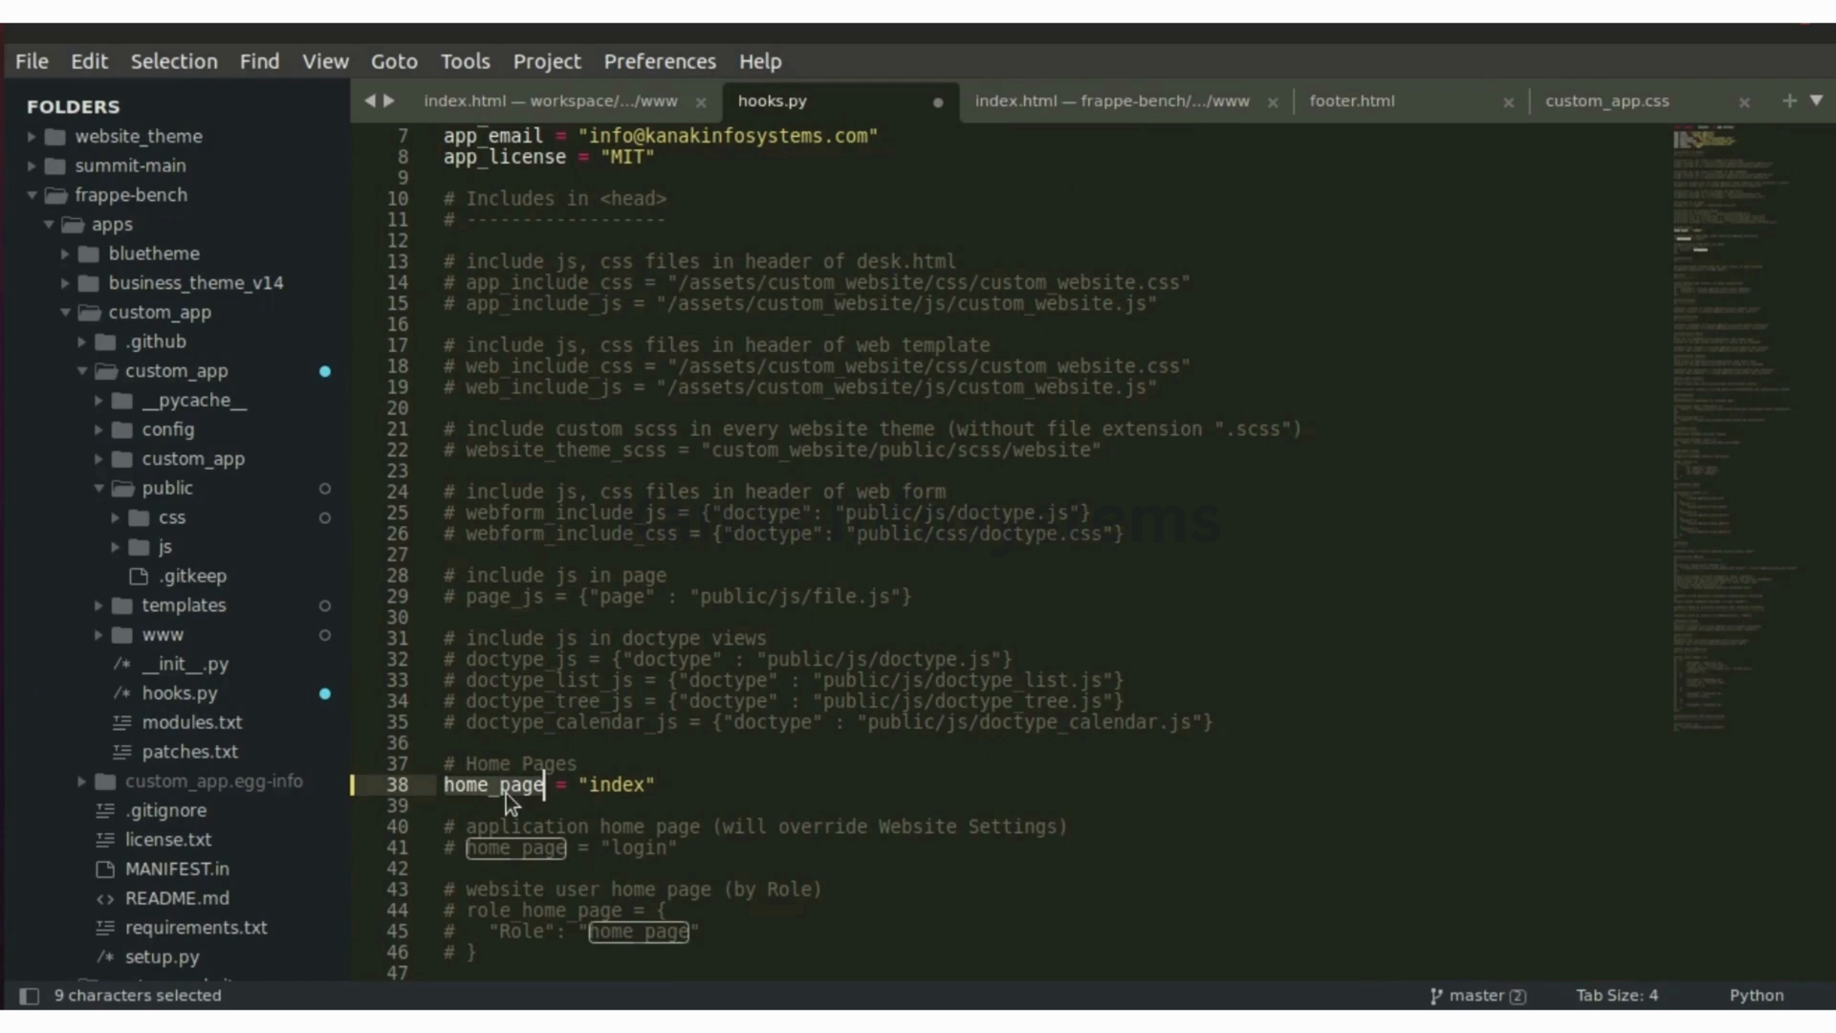
key("ctrl+s")
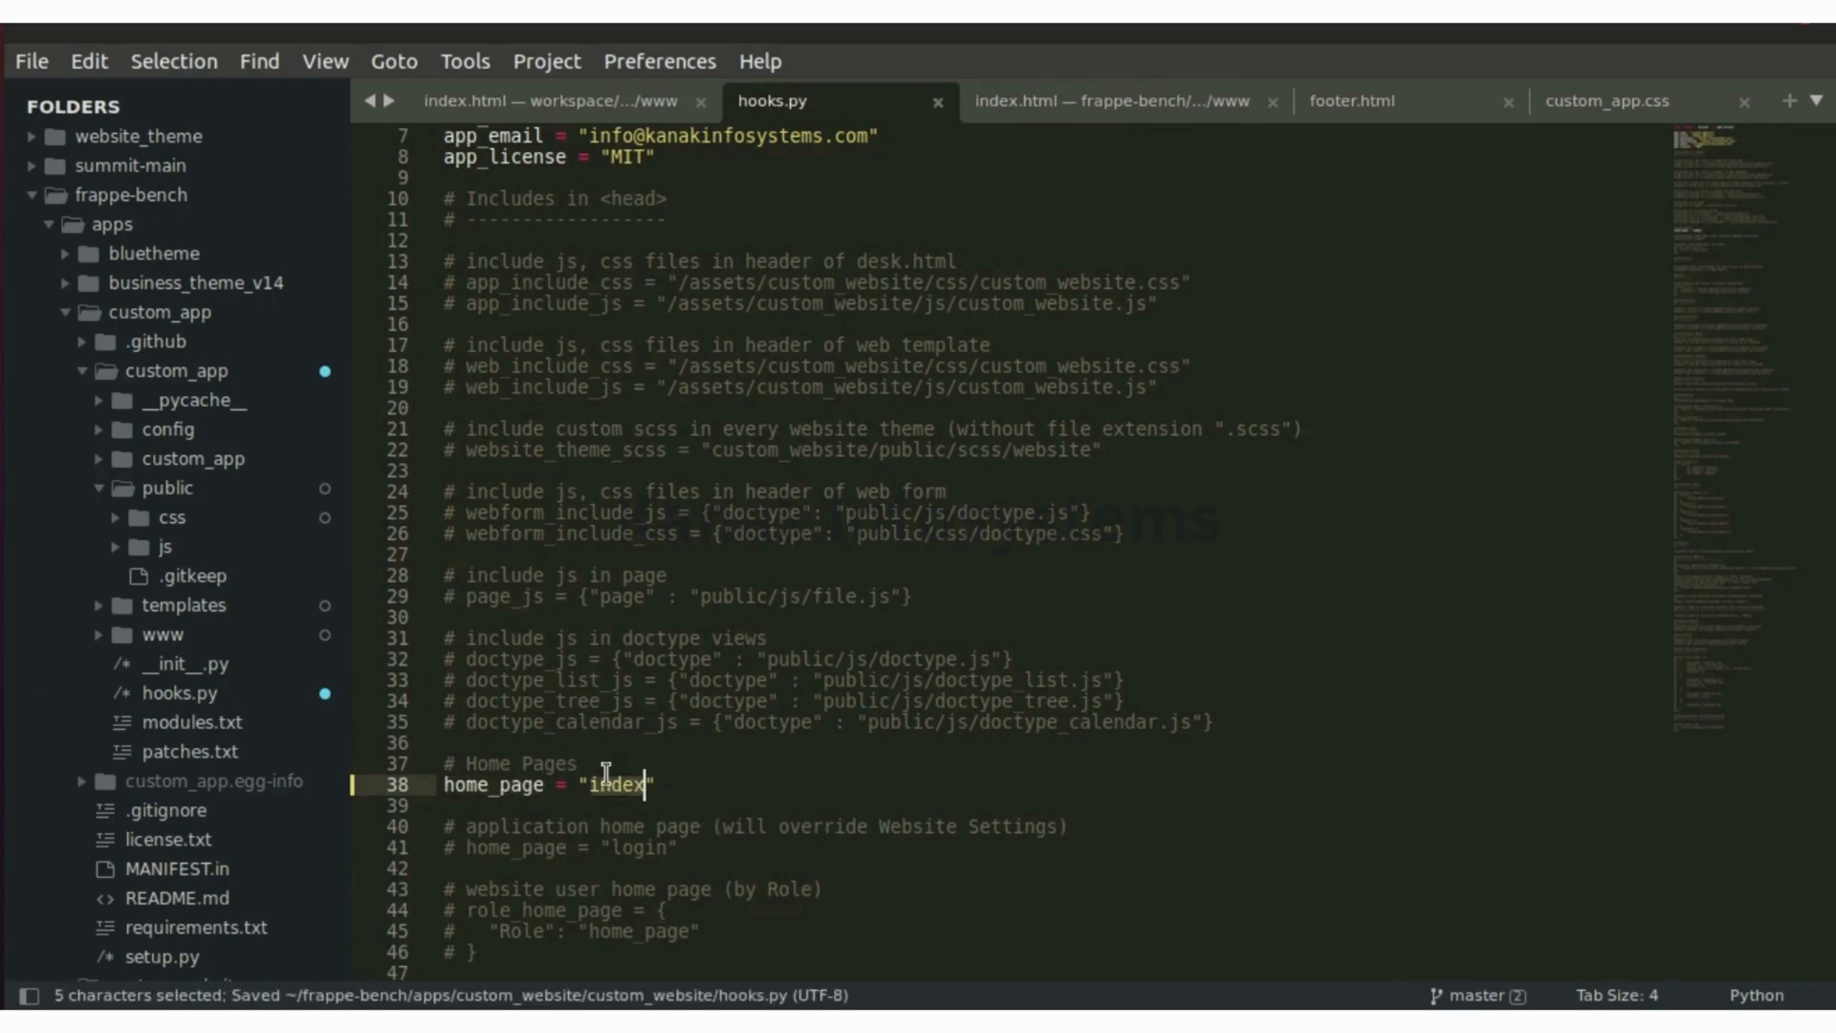
Step: Reveal hooks.py in the project folder tree and select the index home page value
right_click(605, 770)
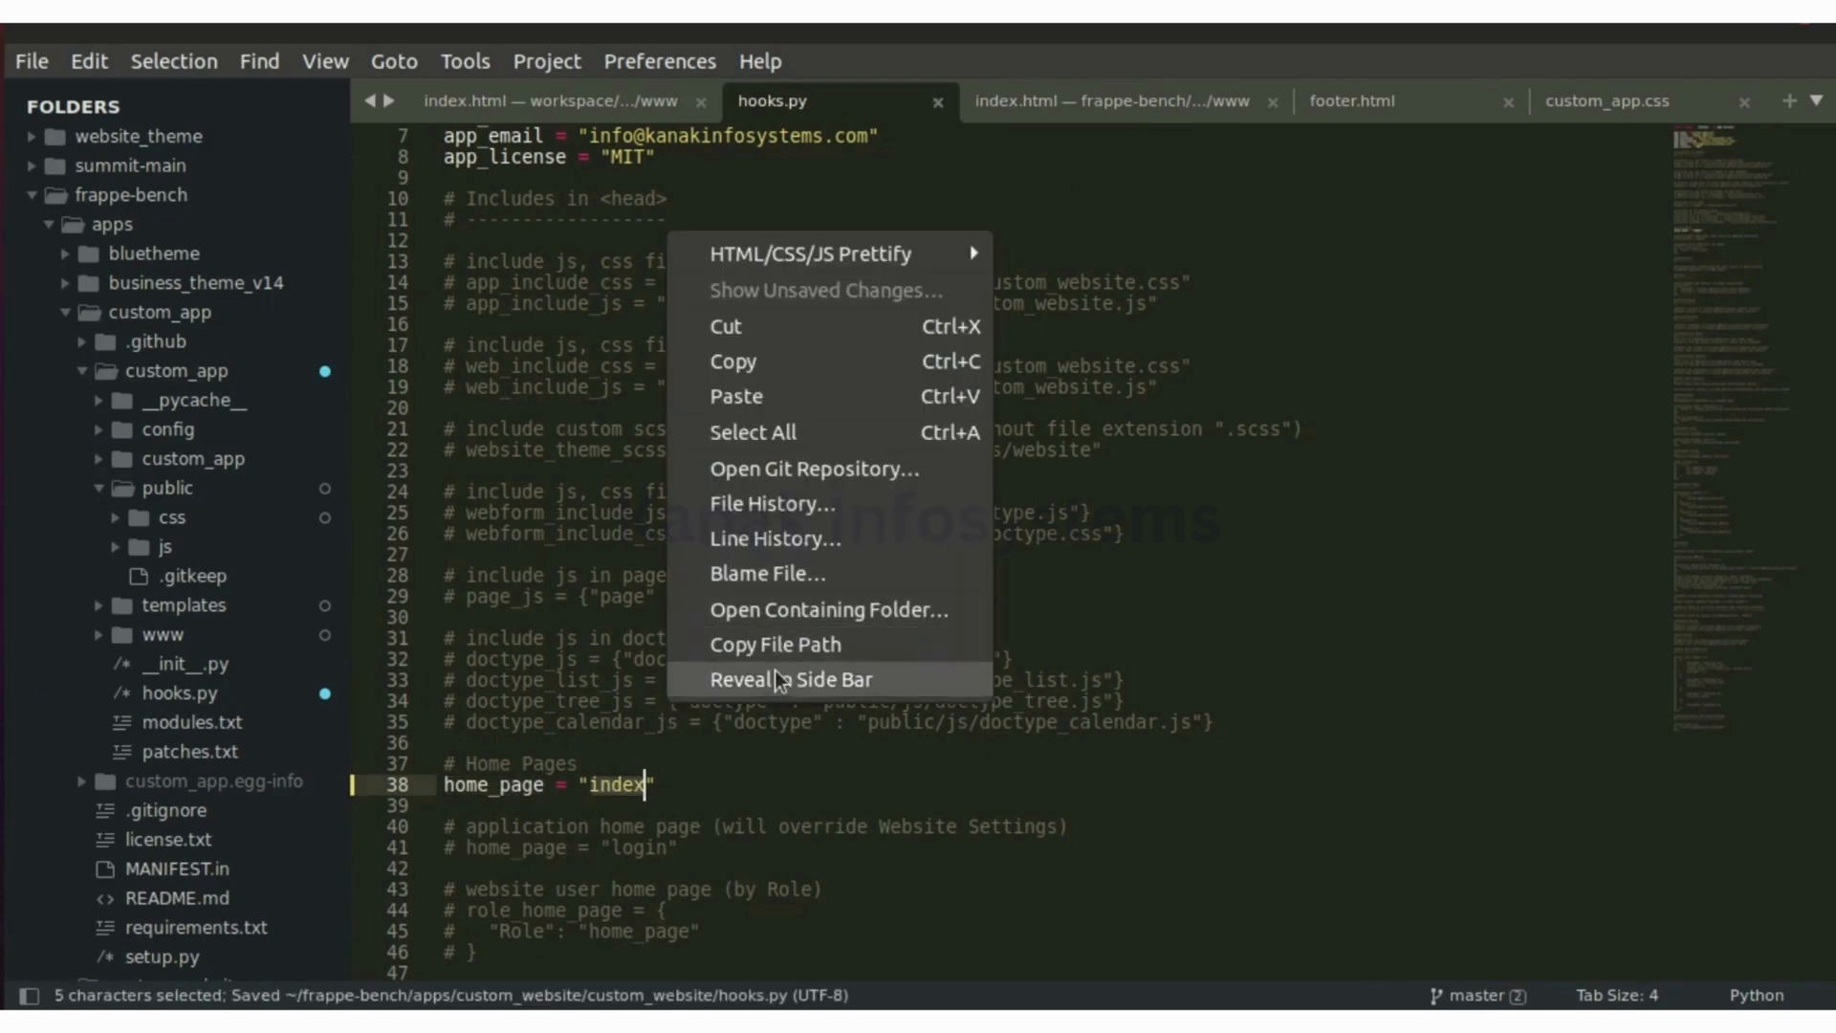
left_click(779, 678)
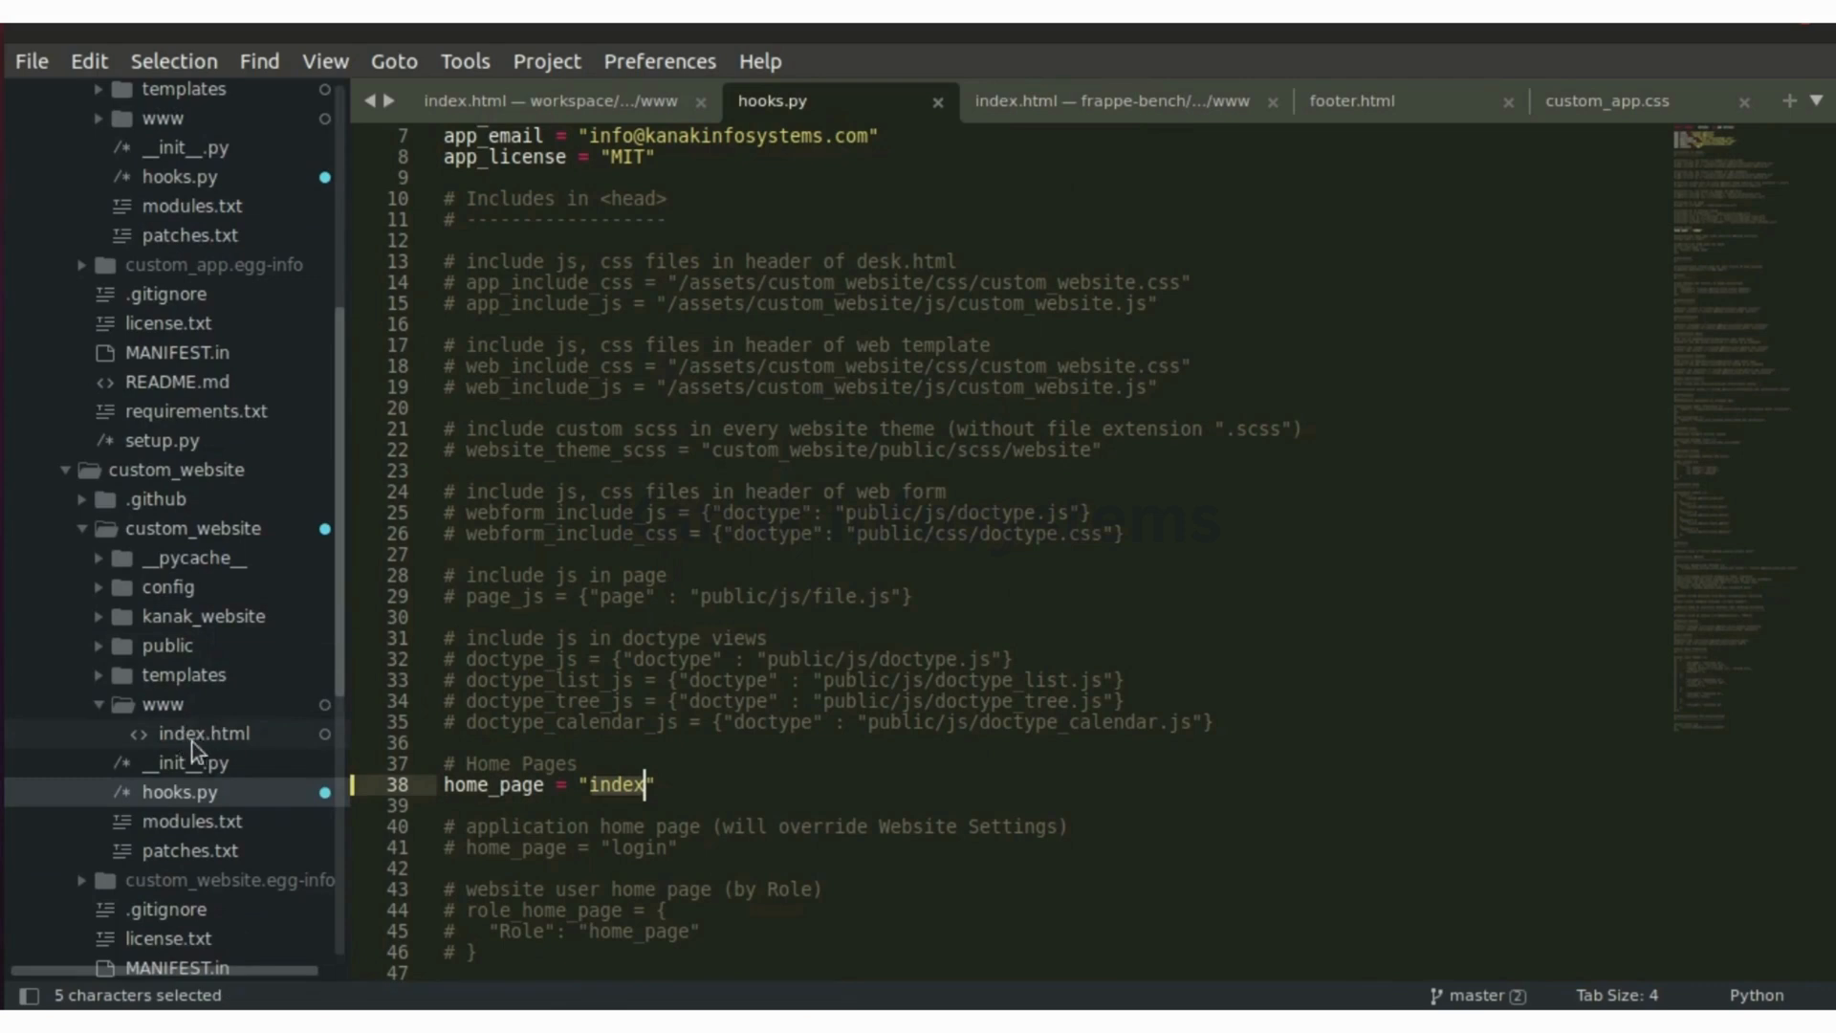
left_click(597, 784)
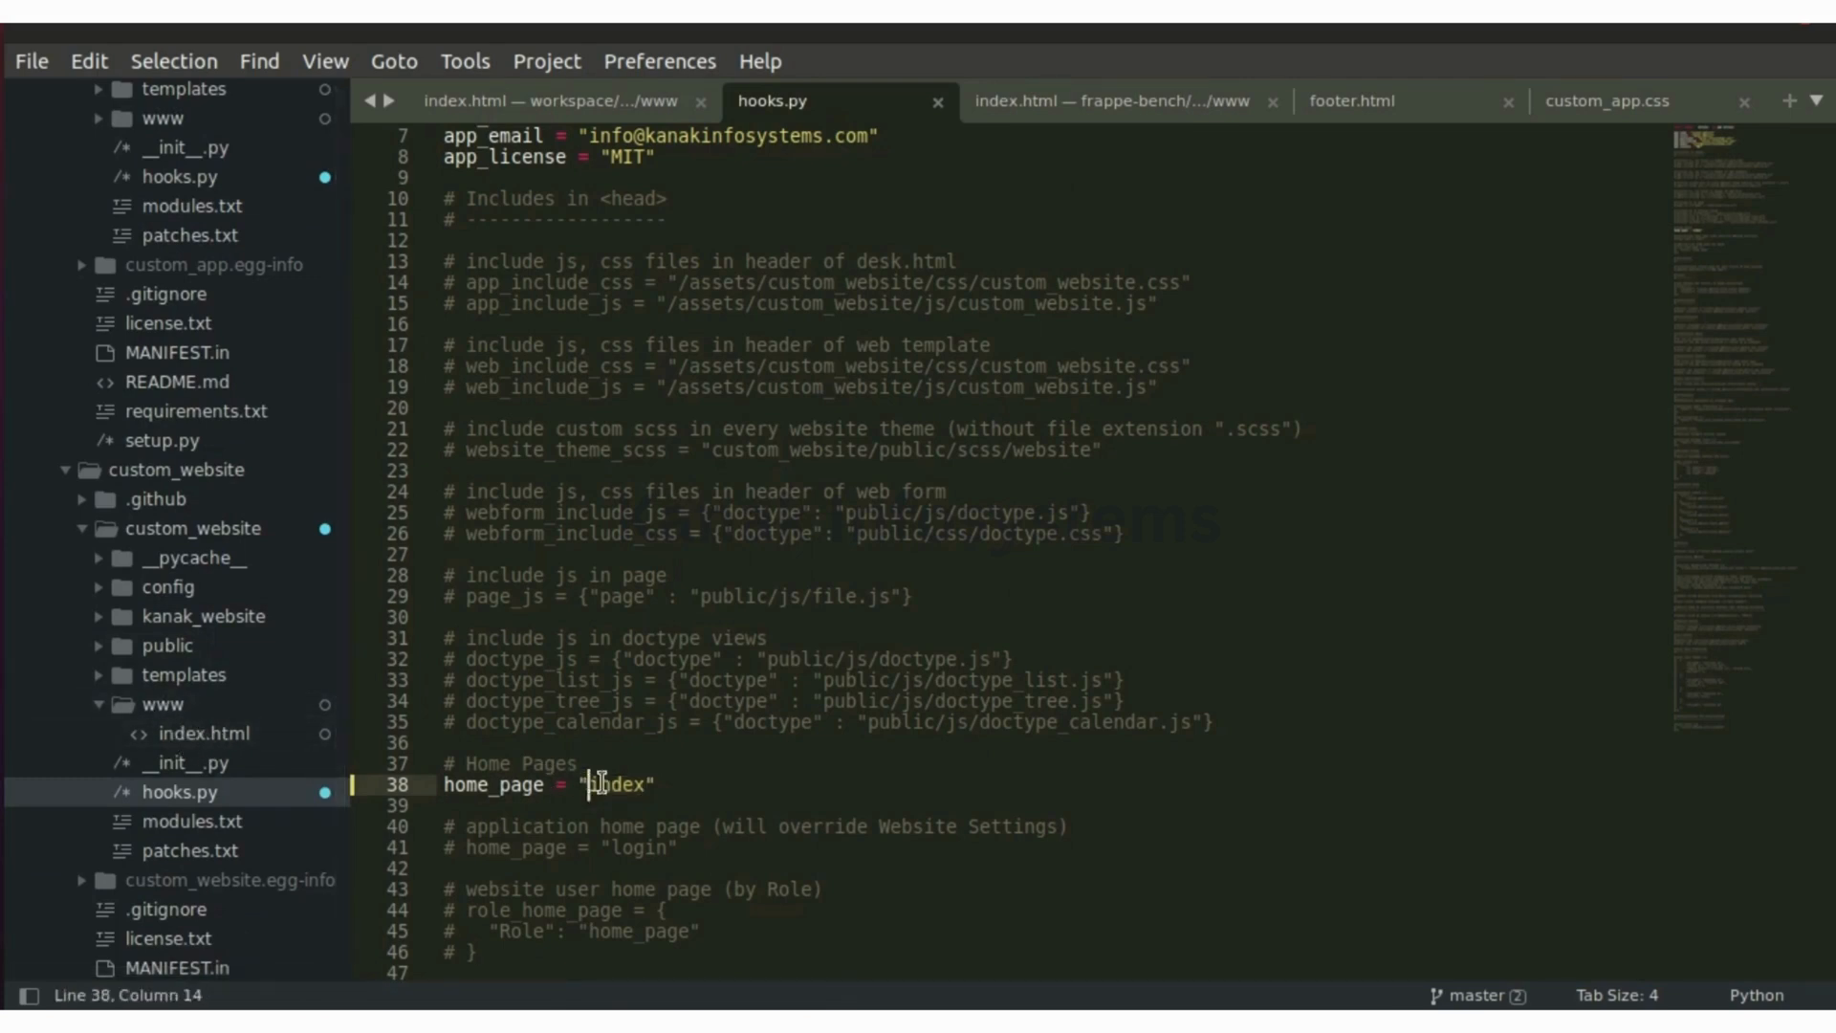
double_click(615, 784)
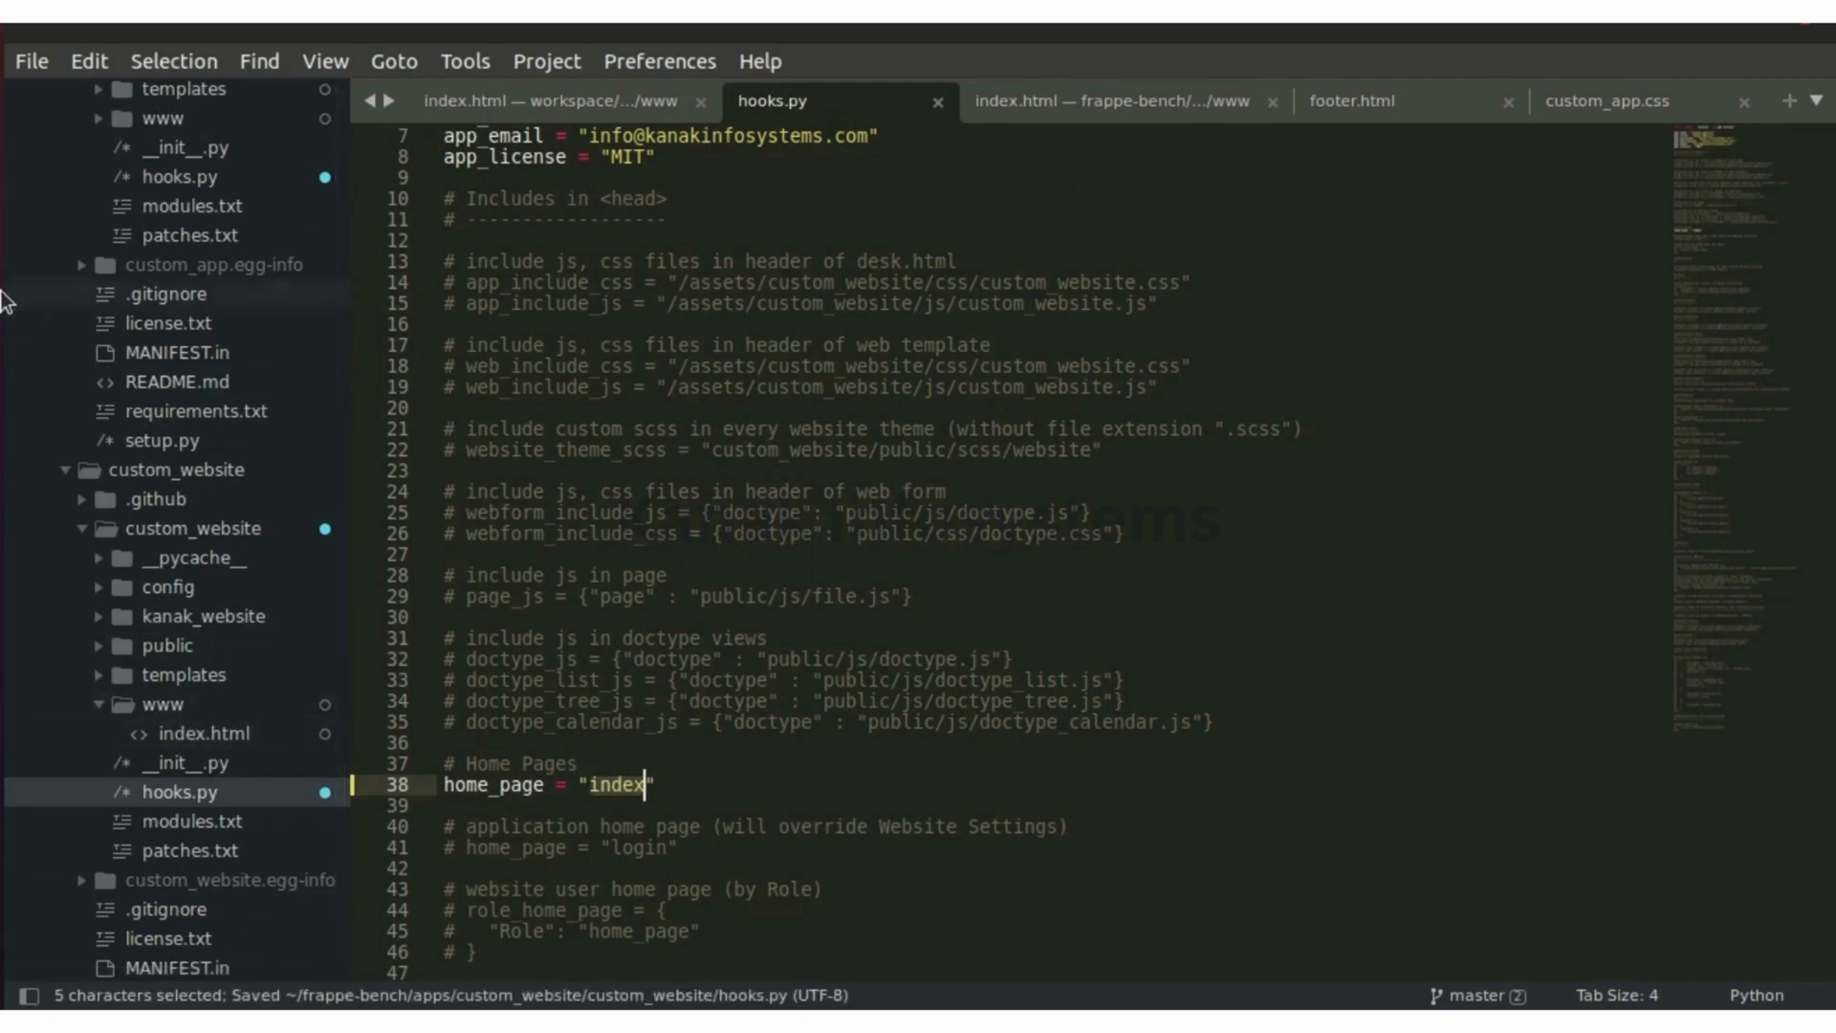
mouse_move(638, 802)
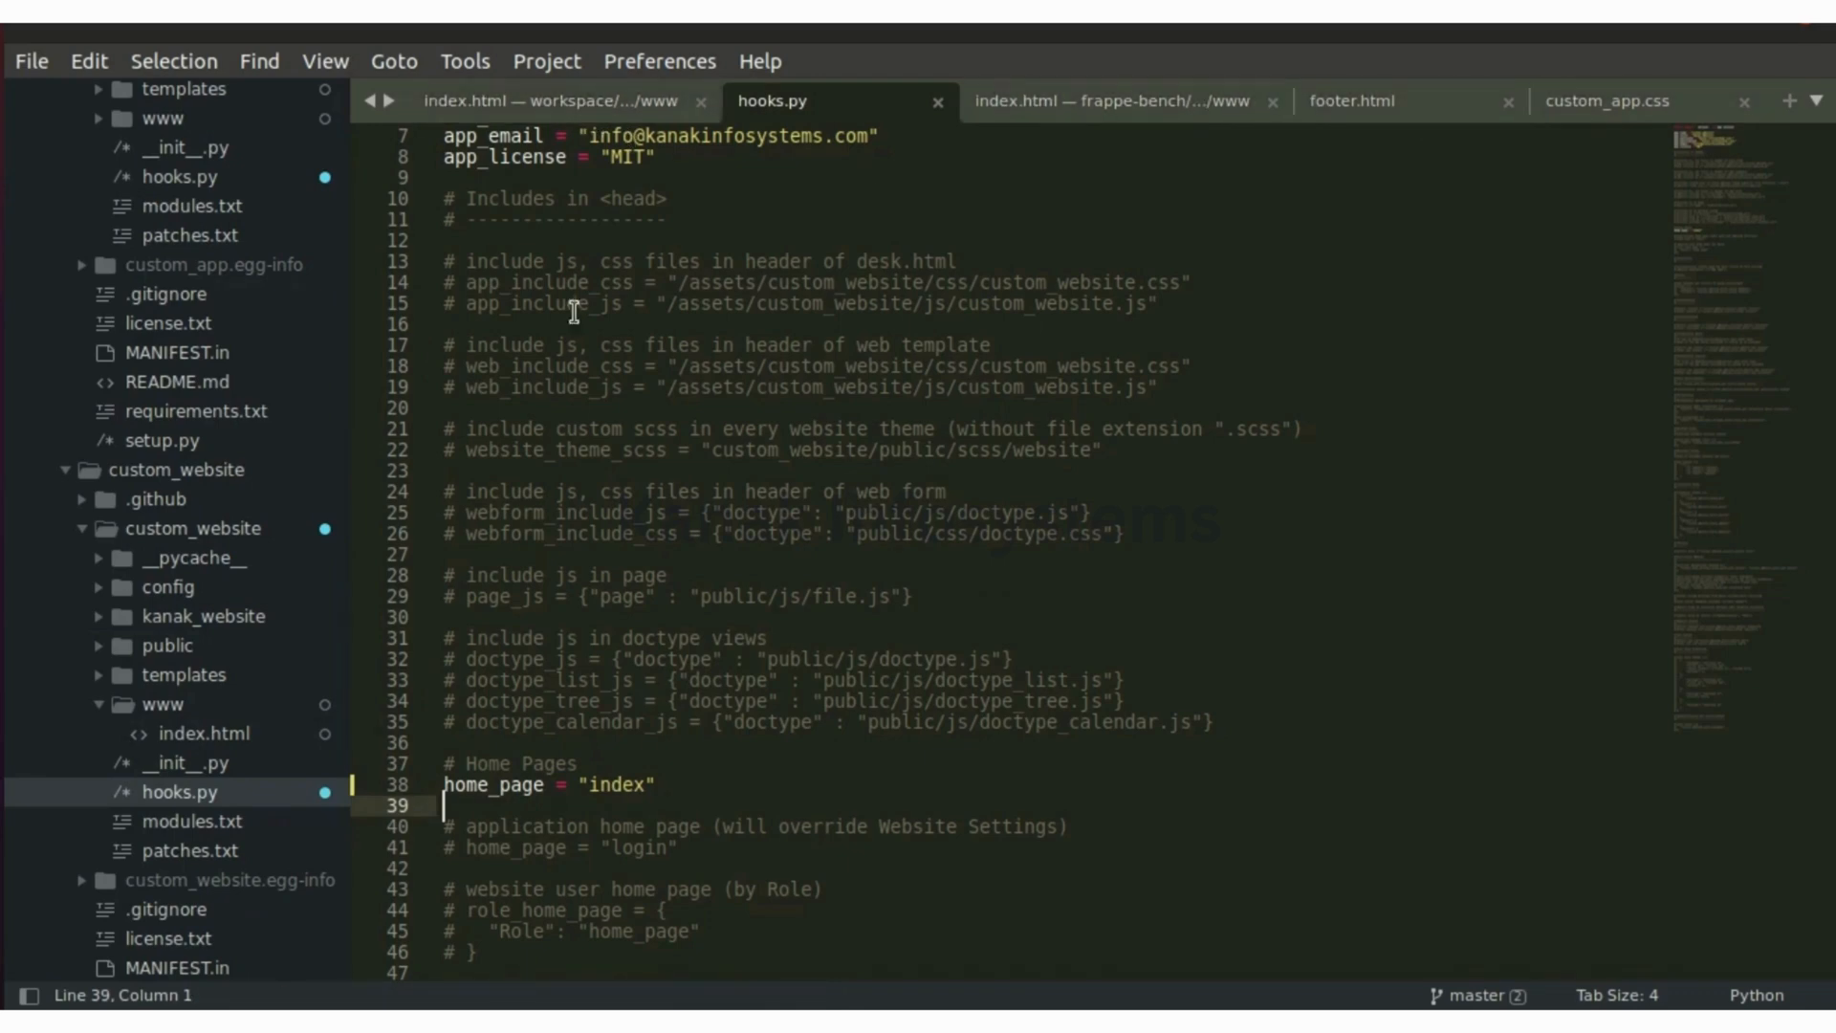
Step: Show the frappe-bench index.html template and unfold the div on line 5
left_click(1117, 100)
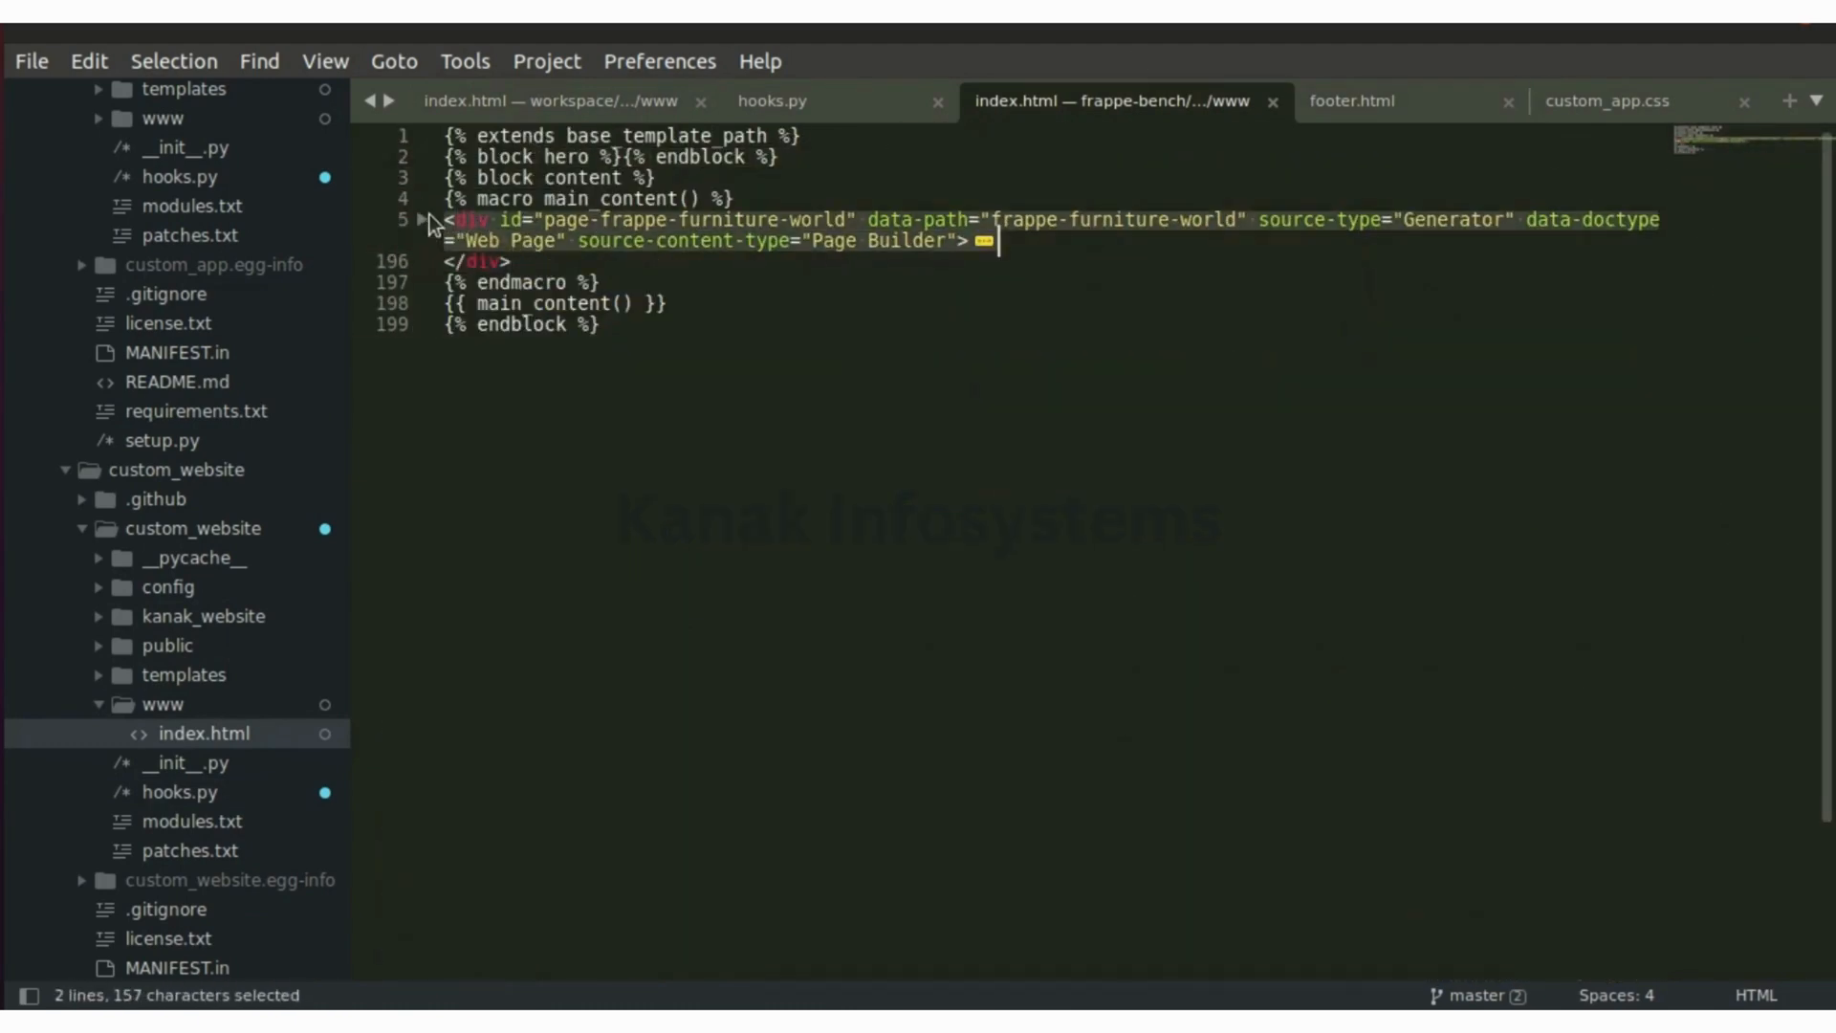
left_click(411, 220)
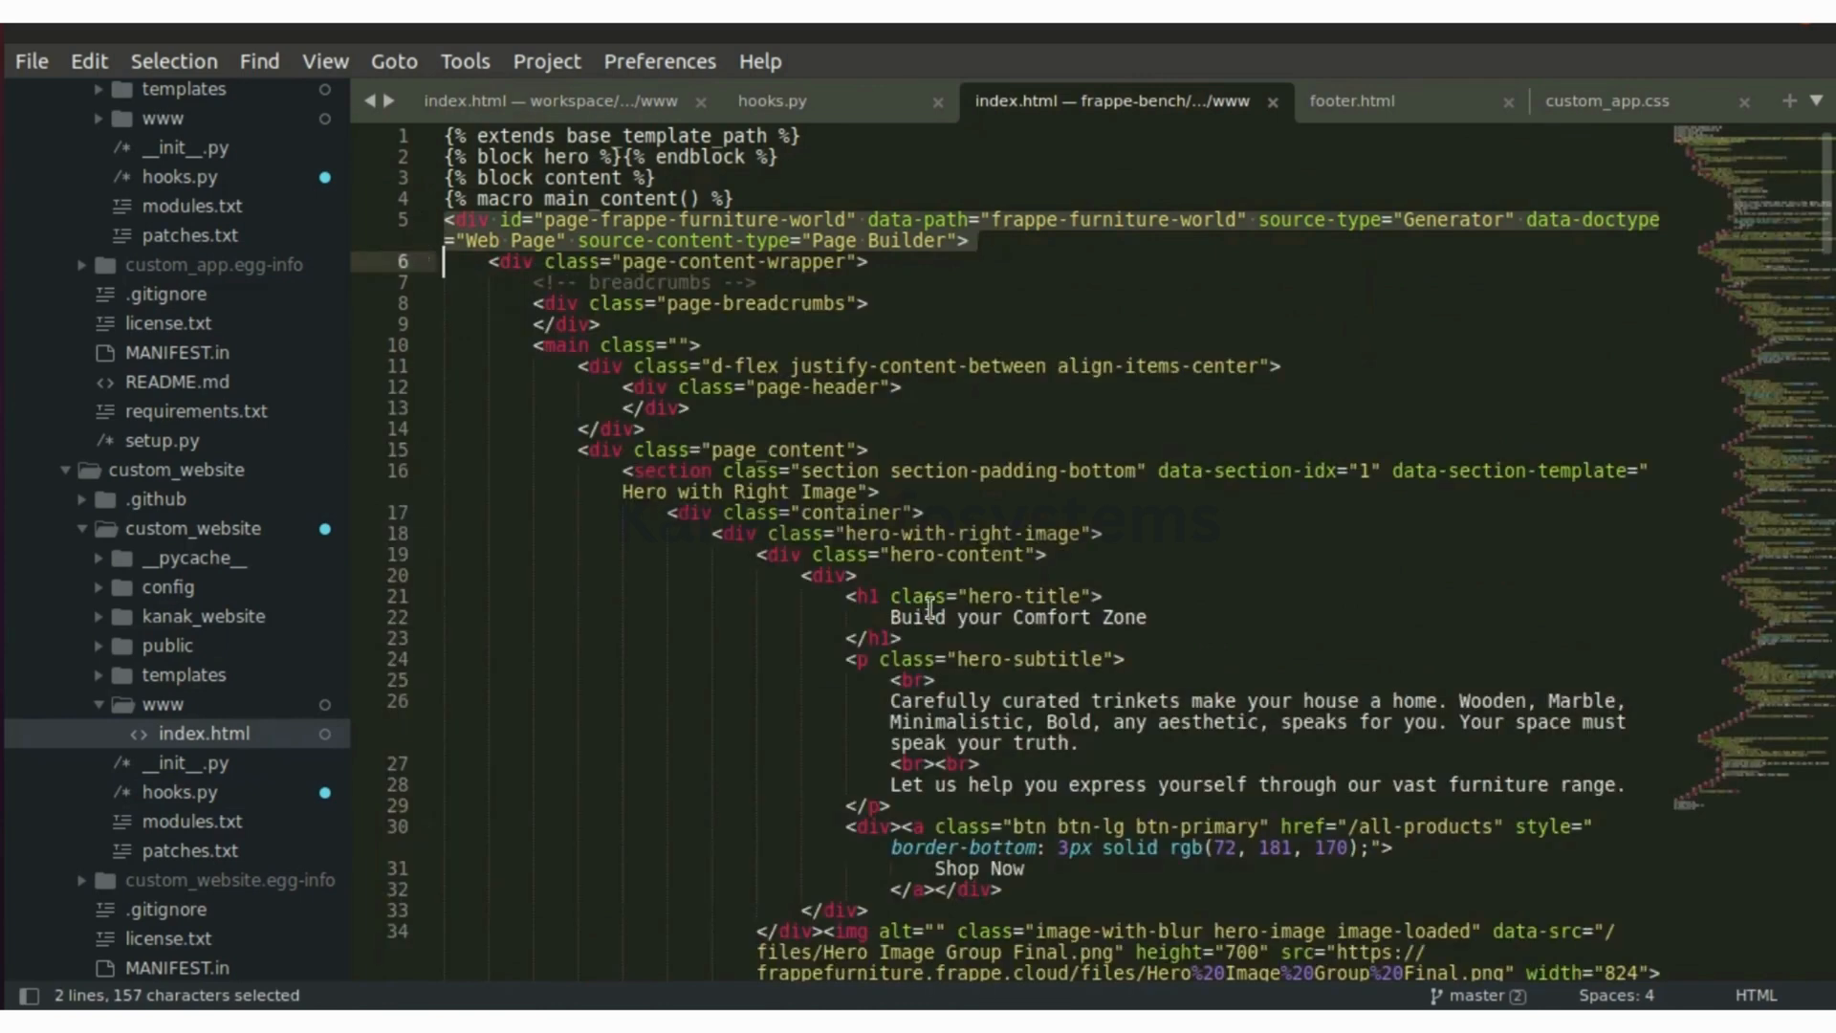
left_click(1147, 617)
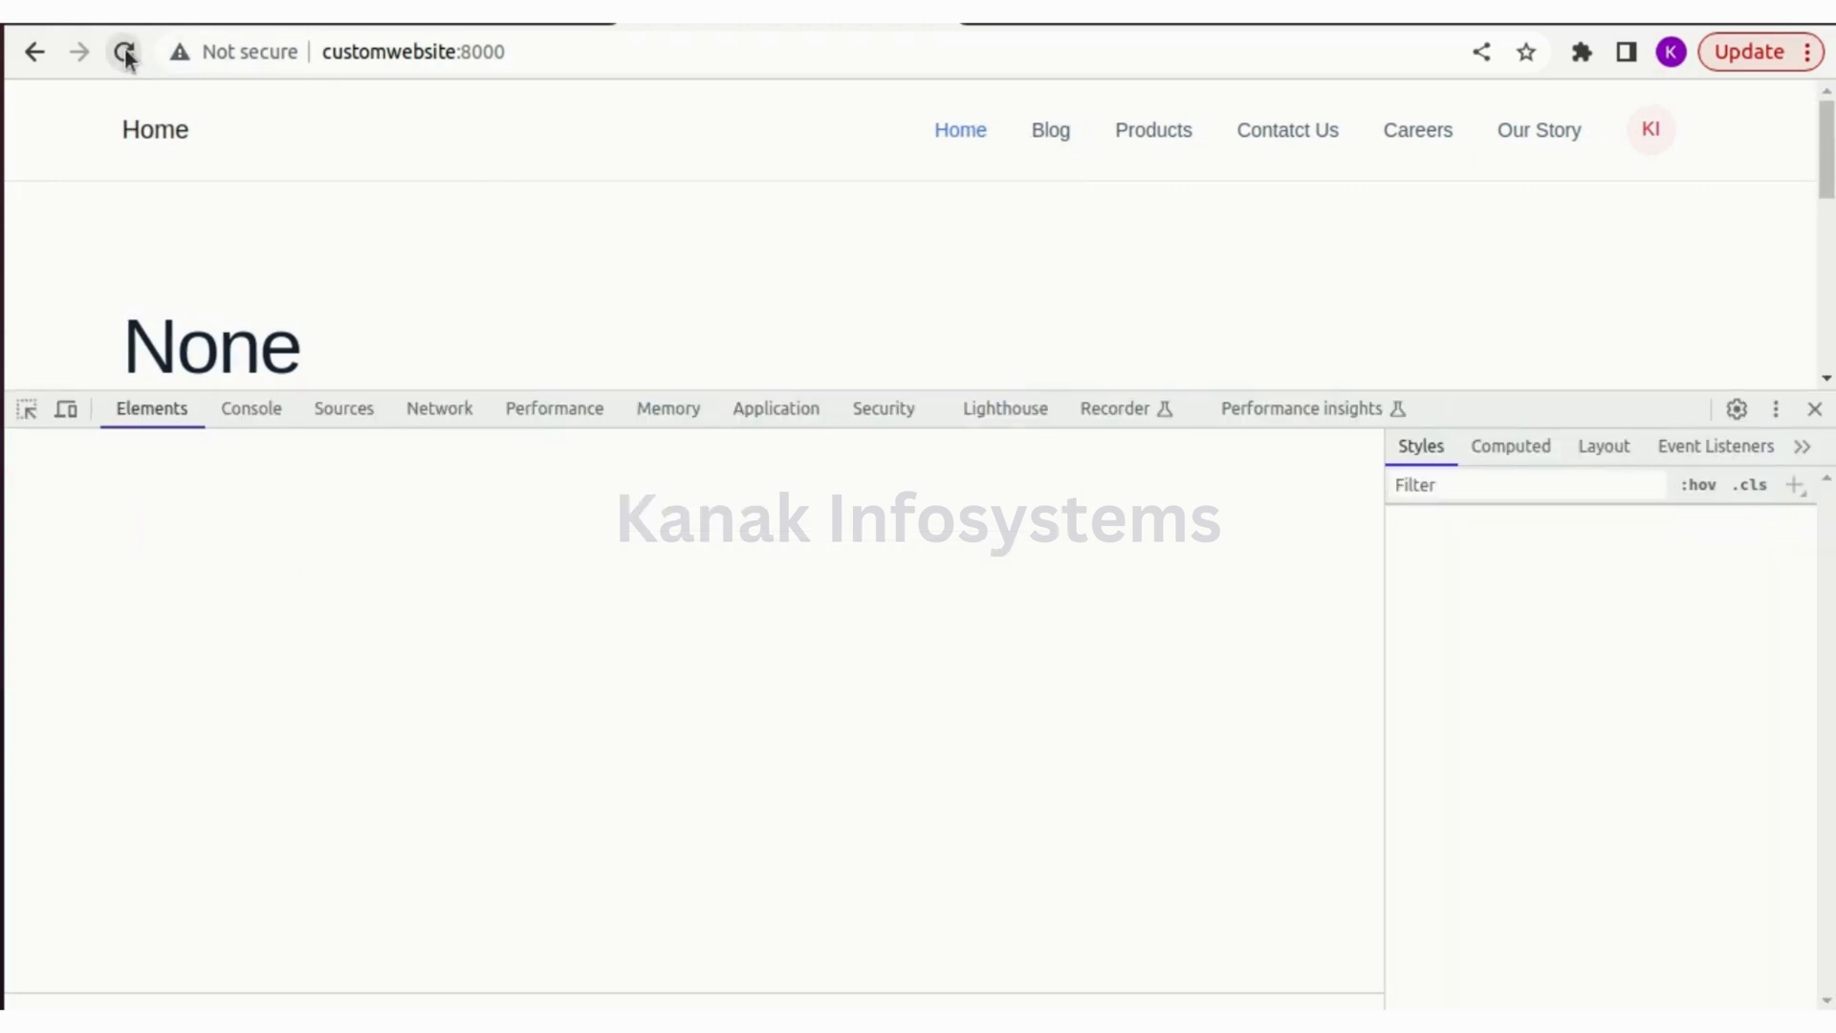
Step: Reload customwebsite:8000, close DevTools, and scroll through the new furniture homepage
left_click(125, 51)
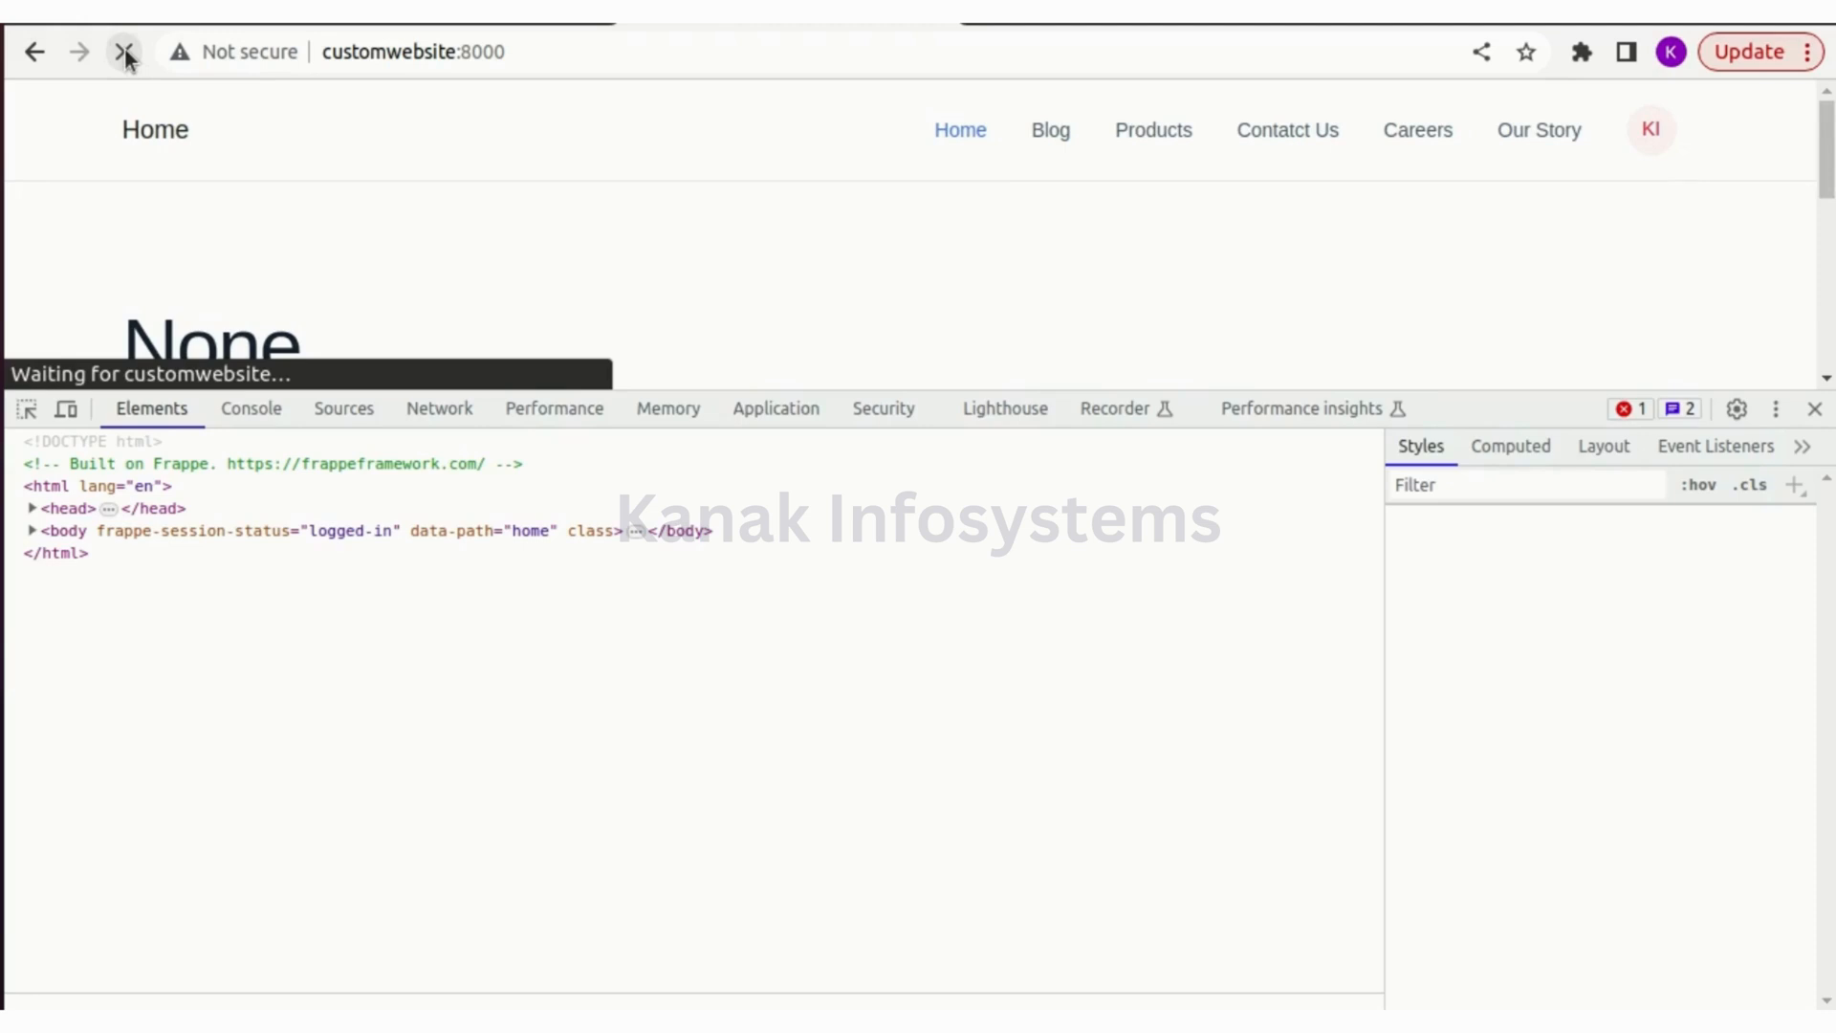
left_click(124, 52)
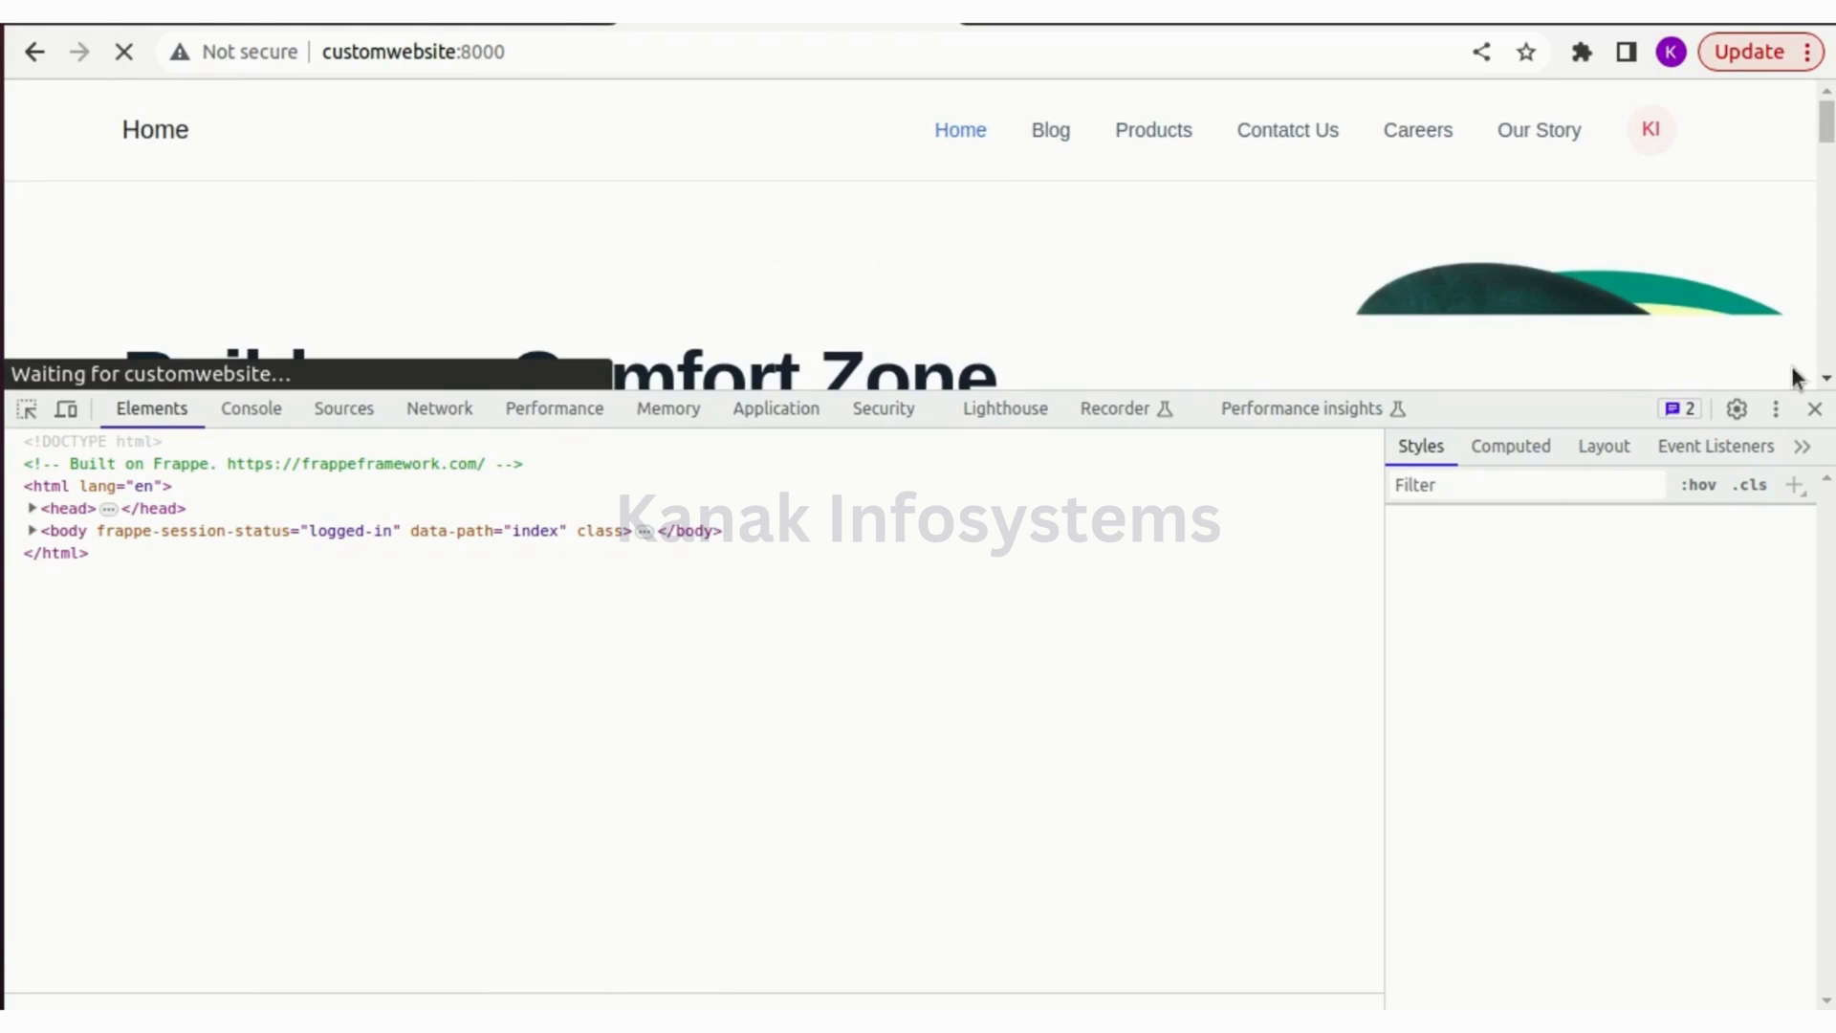
left_click(1814, 409)
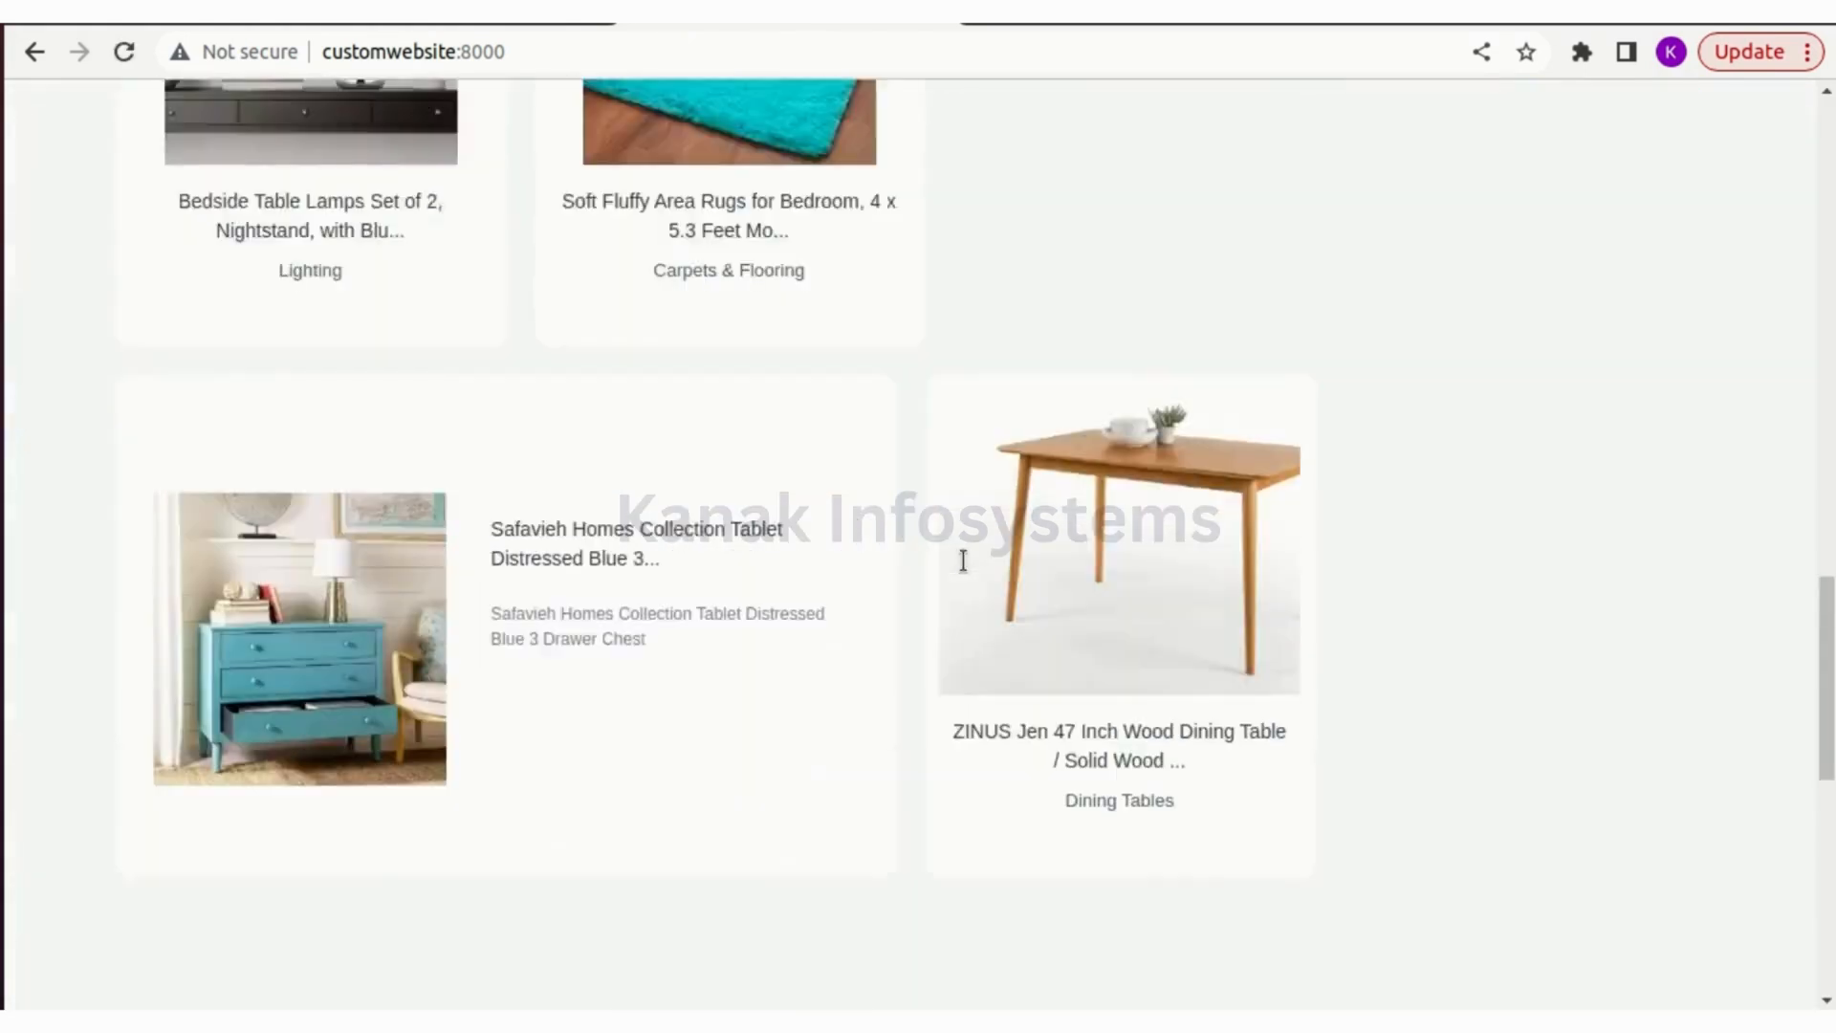
scroll("up", 3)
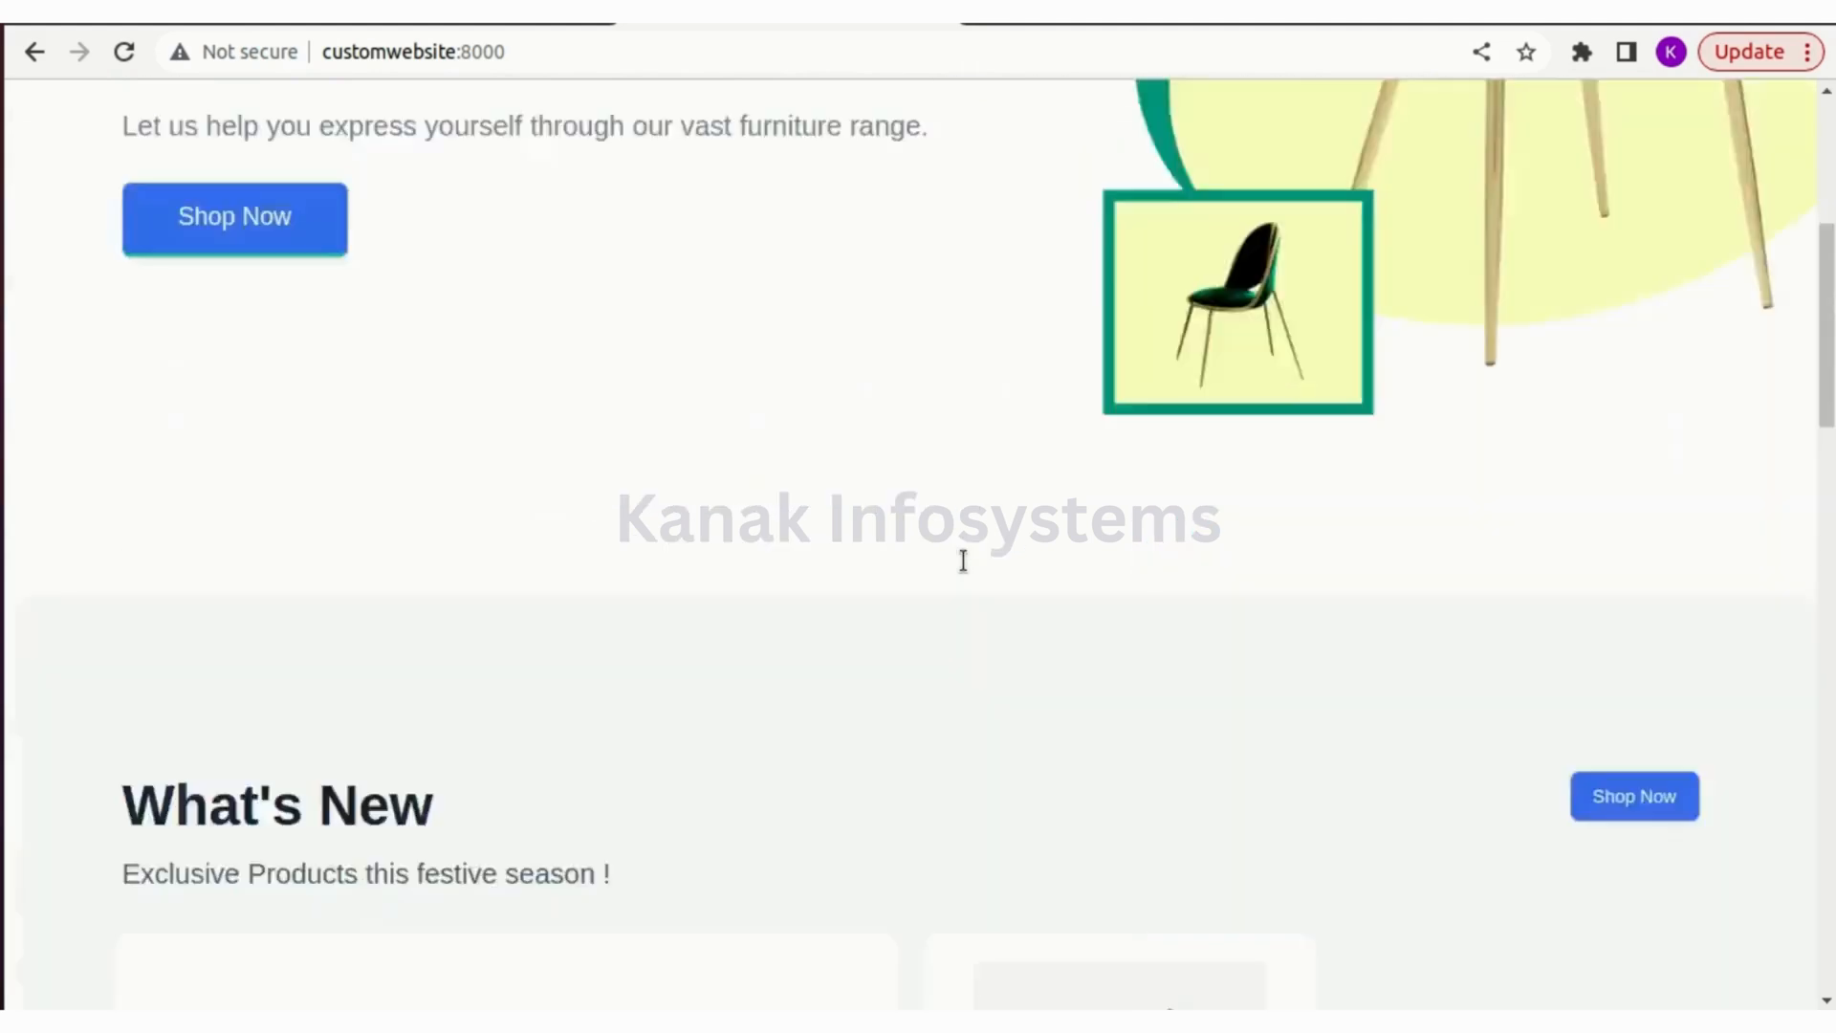
scroll("down", 3)
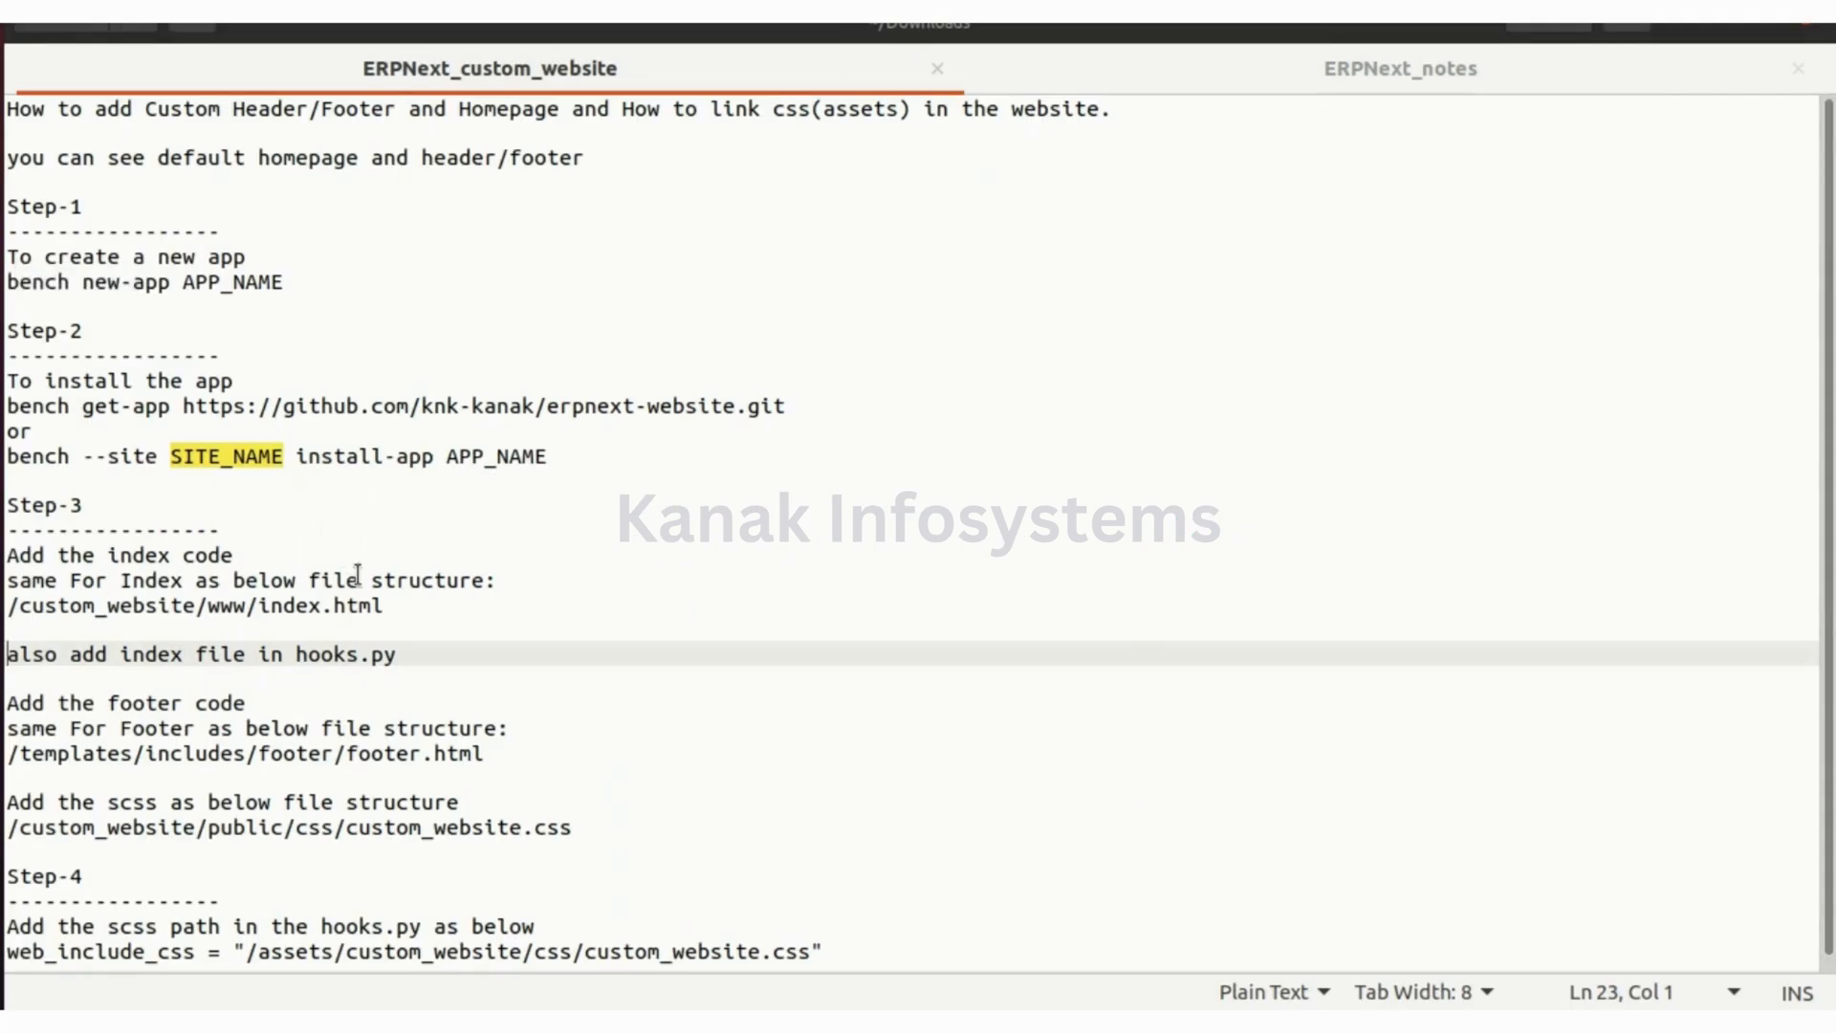
scroll("down", 3)
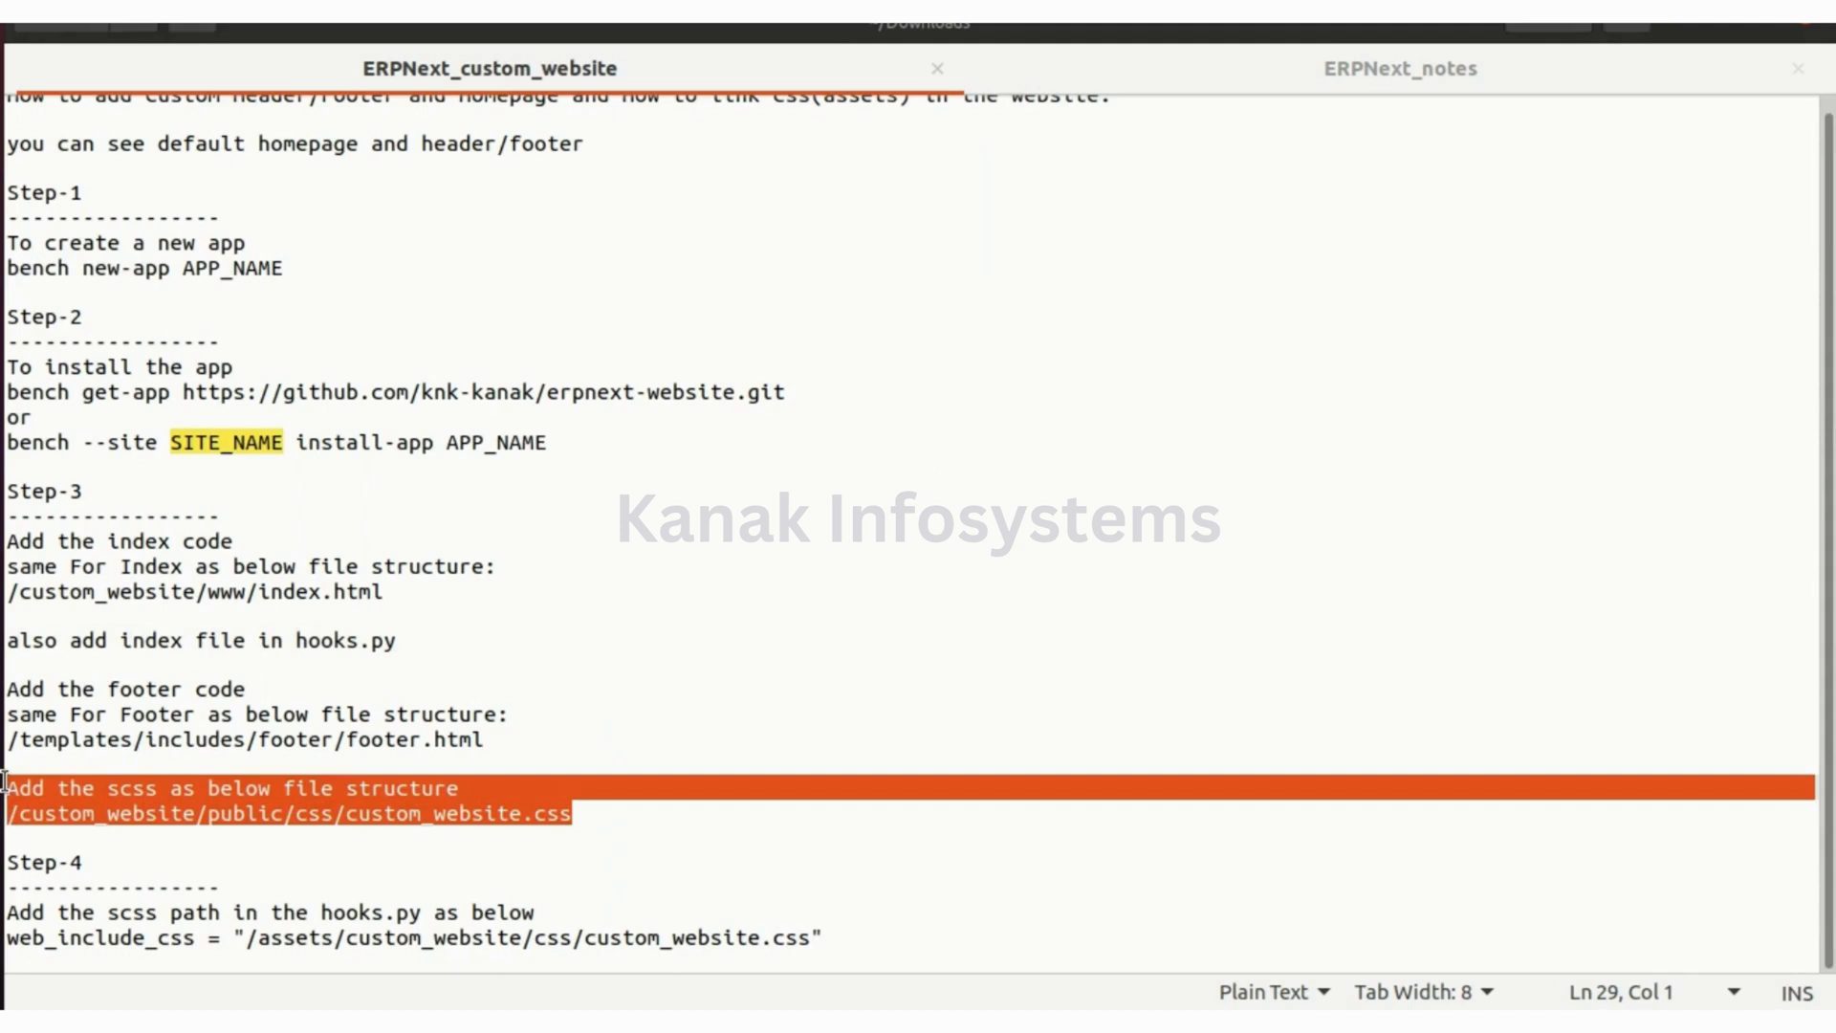
key("Delete")
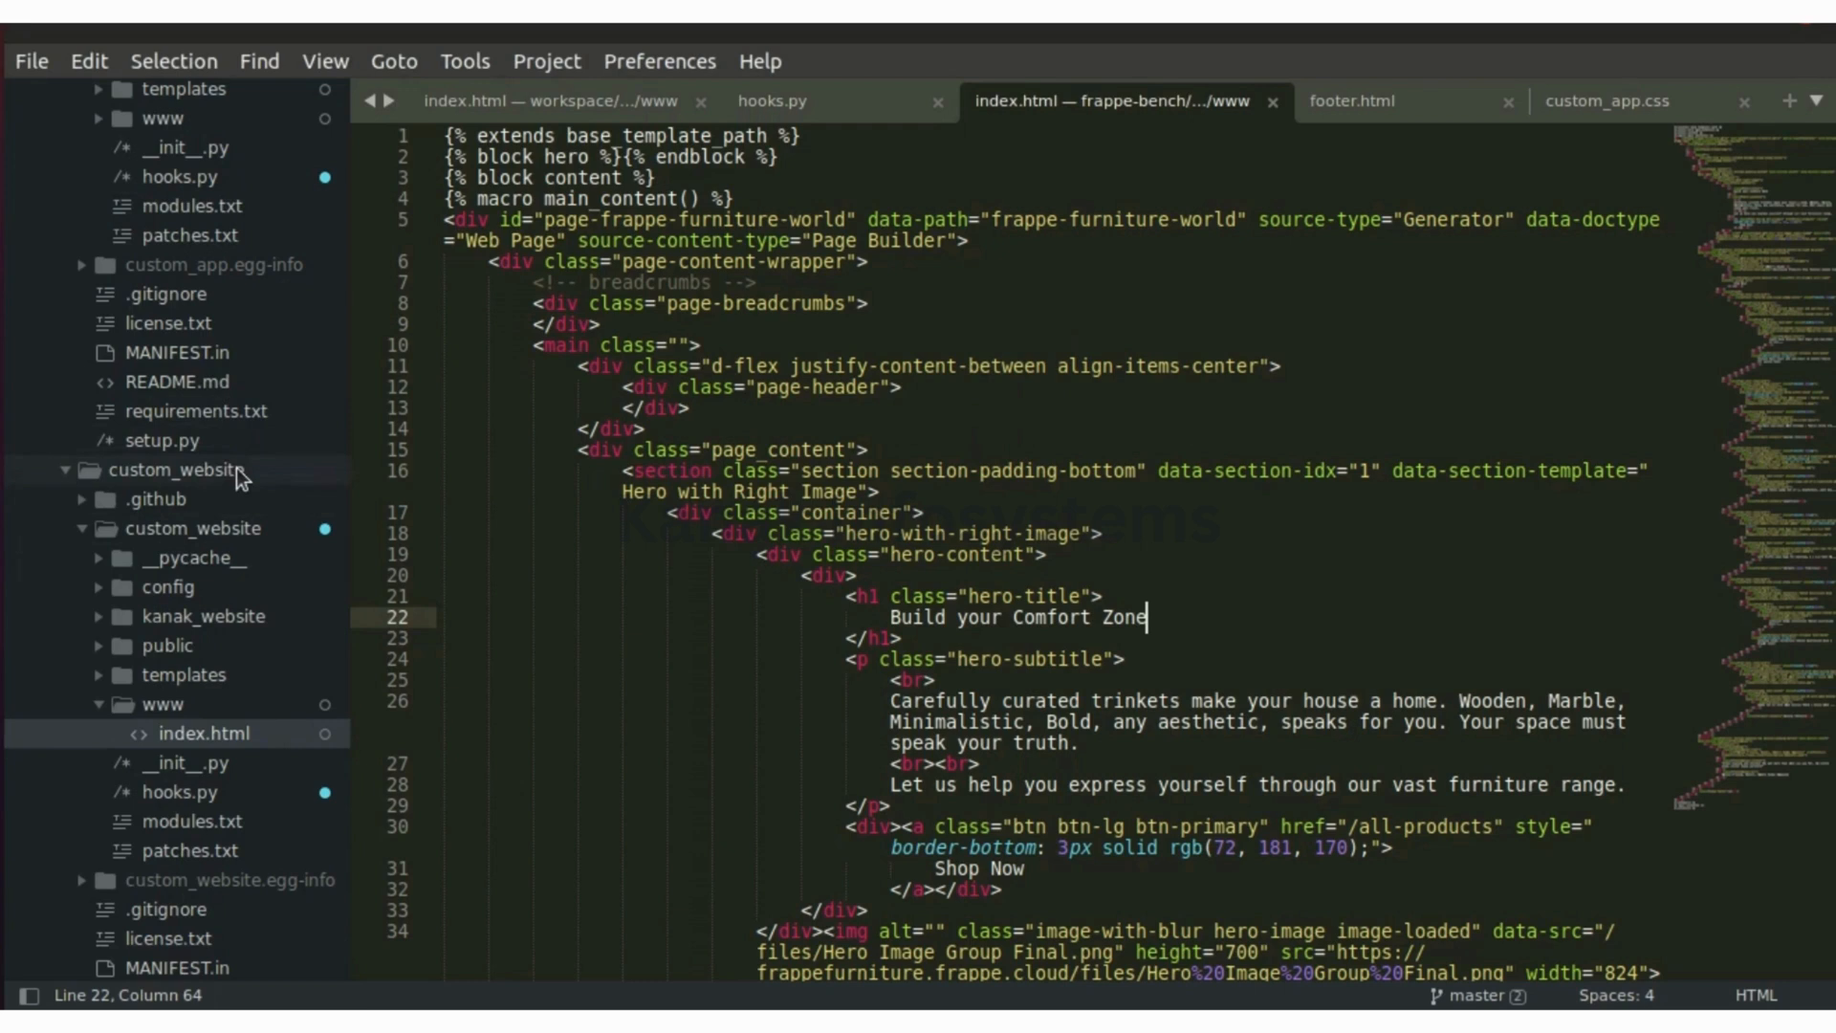
Step: View the custom_app.css stylesheet contents in Sublime Text for reference
scroll("up", 3)
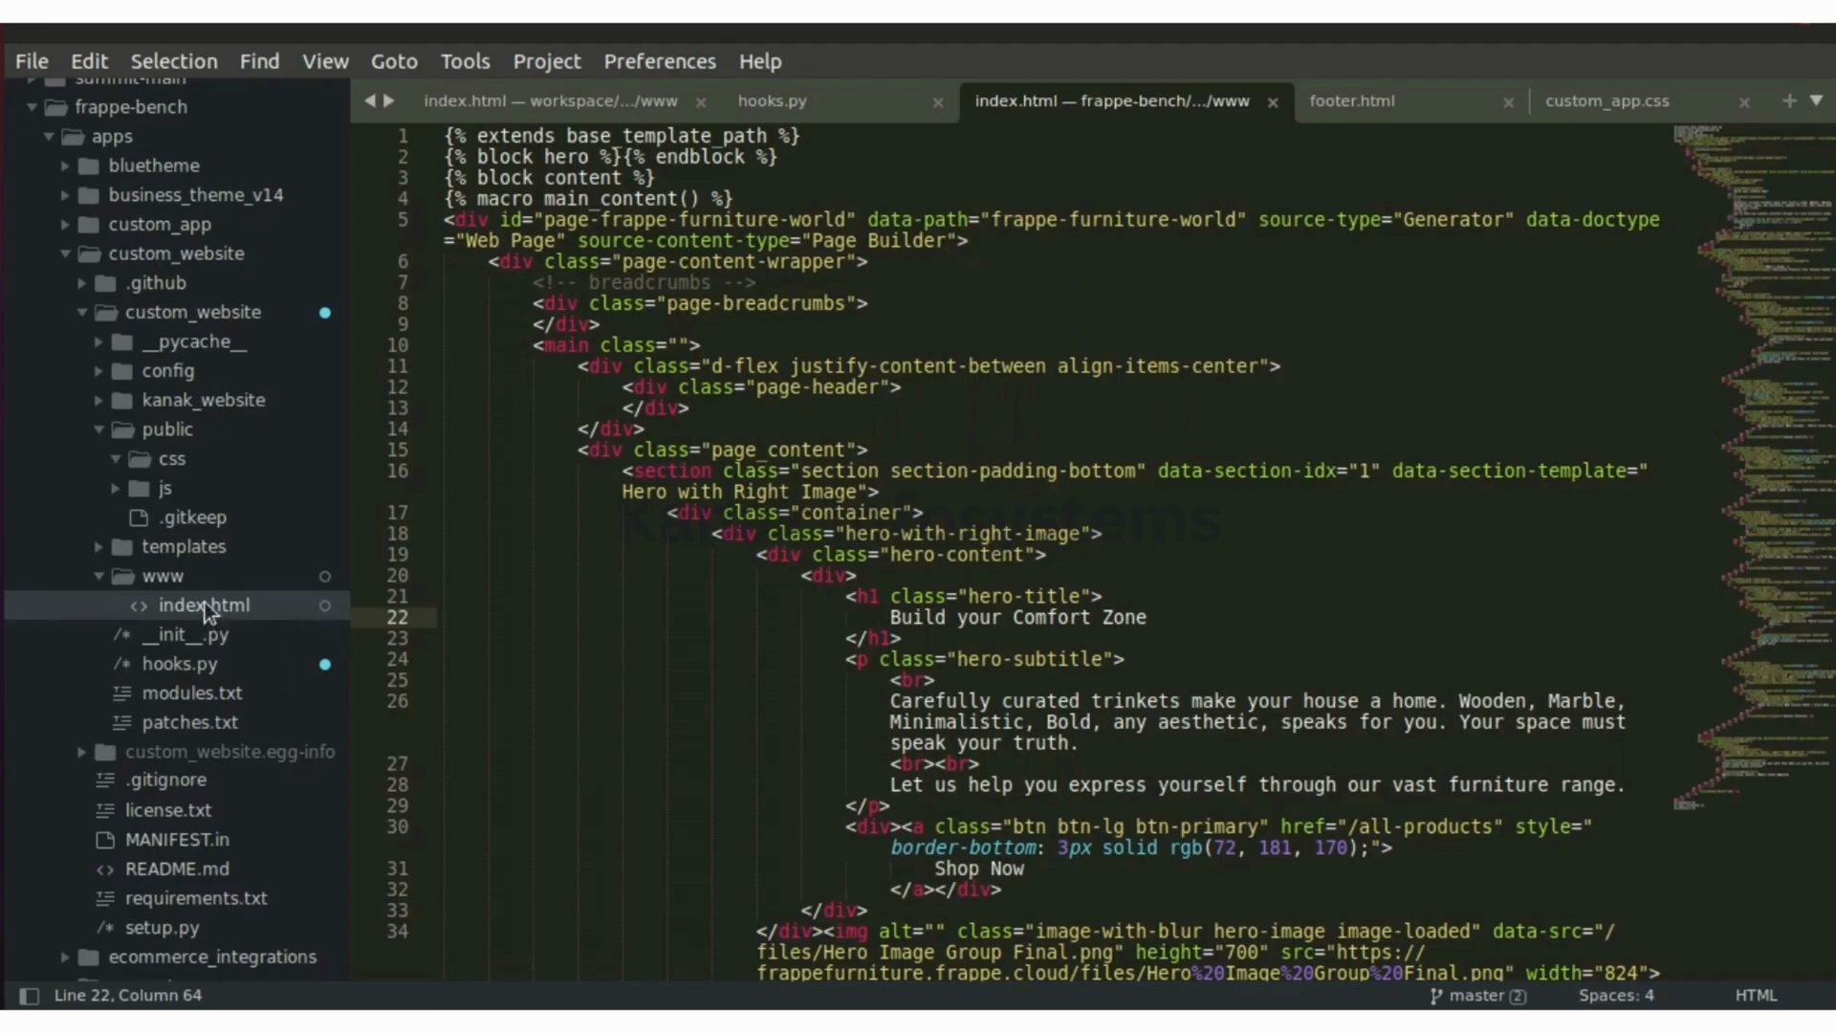
mouse_move(180, 459)
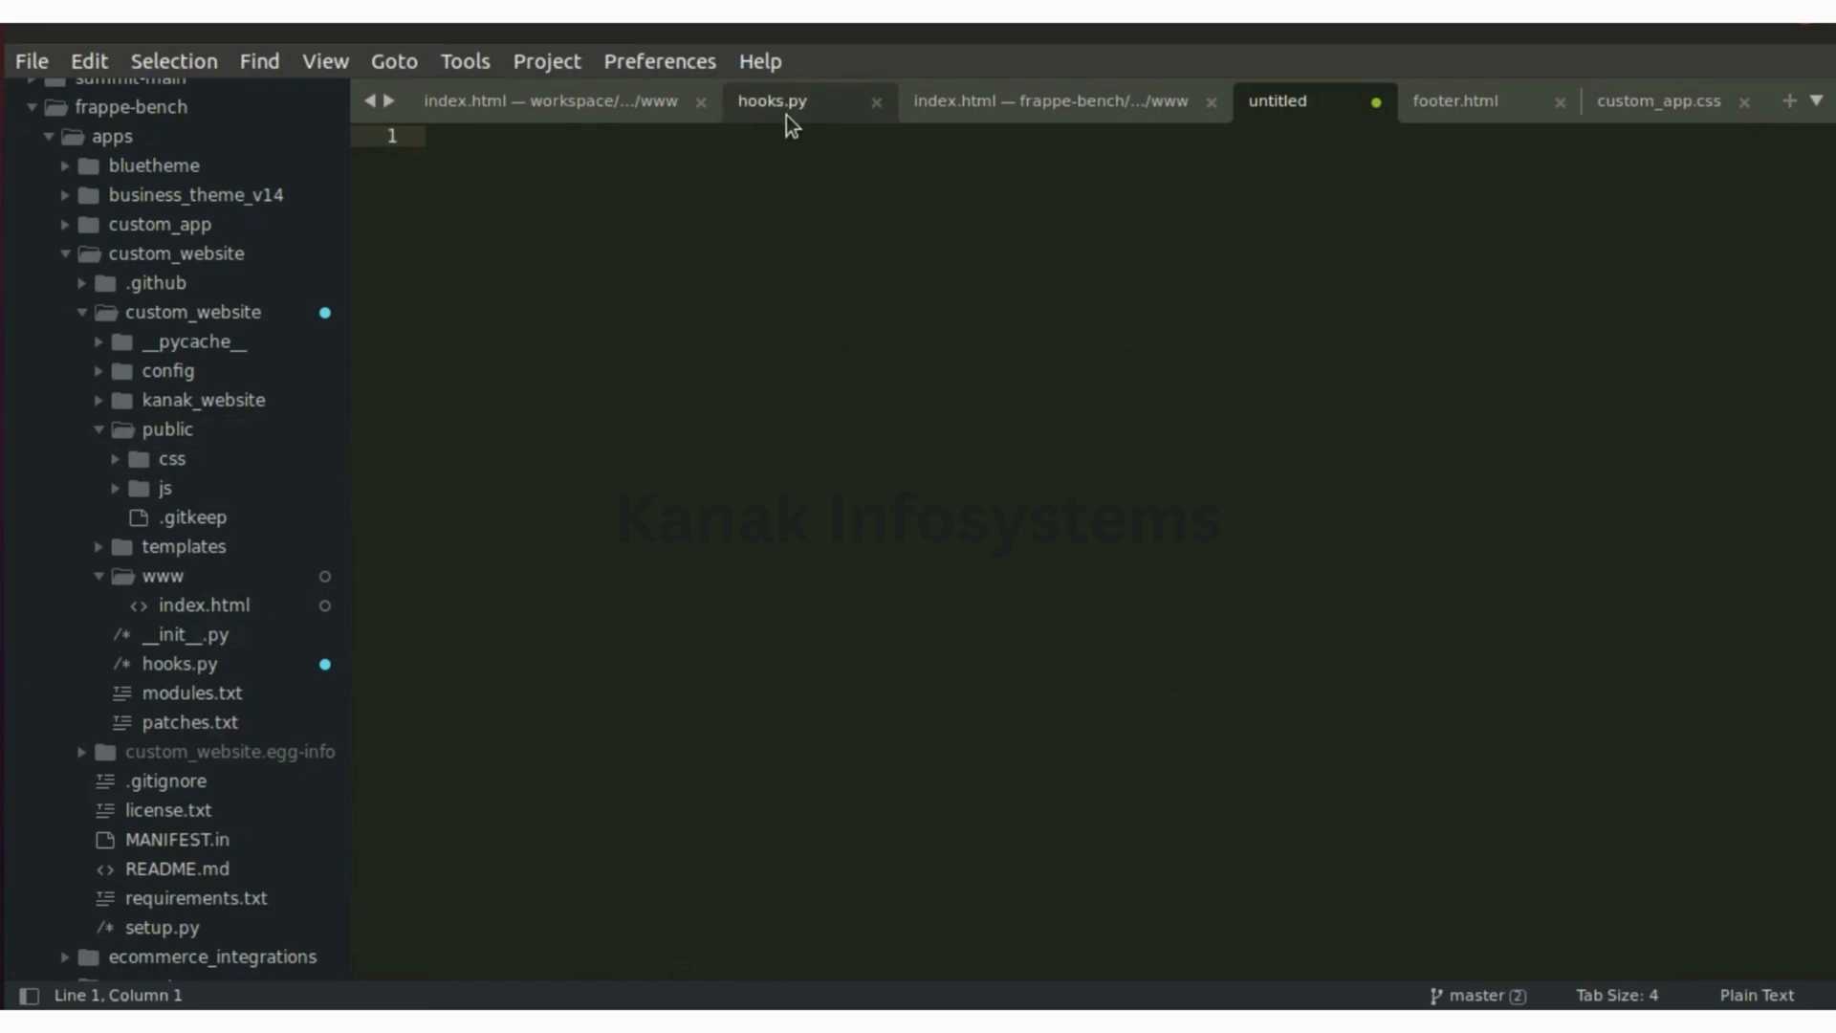
left_click(1655, 101)
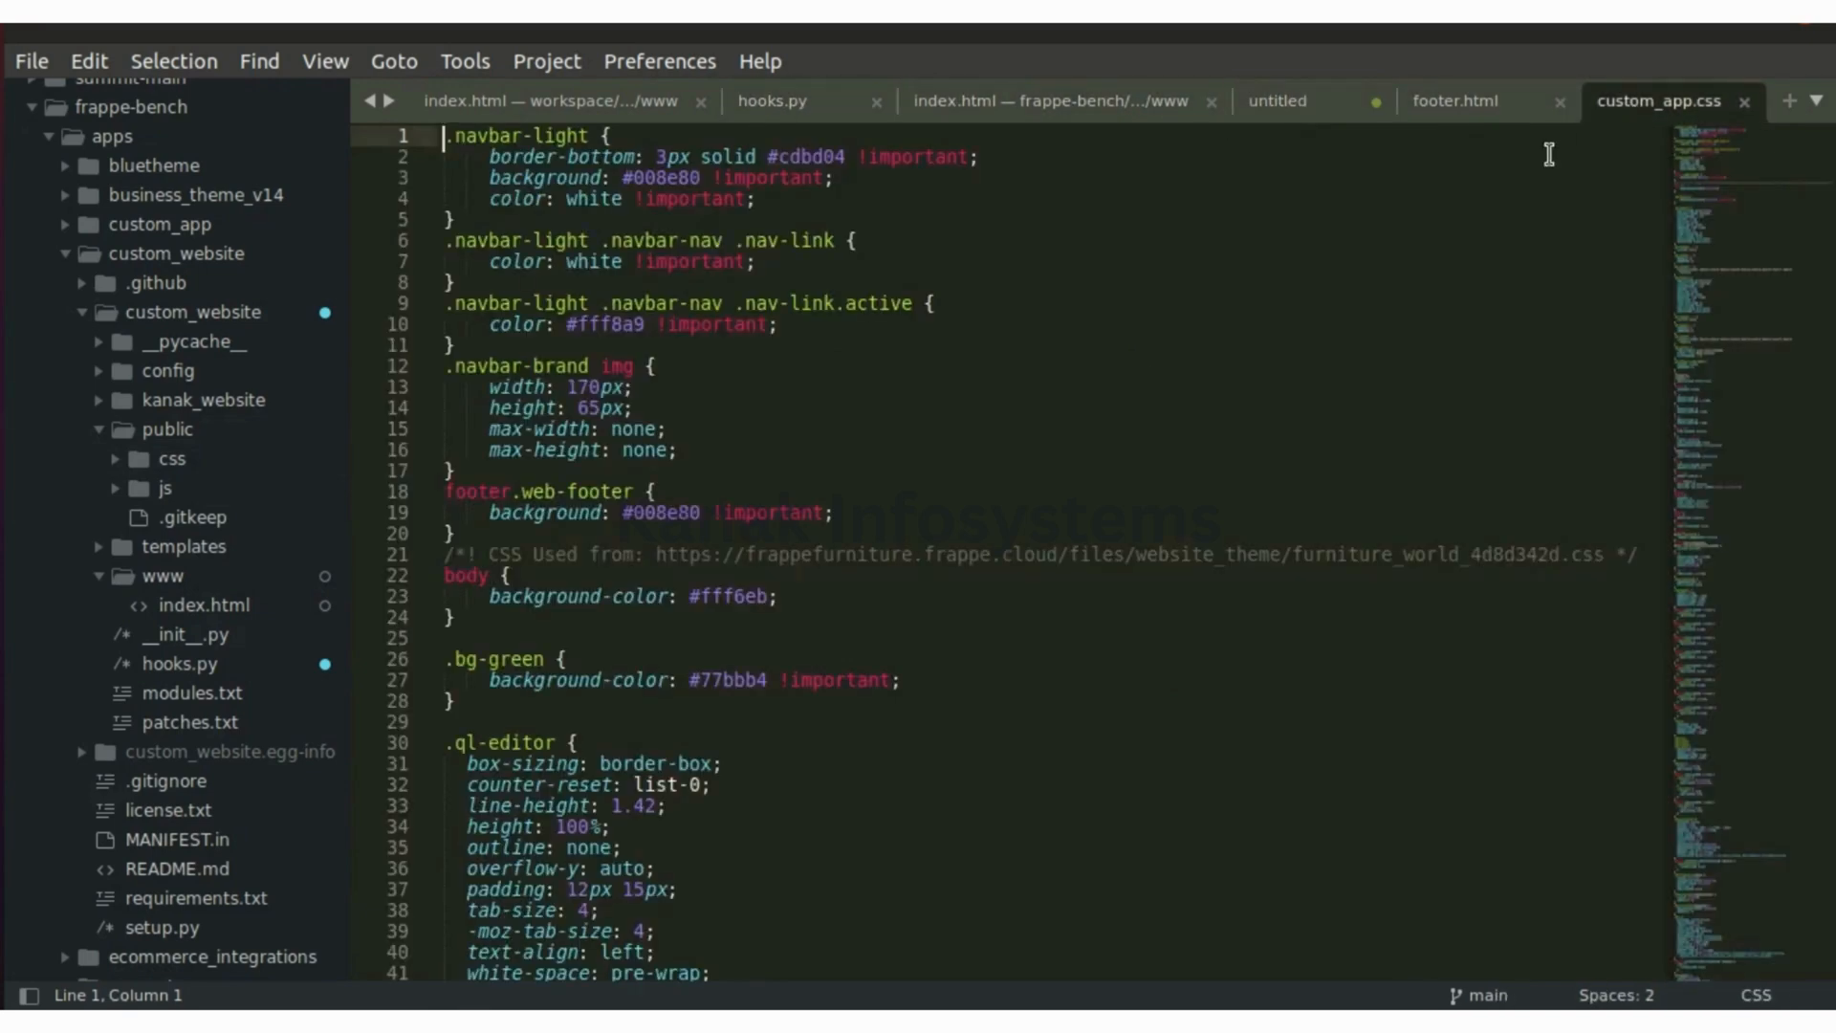
left_click(1277, 101)
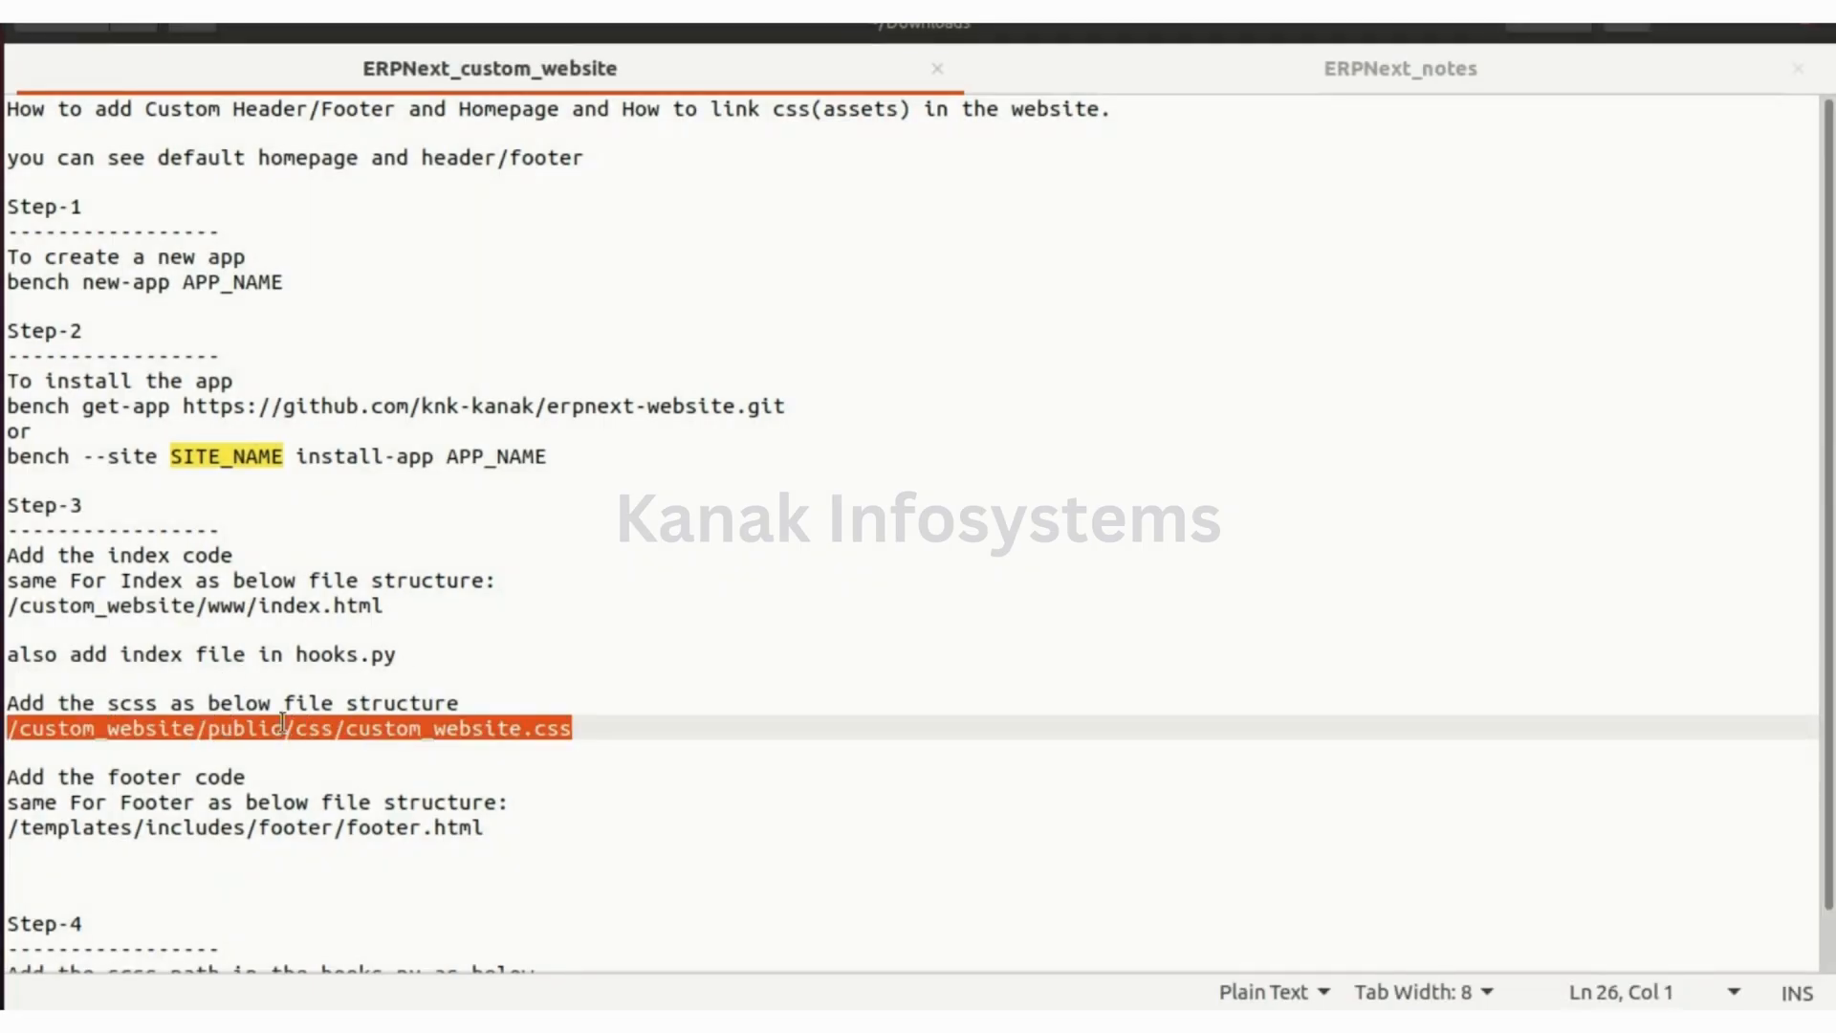
Step: Check the stylesheet path in the notes, then expand public > css to find custom_website.css
left_click(99, 728)
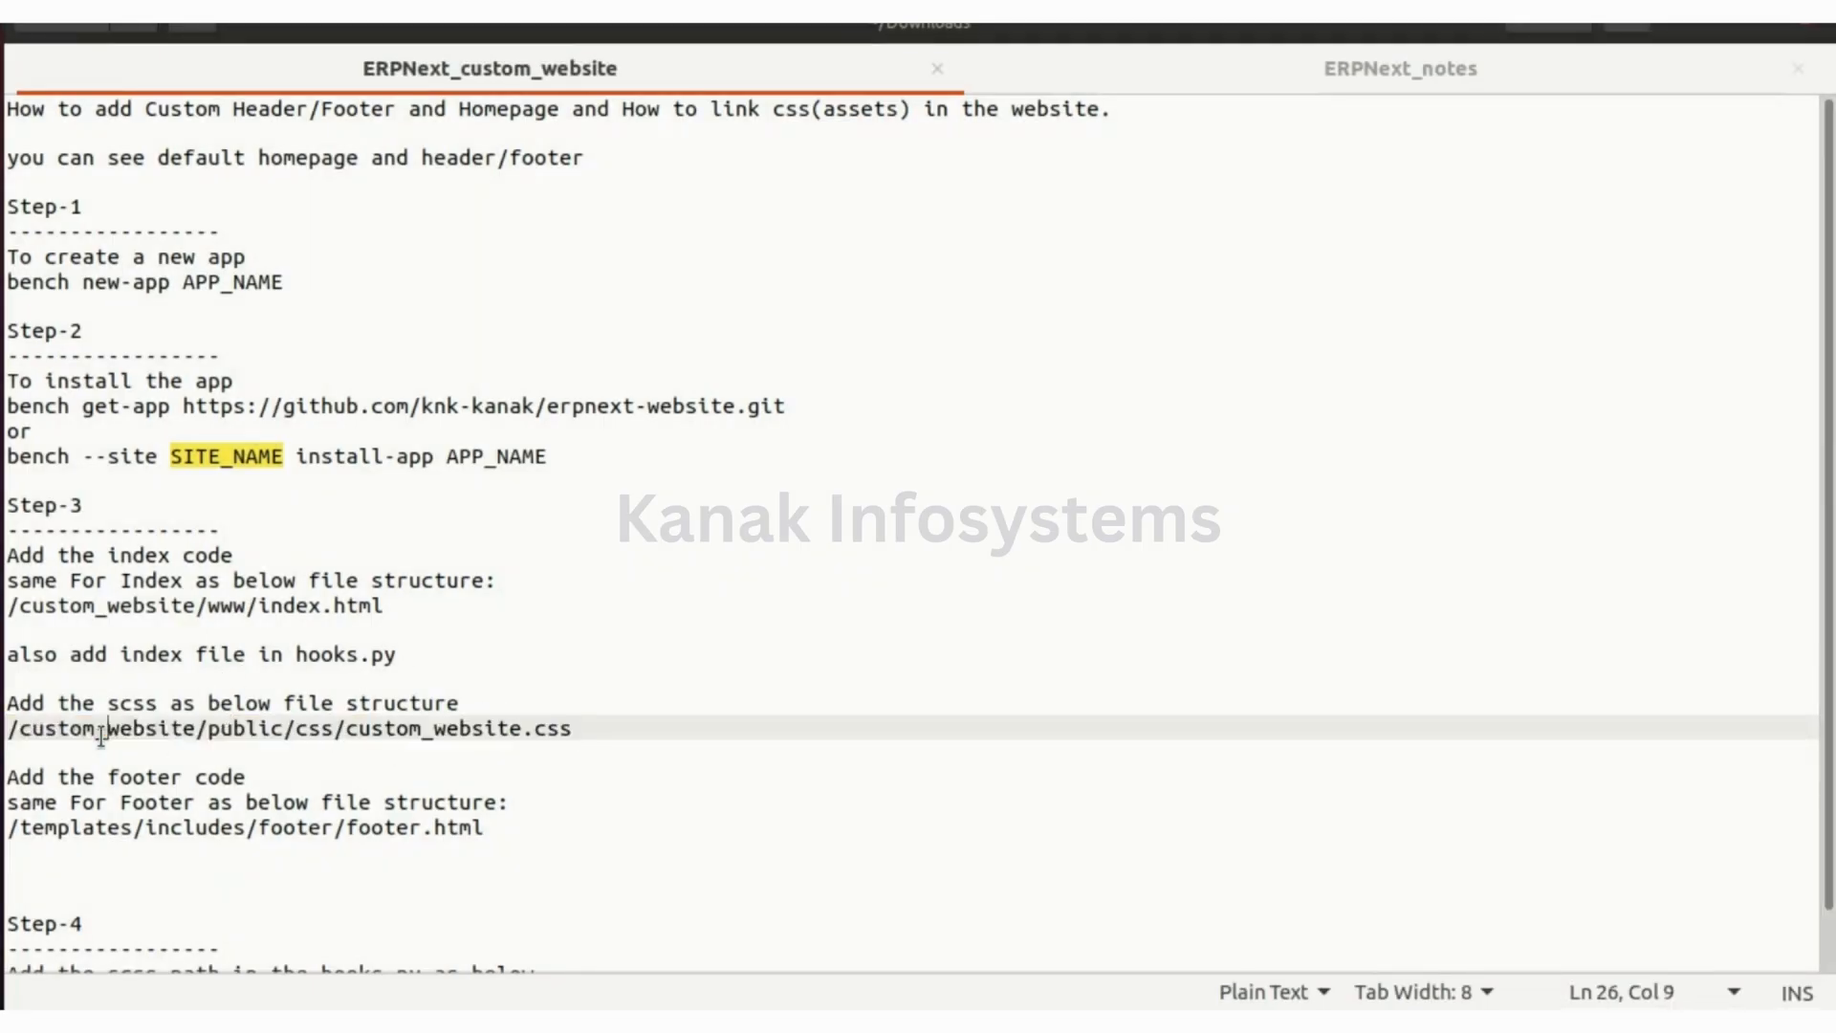
left_click(408, 729)
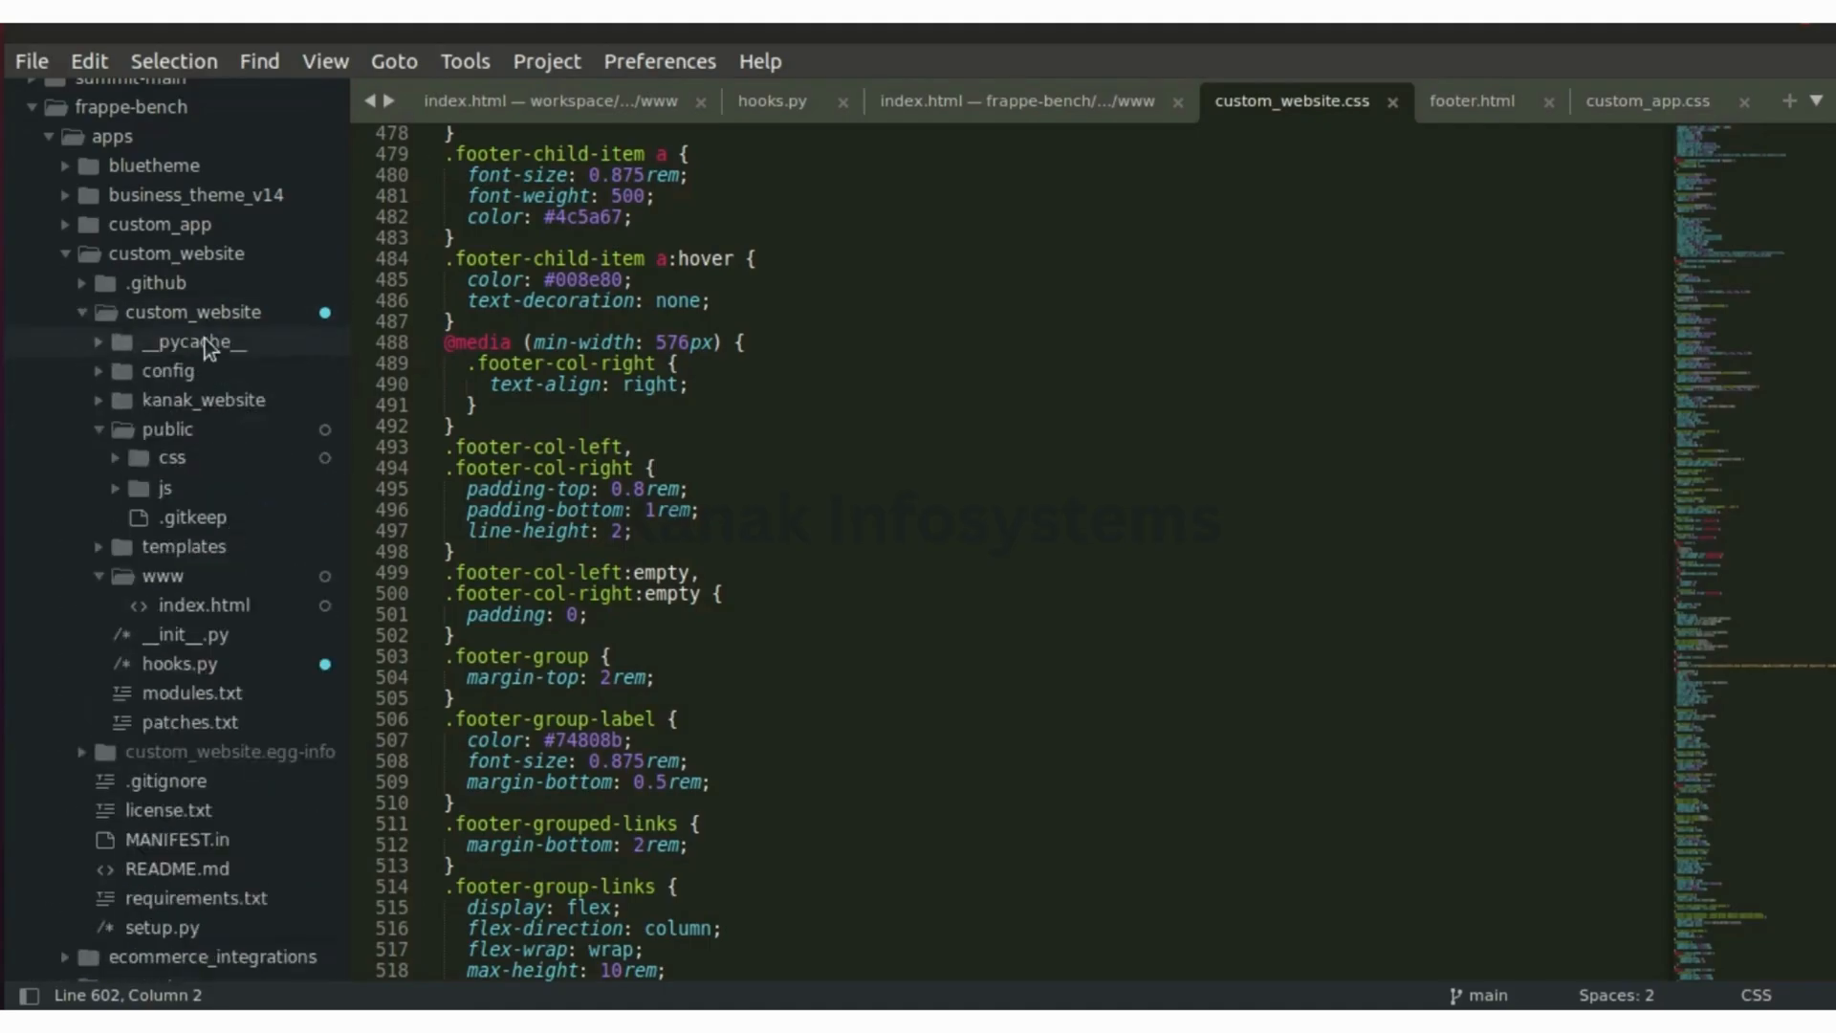
left_click(172, 458)
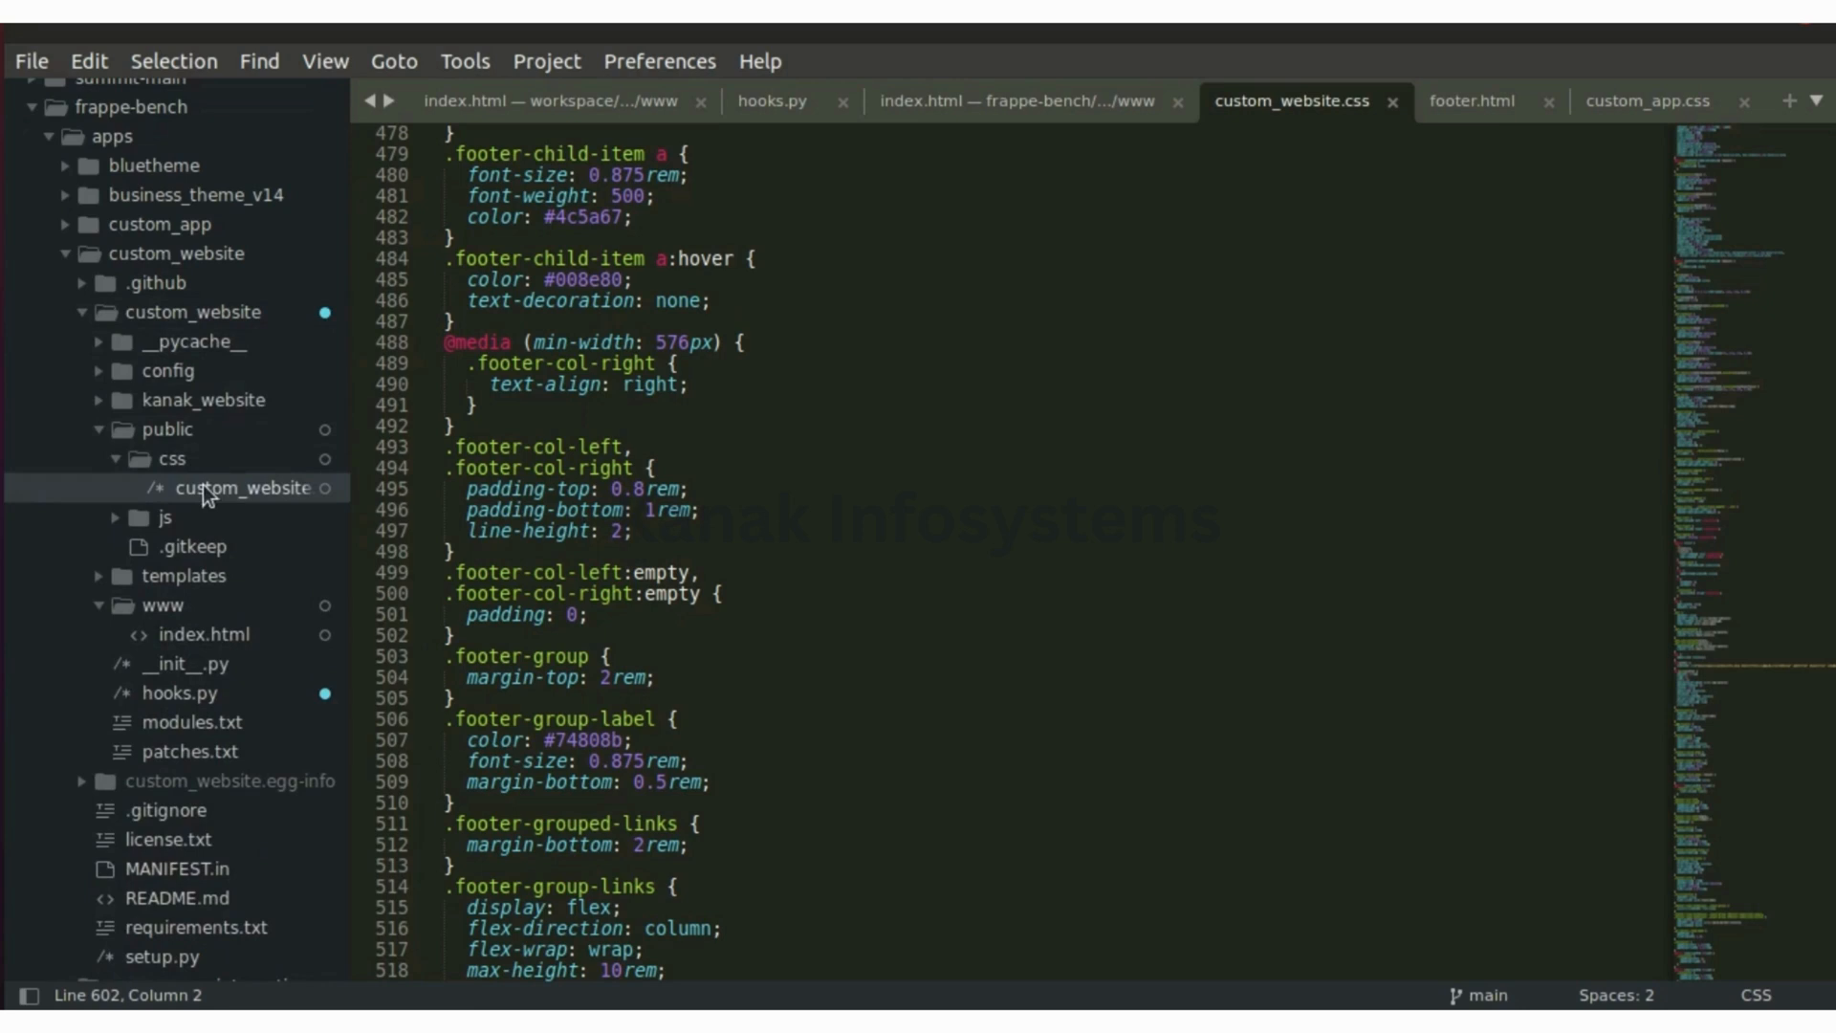
mouse_move(218, 683)
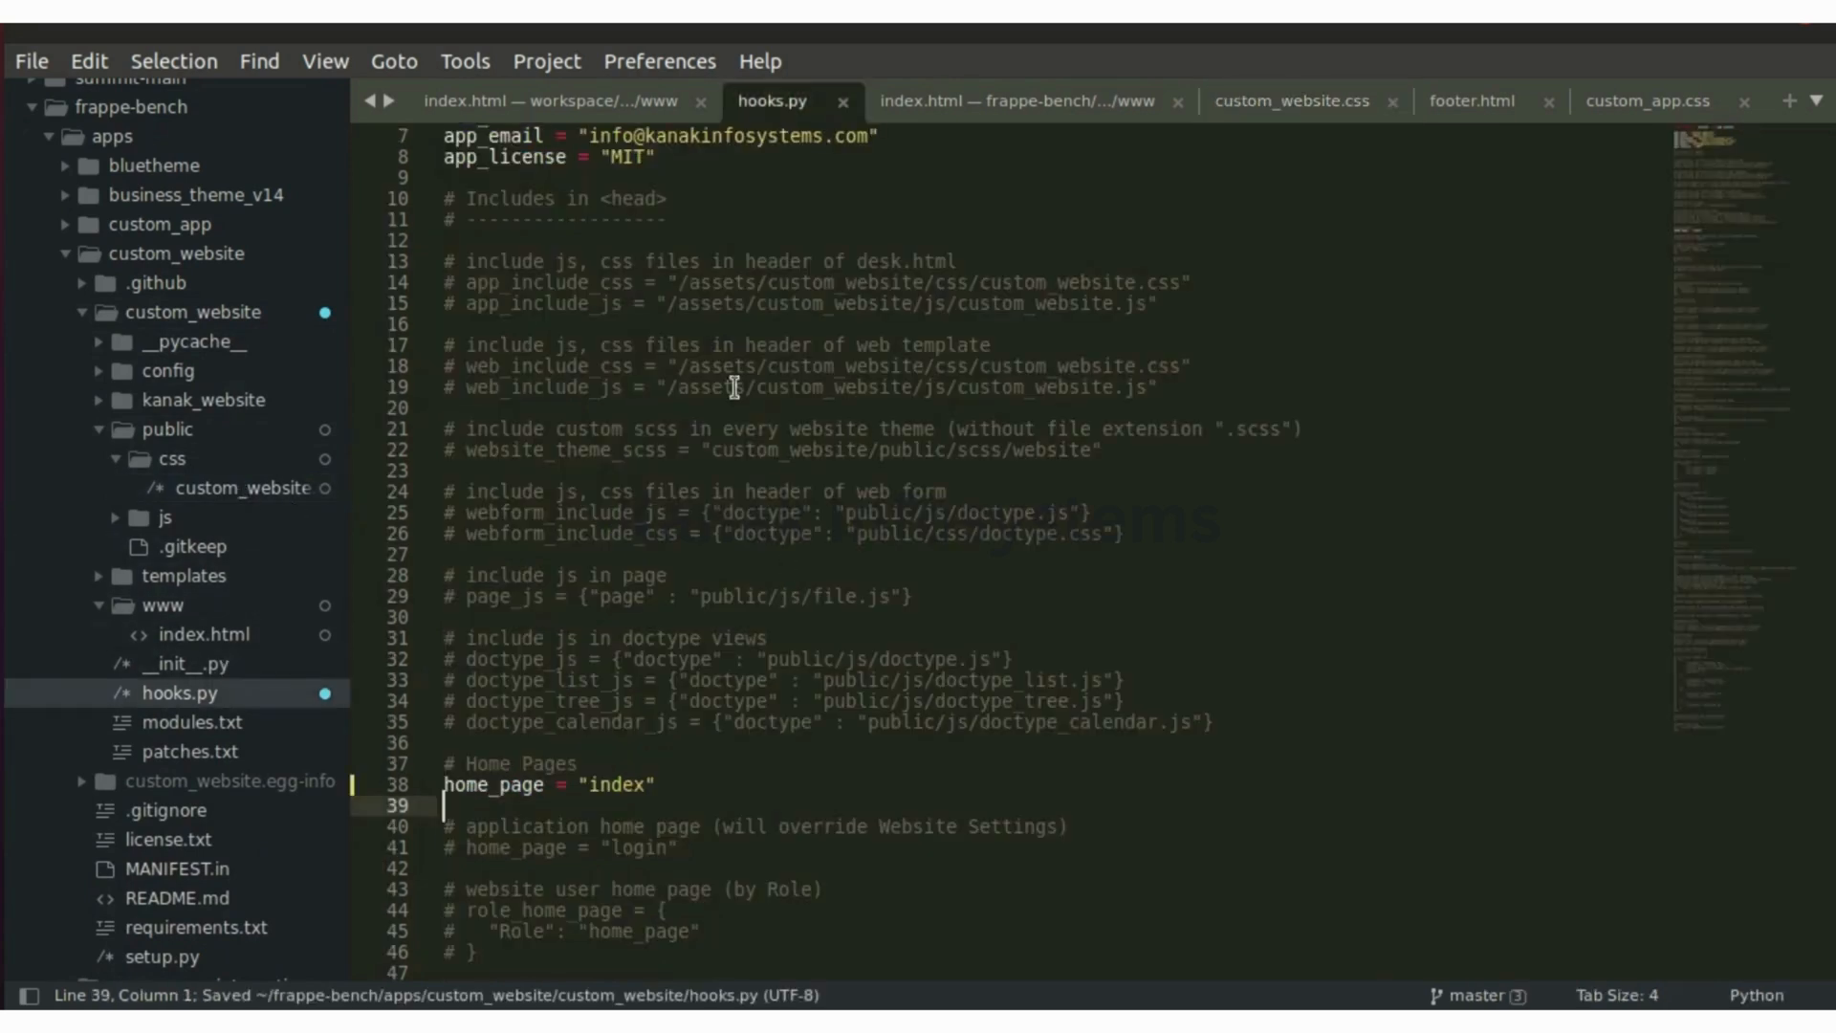
mouse_move(679, 496)
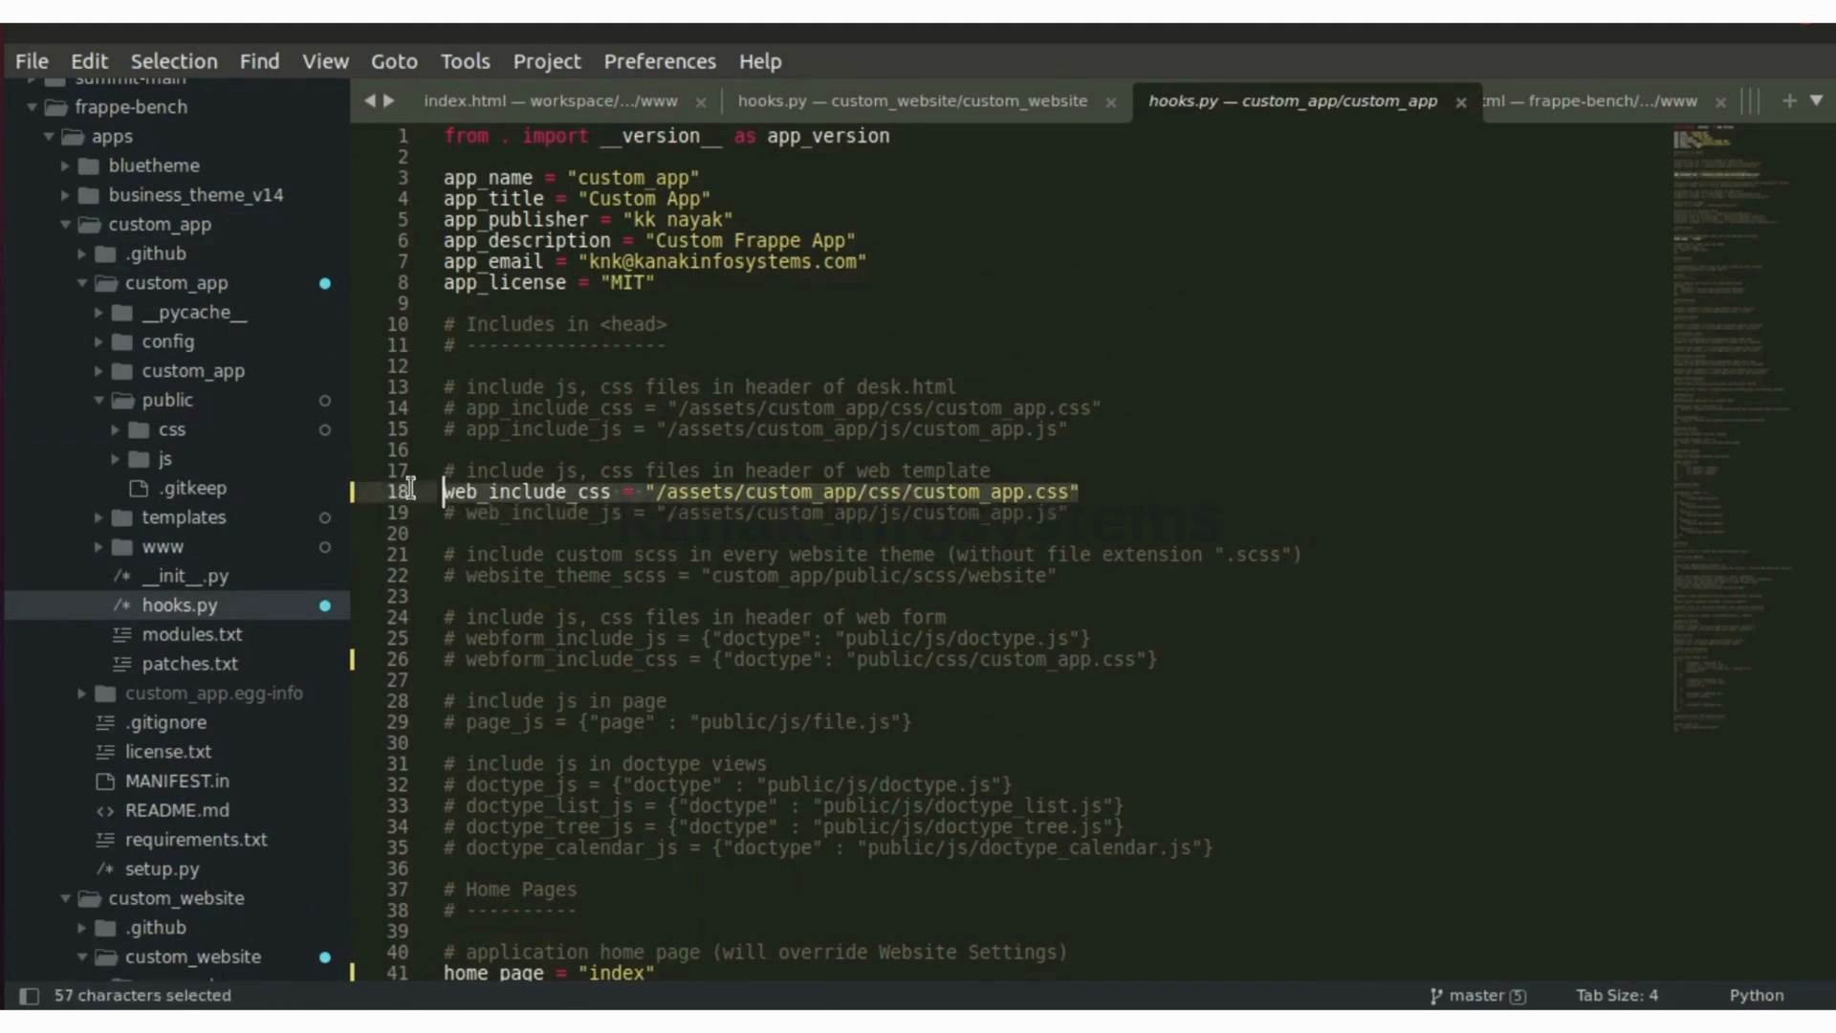
Step: Paste the web_include_css line from custom_app into custom_website hooks.py and save
key("ctrl+f")
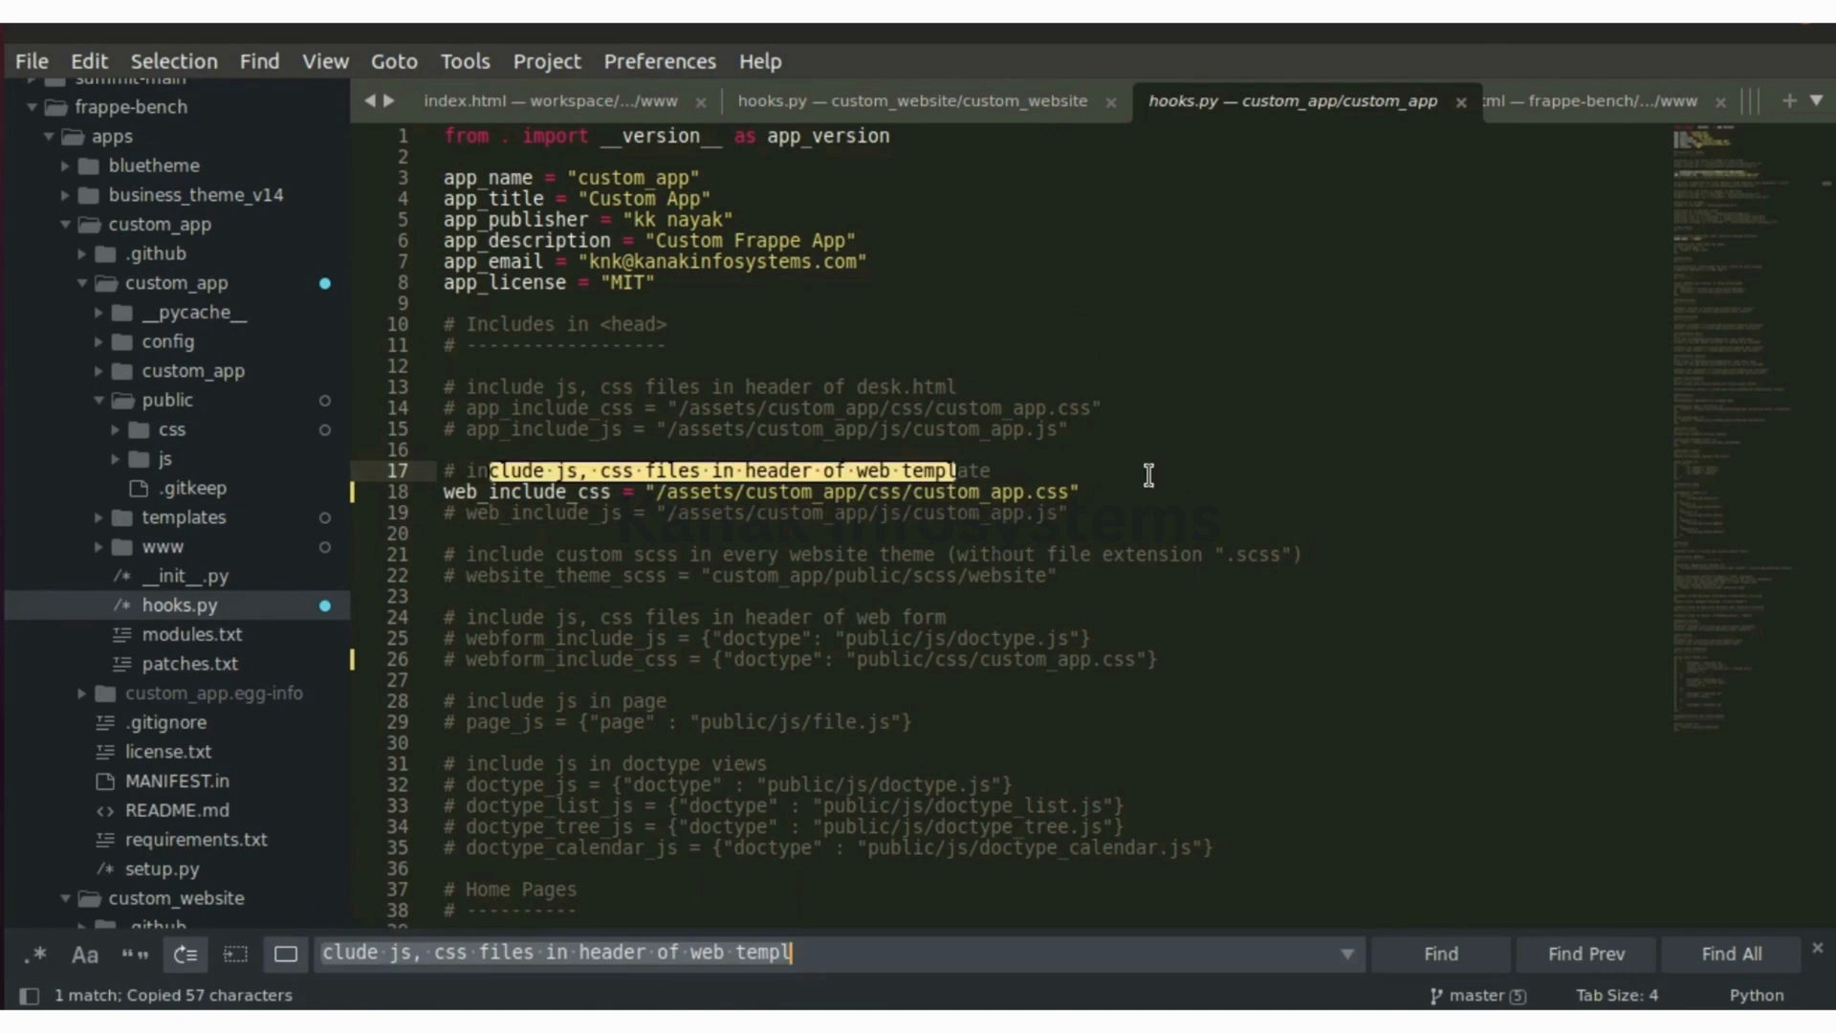
left_click(913, 100)
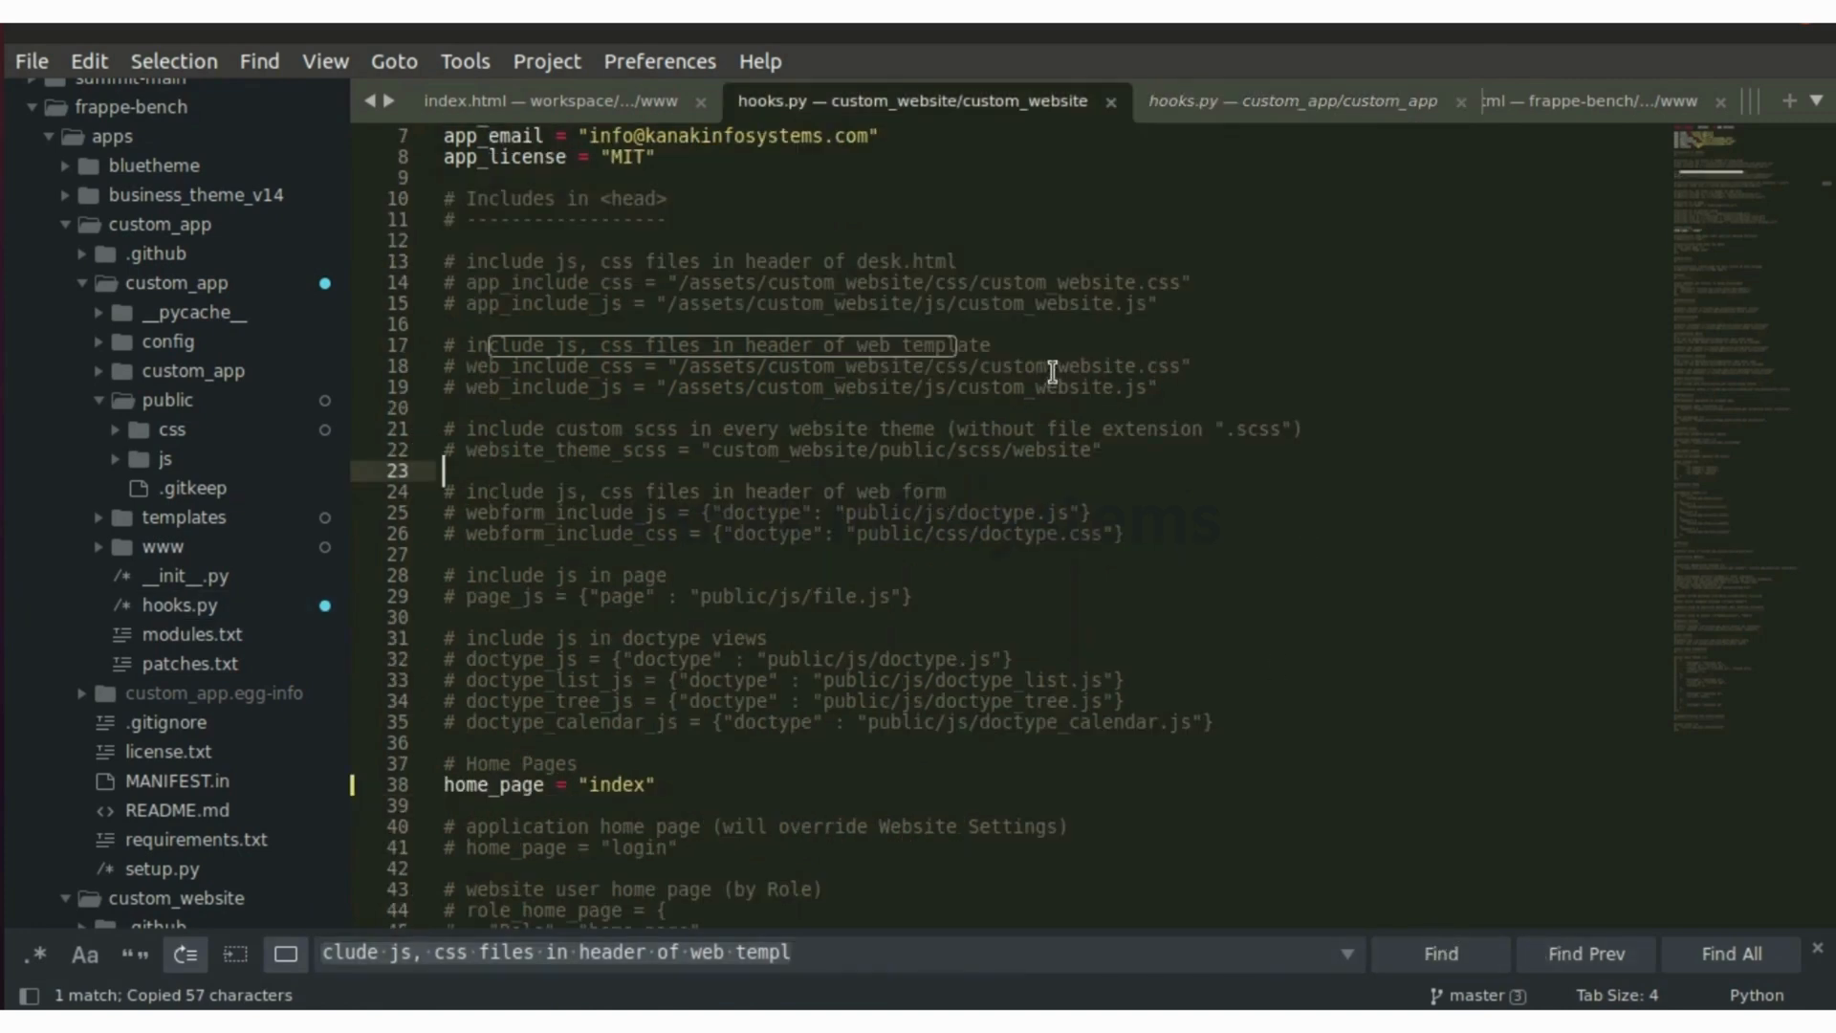
left_click(471, 365)
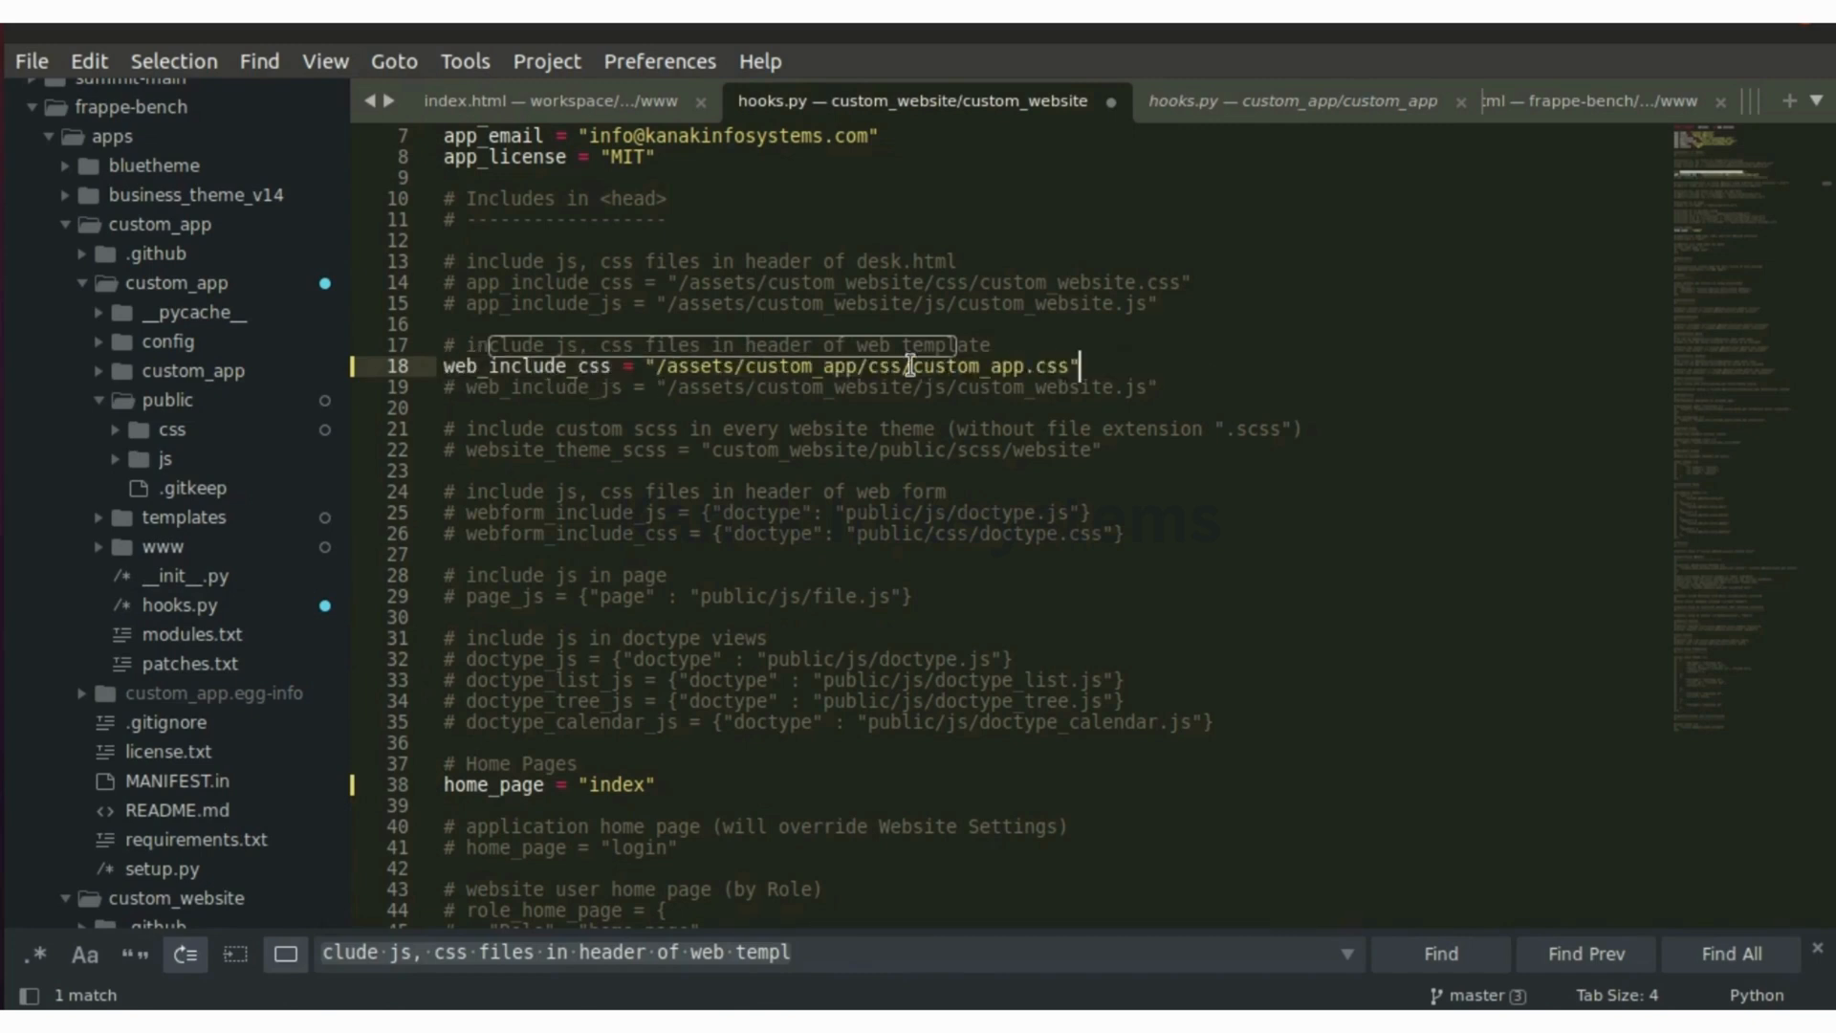
key("ctrl+s")
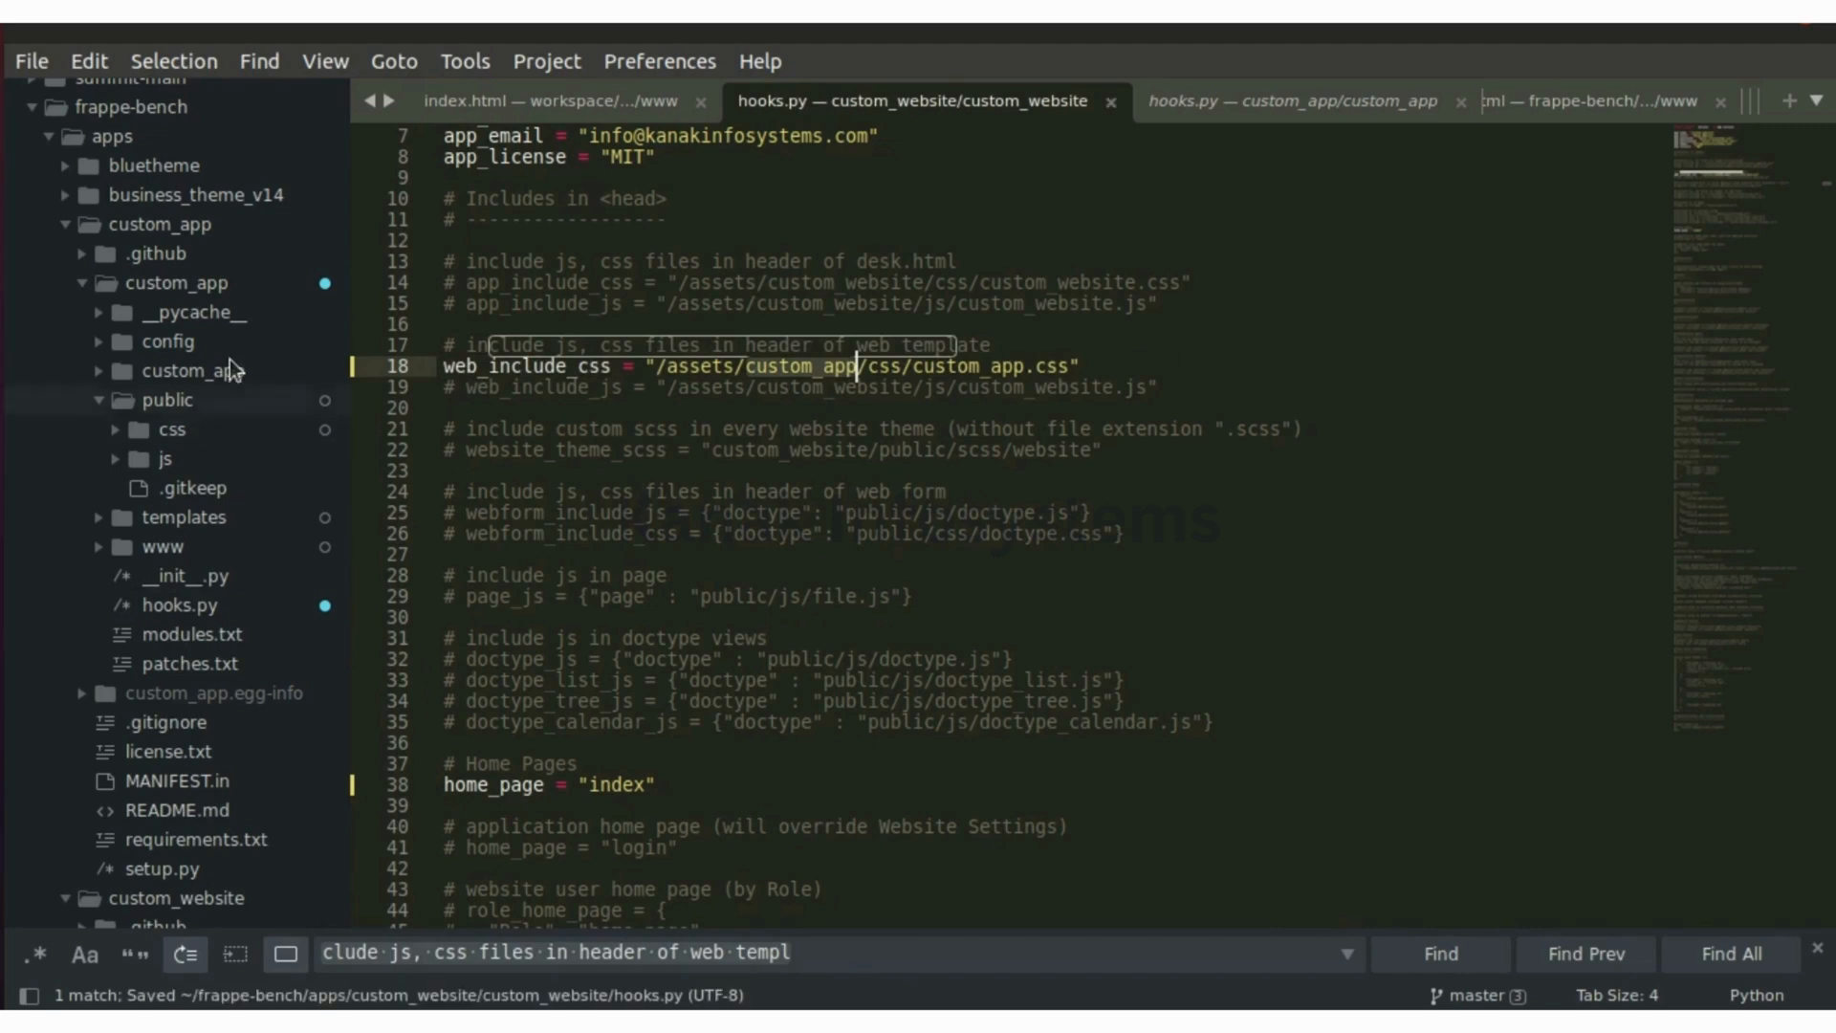
Step: Point the path to /assets/custom_website/css/custom_website.css, close custom_app hooks, and save
right_click(178, 518)
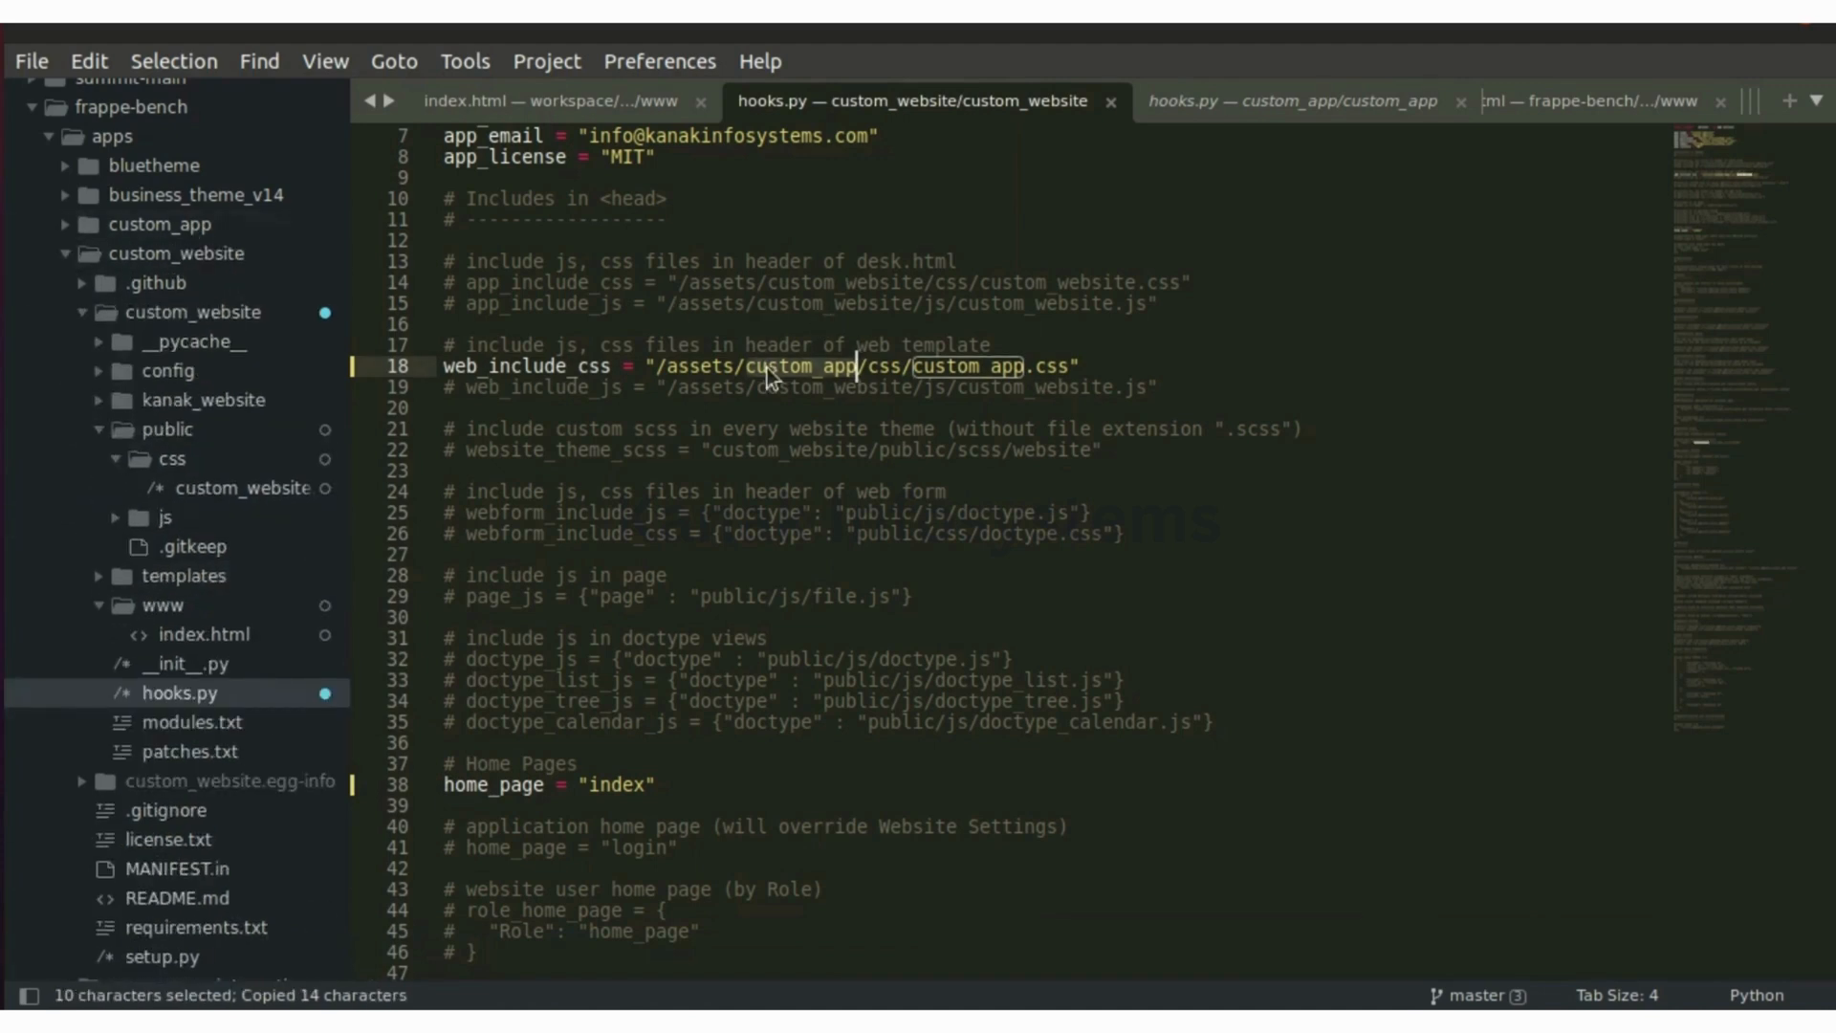
type("custom_website")
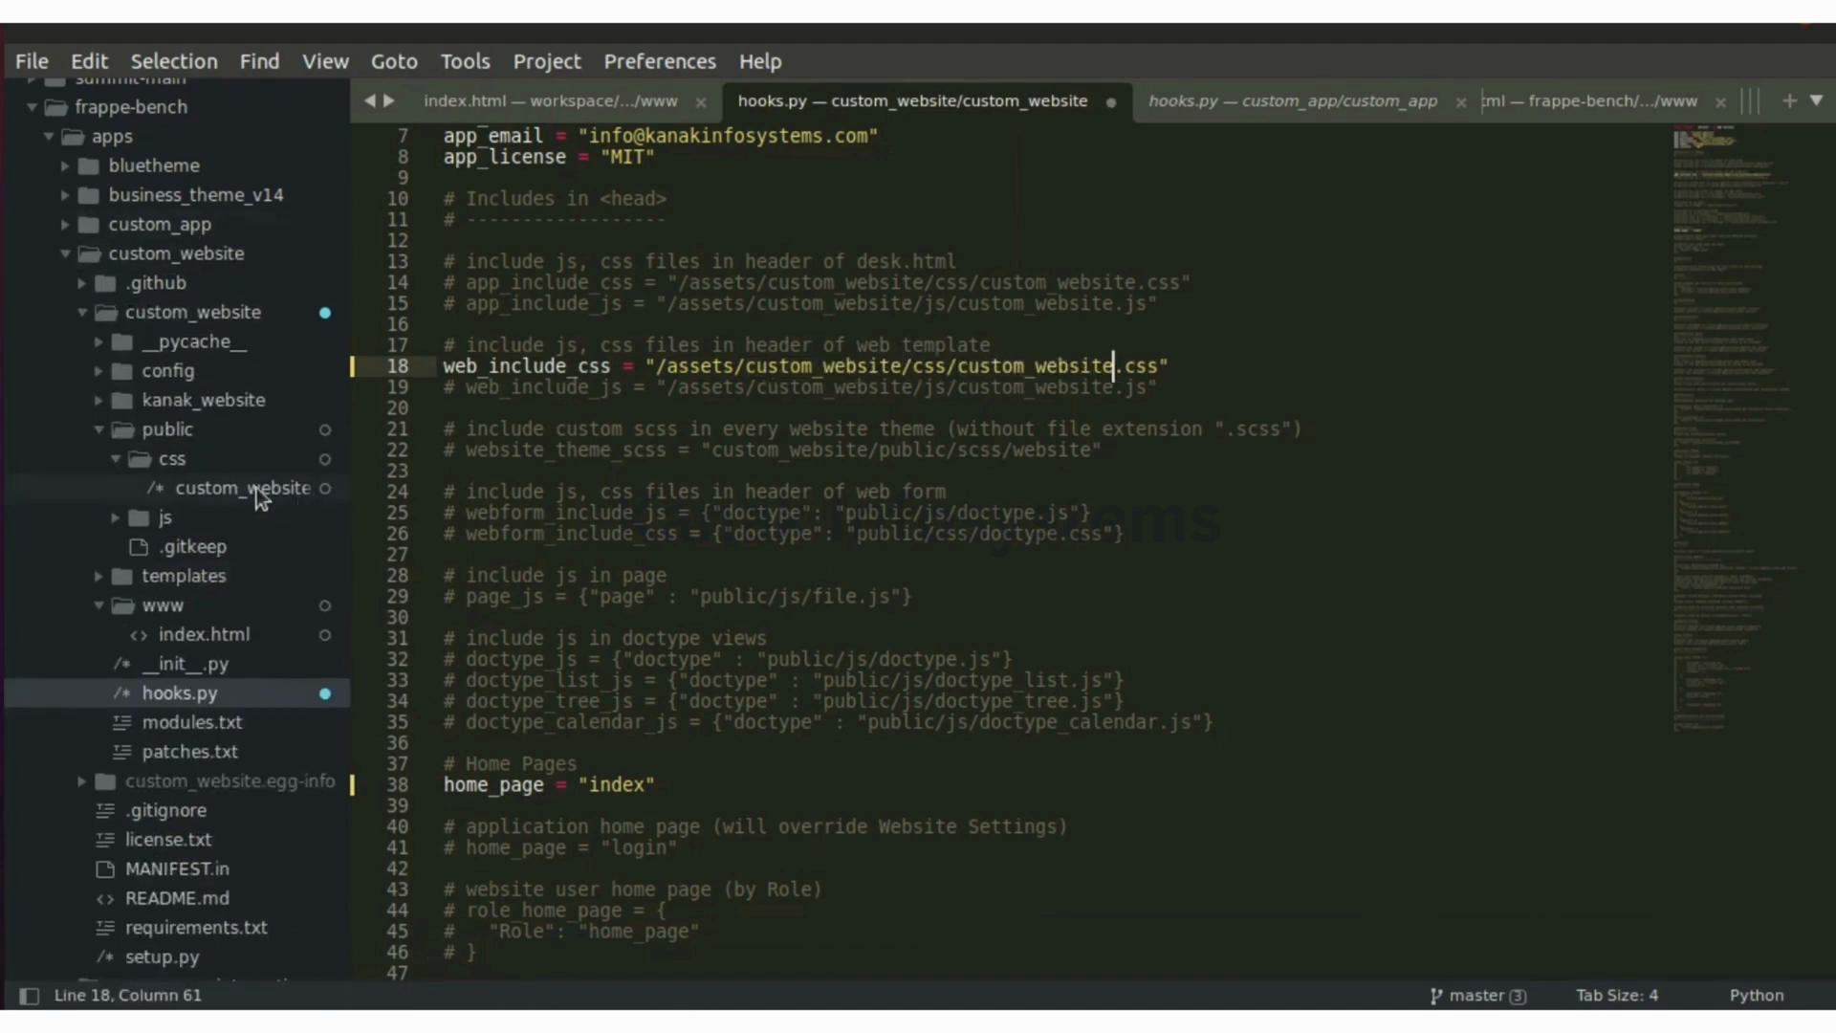
mouse_move(902, 369)
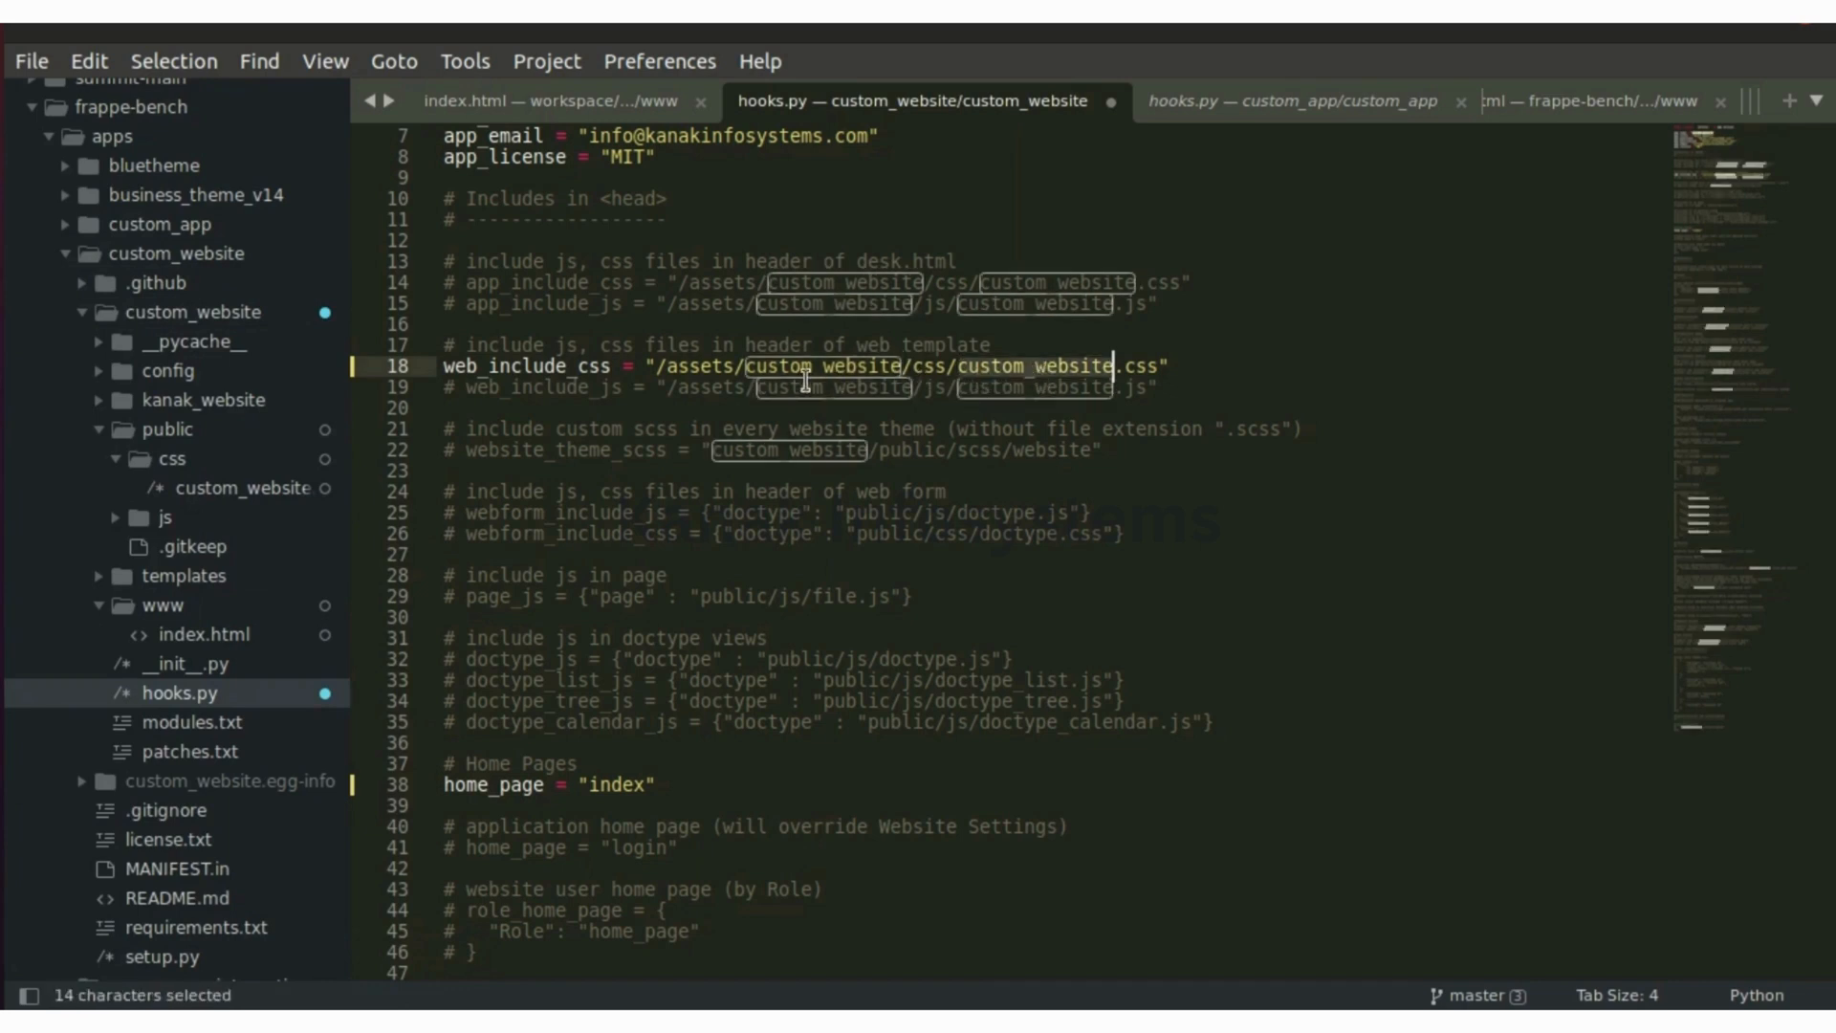
left_click(930, 365)
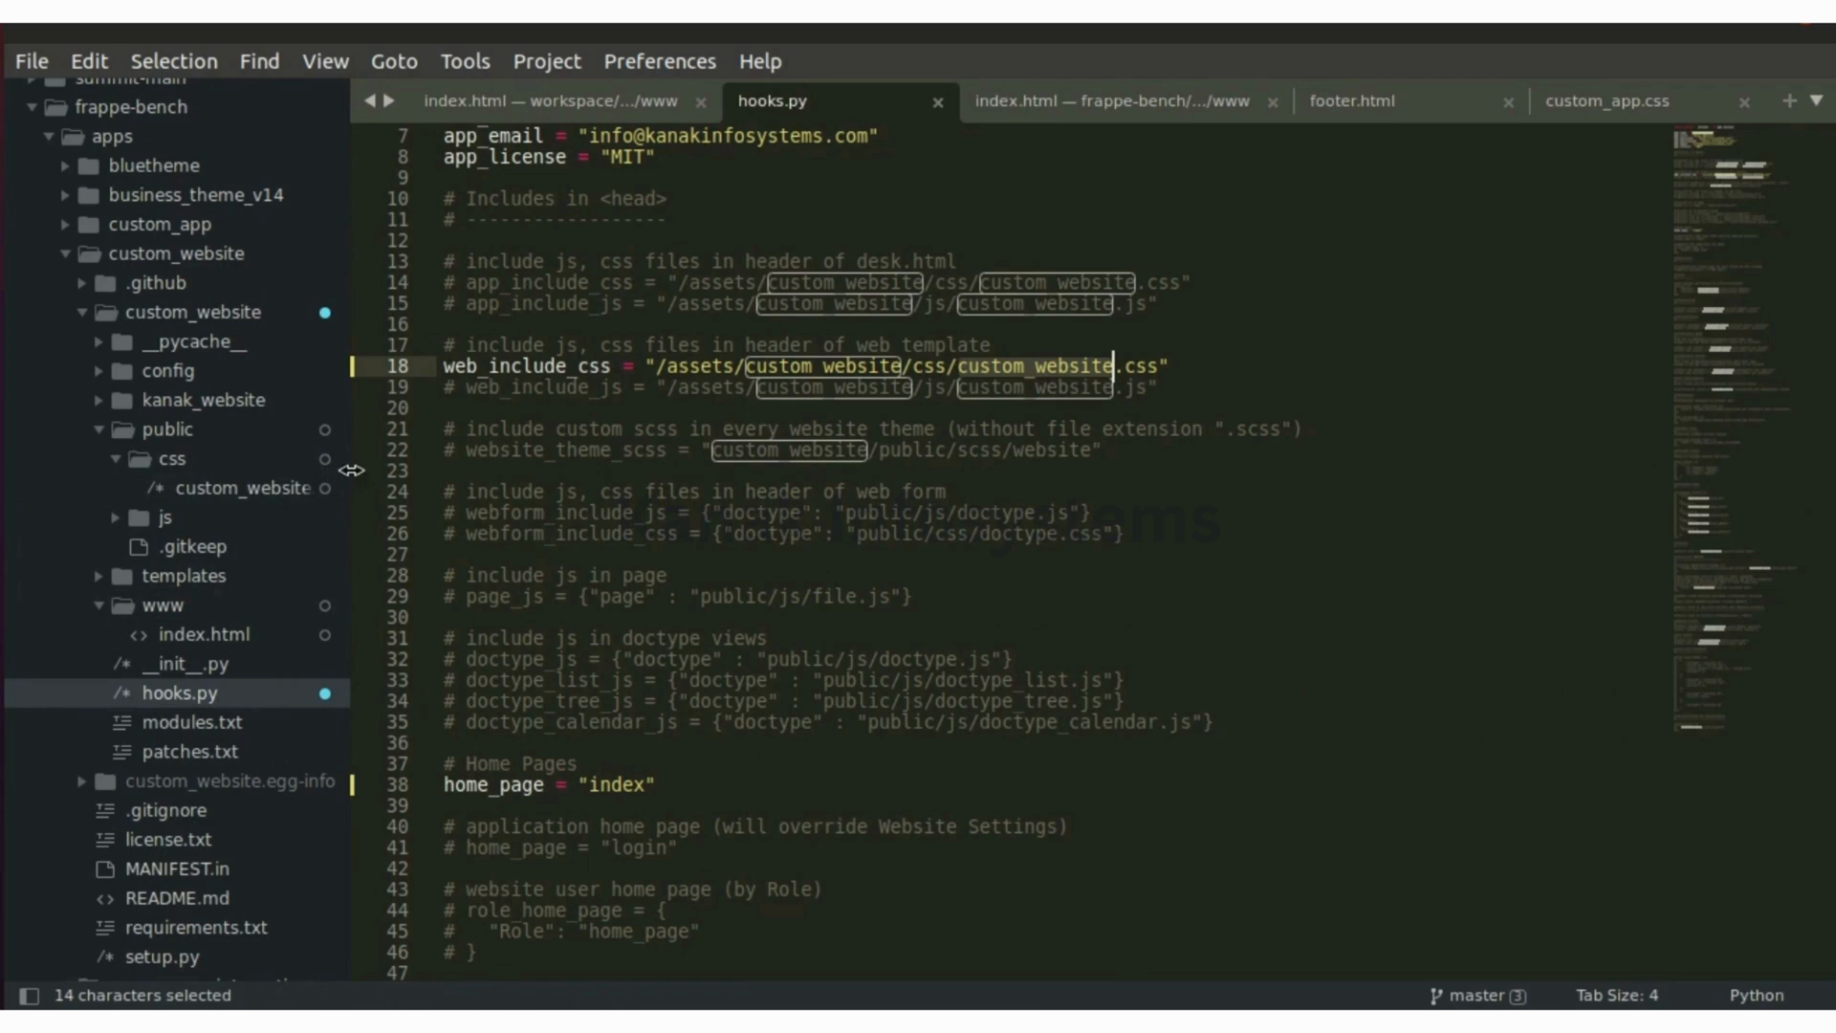
key("ctrl+s")
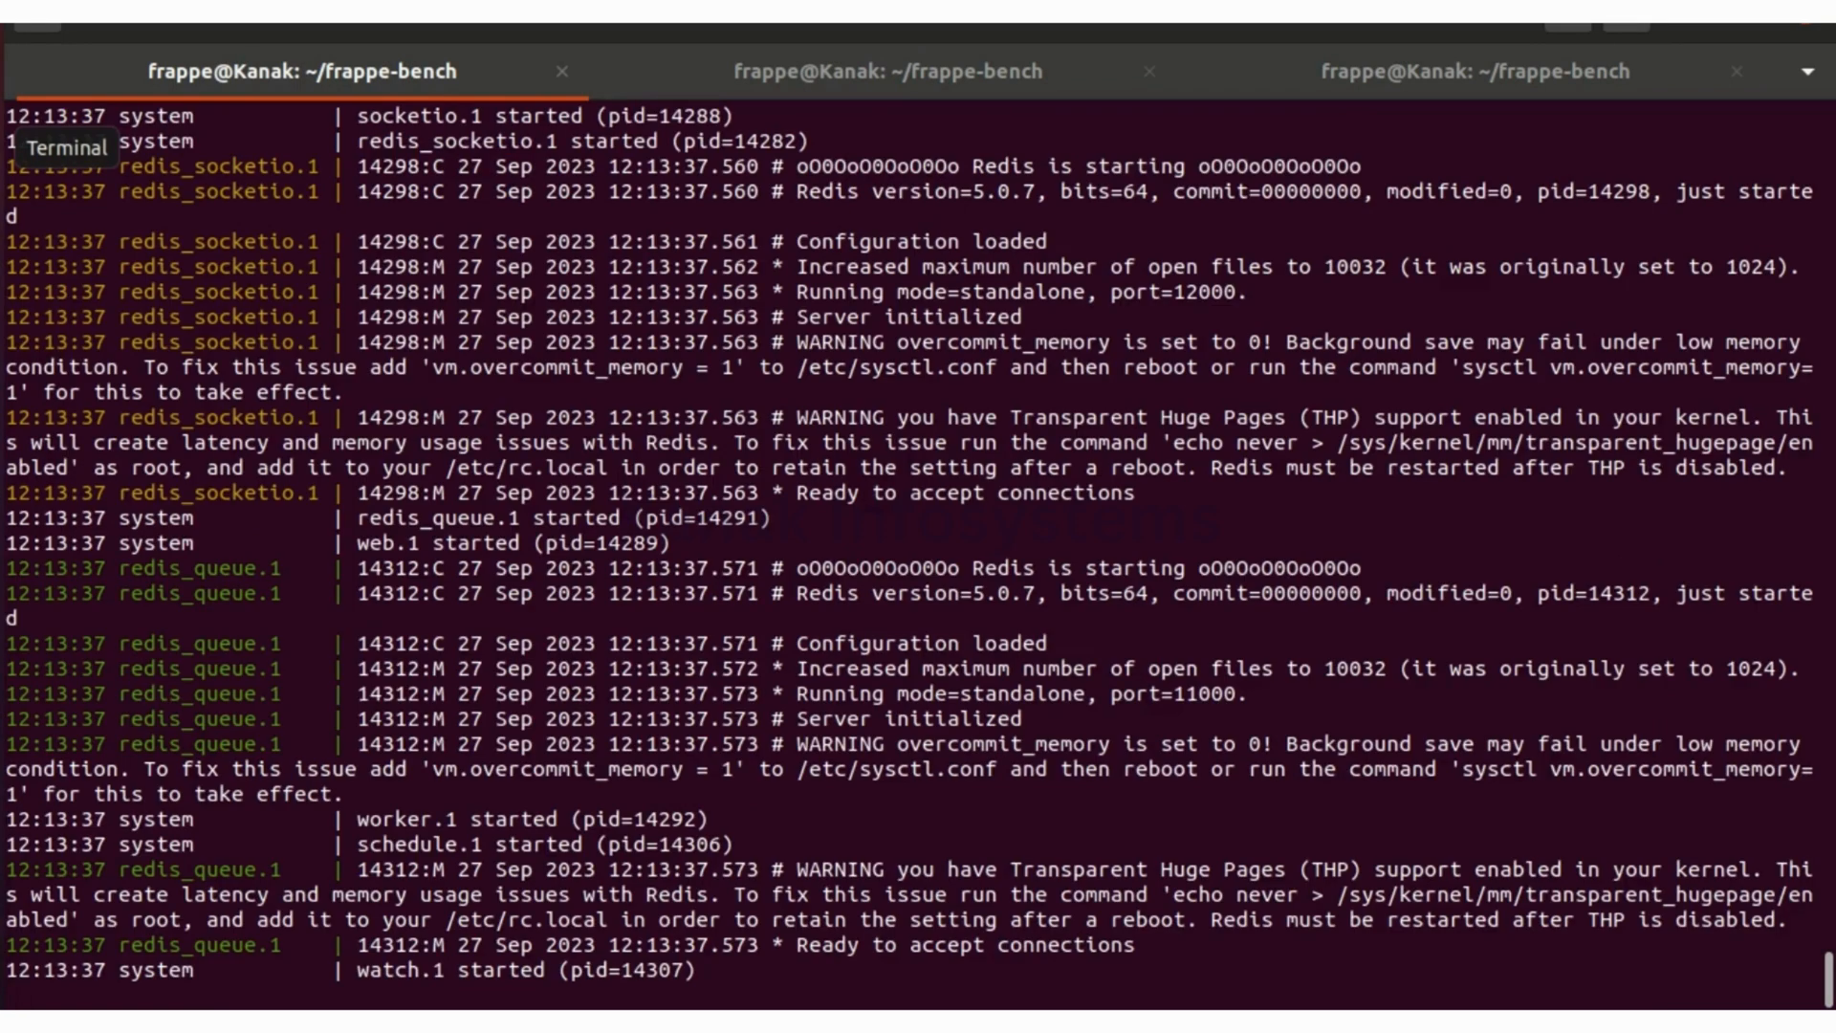
mouse_move(521, 596)
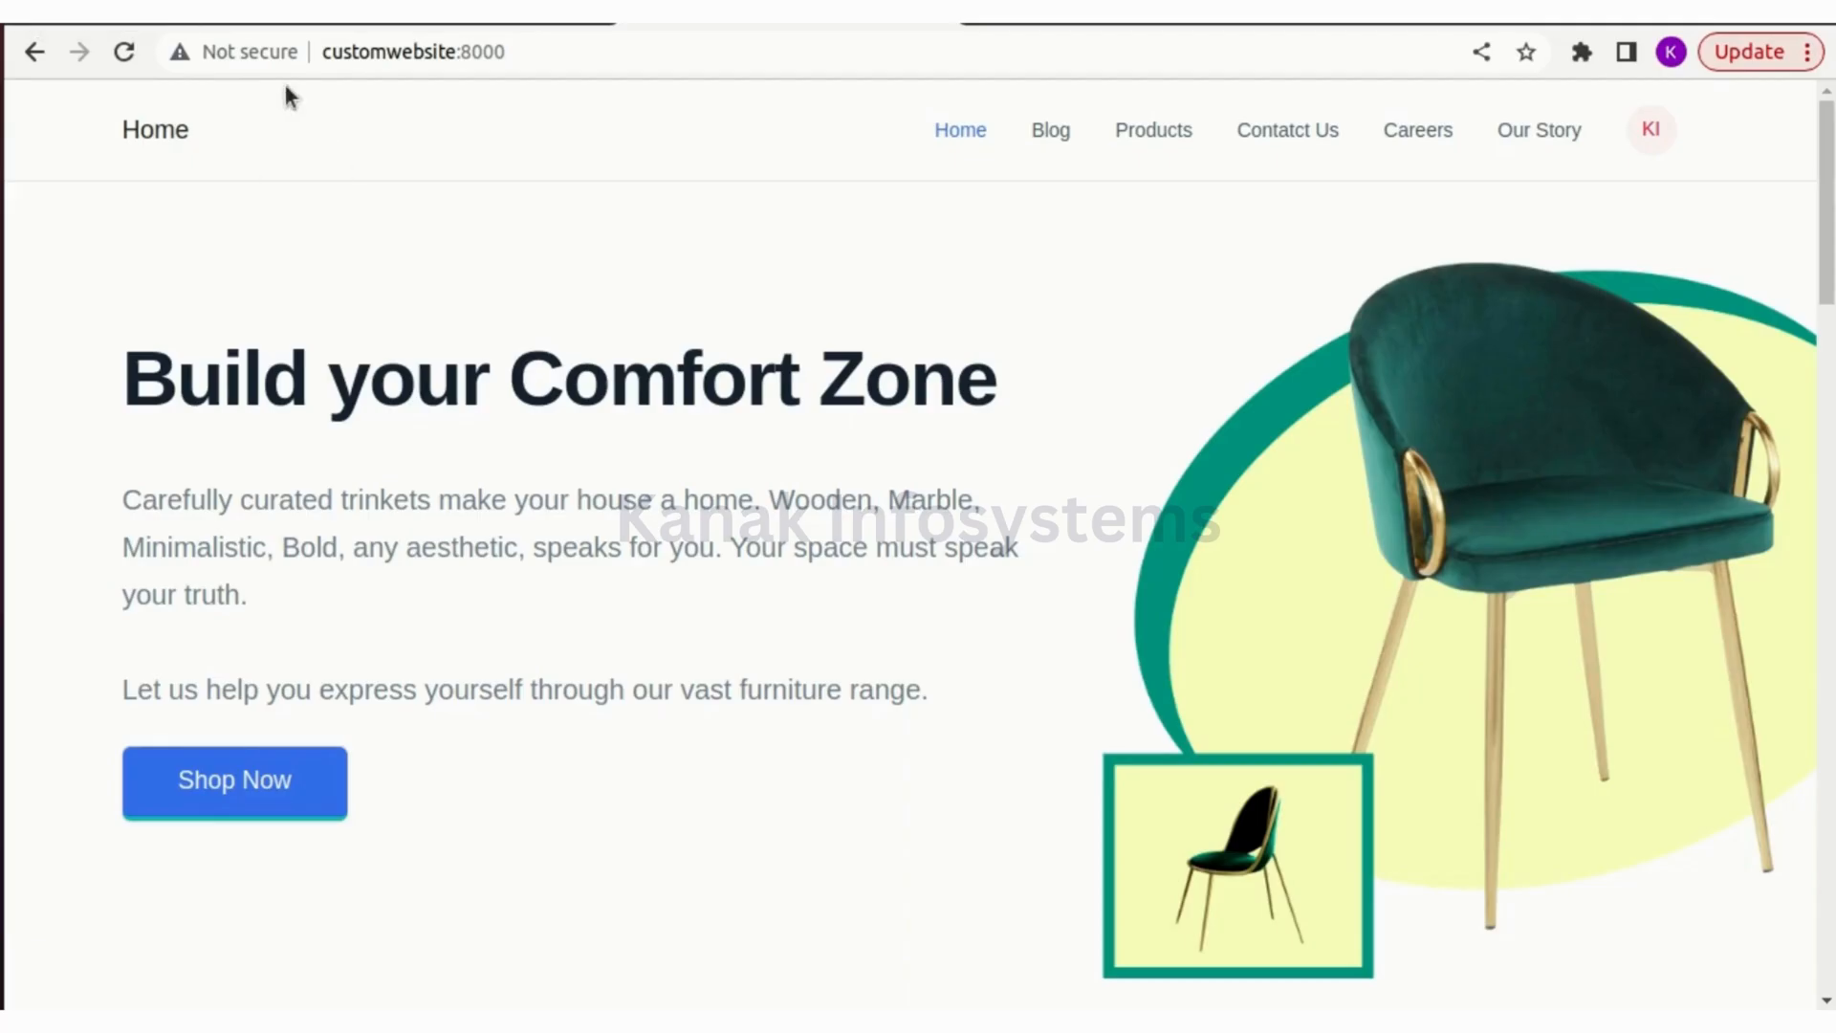
Step: Scroll the reloaded homepage to confirm the teal header and cream background
scroll("down", 3)
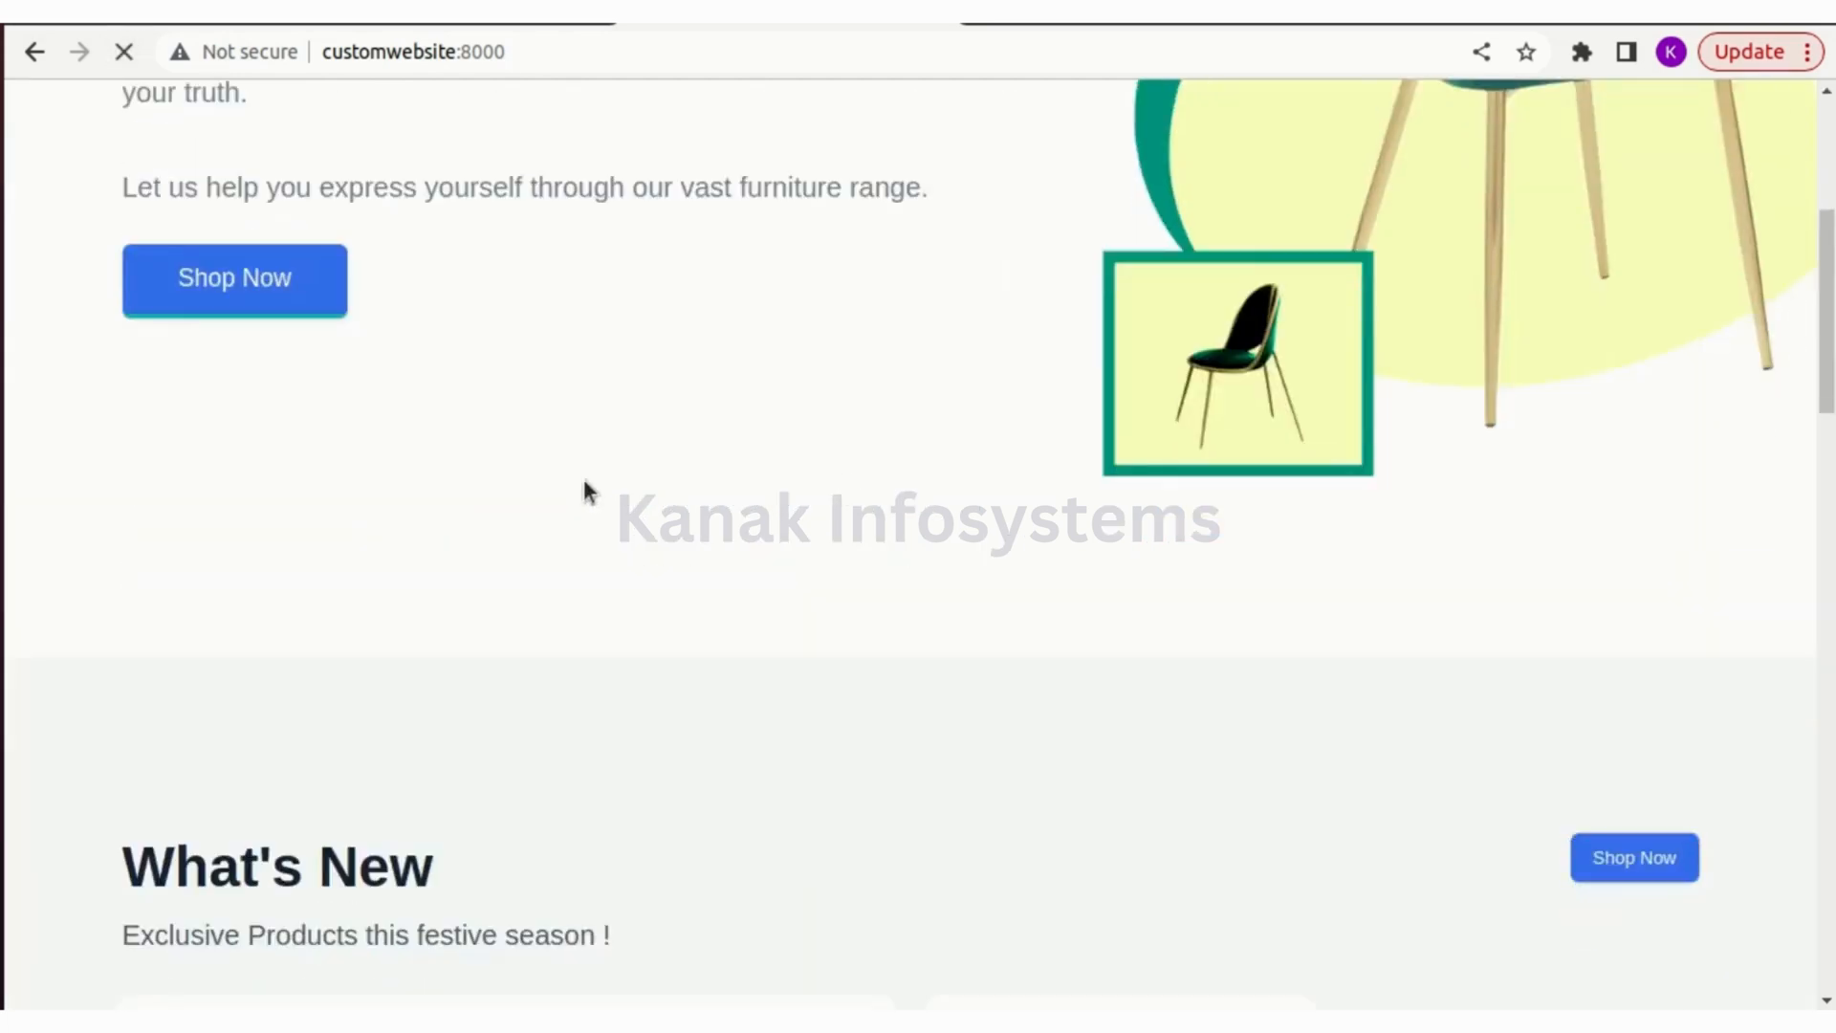
scroll("up", 3)
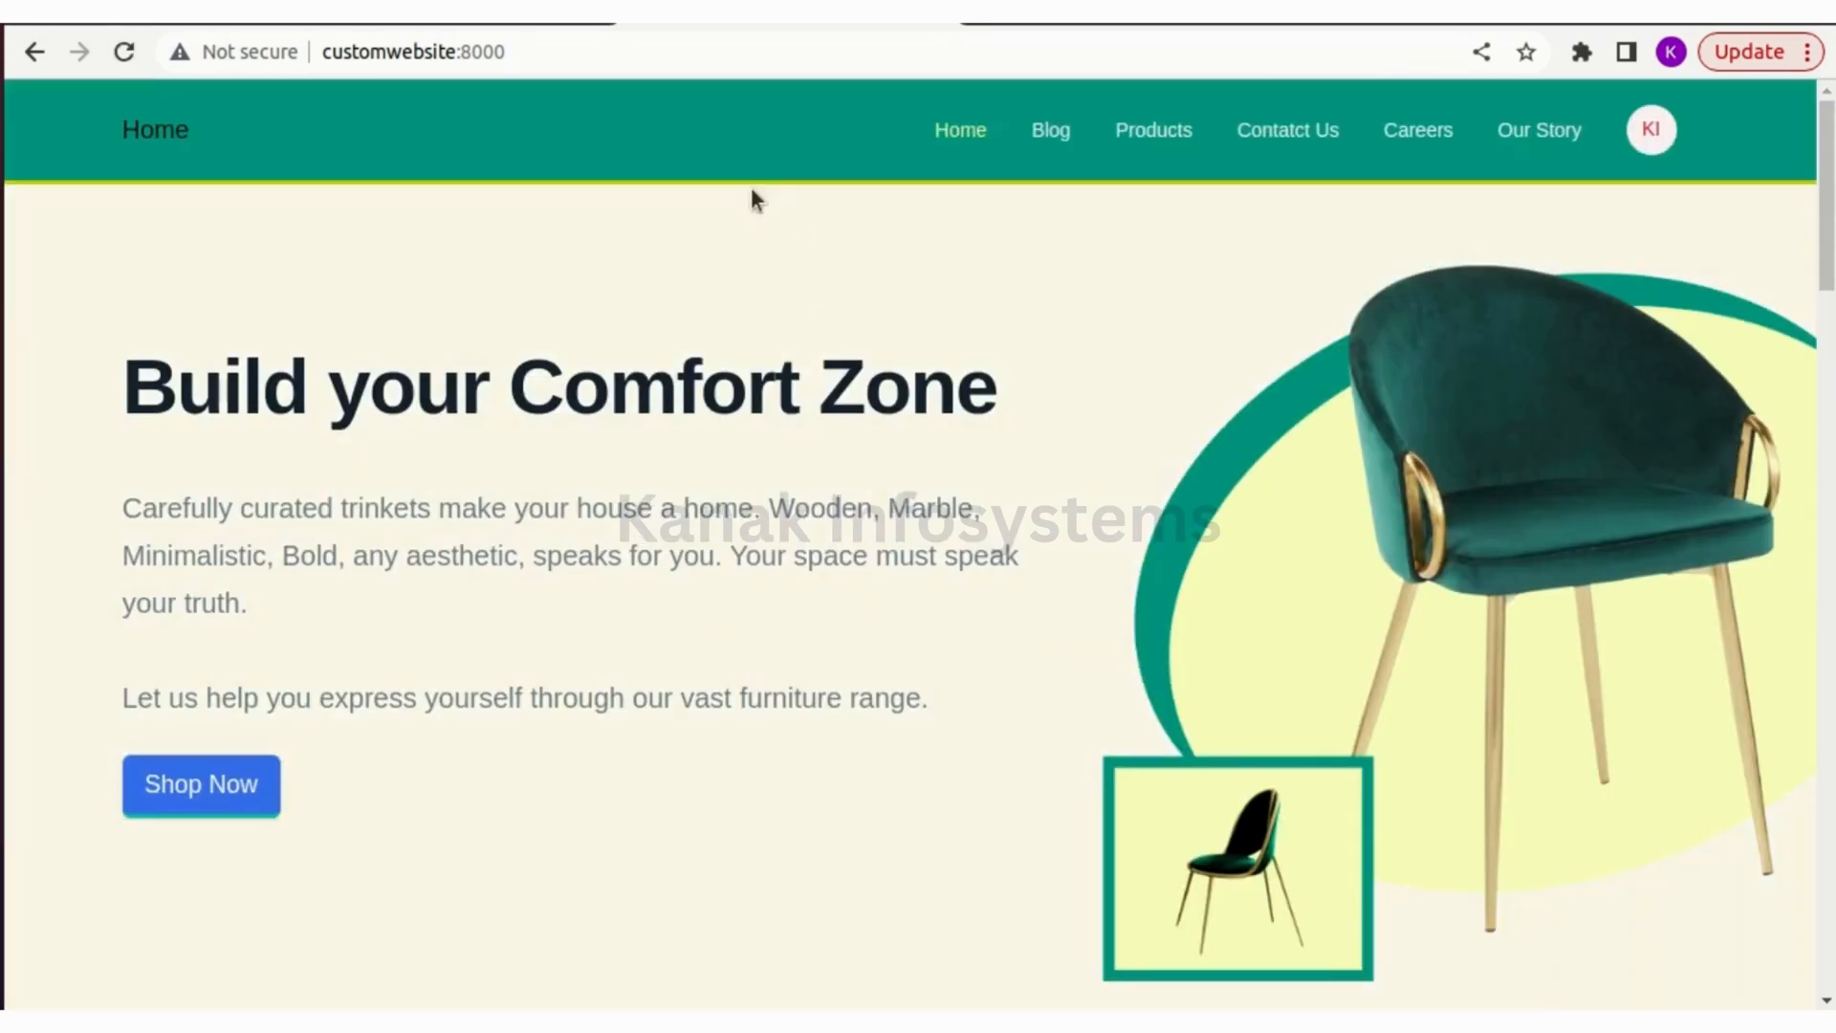
scroll("down", 3)
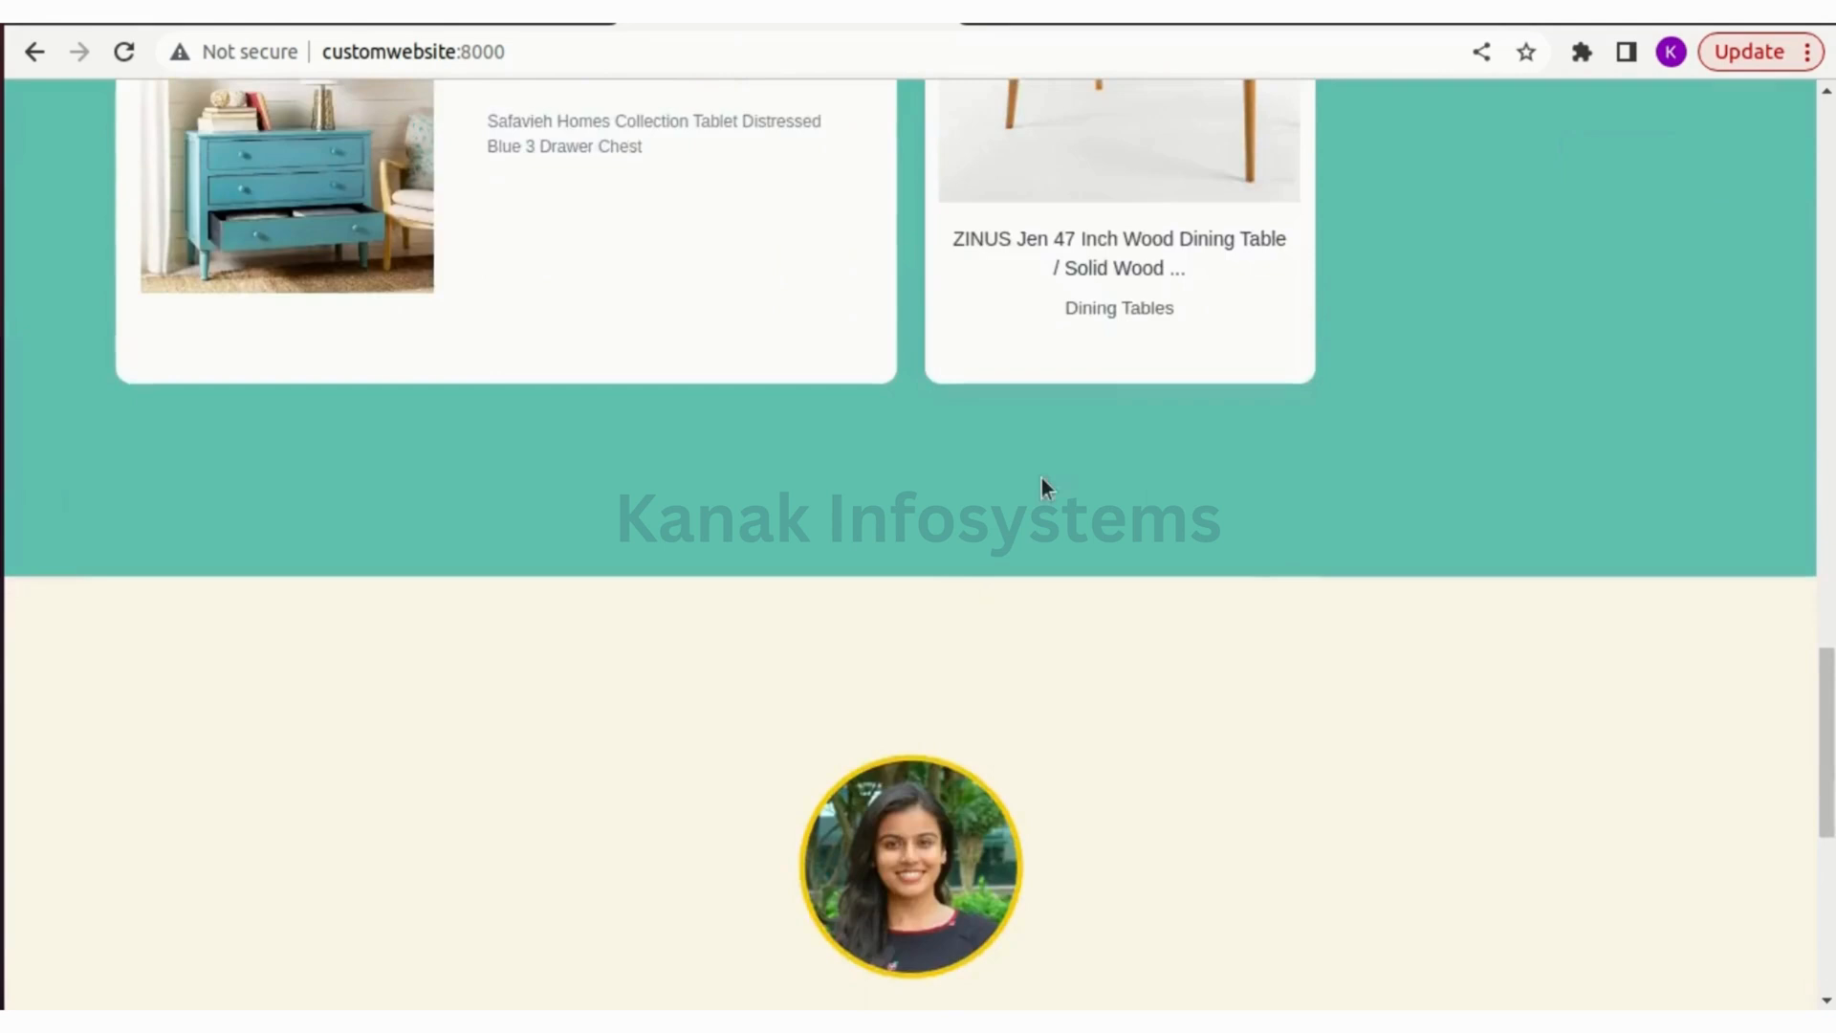
scroll("up", 3)
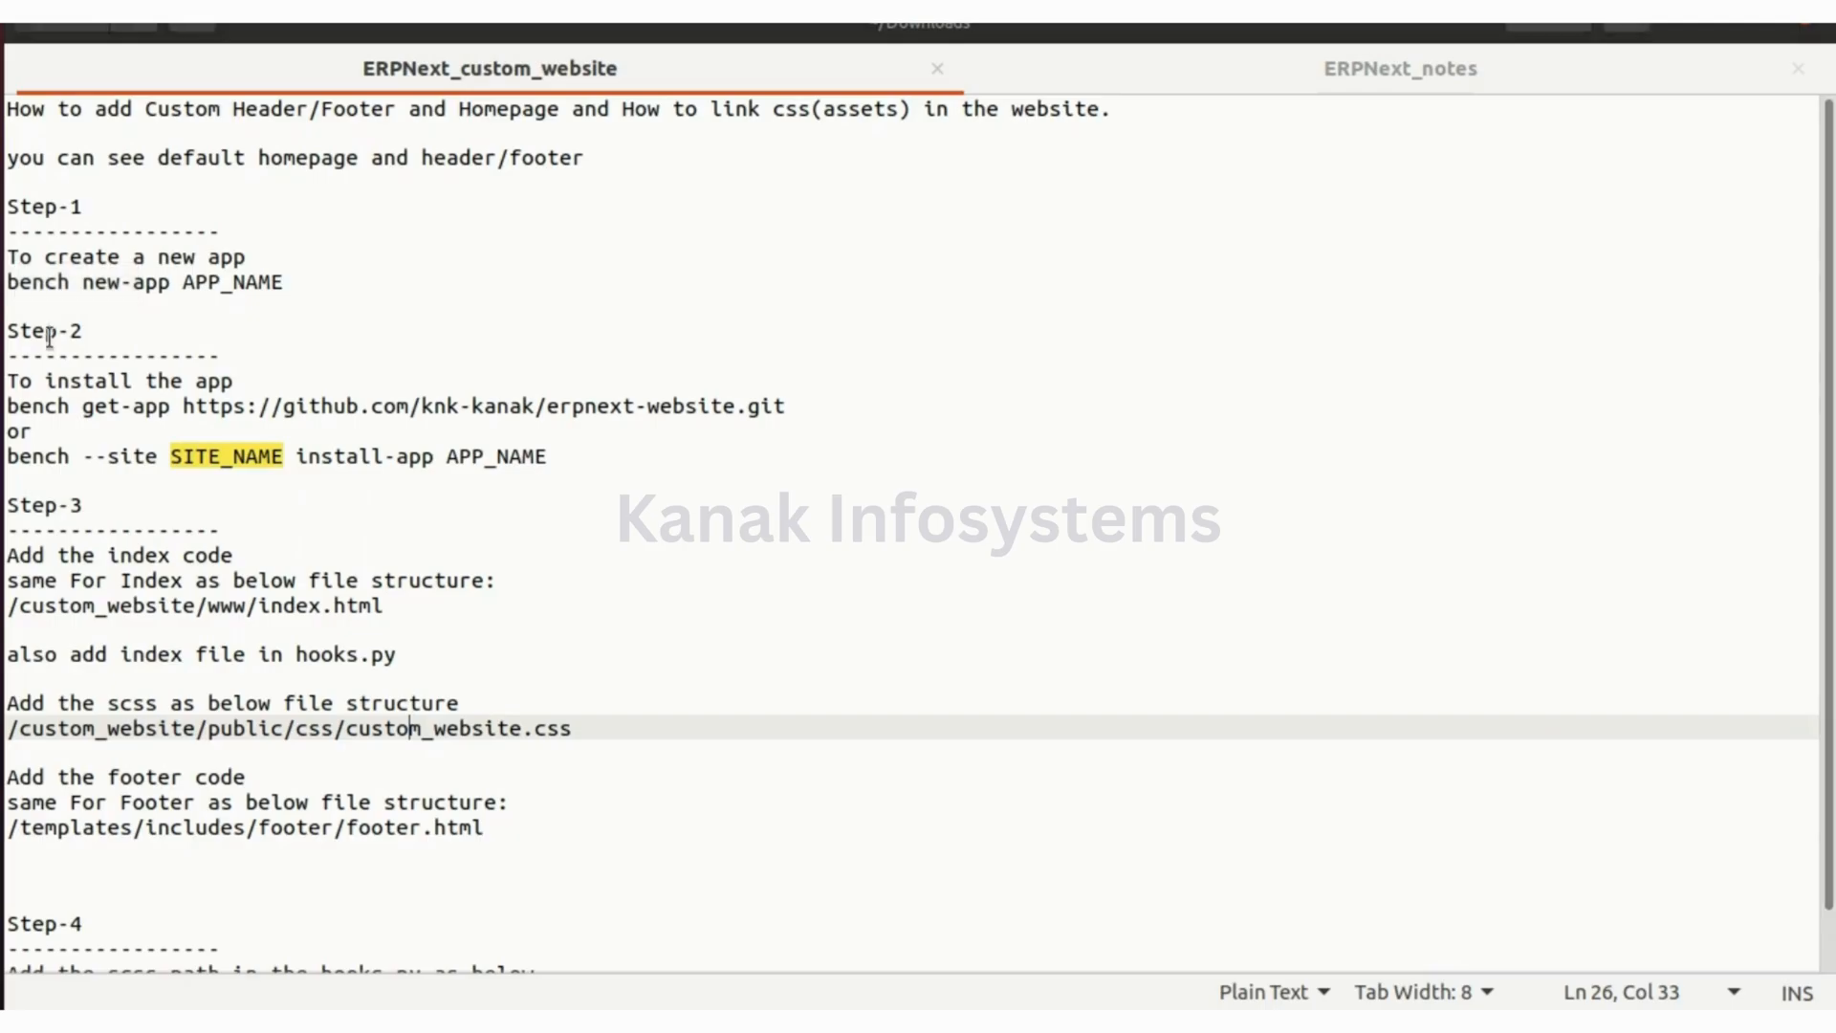
Step: Write 'css applied done.' under the stylesheet path and select the footer.html path line
left_click(569, 729)
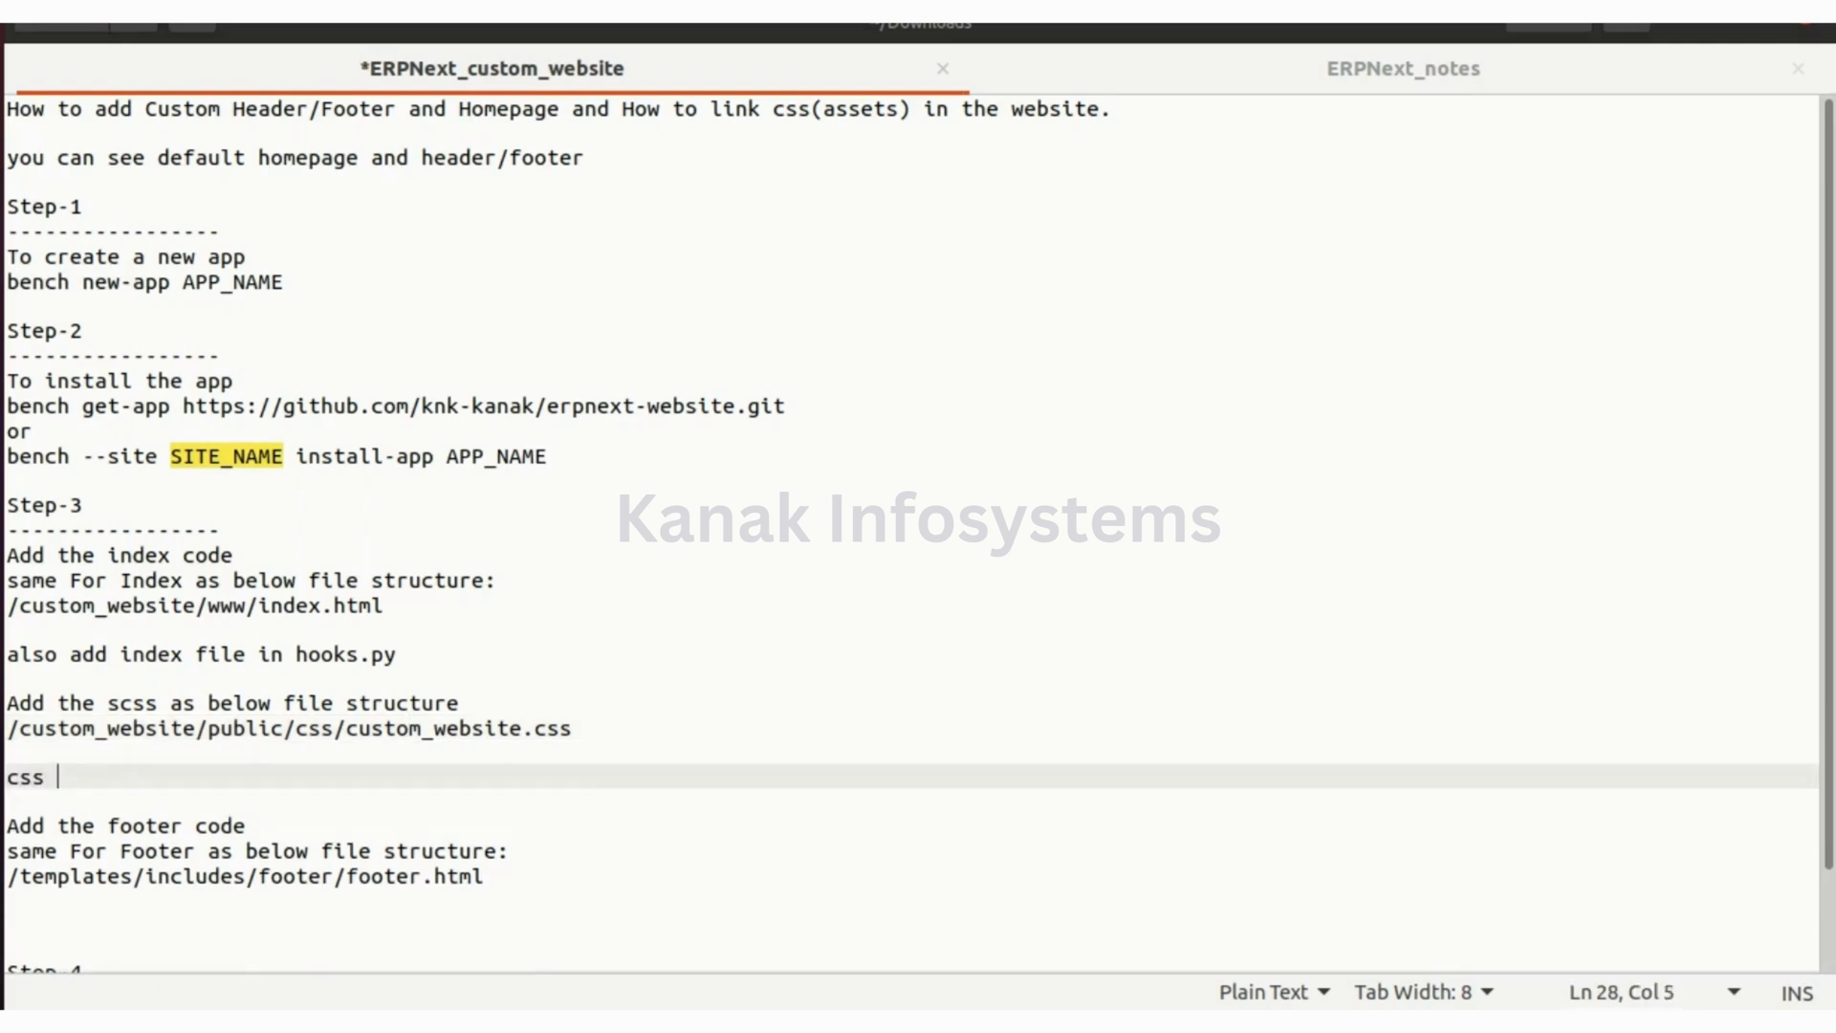
type("applied")
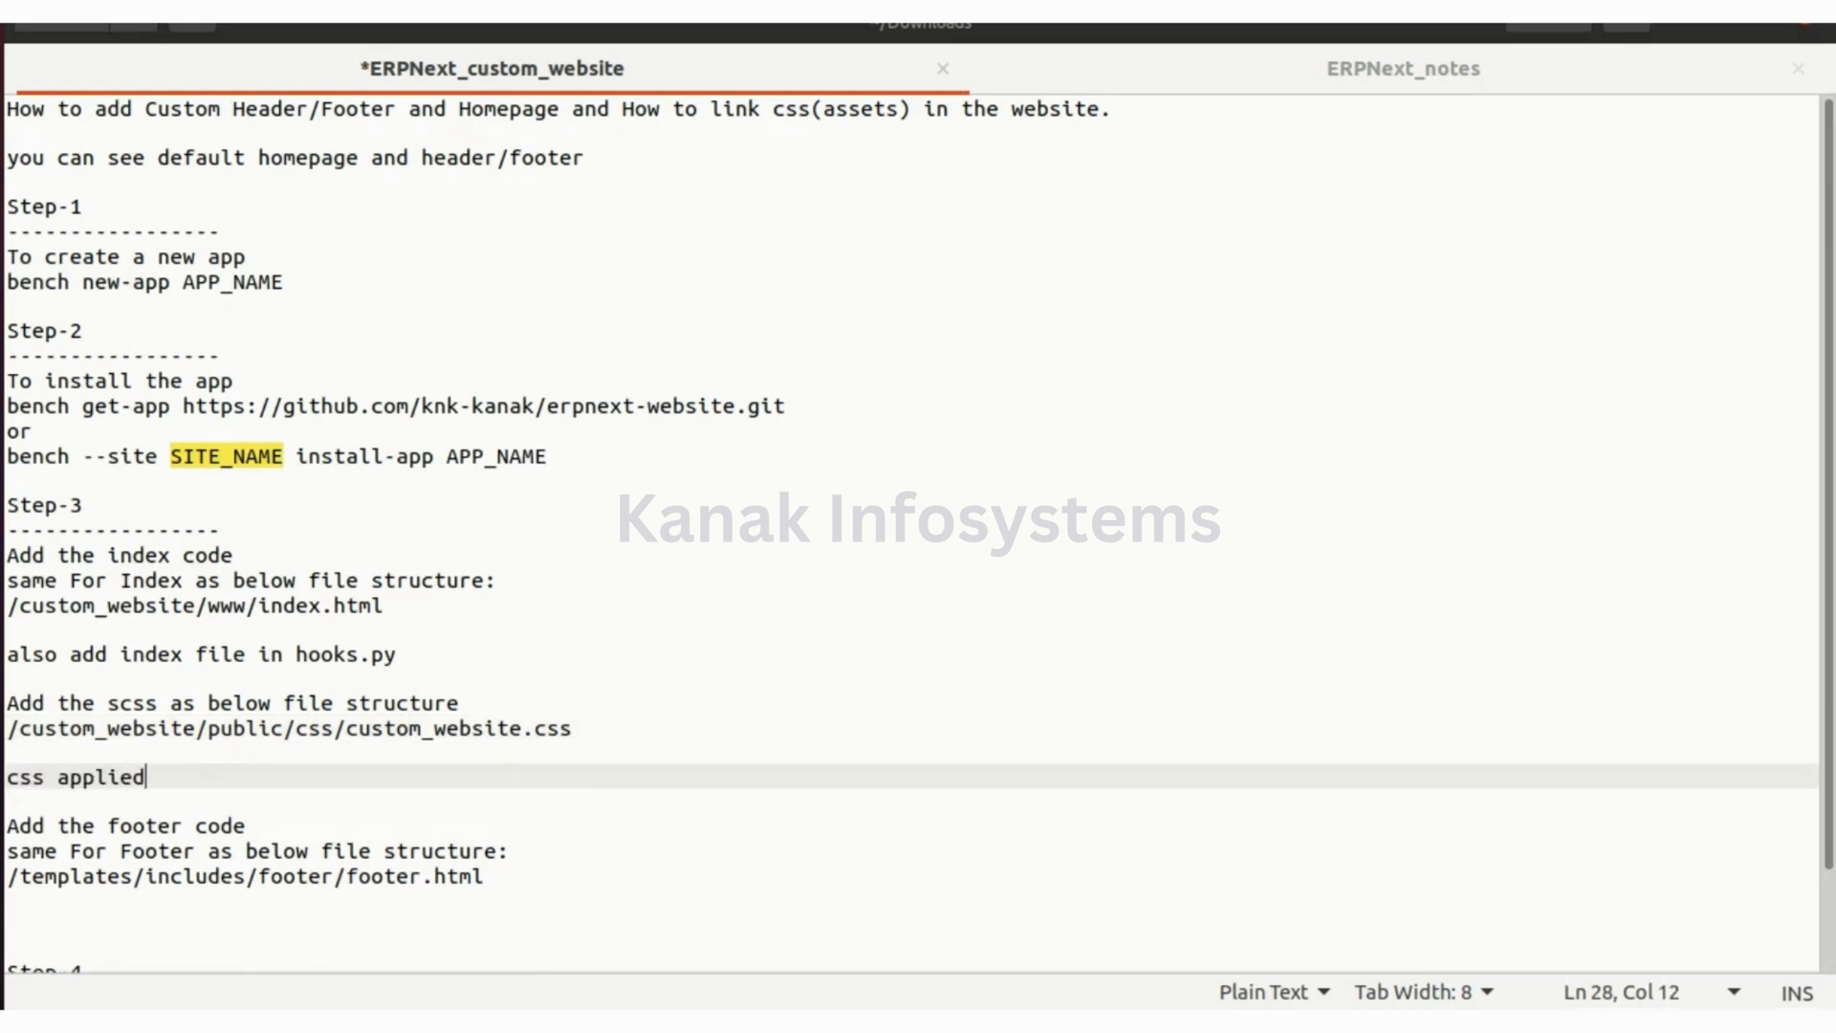
type("done.")
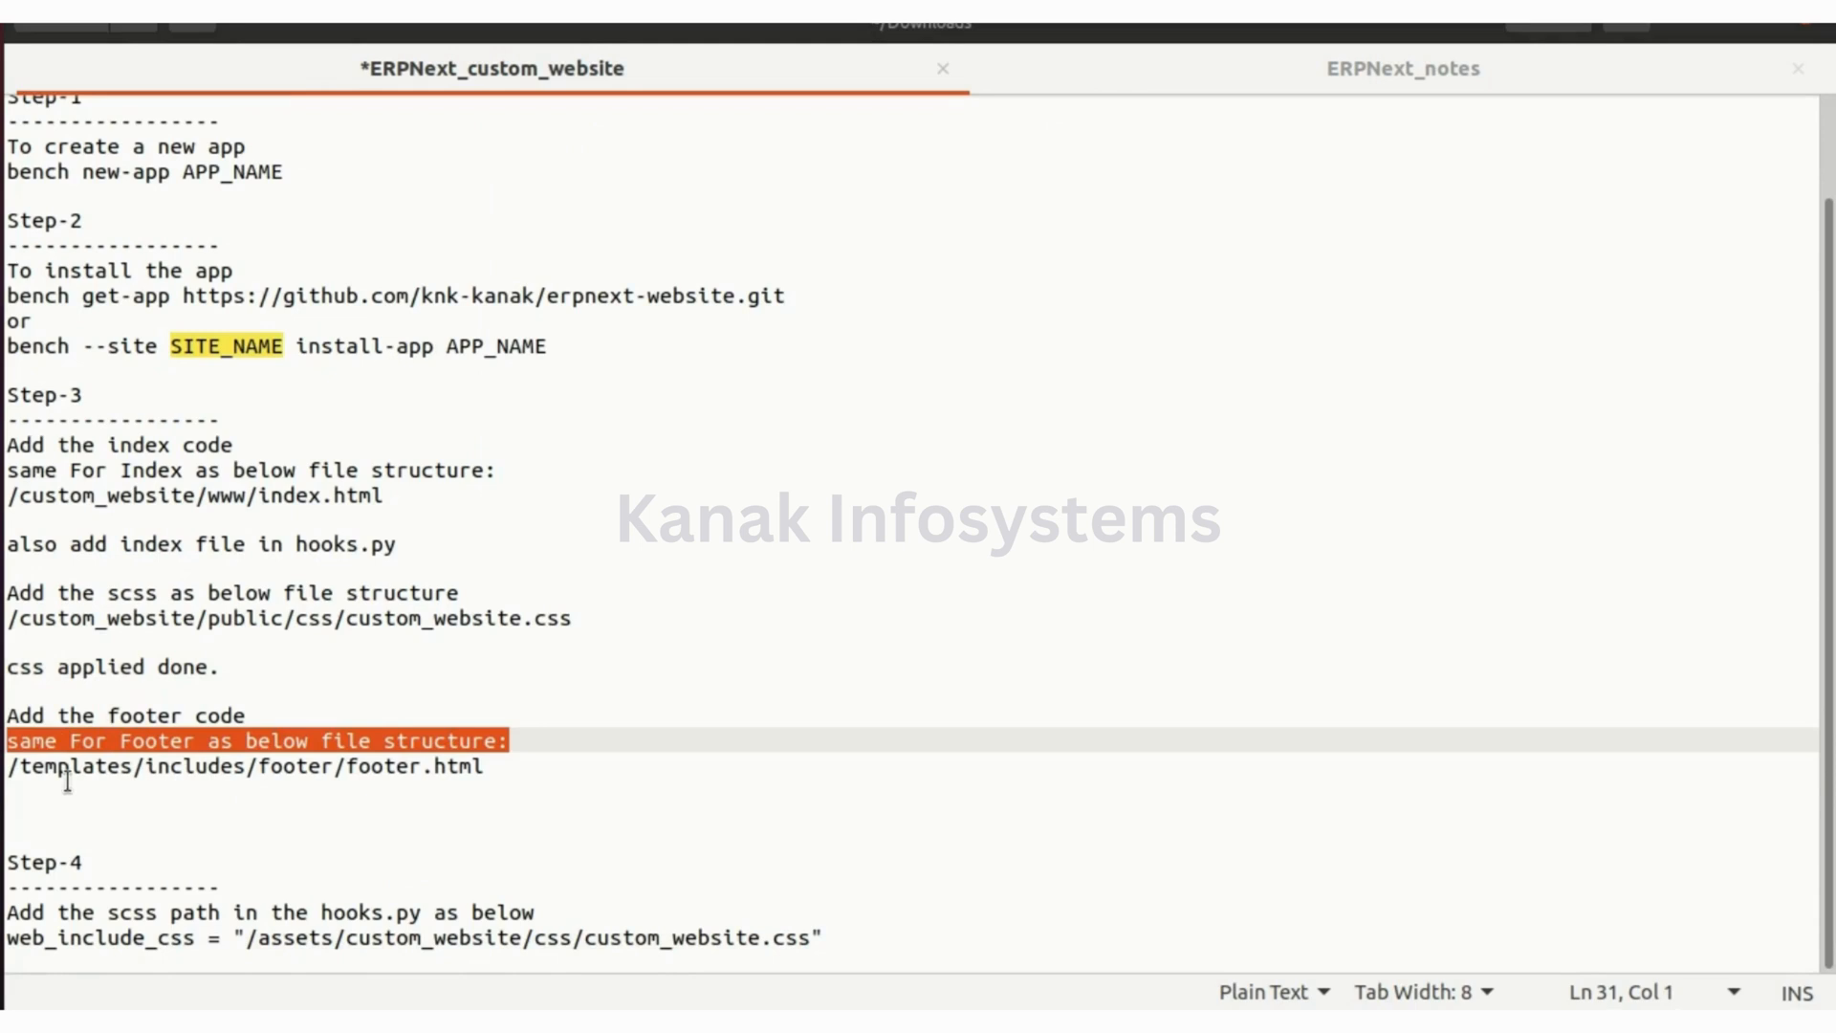
left_click(375, 766)
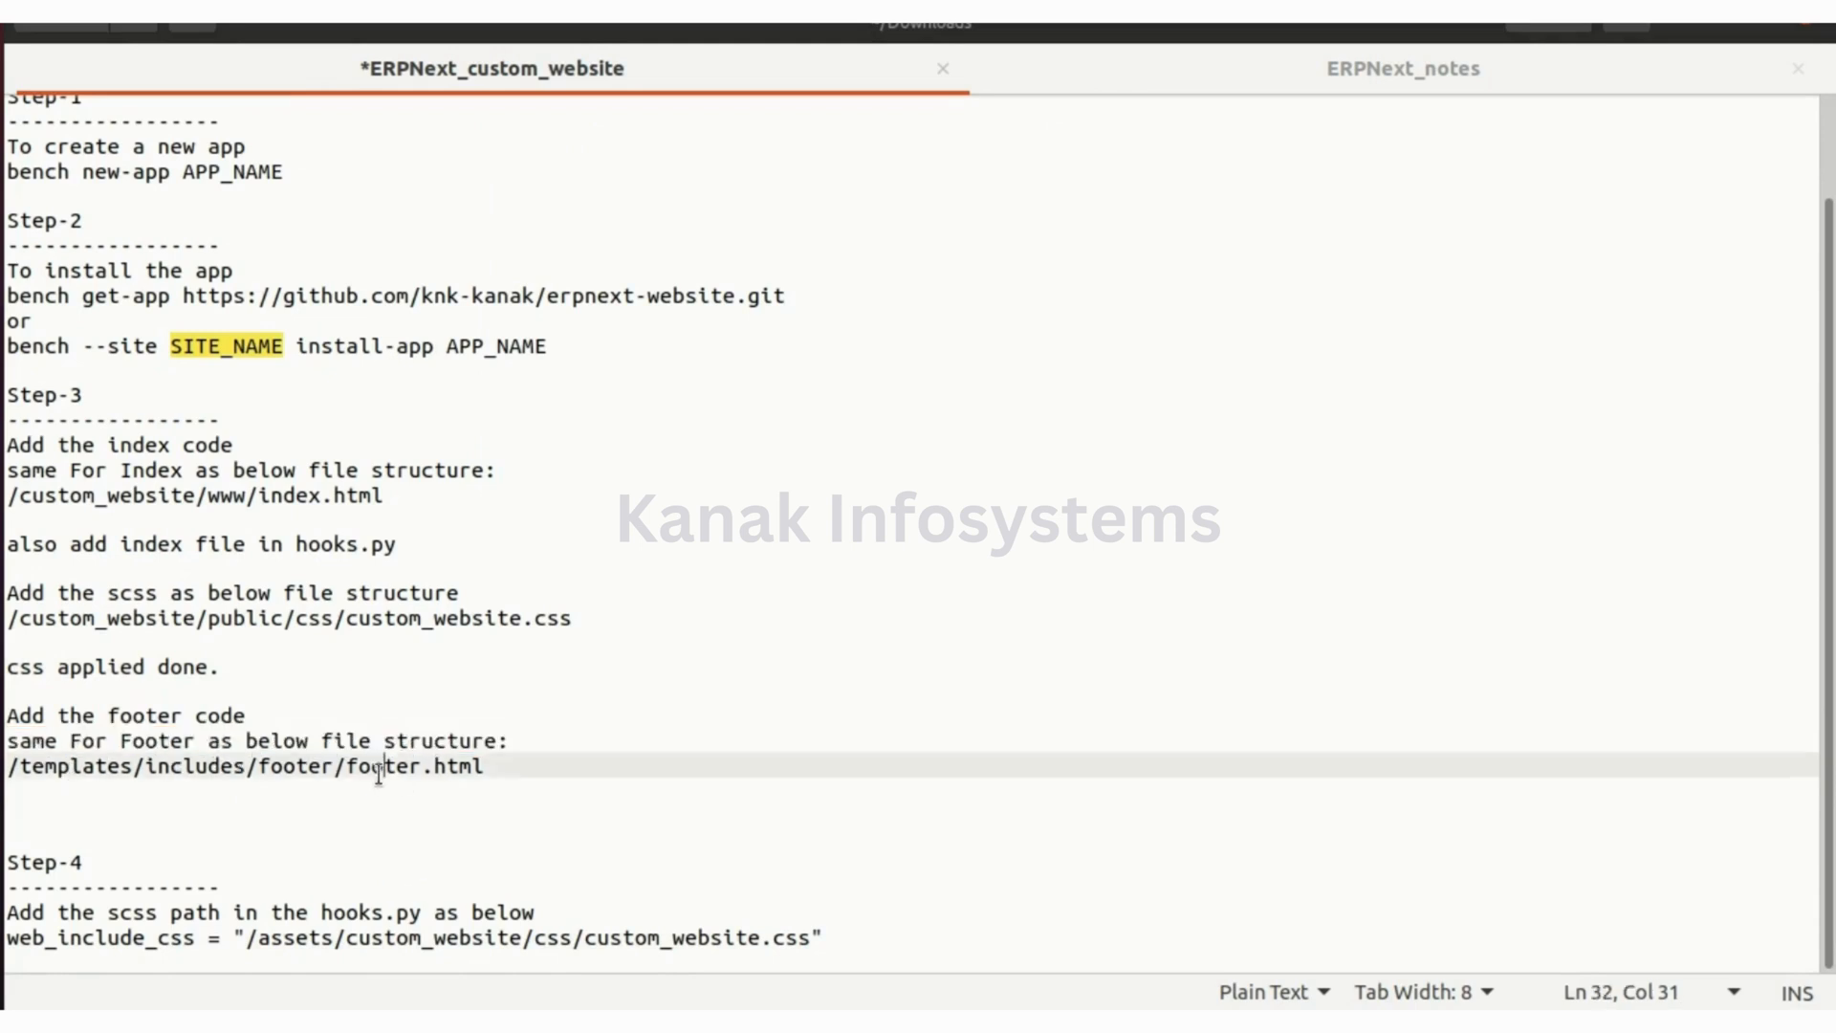
triple_click(234, 766)
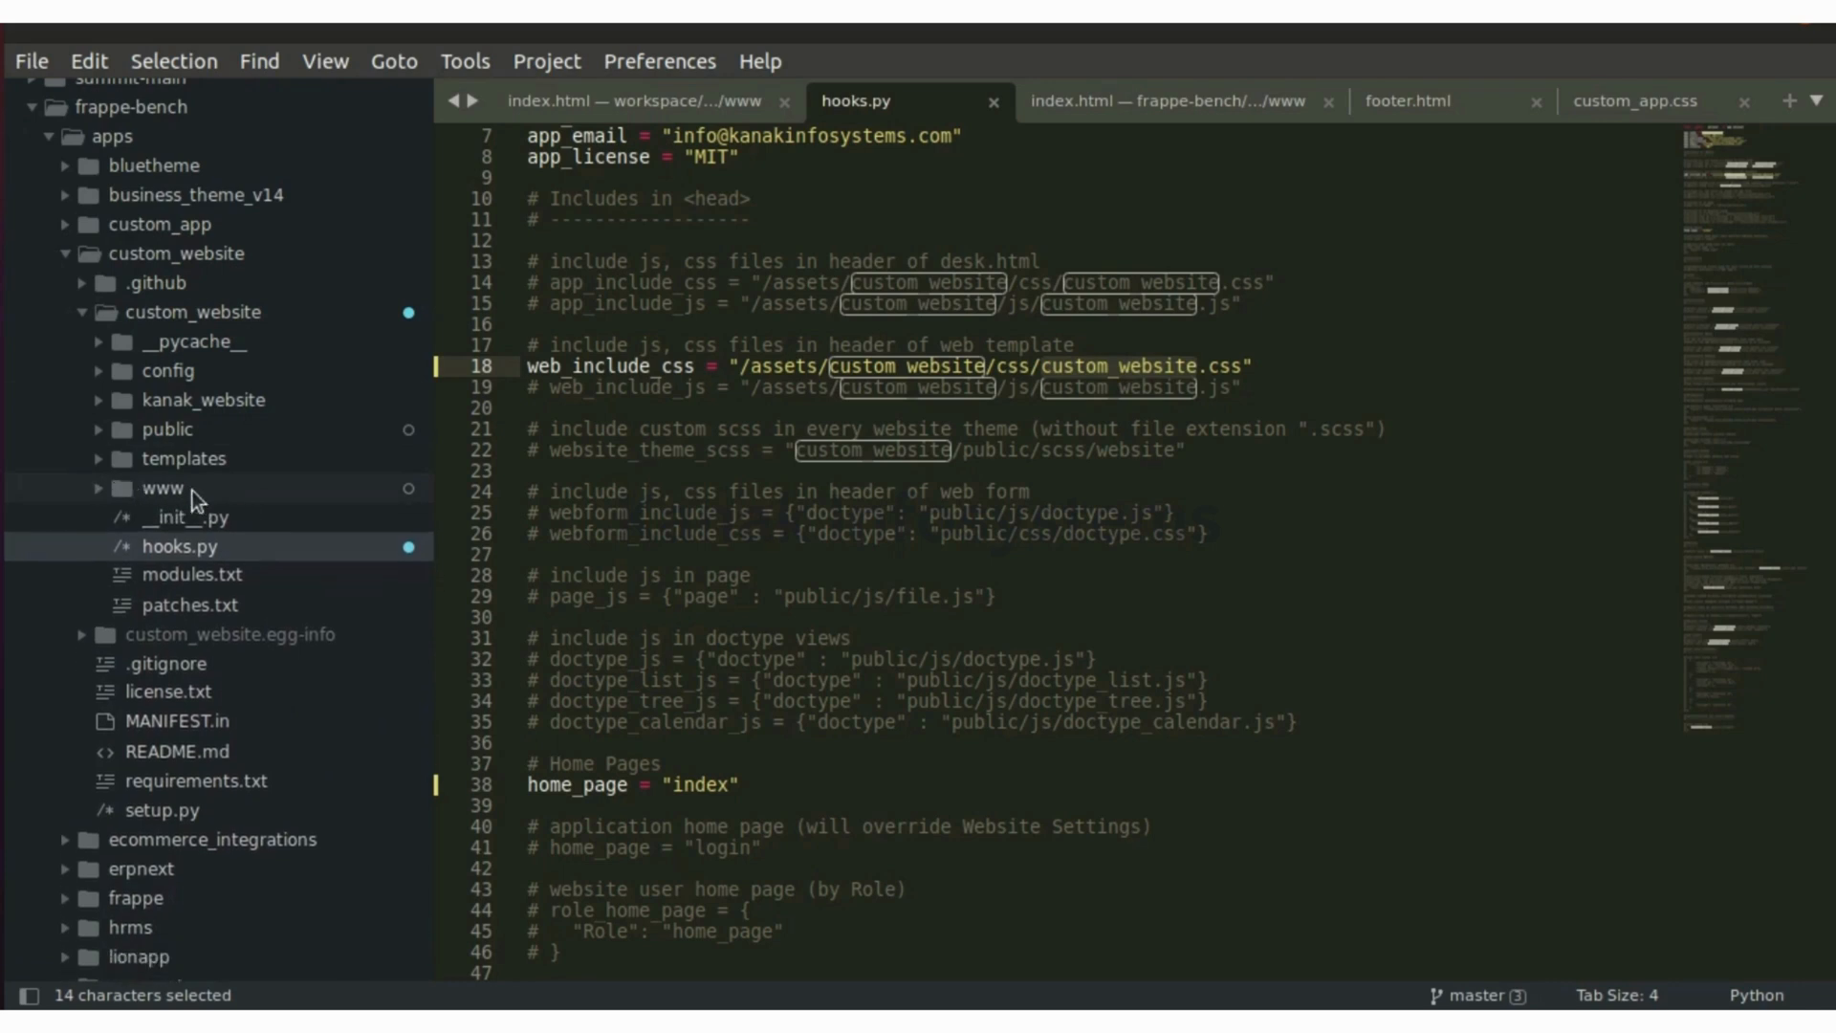
Step: Create a new footer folder inside custom_website's templates/includes
left_click(182, 458)
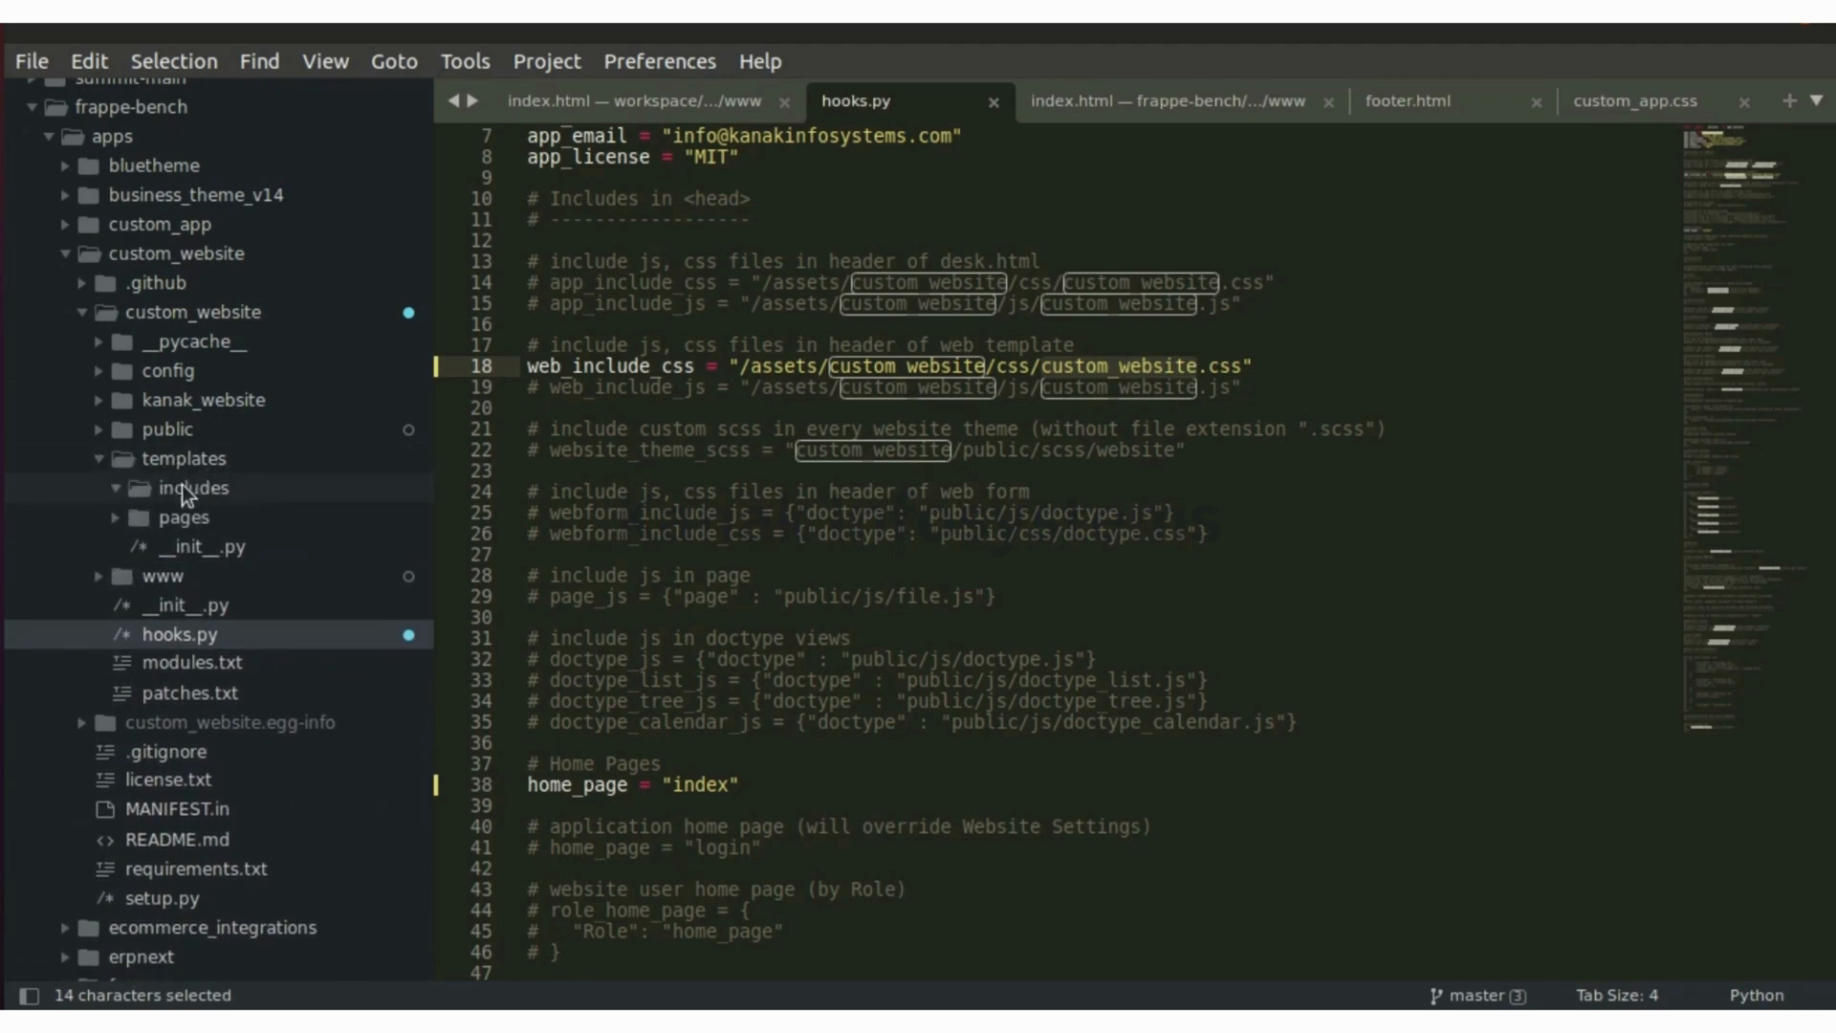
right_click(192, 489)
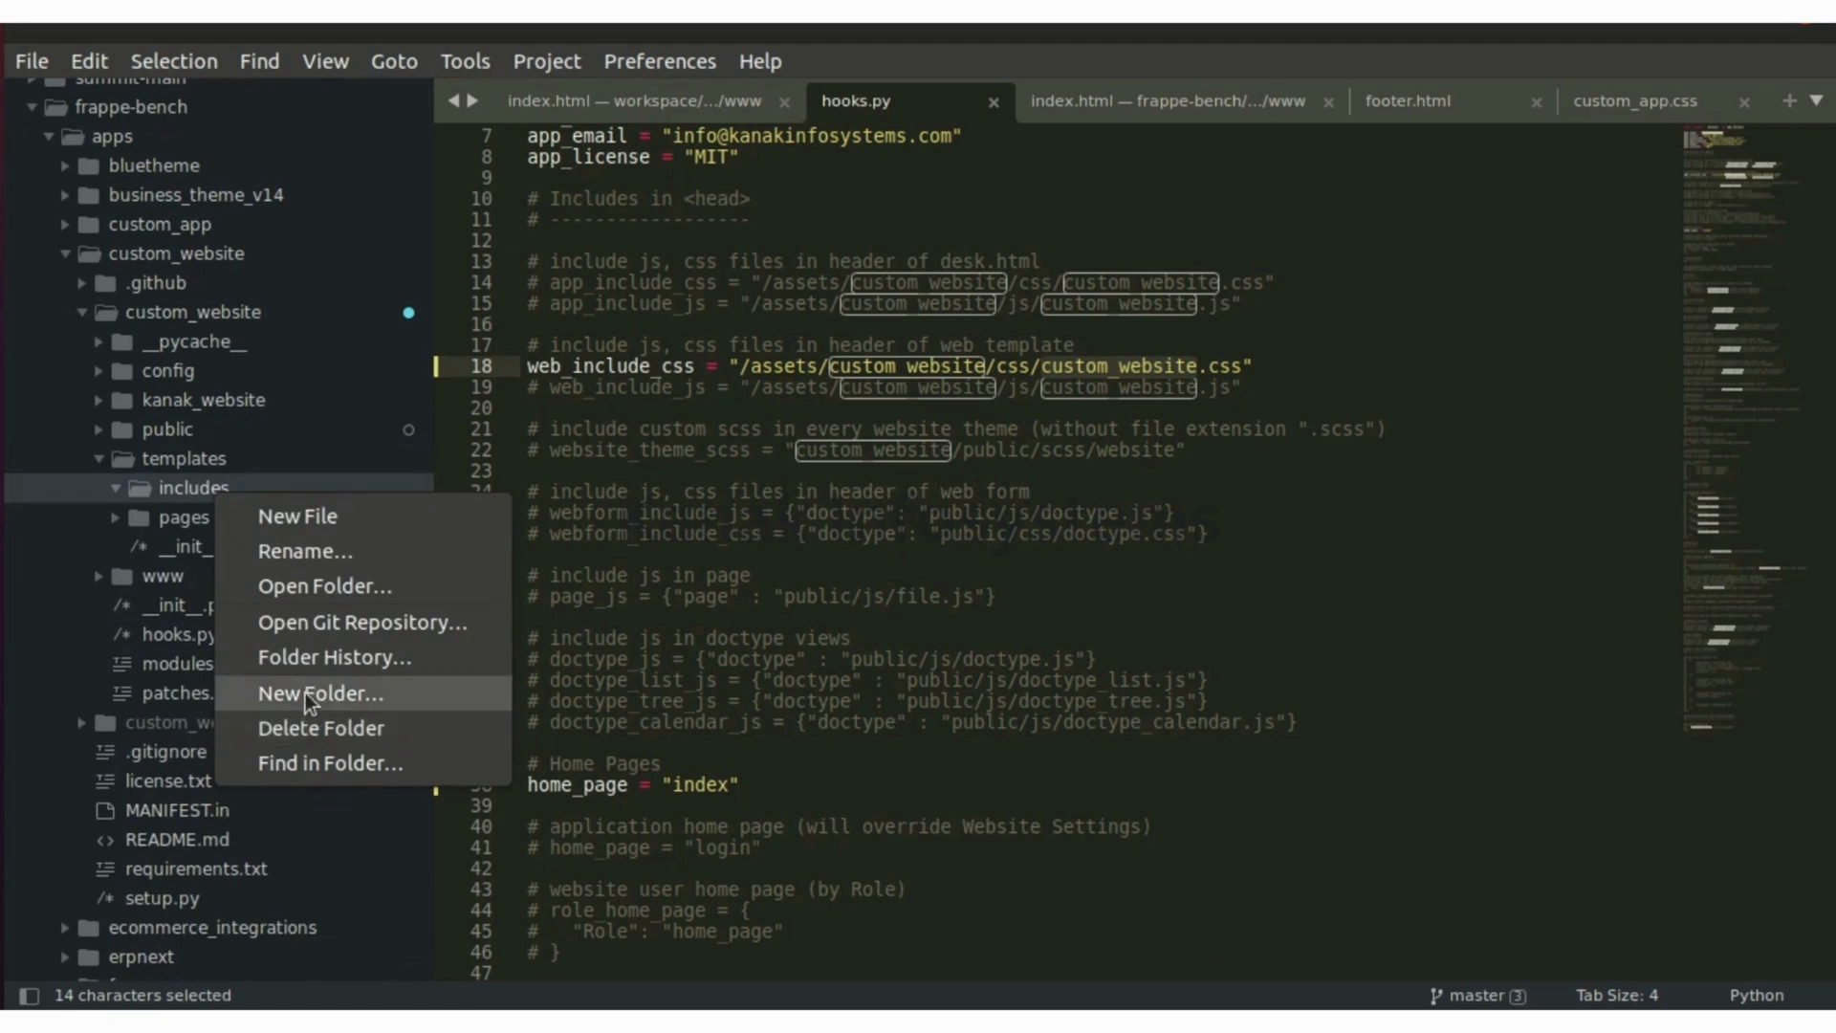
left_click(321, 693)
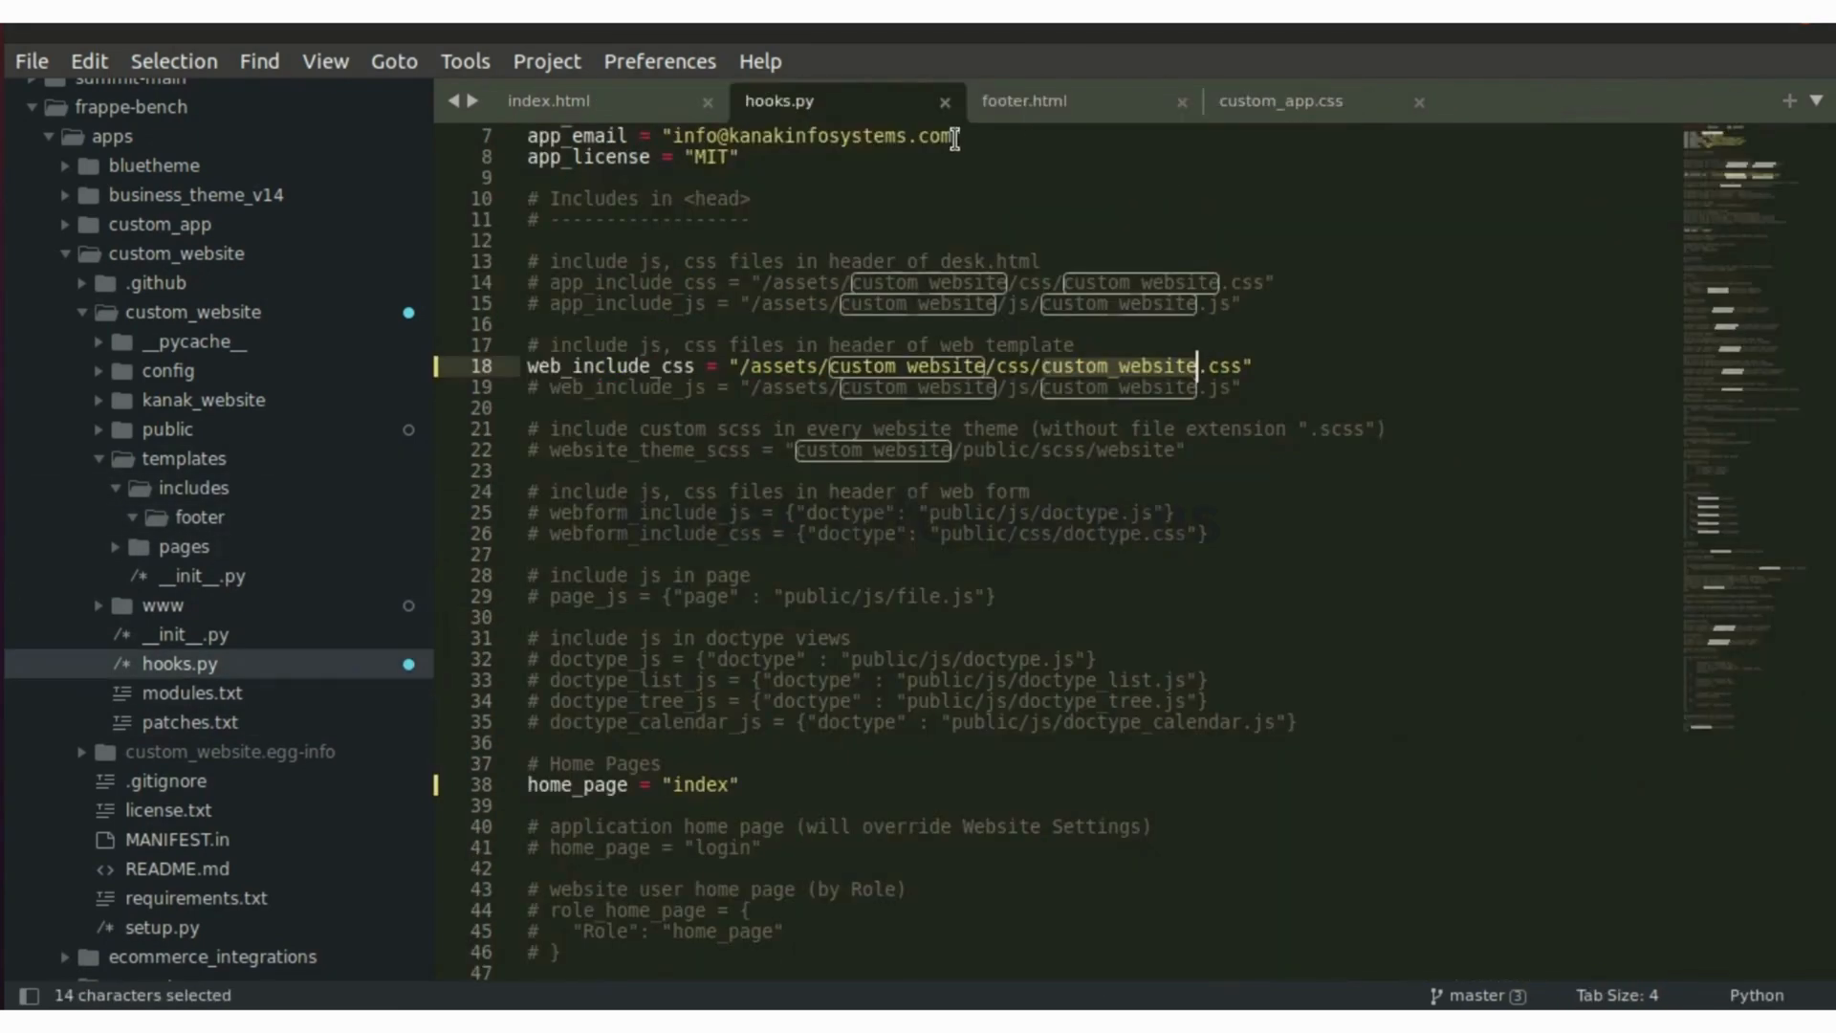
Step: Copy all of the footer.html markup and start a new empty file
left_click(1022, 100)
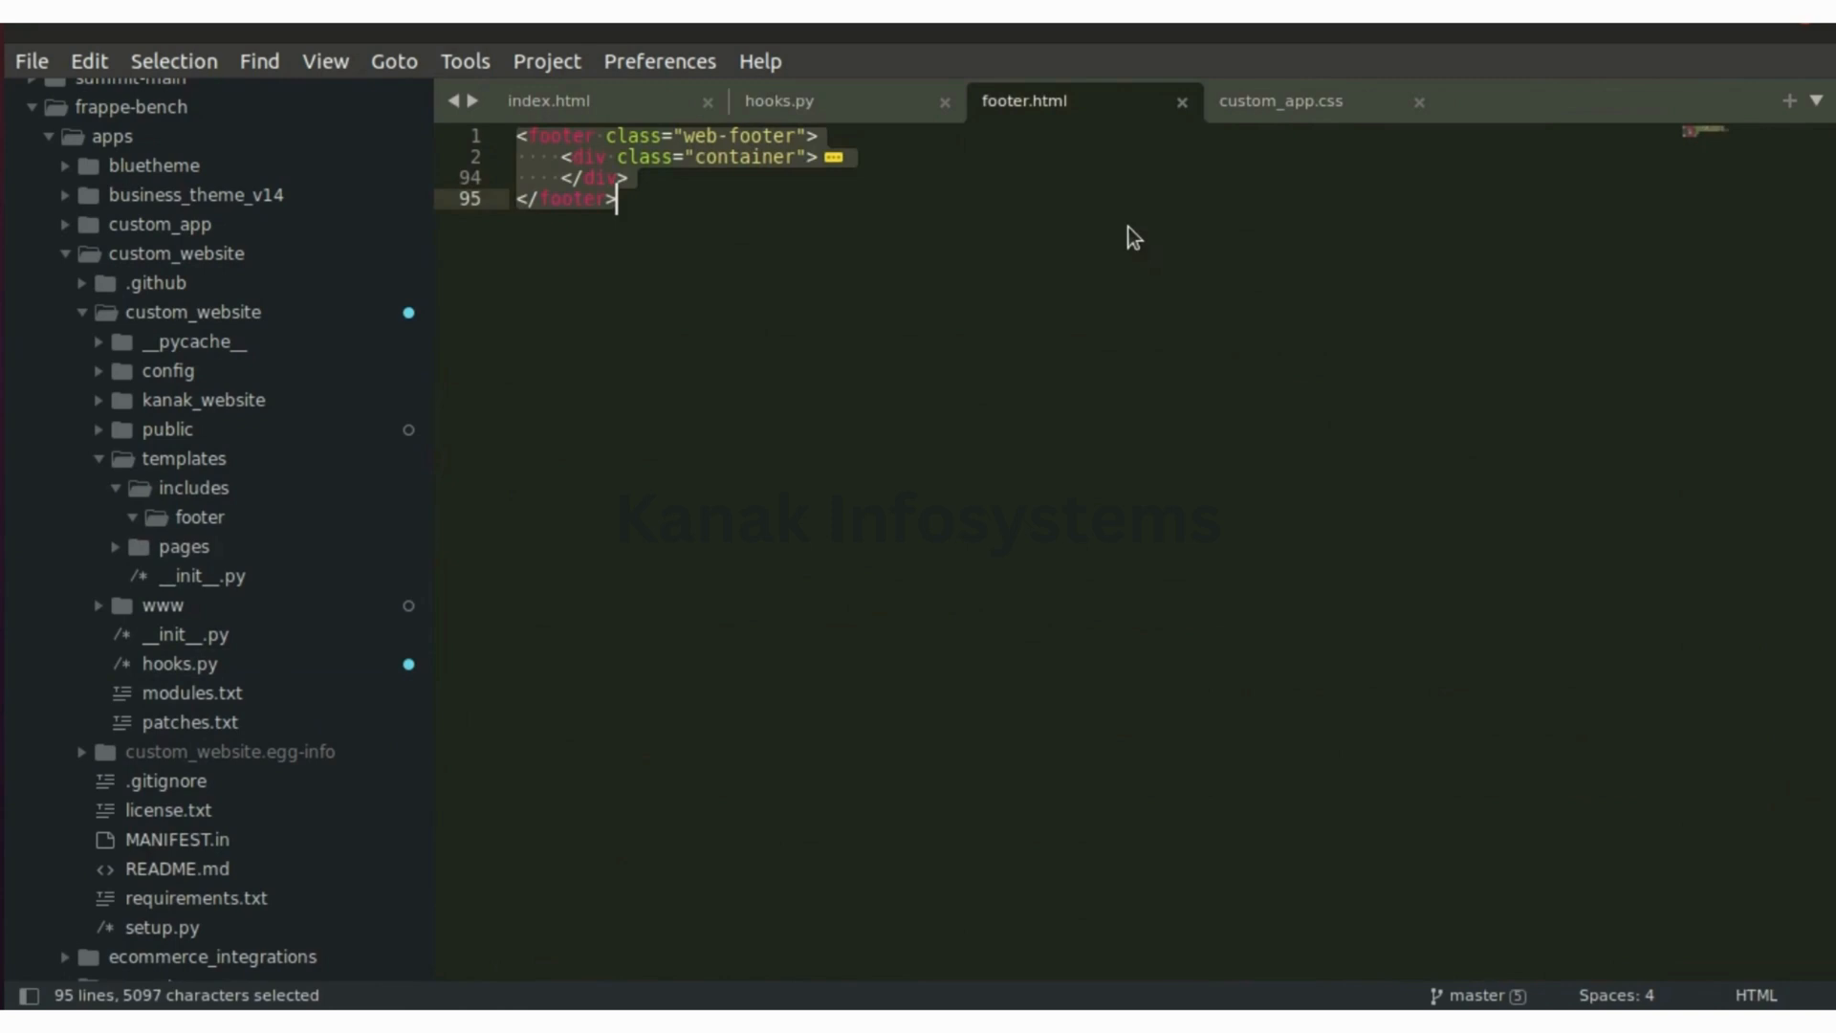
key("ctrl+c")
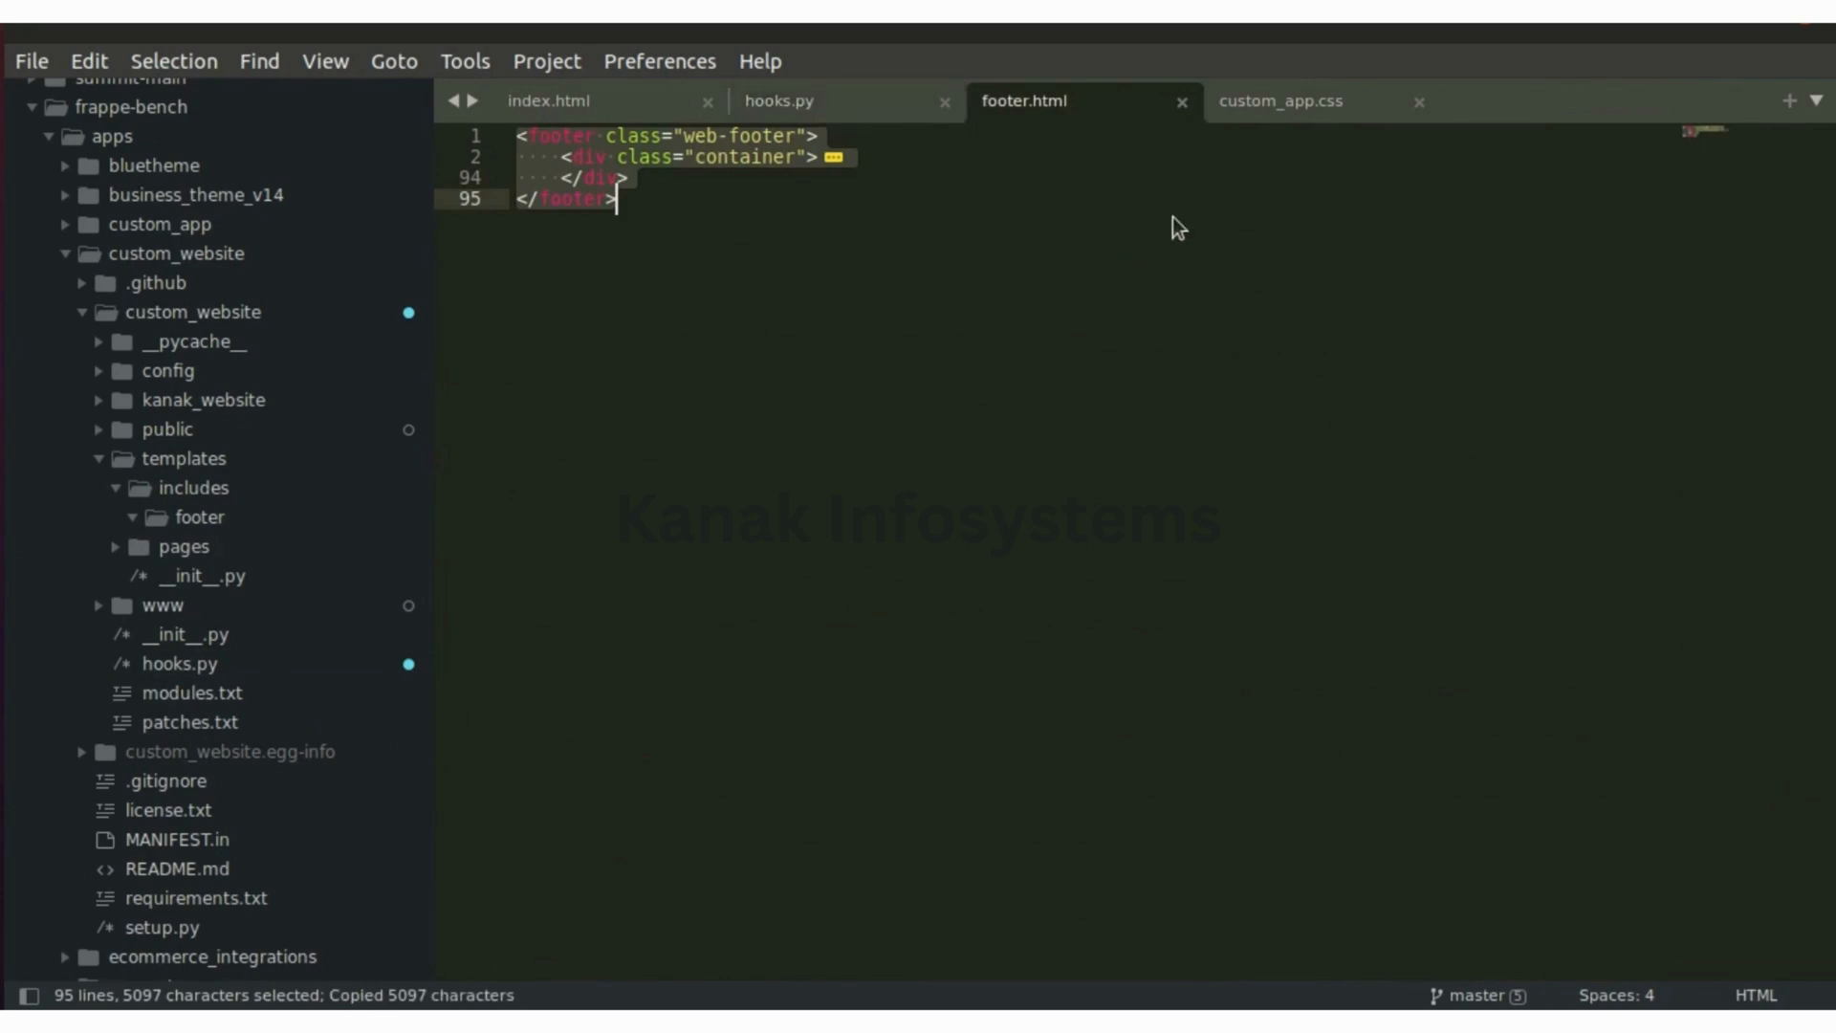
left_click(780, 101)
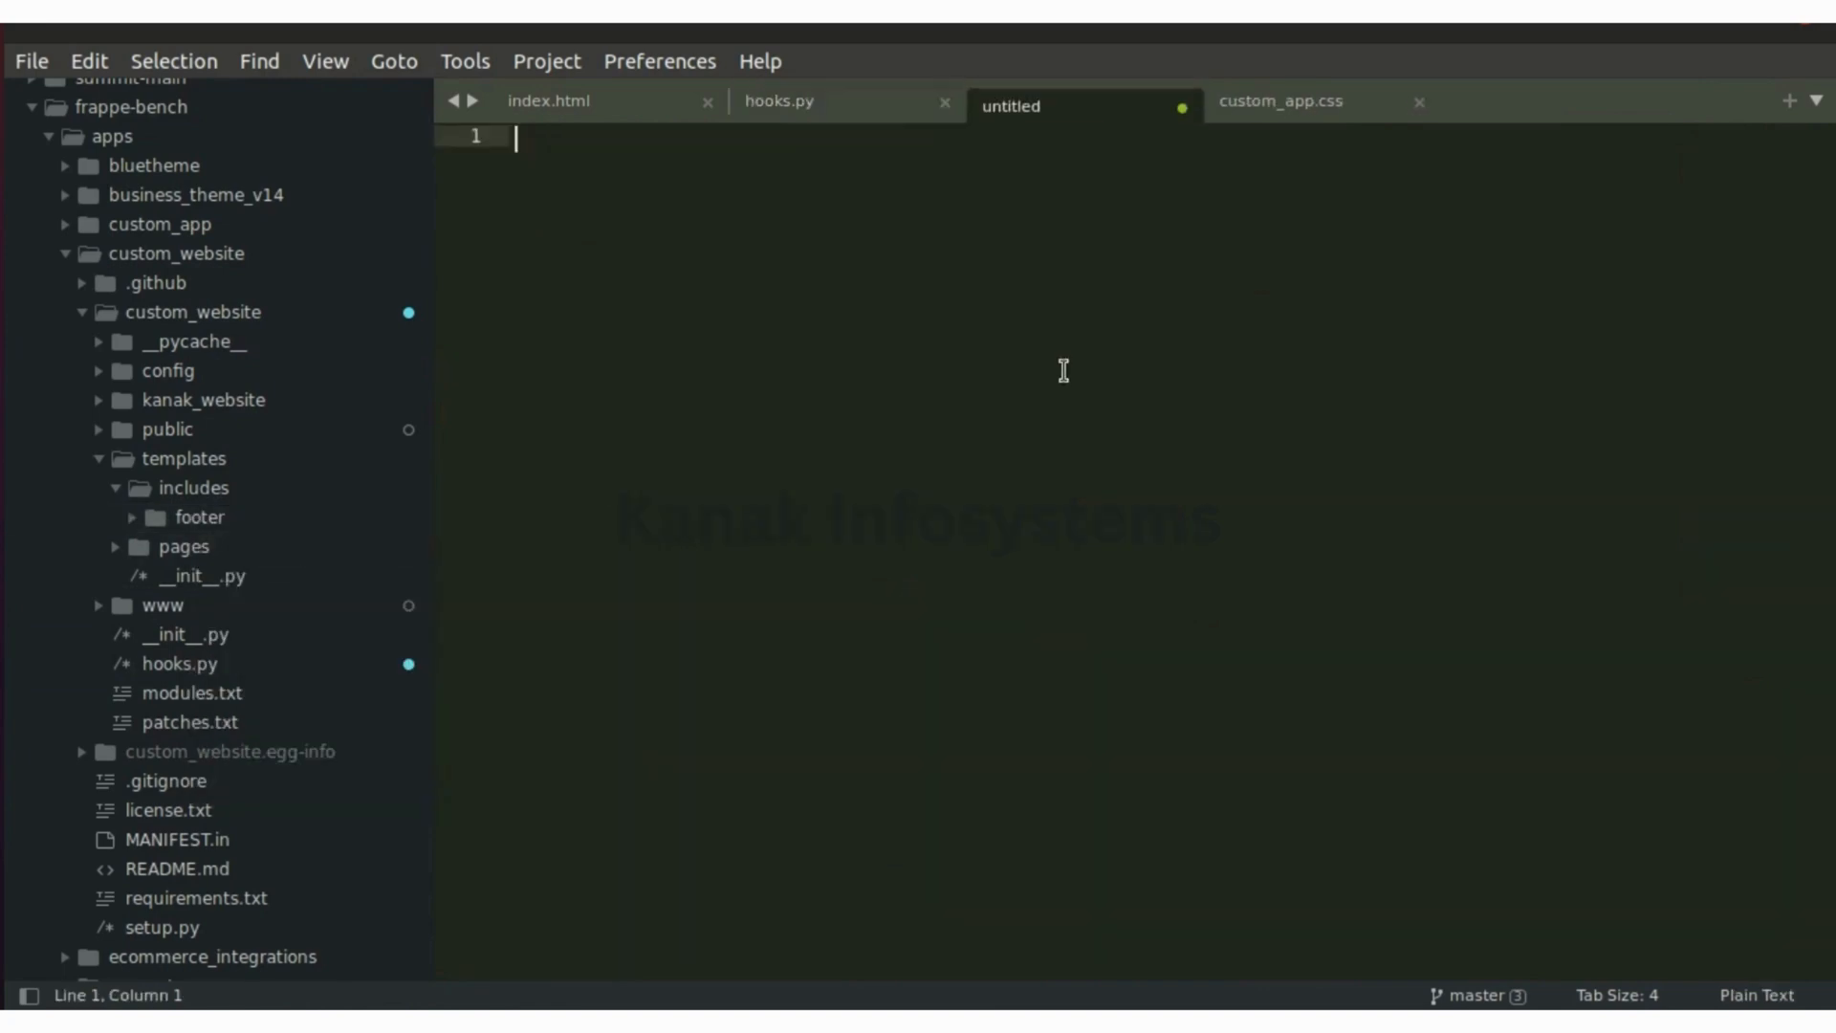
Step: Paste the footer markup, then fold its footer-logo-extension, grouped-links and links sections
key("ctrl+v")
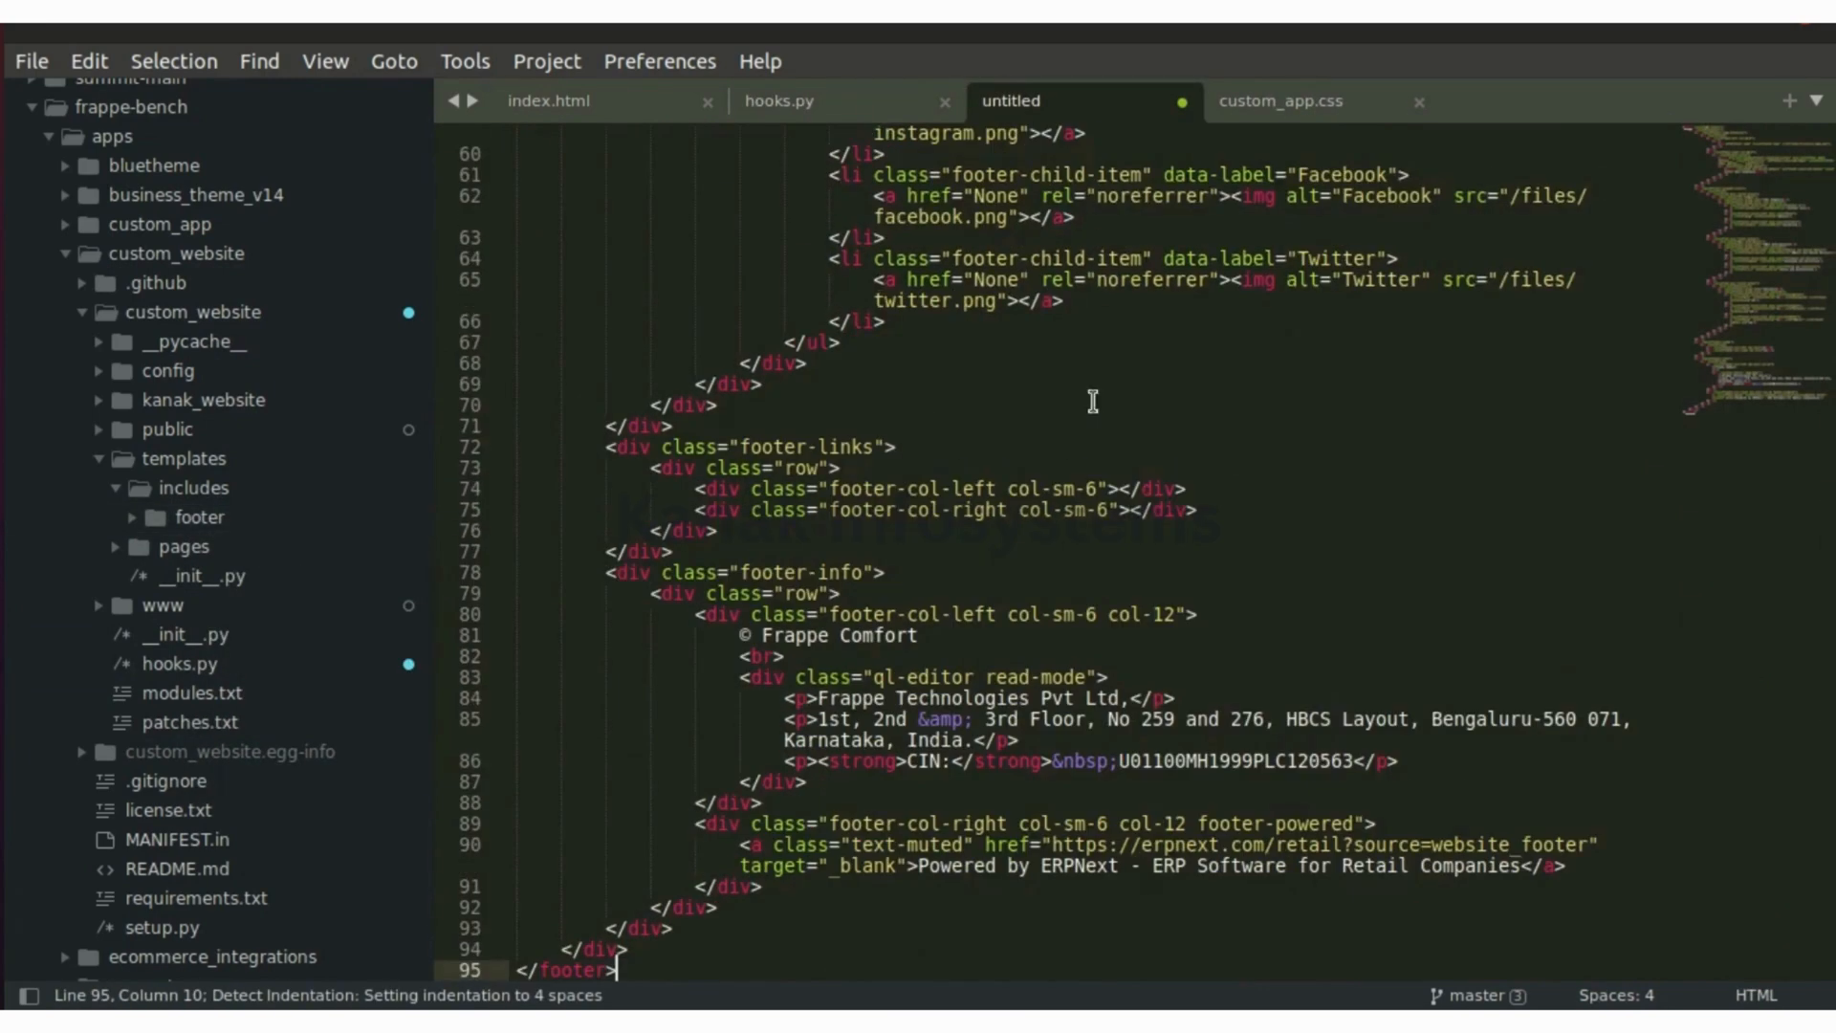
scroll("up", 3)
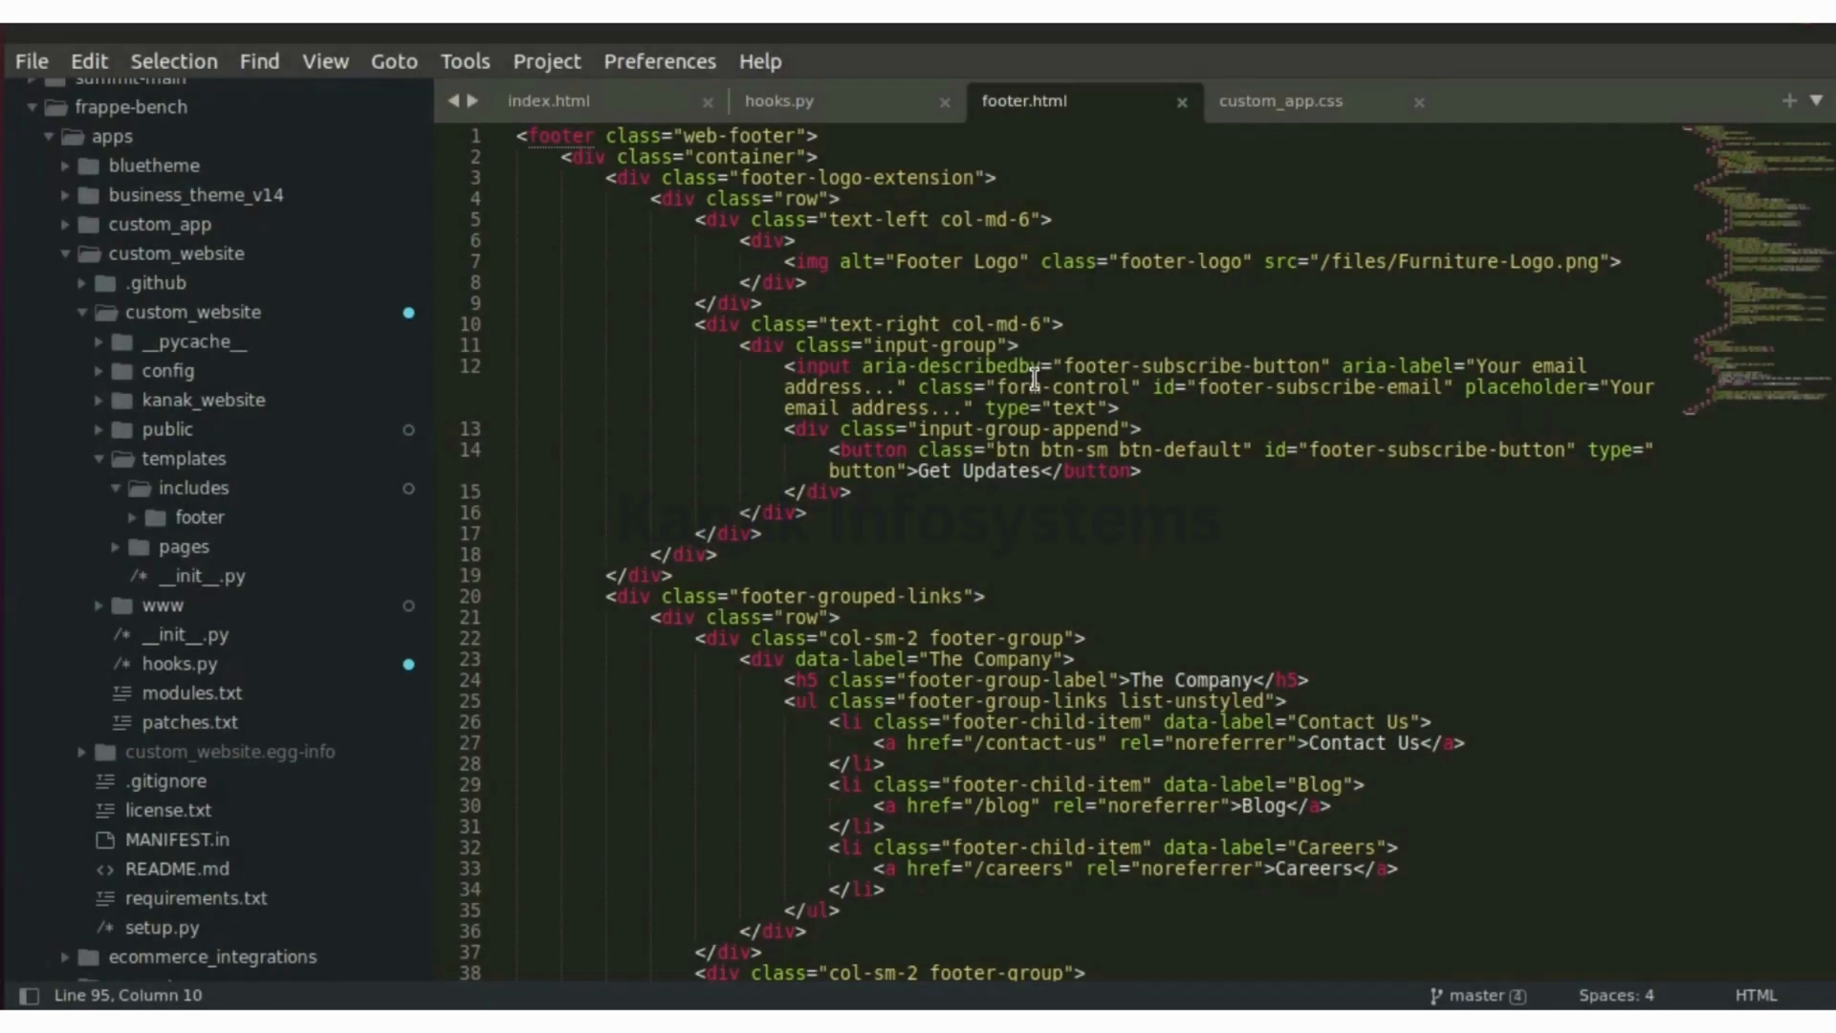
mouse_move(875, 459)
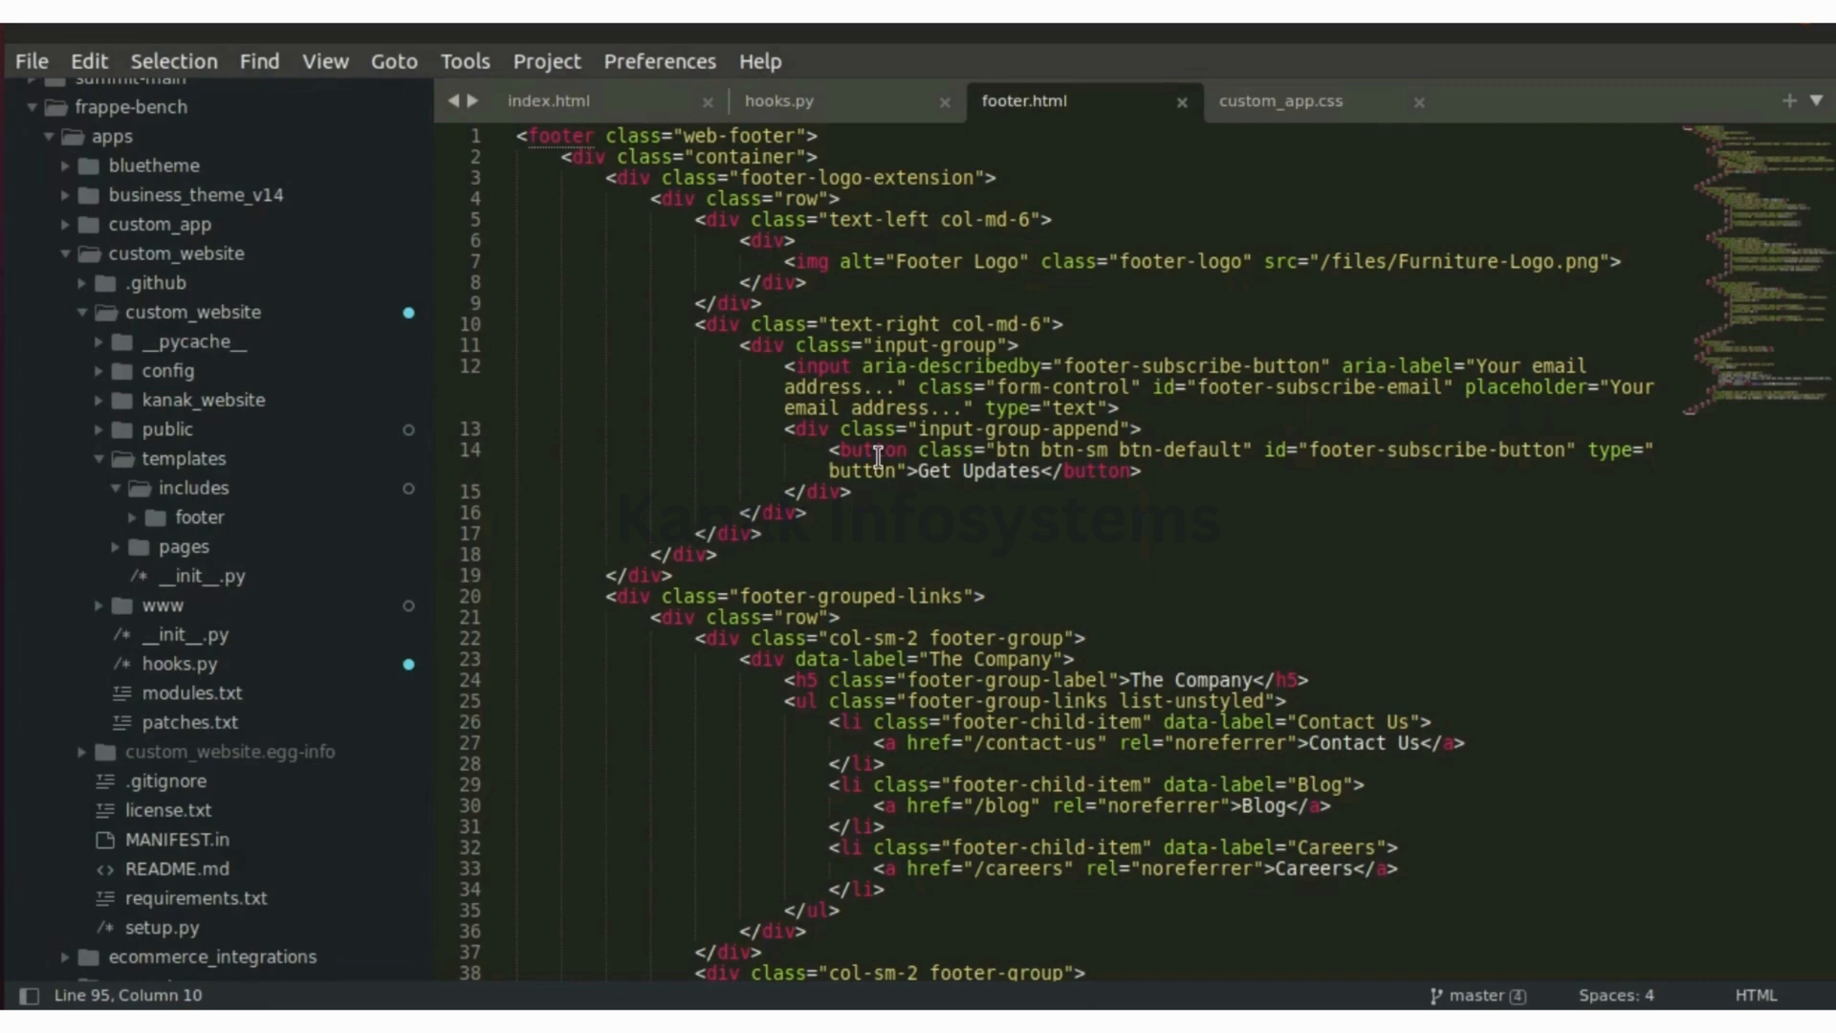
left_click(478, 177)
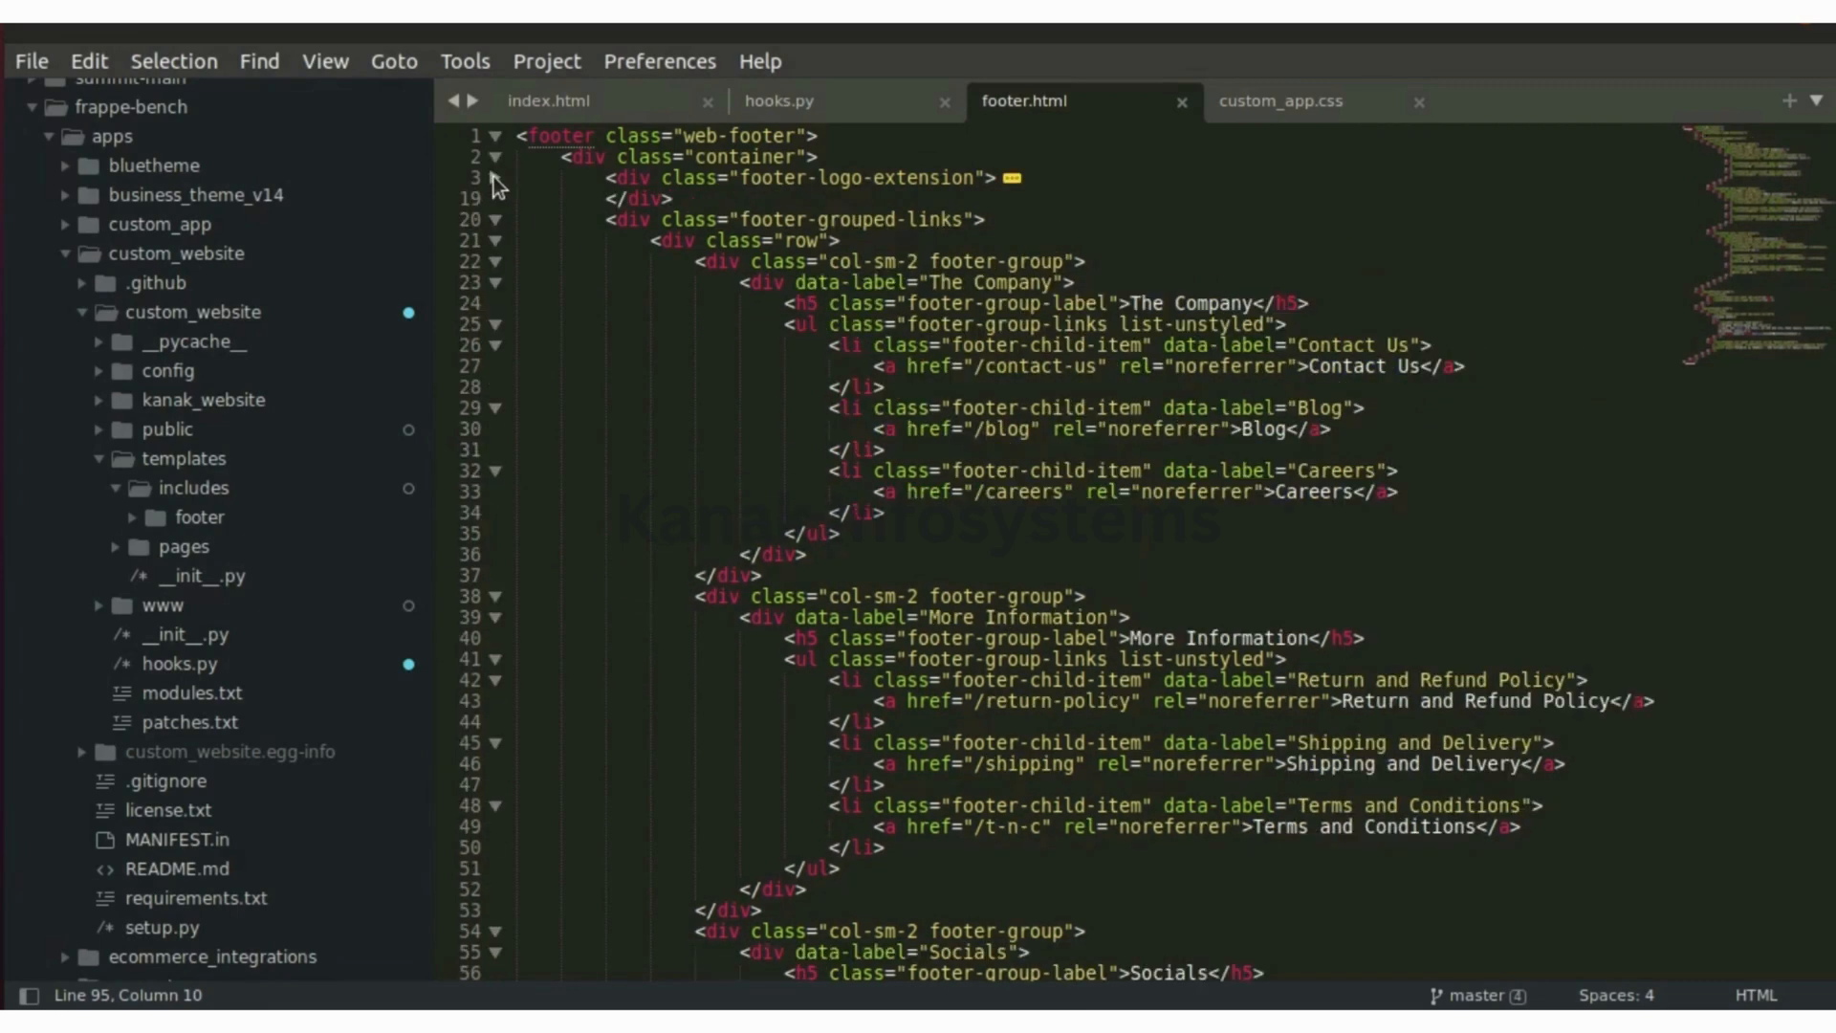
left_click(495, 219)
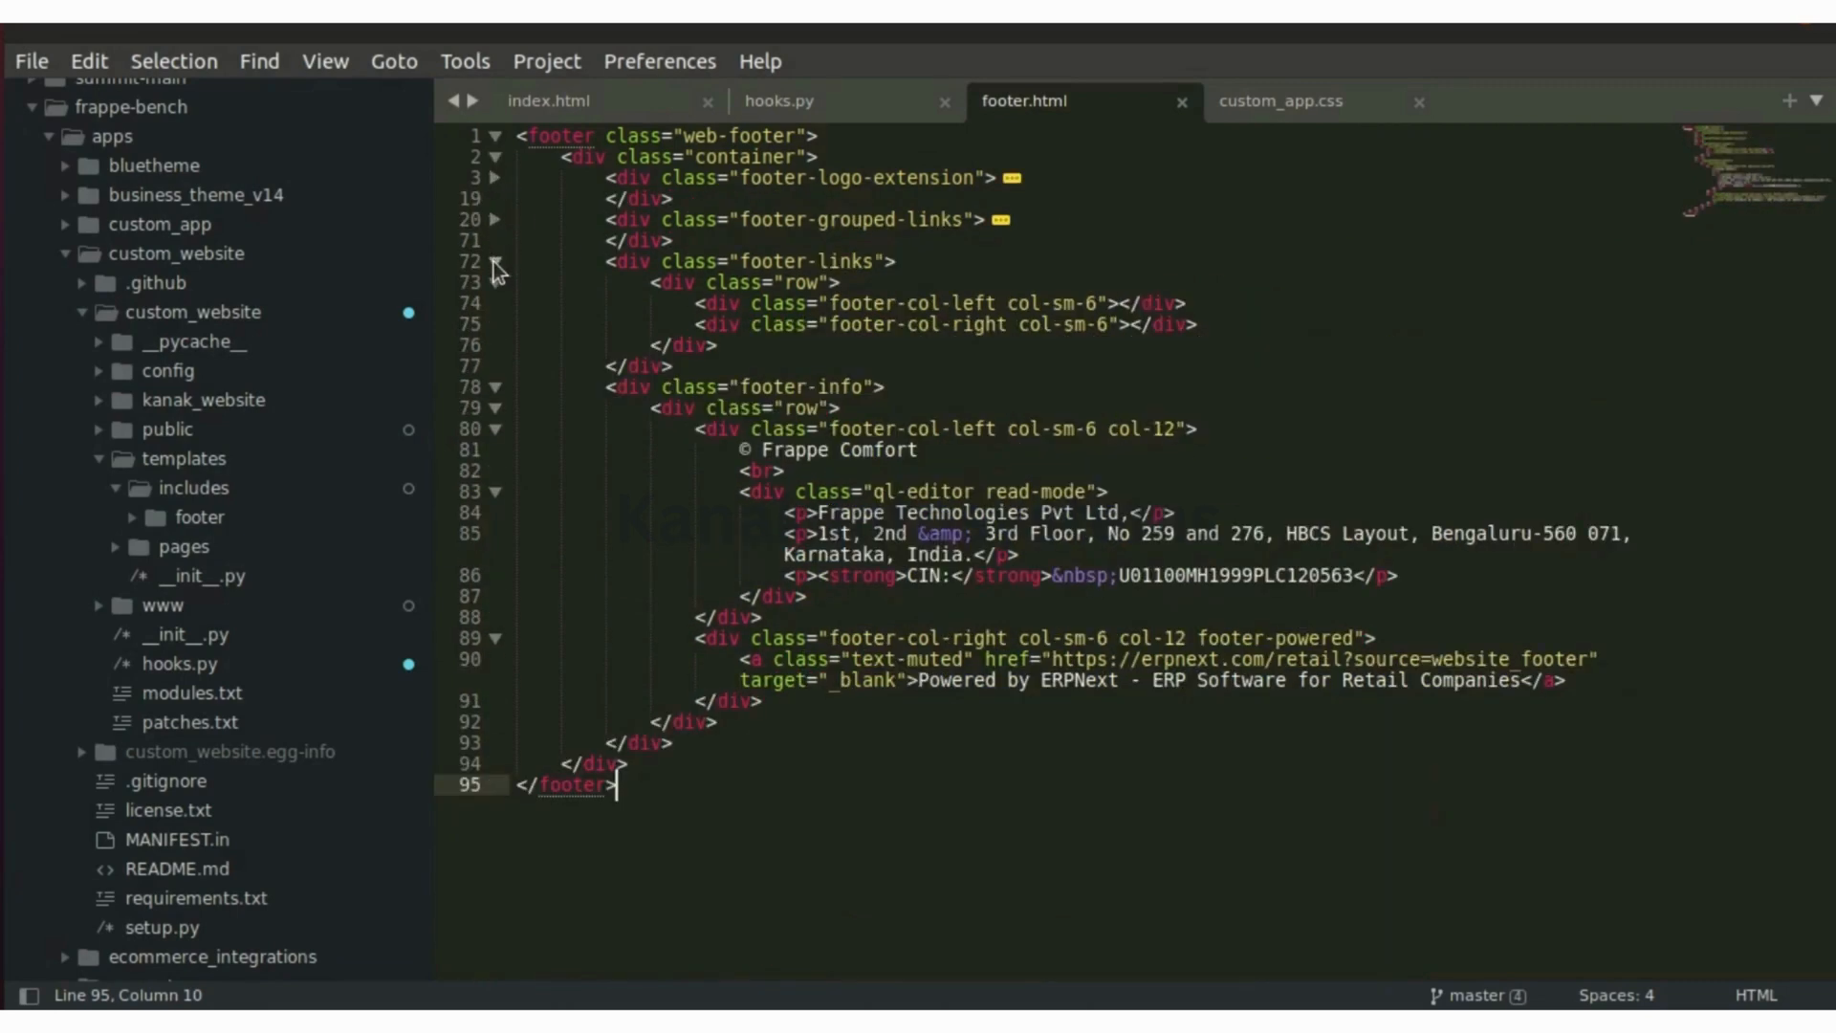
left_click(493, 260)
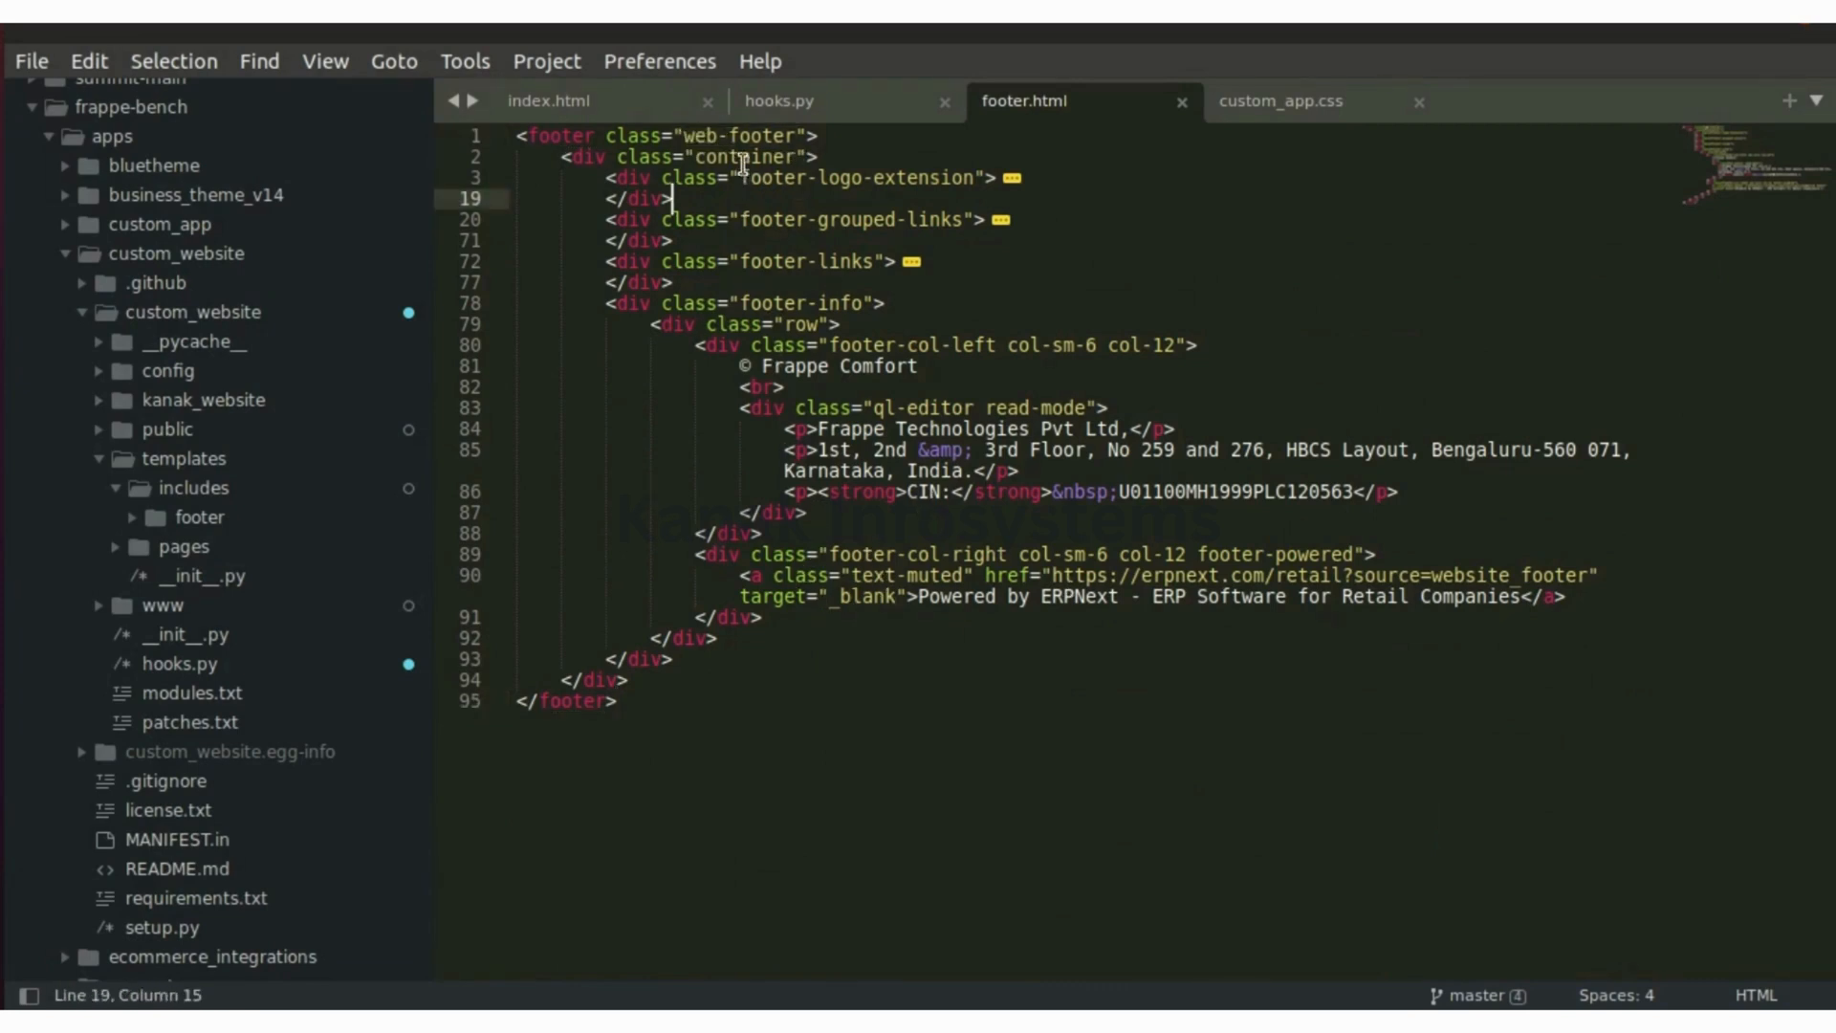
double_click(555, 135)
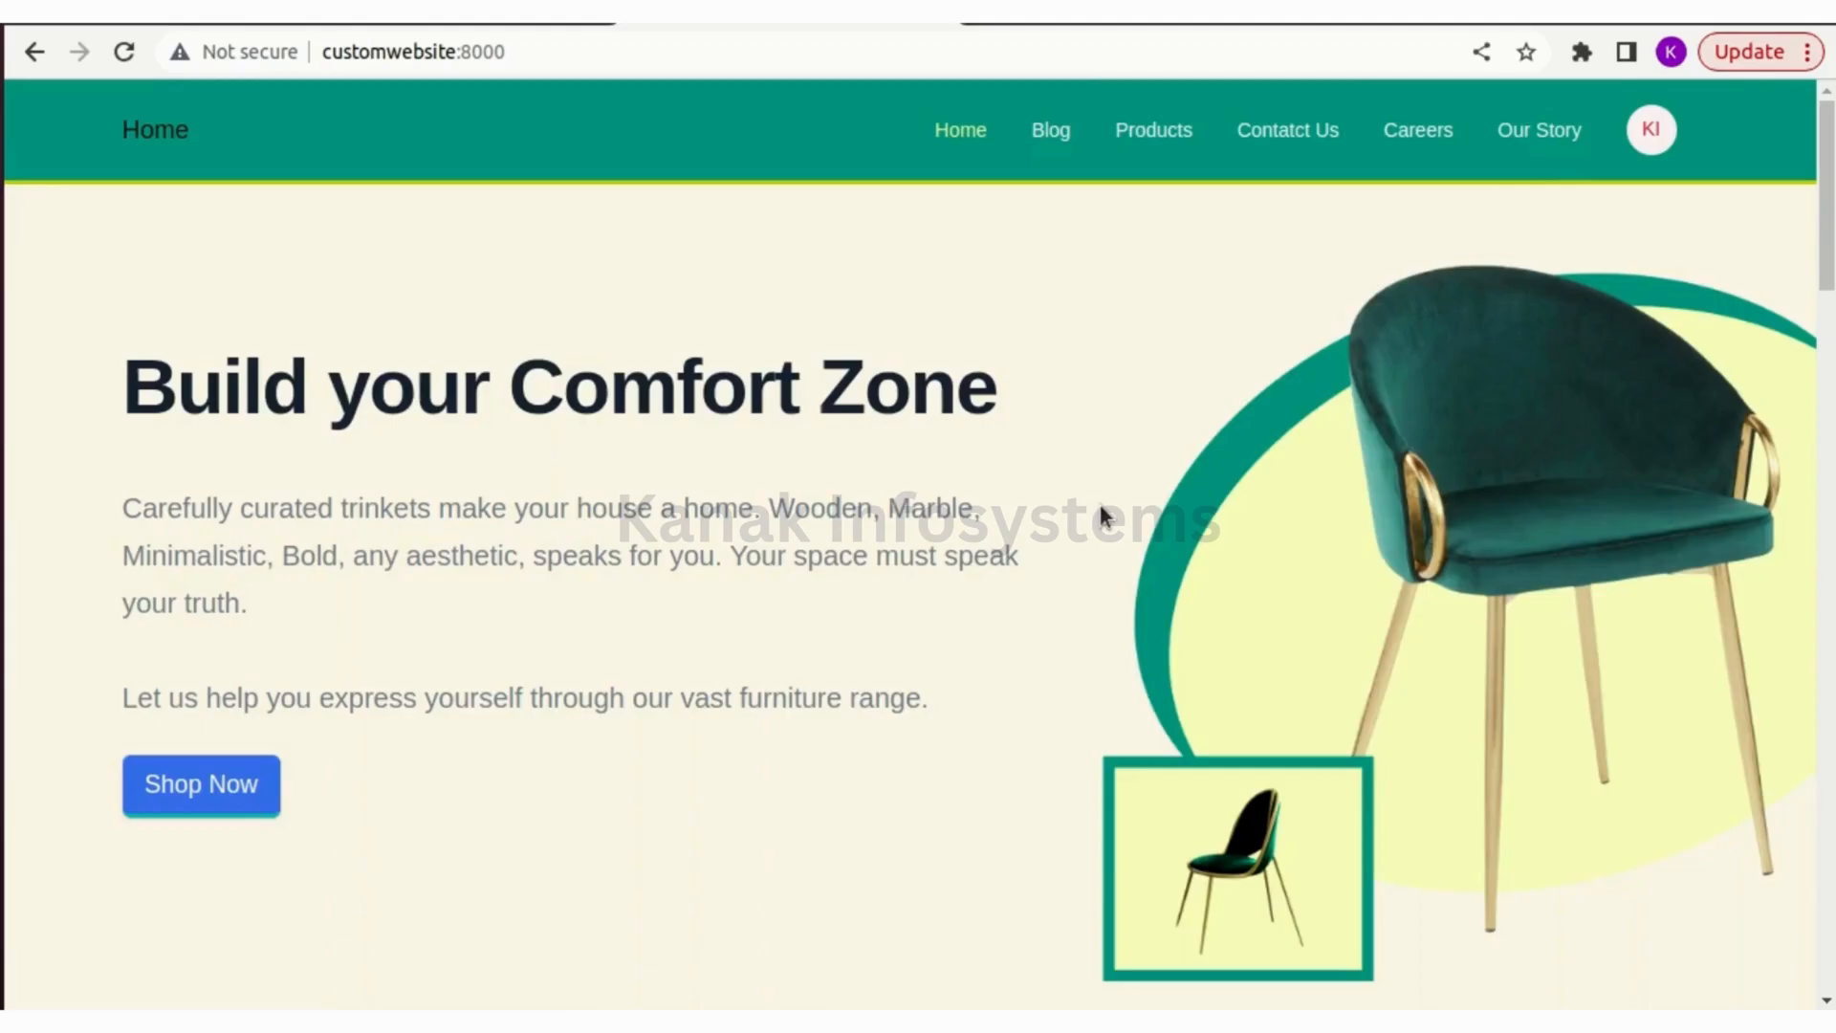
Step: Inspect the page, then scroll to the footer showing The Company, More Information, Socials and address
scroll("down", 3)
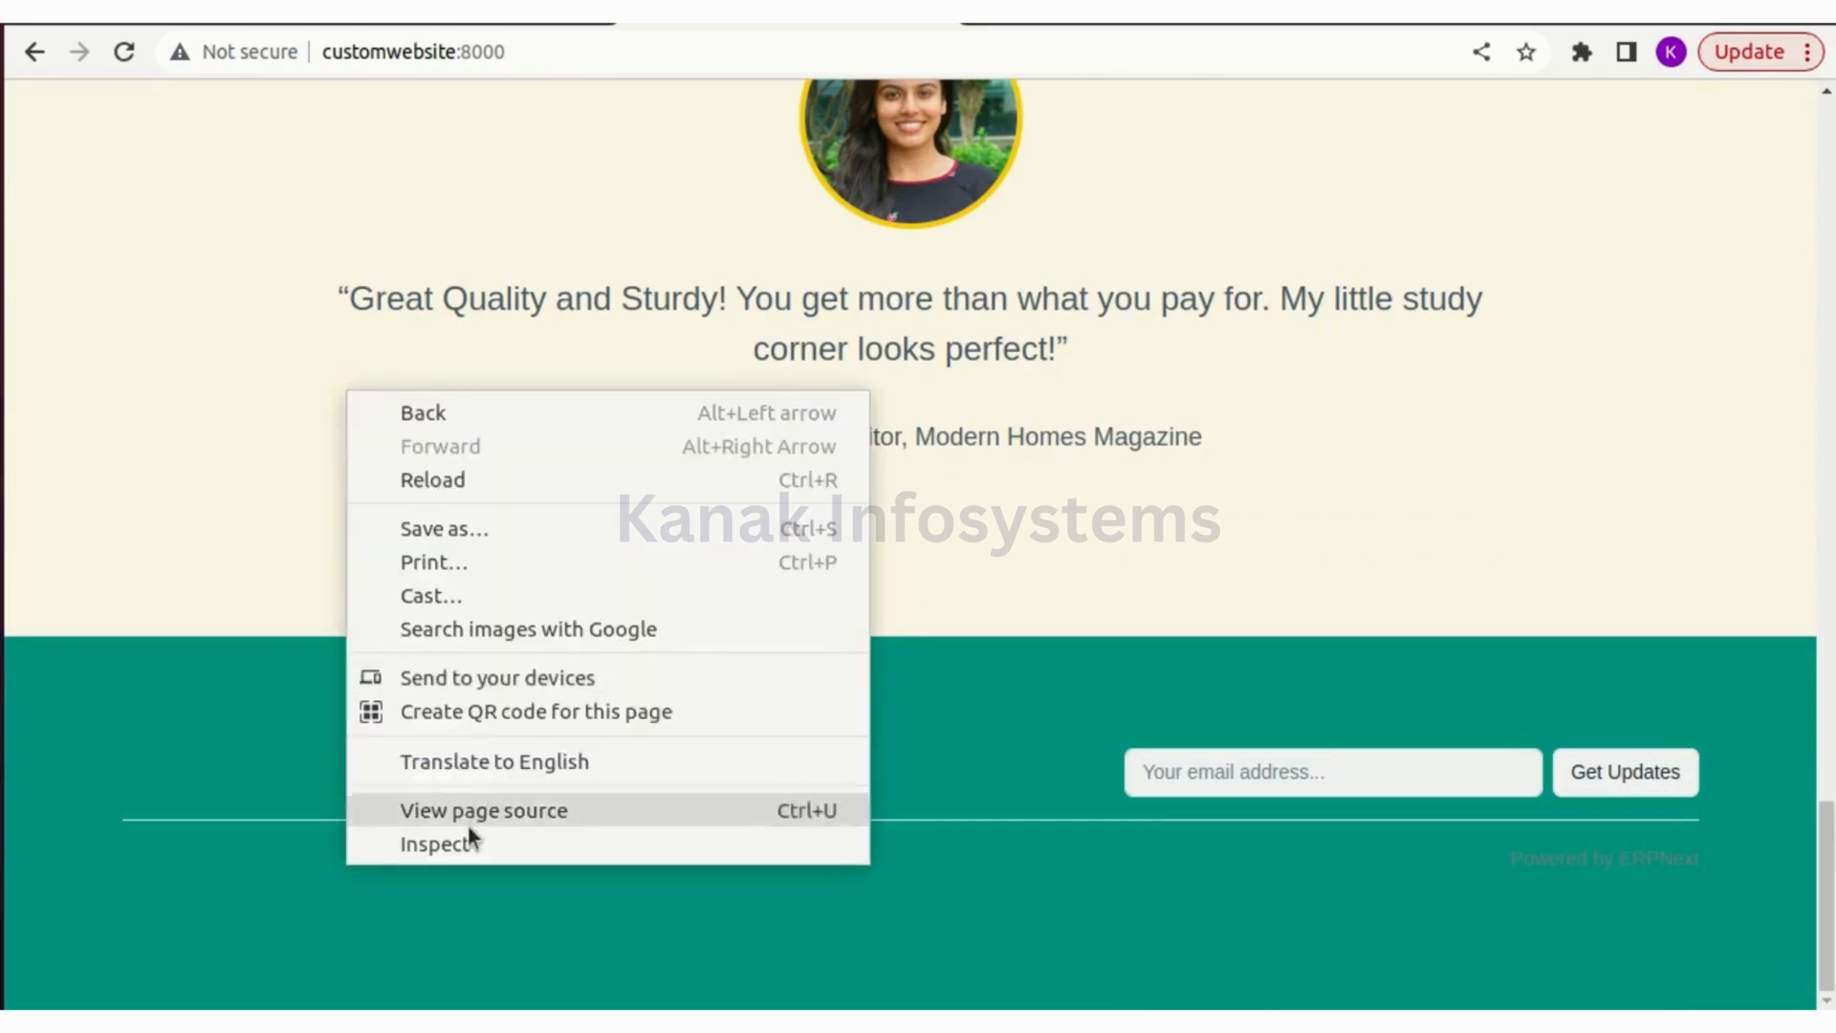
left_click(436, 844)
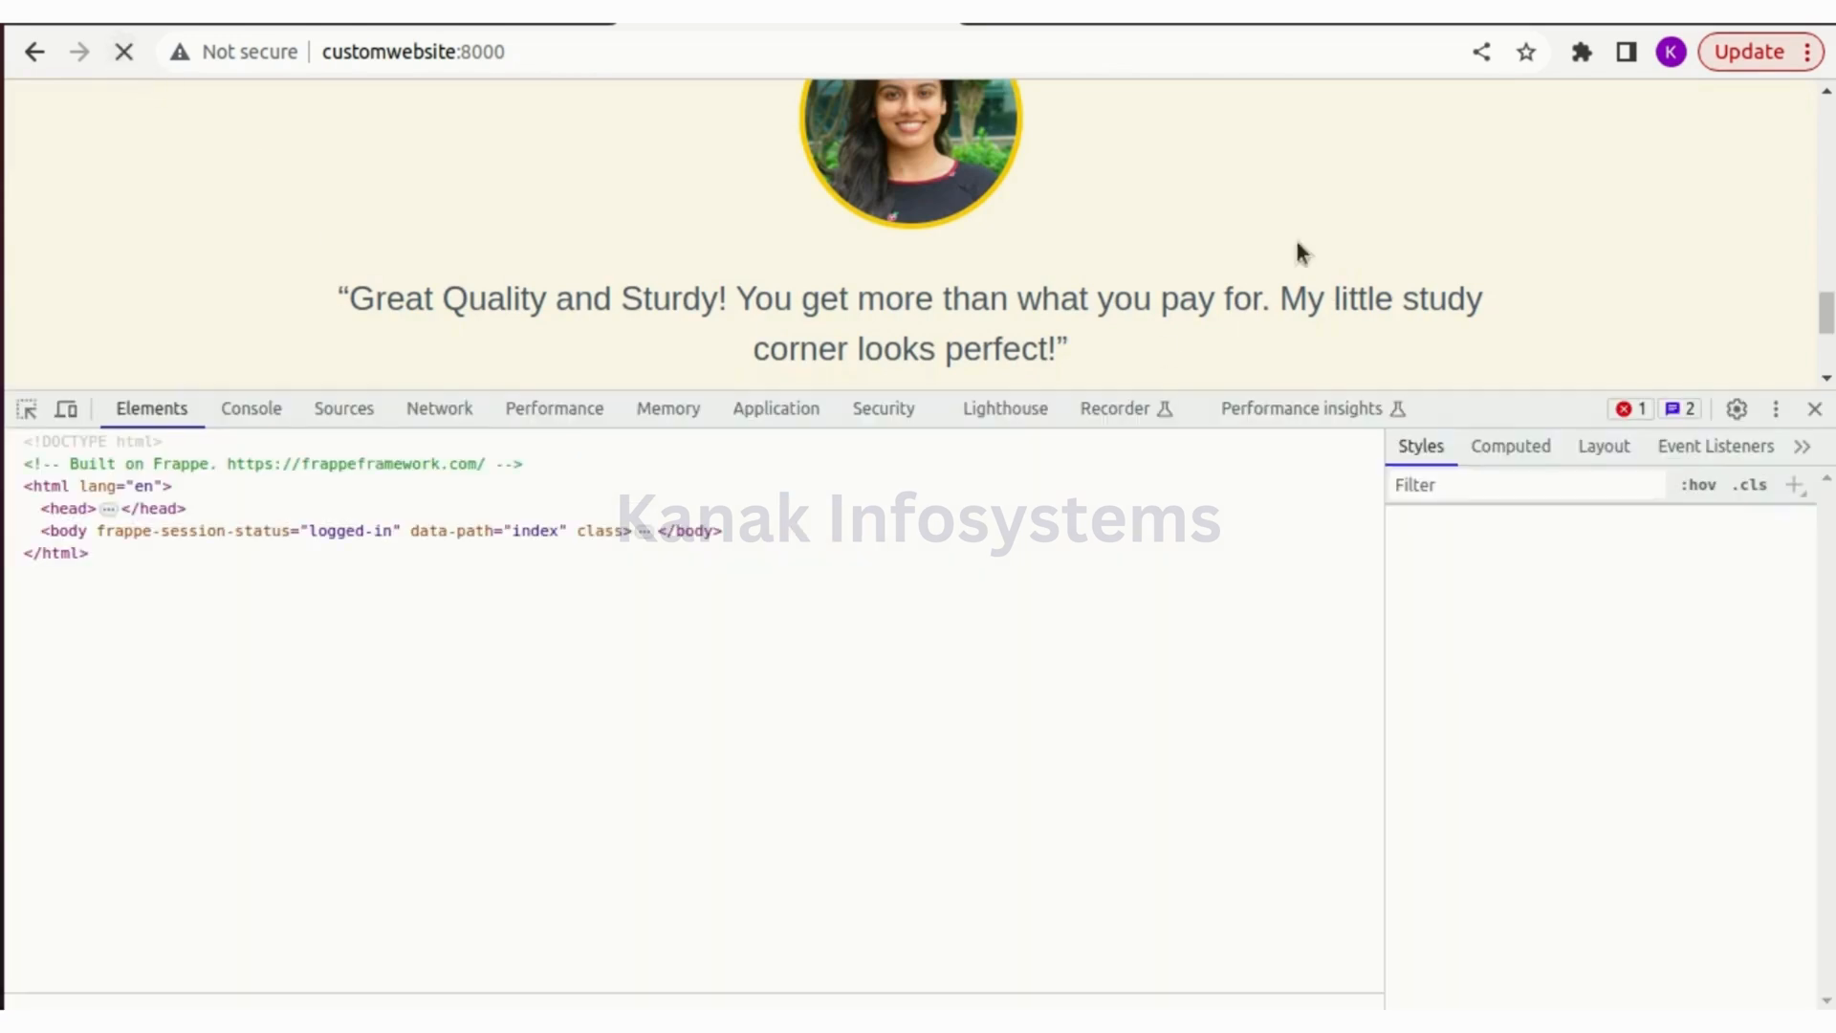
scroll("down", 3)
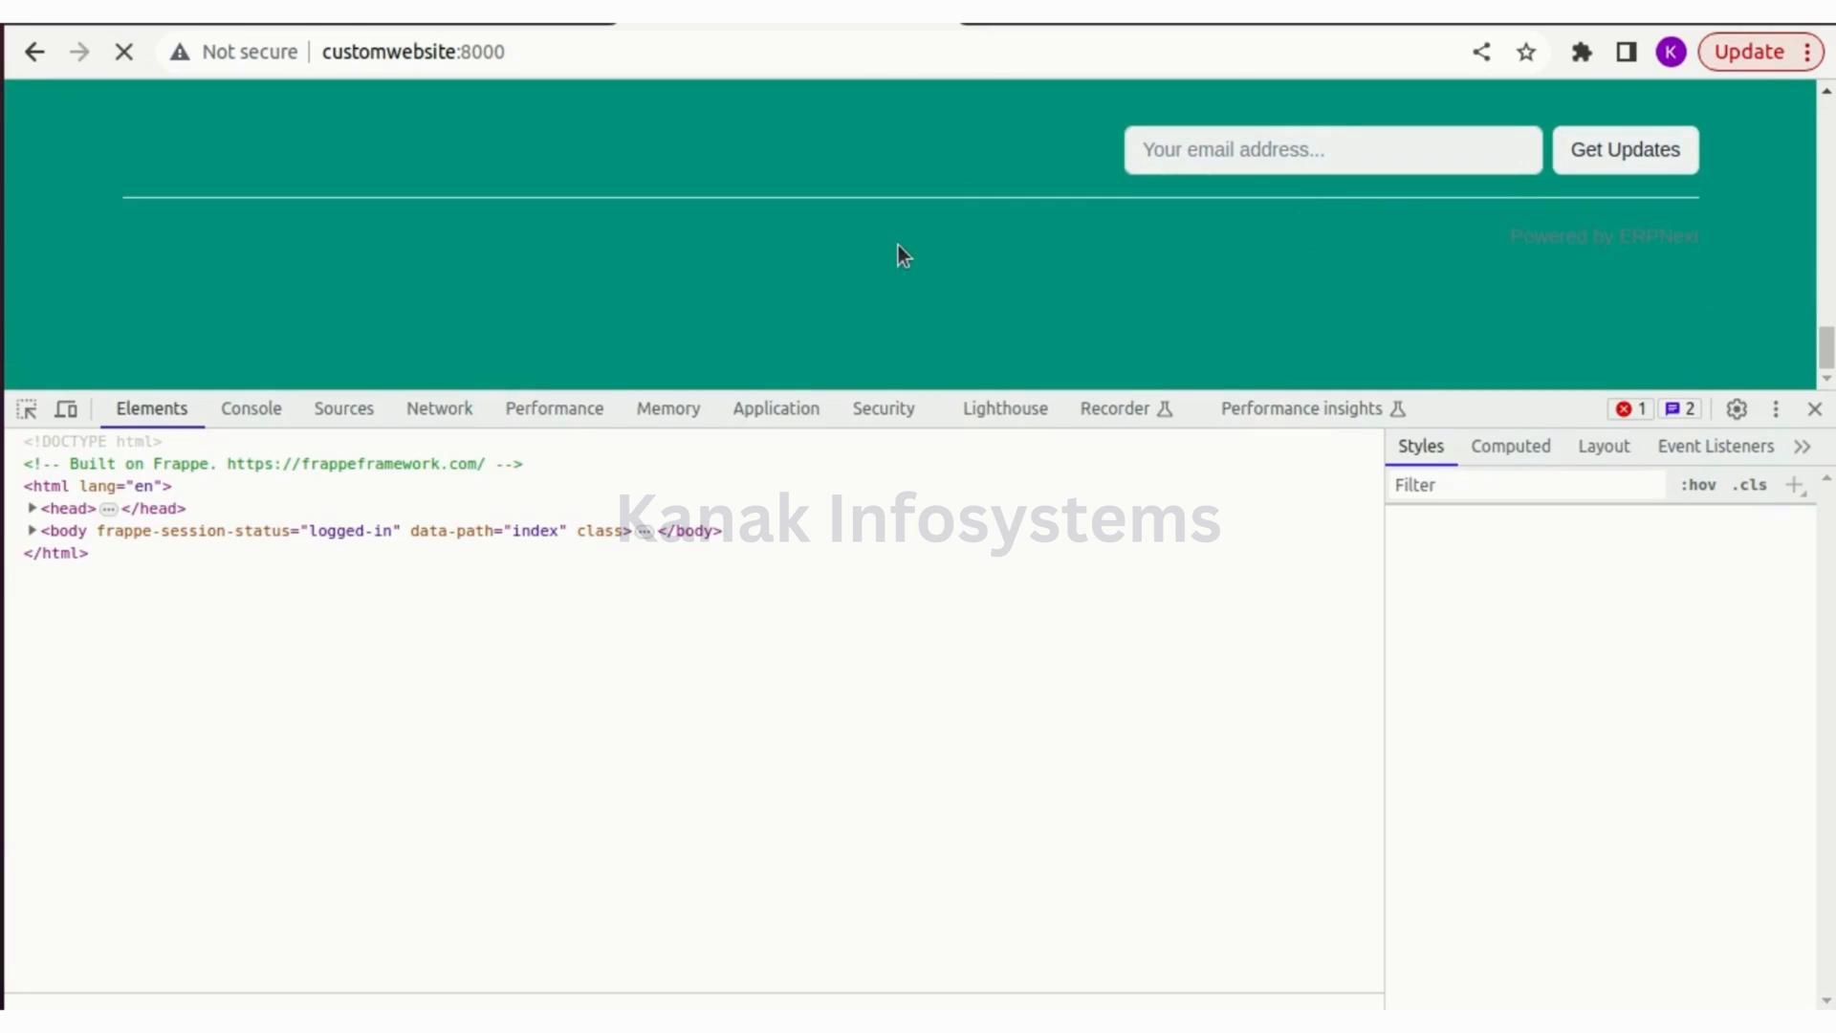
left_click(124, 52)
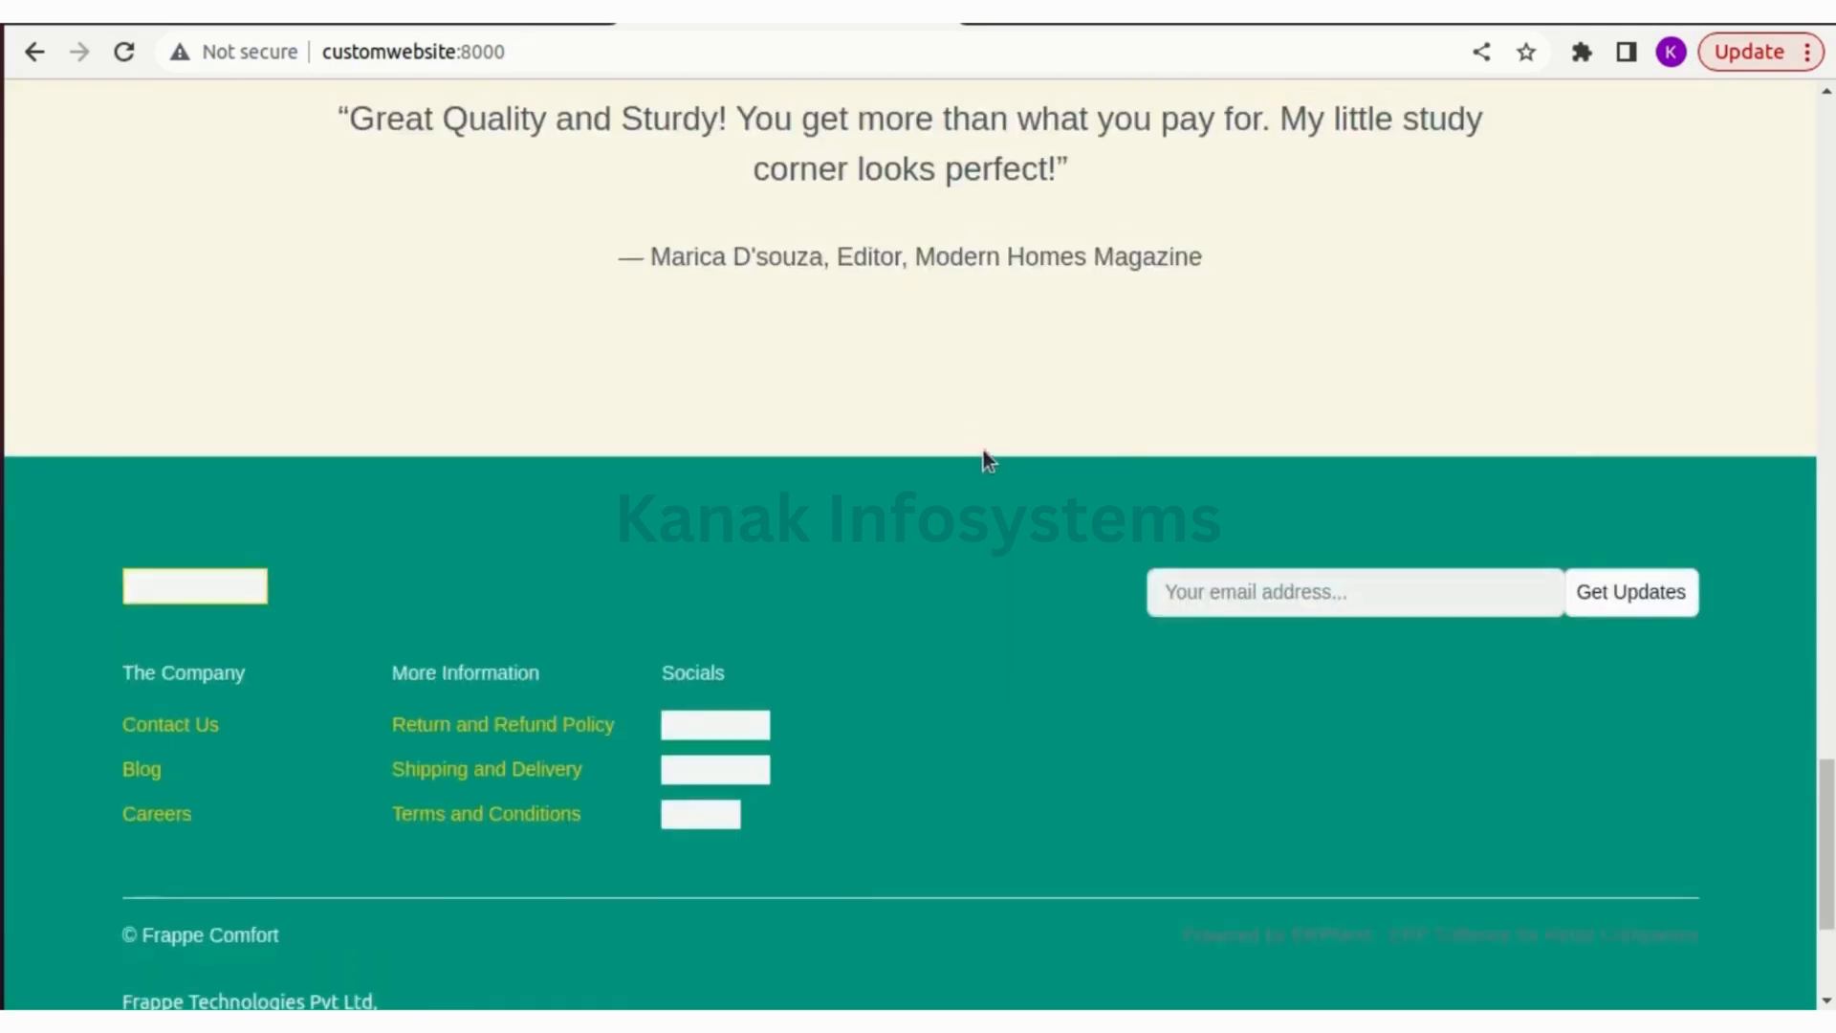
scroll("down", 3)
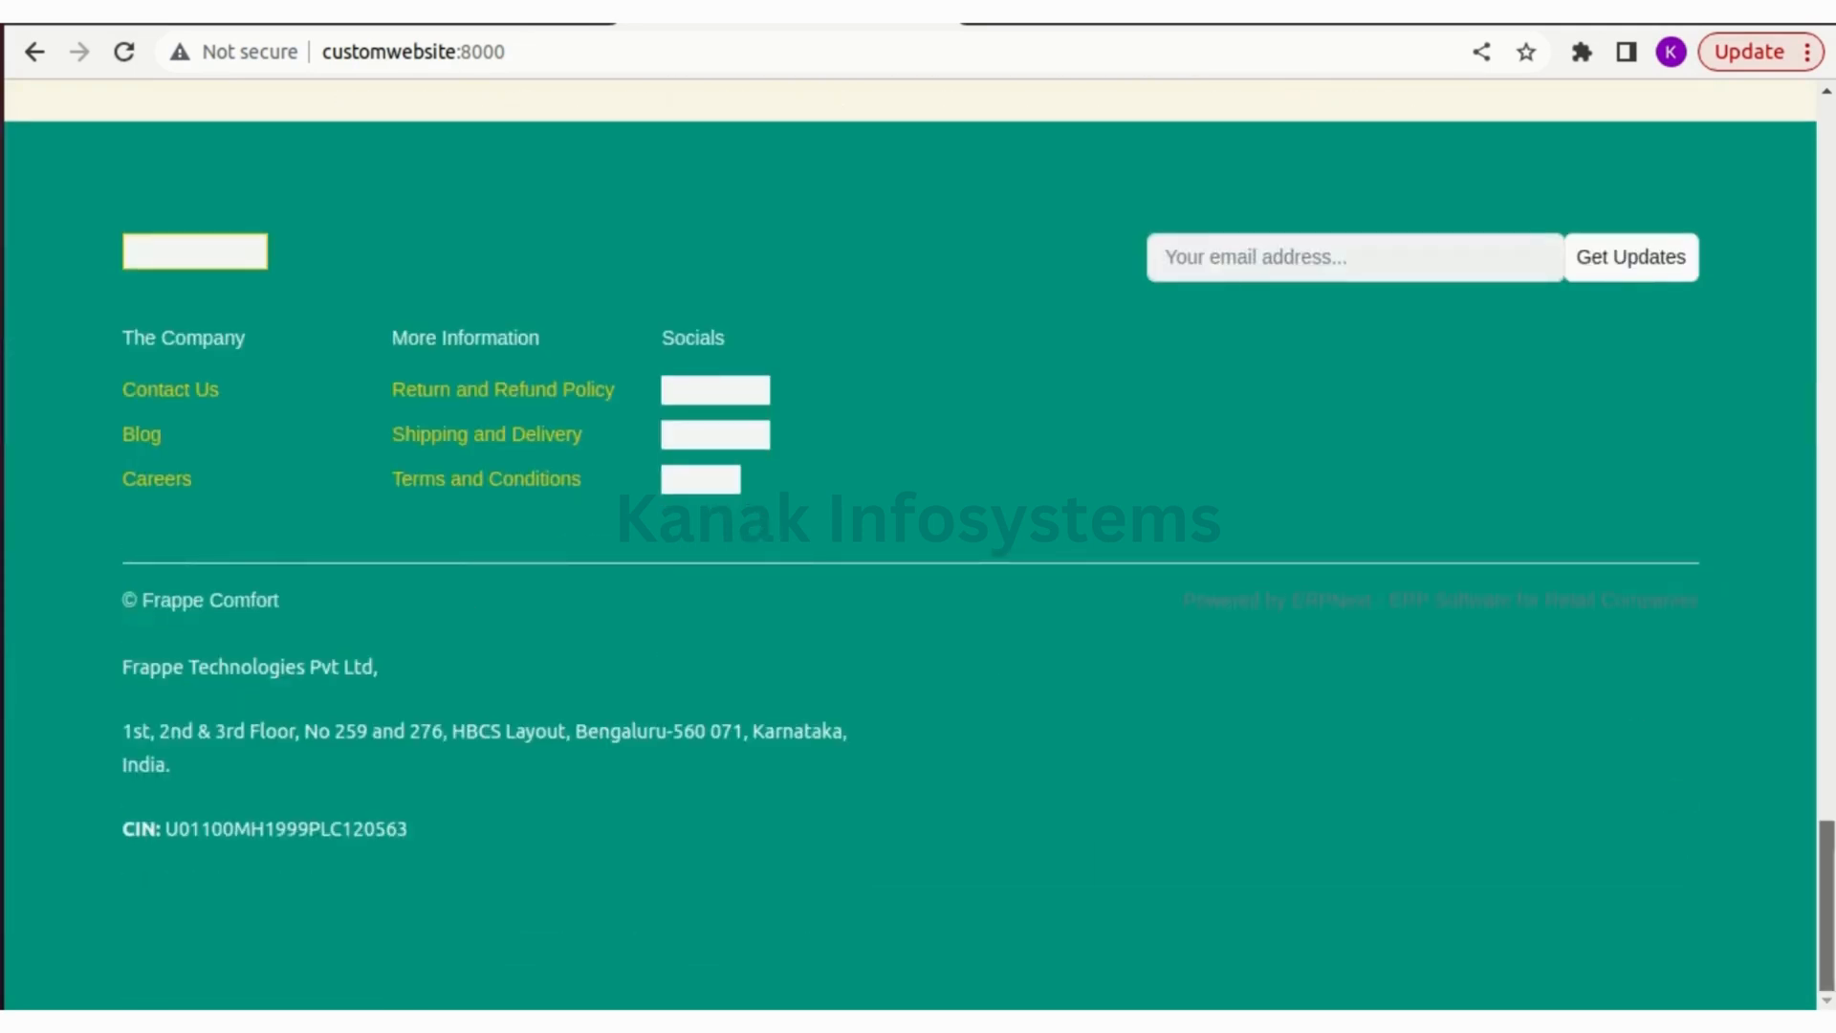
mouse_move(1492, 825)
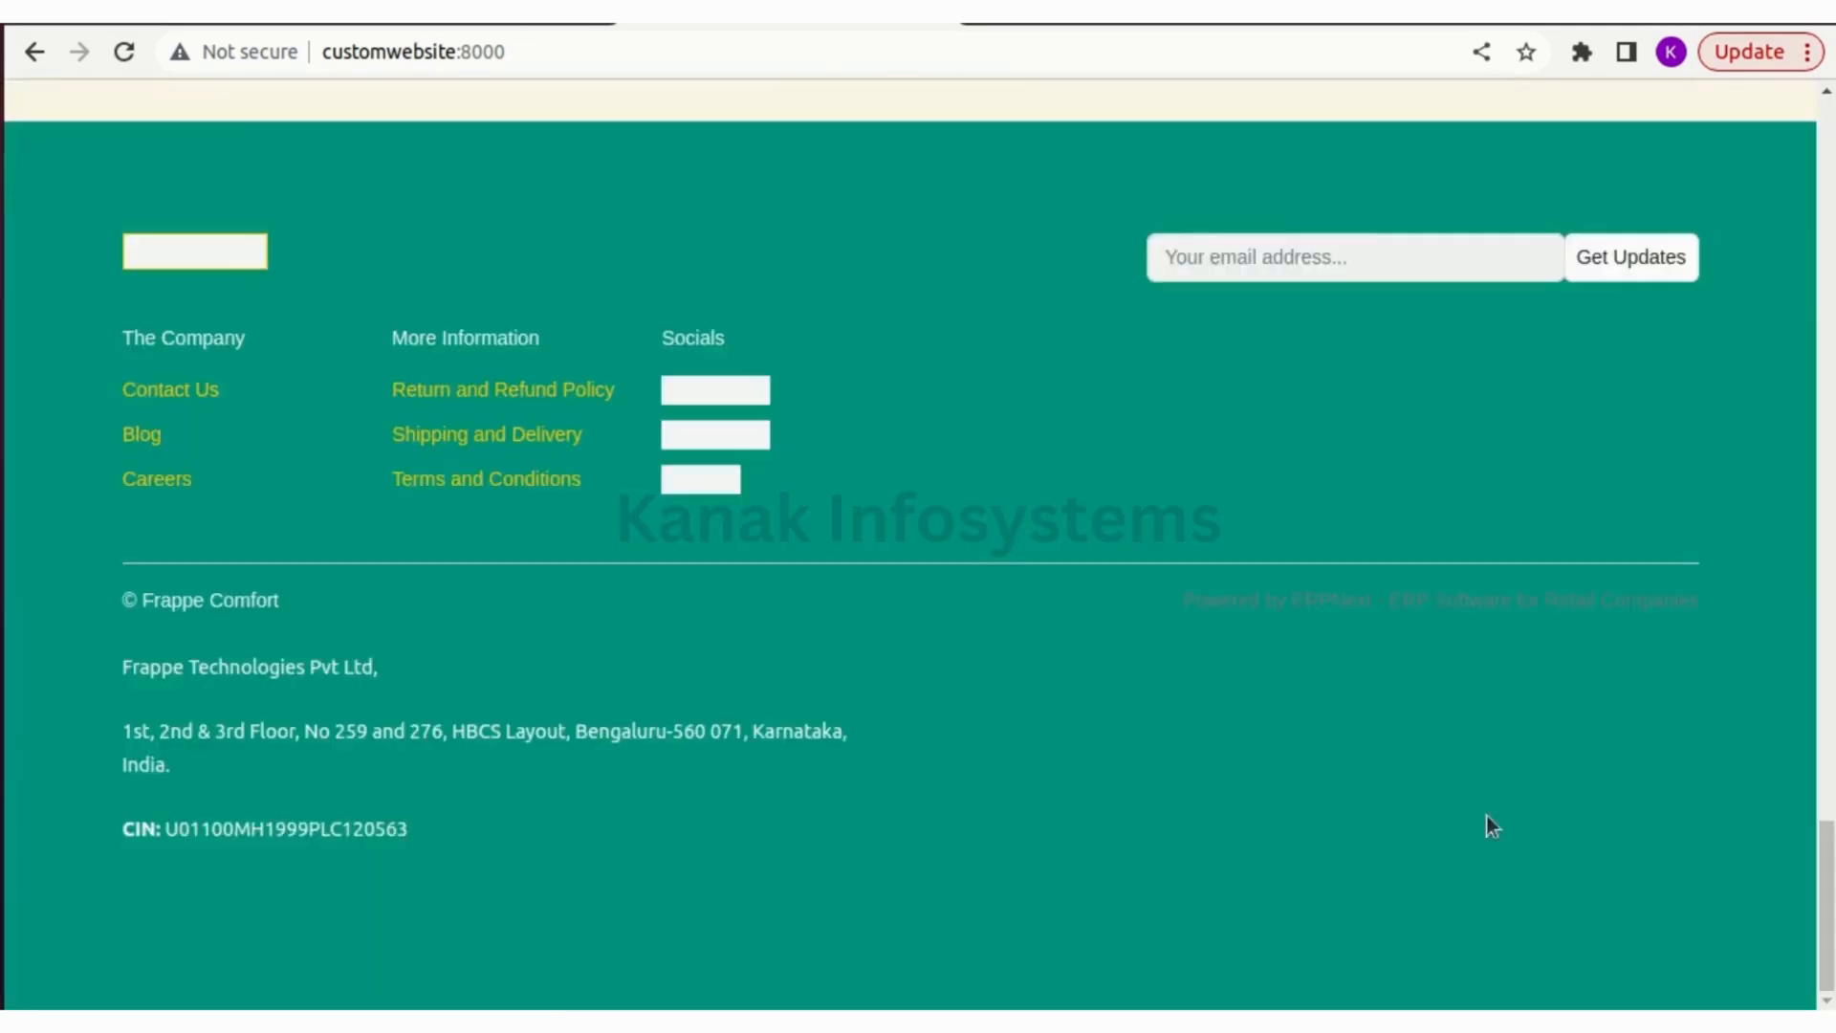
scroll("up", 3)
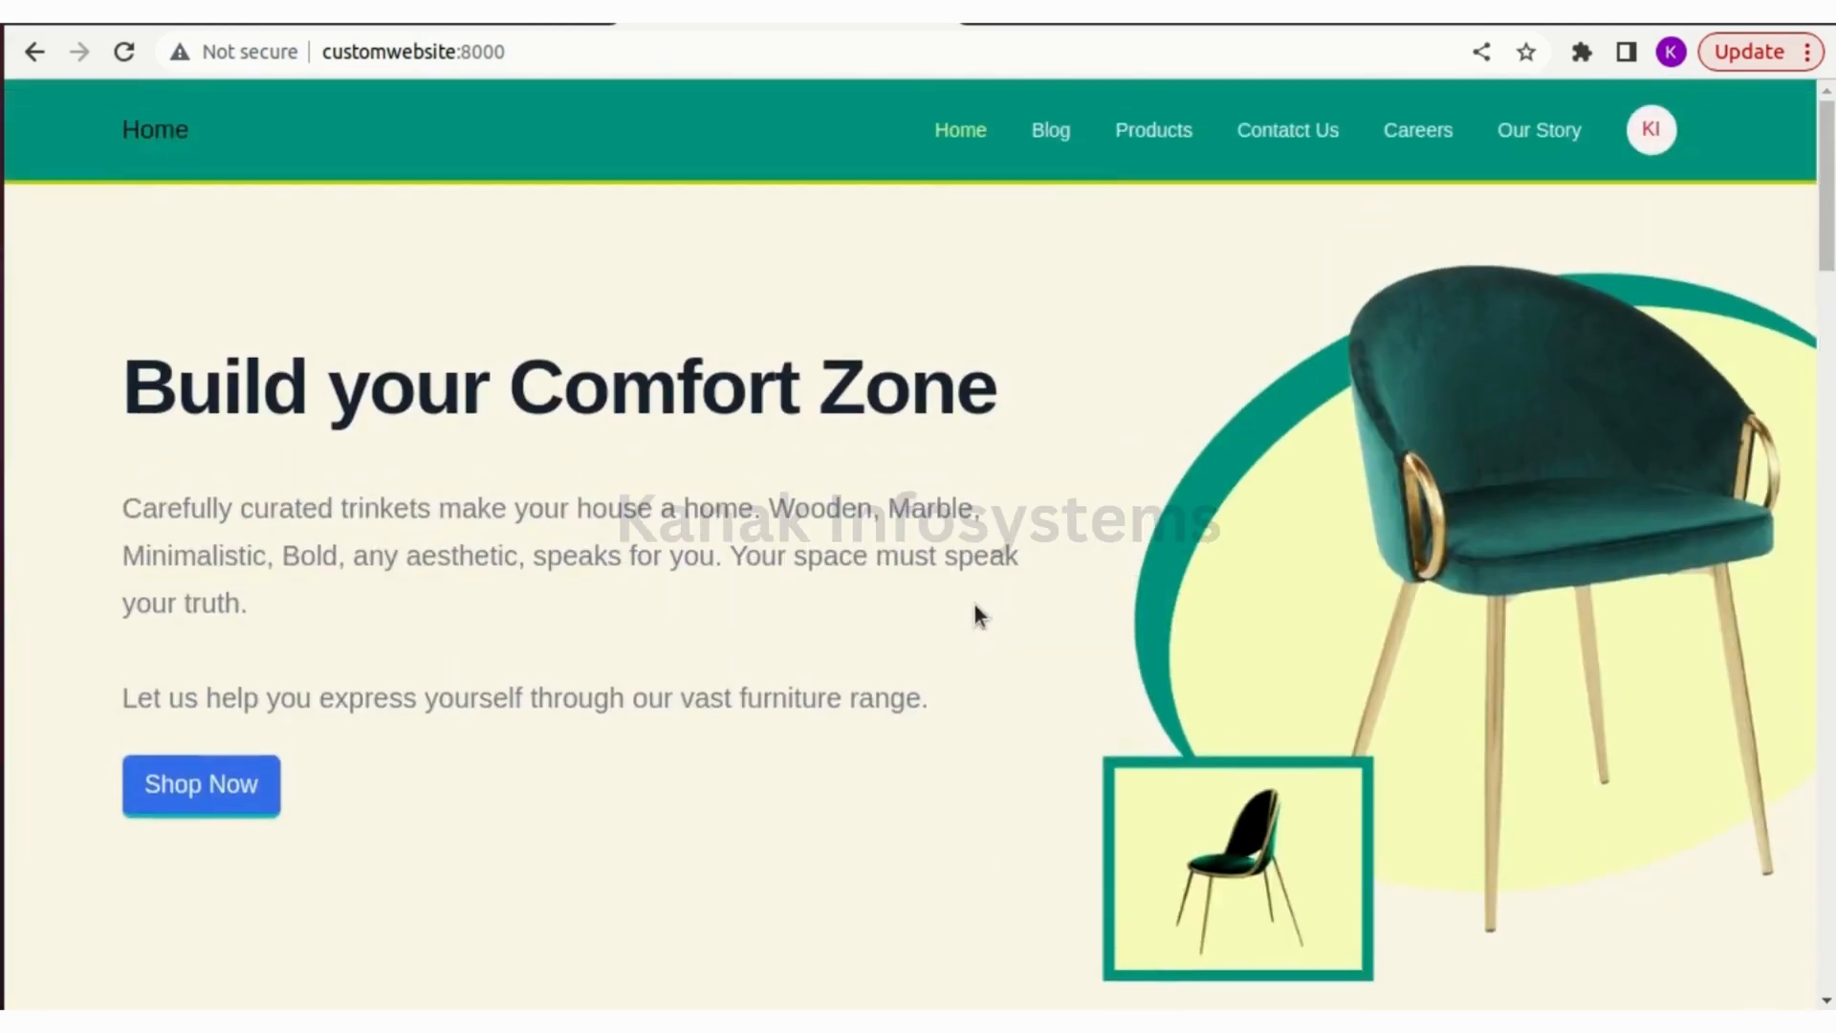
scroll("down", 3)
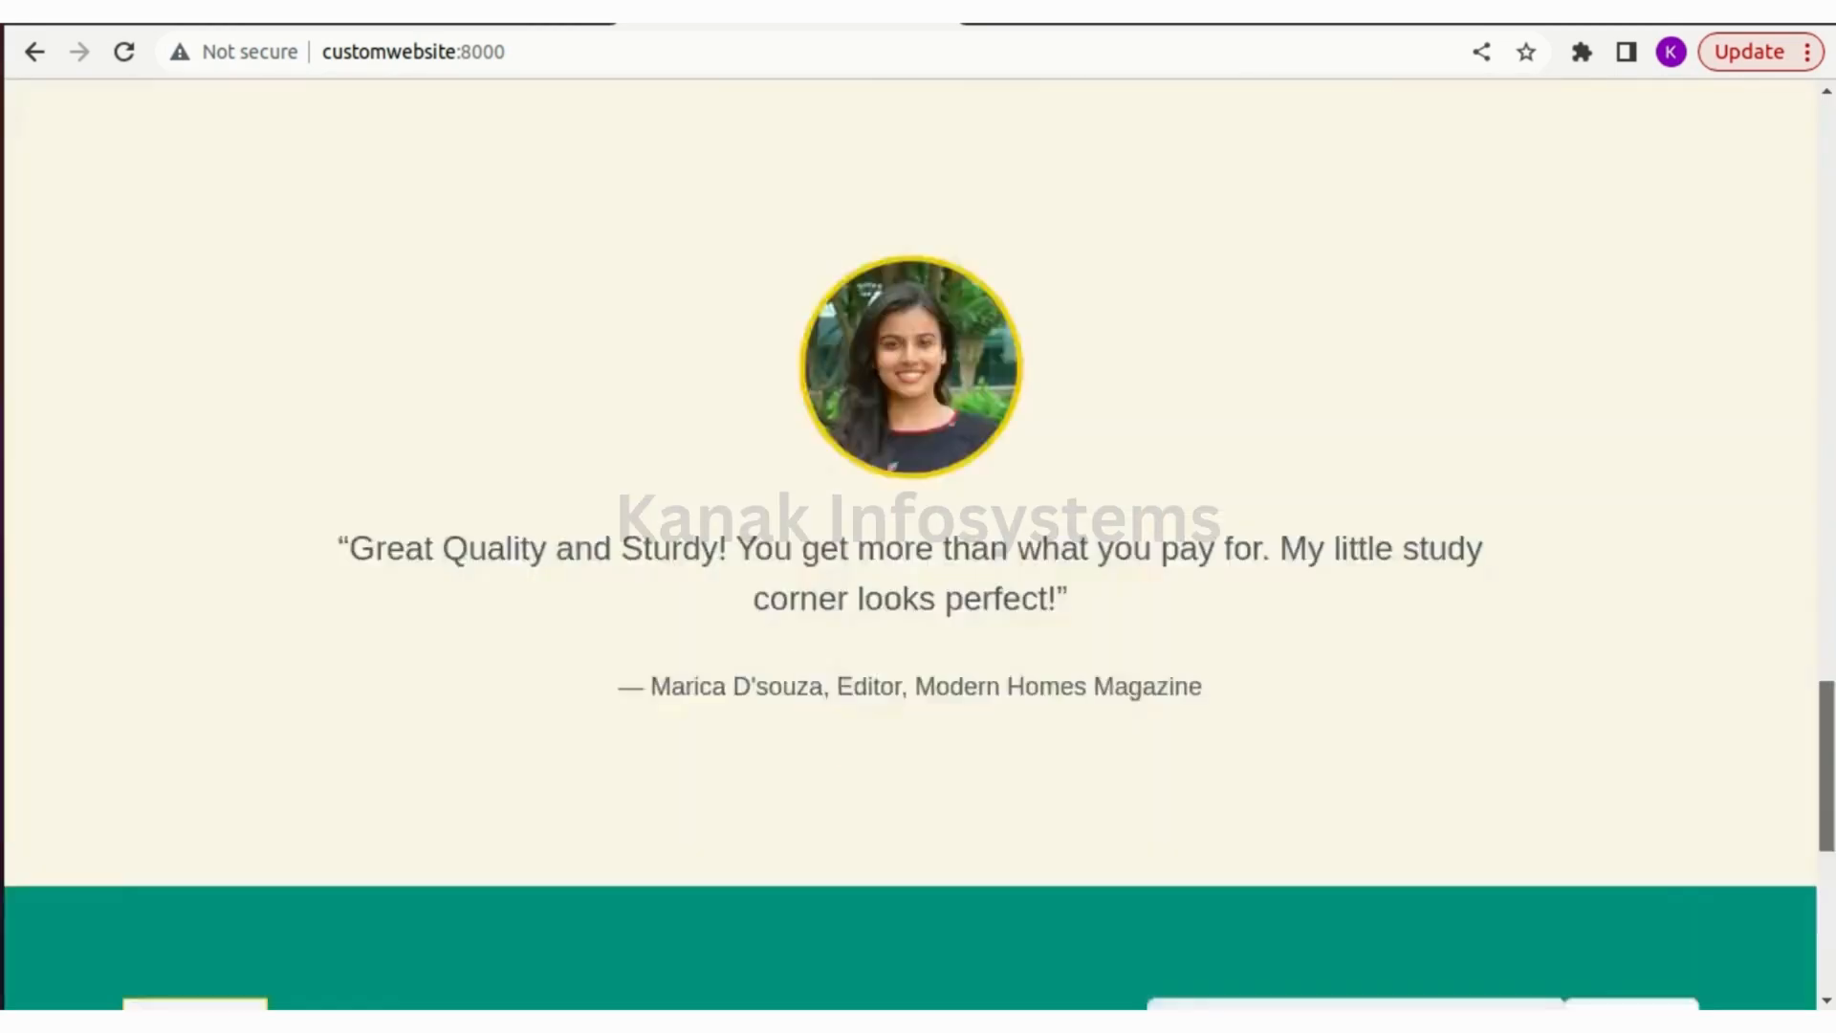
scroll("down", 3)
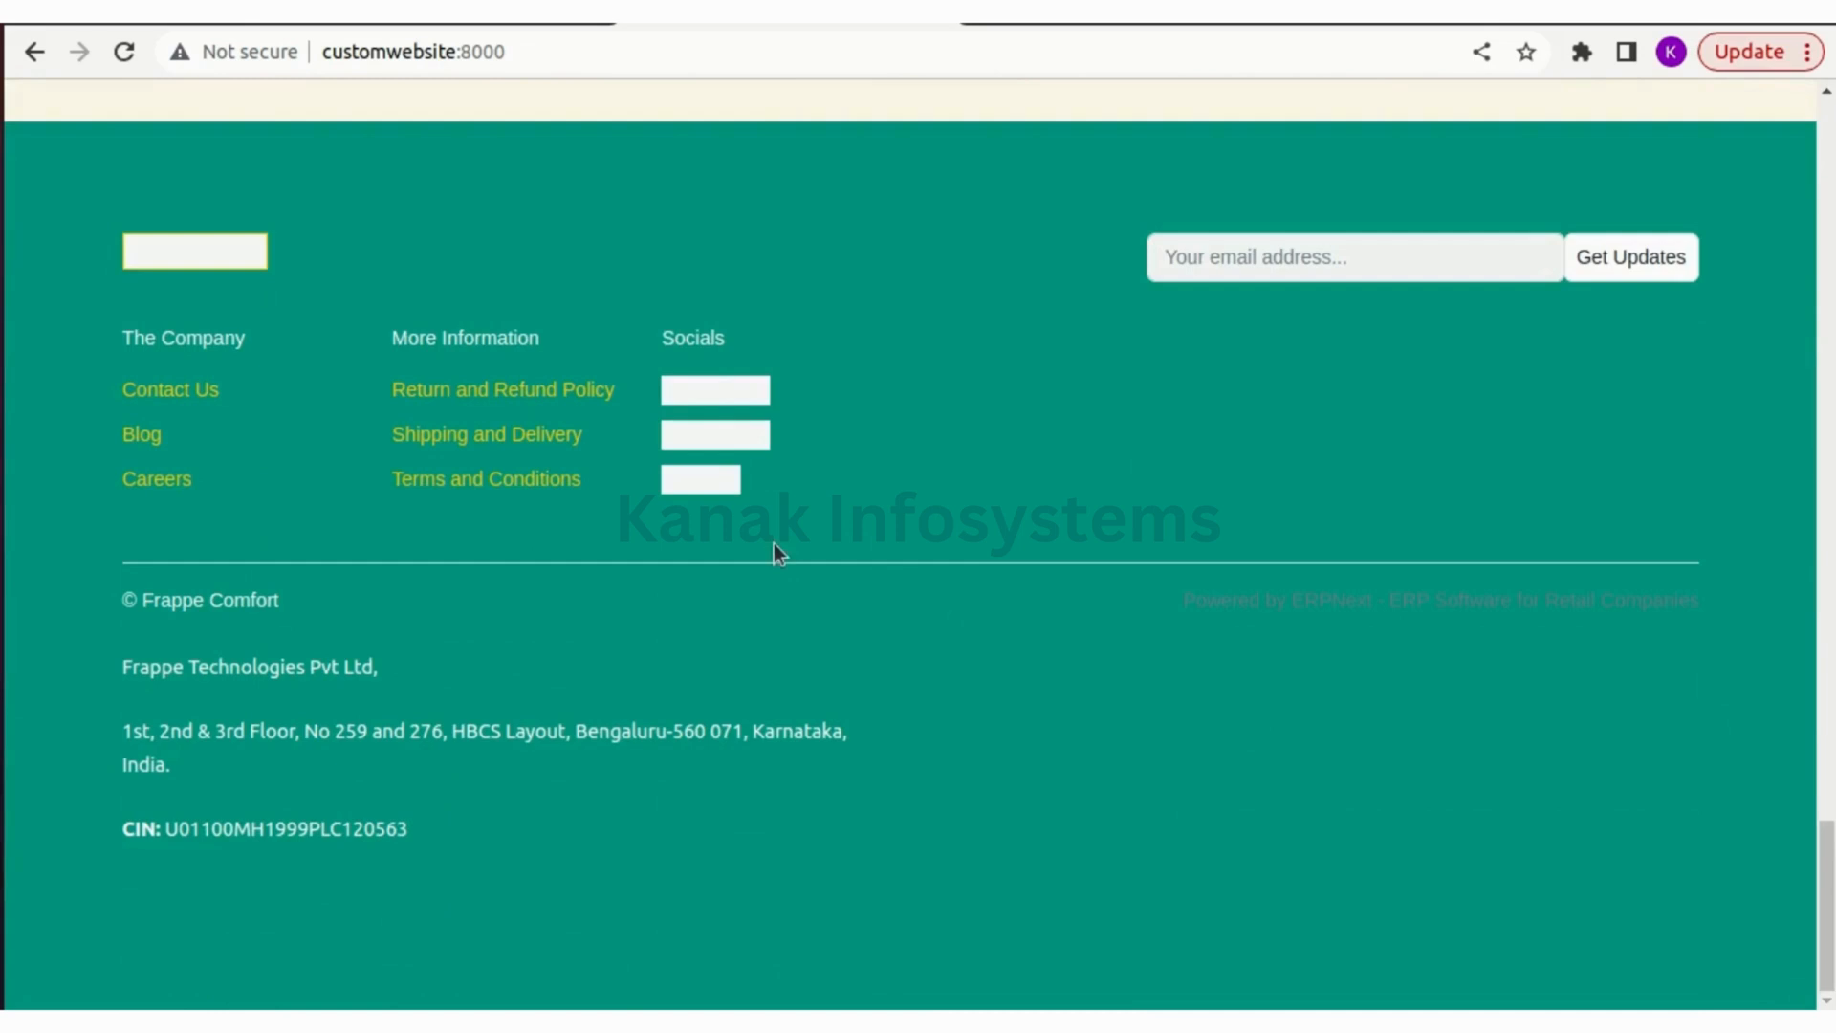
mouse_move(831, 475)
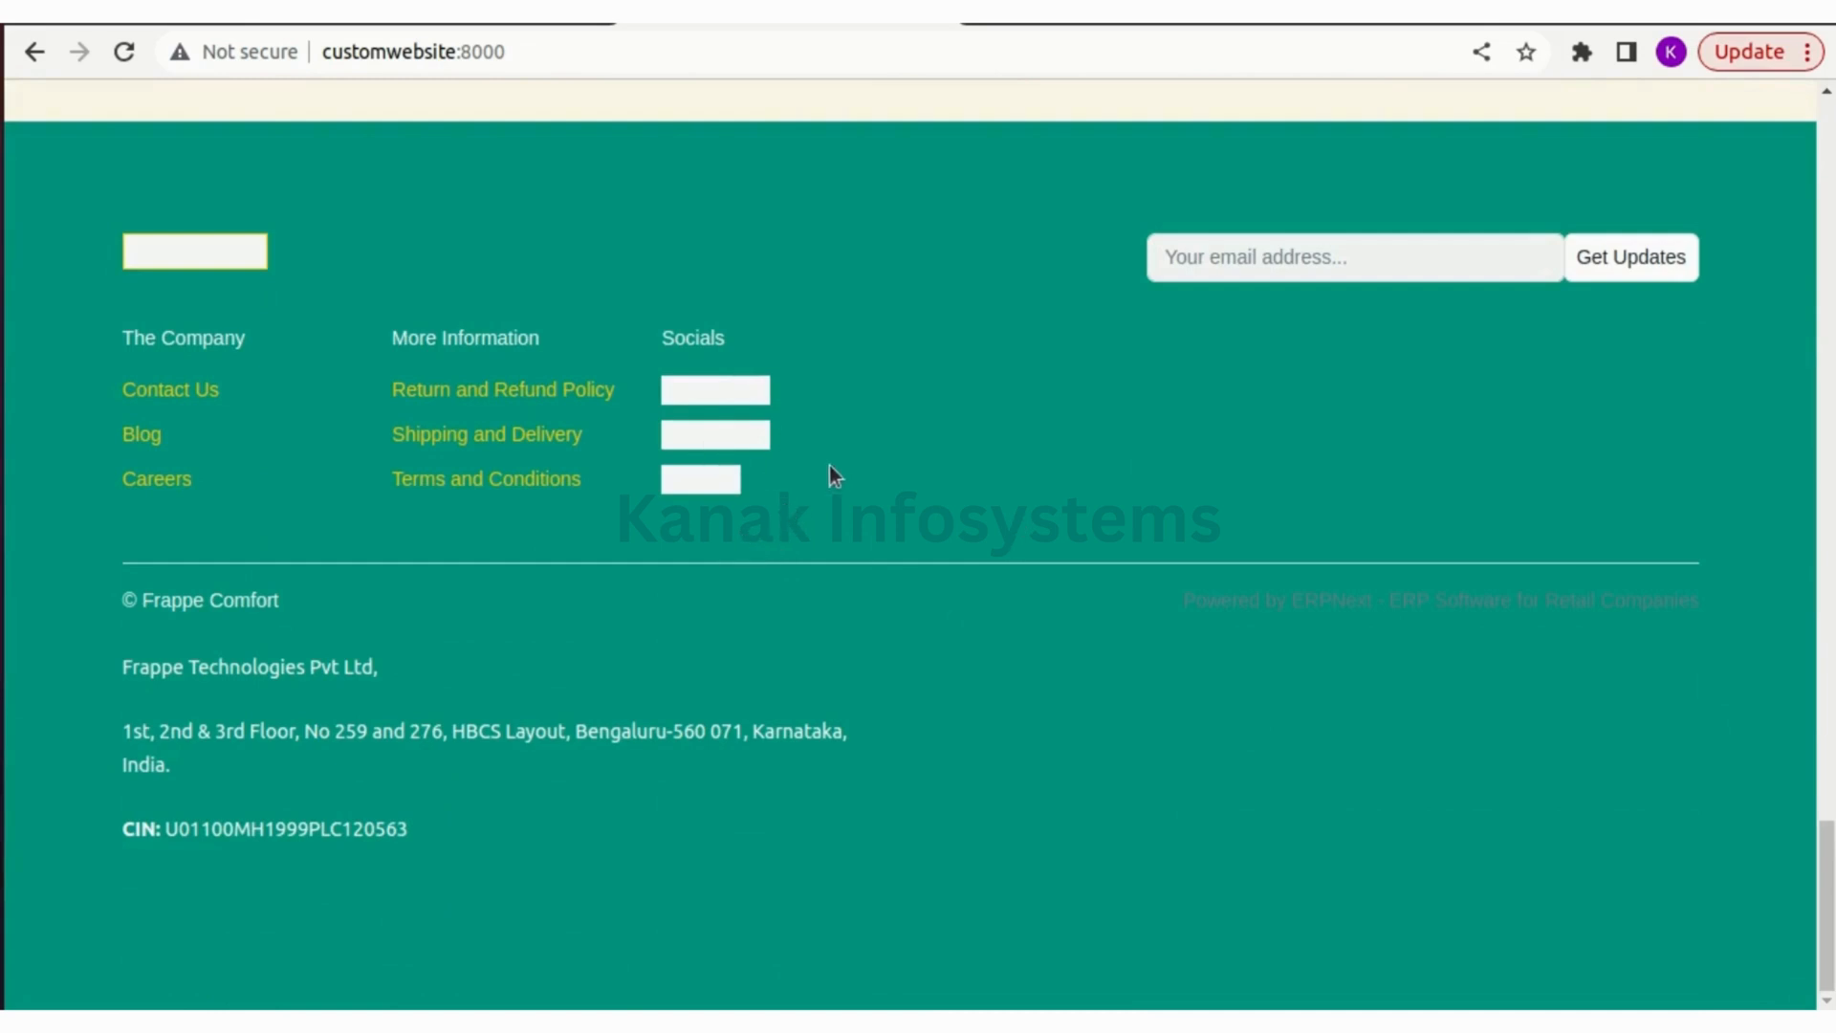
mouse_move(256, 245)
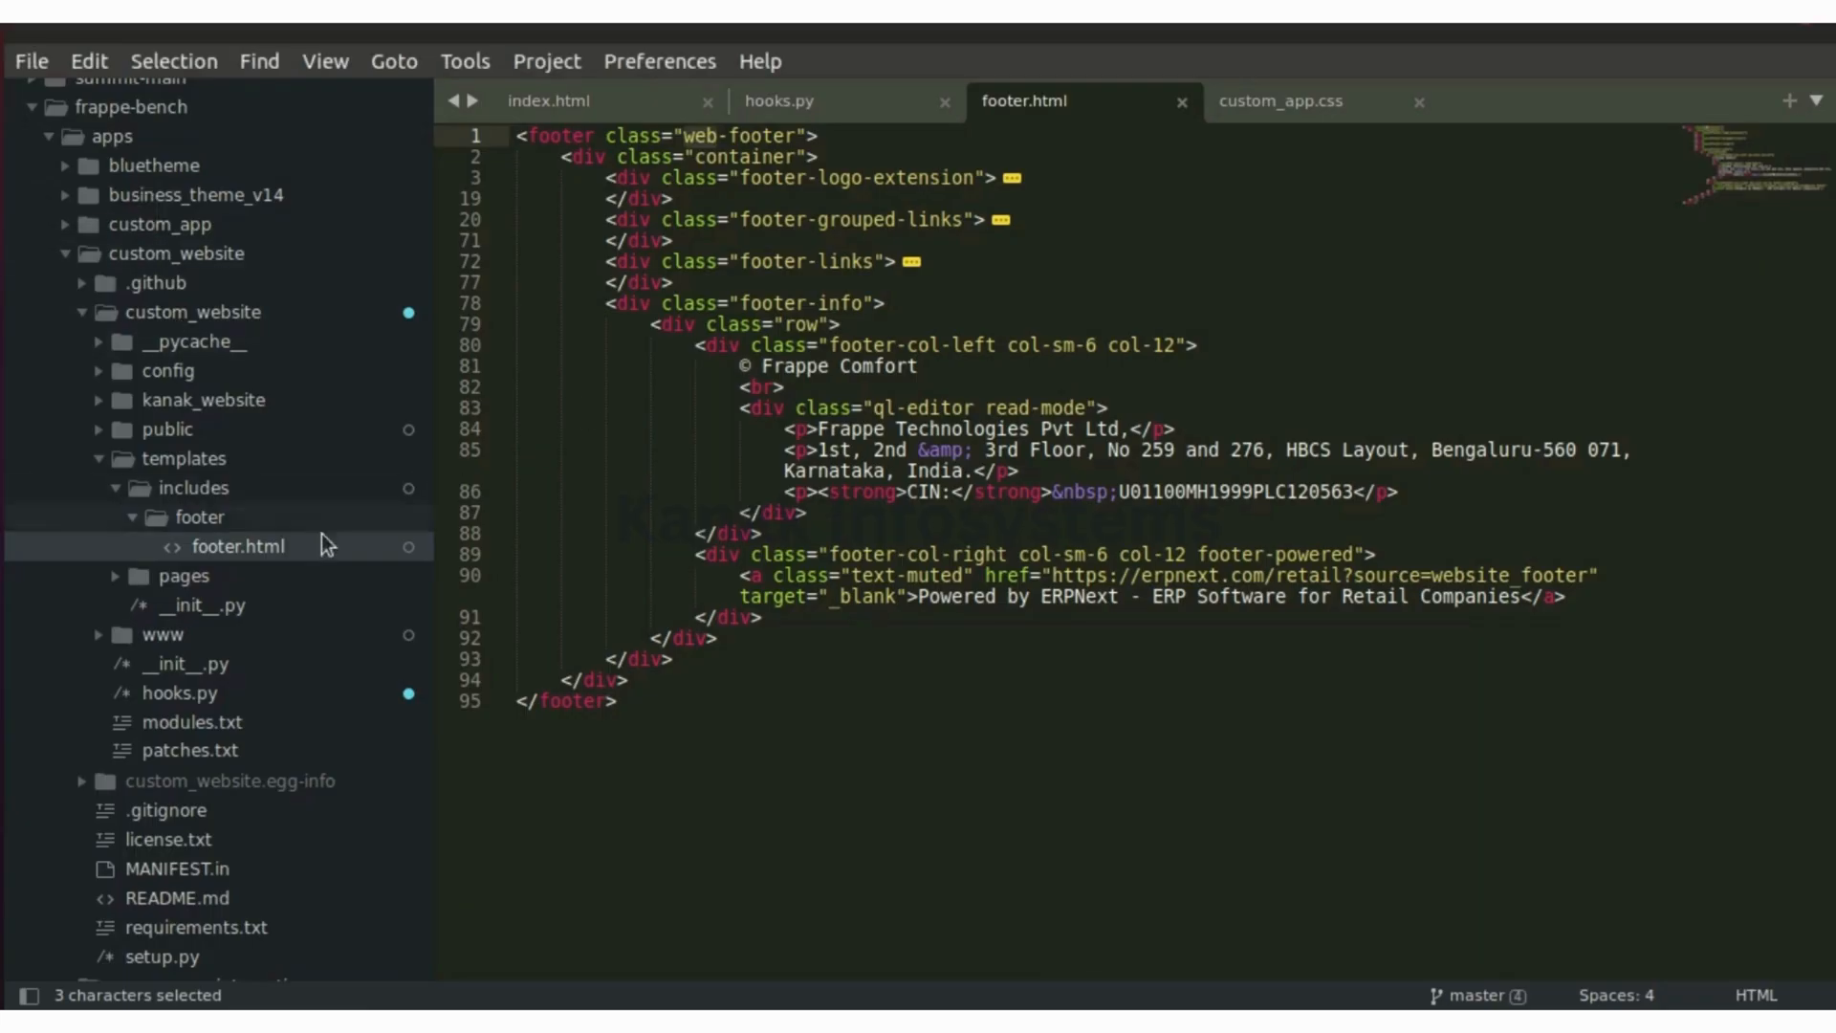
mouse_move(208, 715)
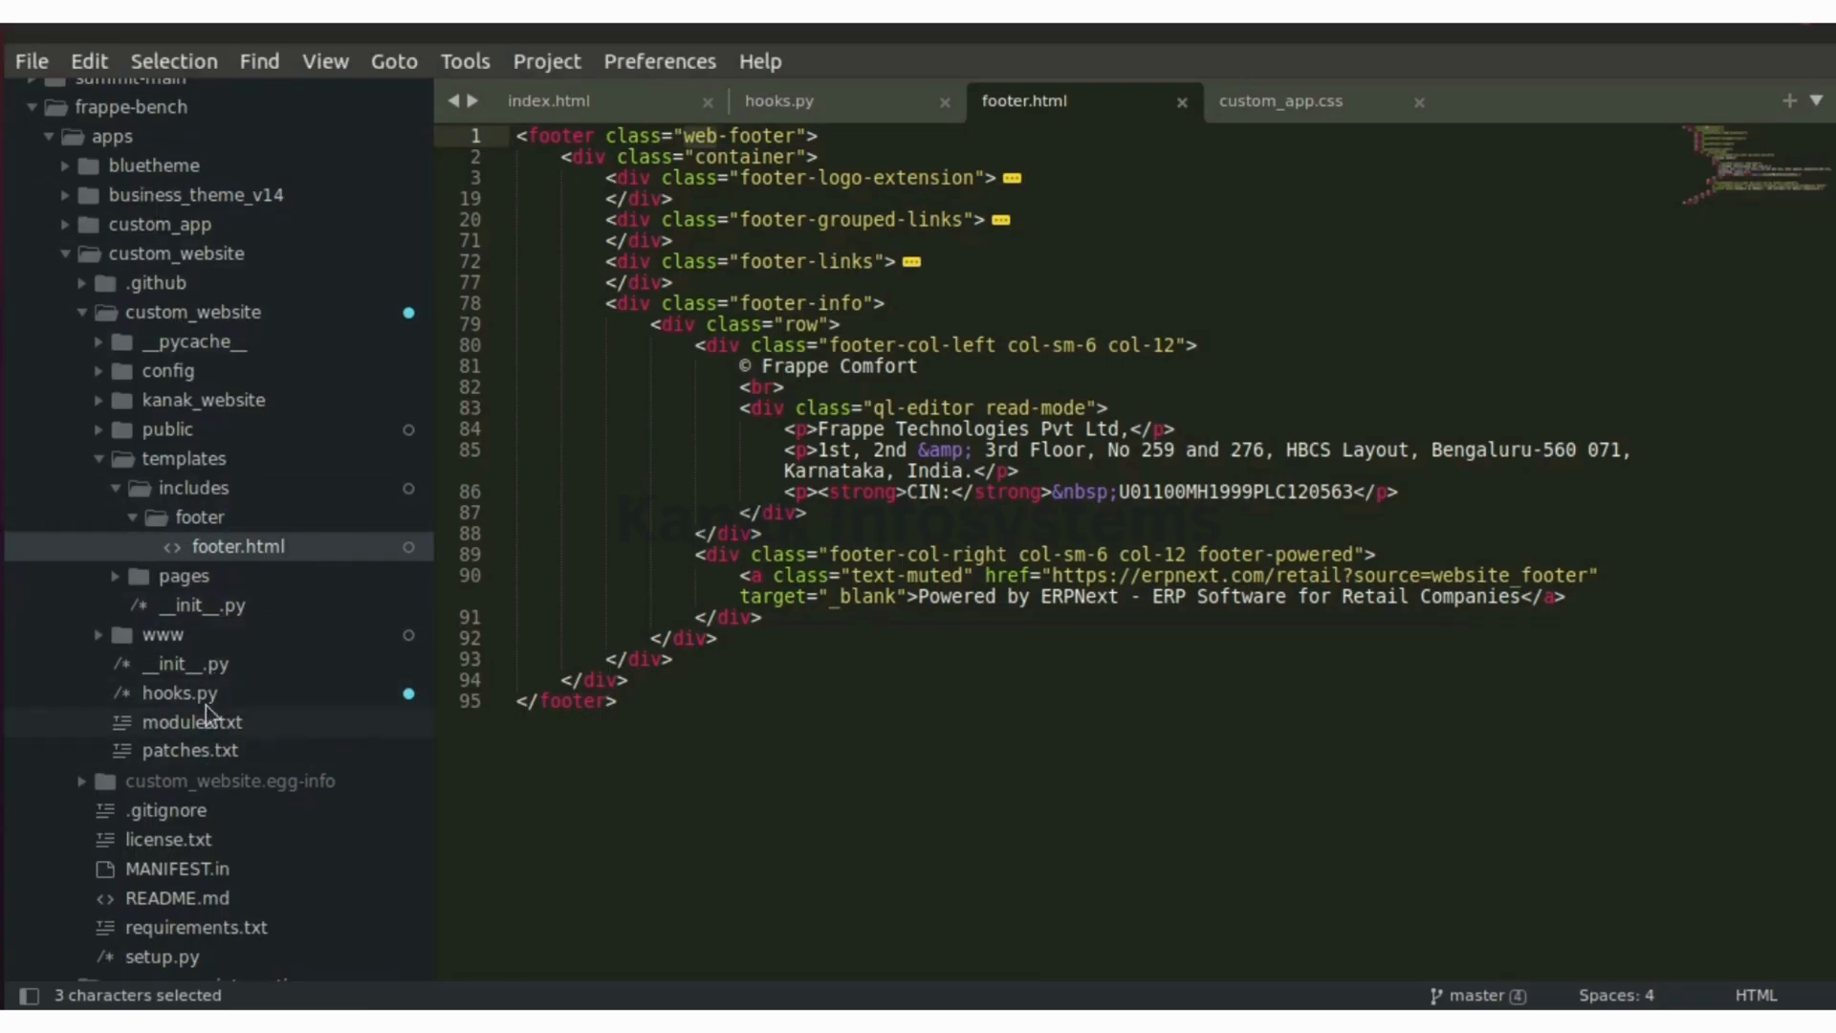
Step: Open hooks.py and select the web_include_css line on line 18
left_click(778, 101)
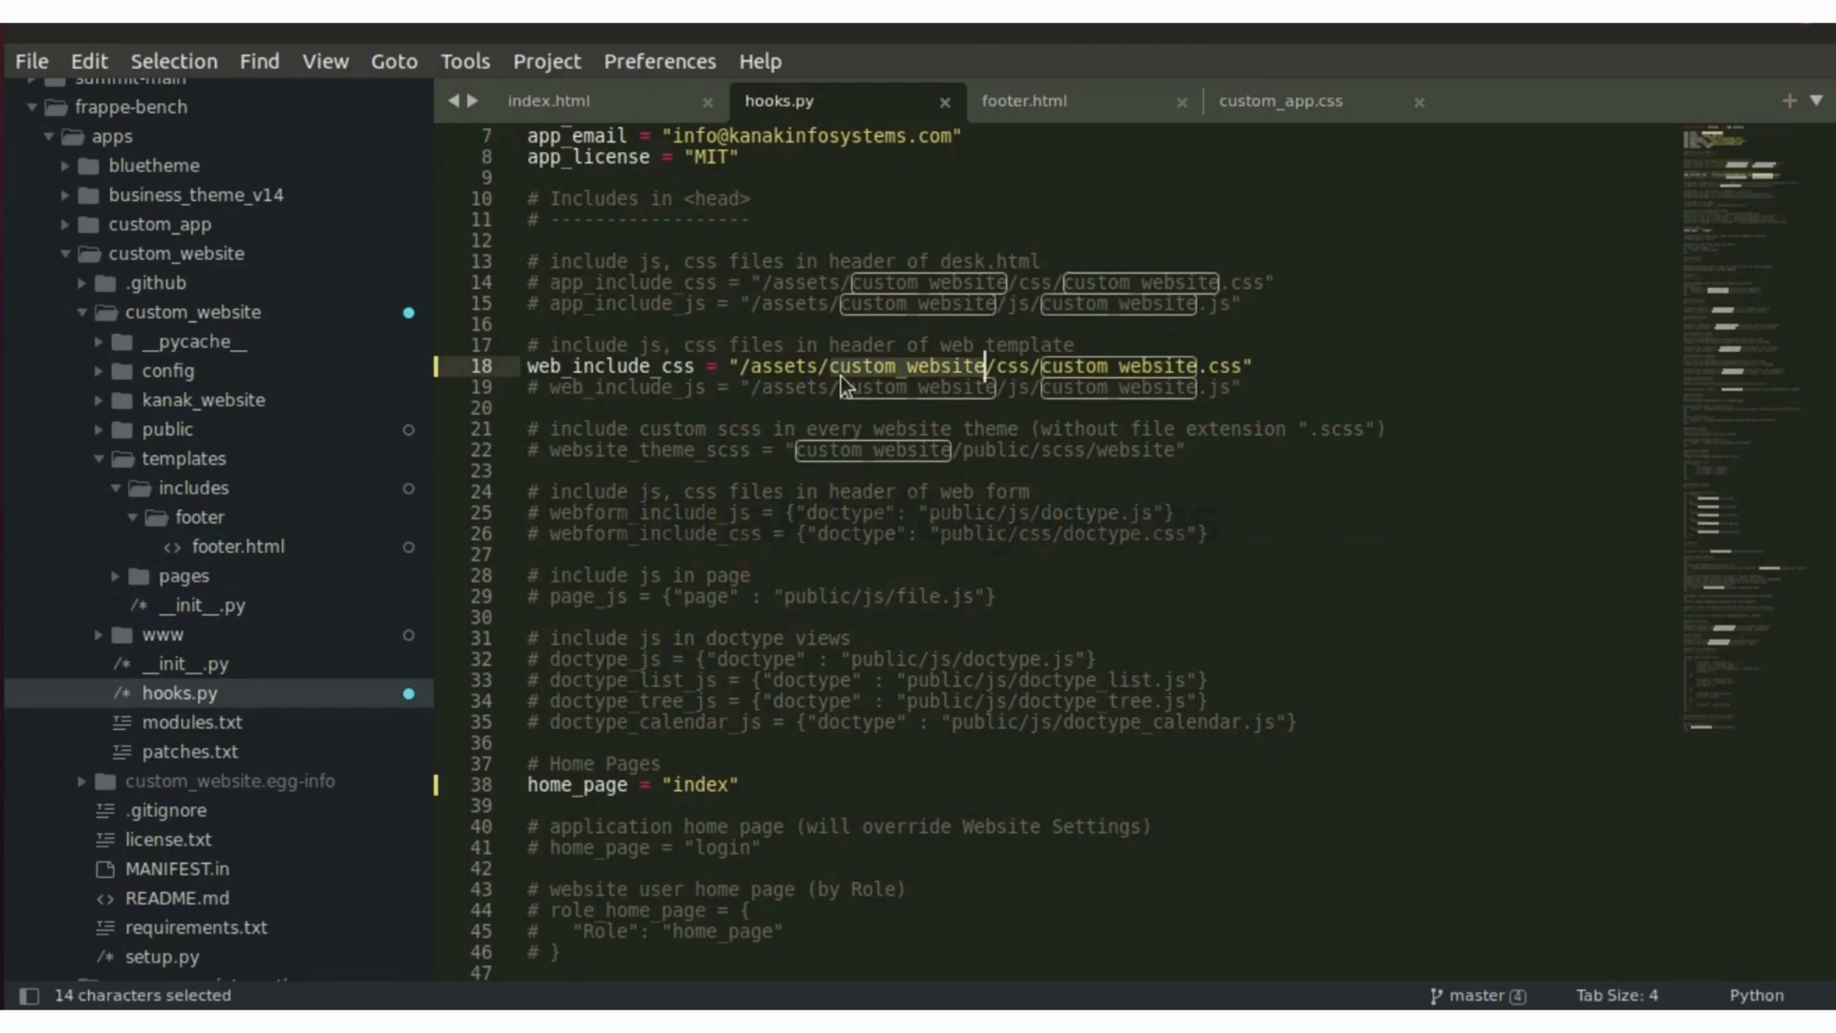
left_click(673, 365)
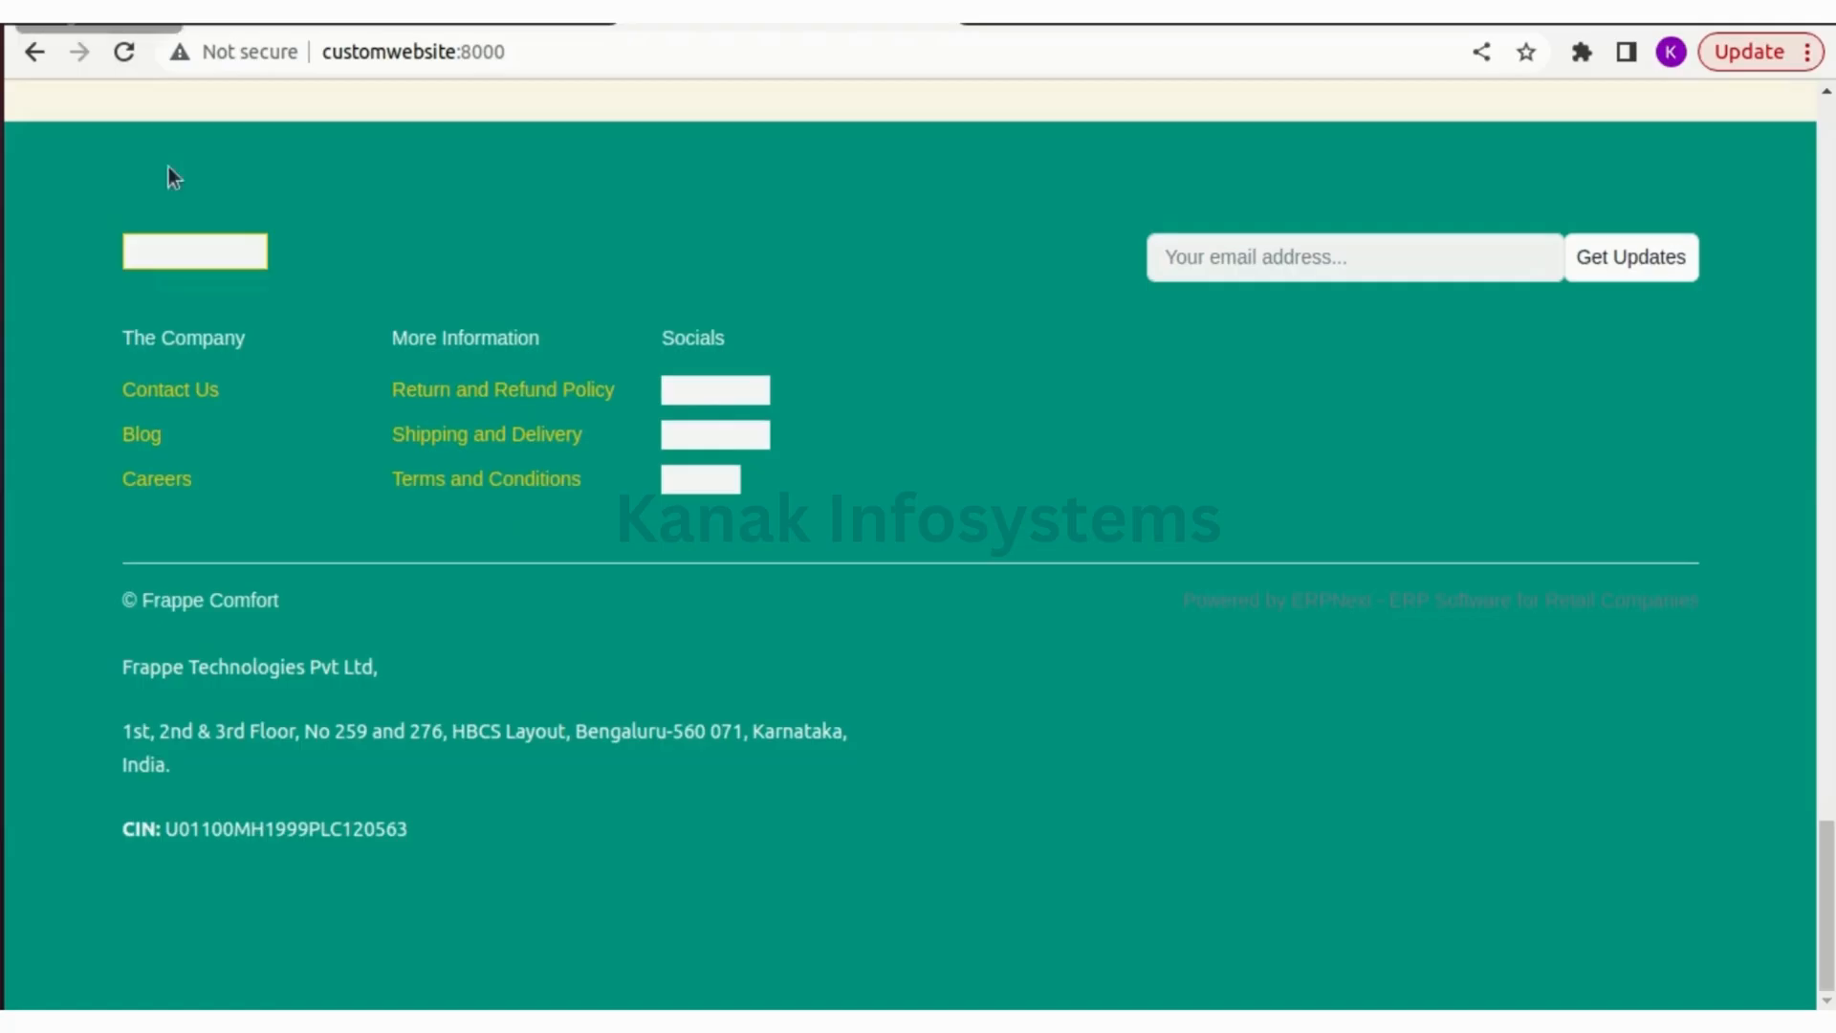
scroll("up", 3)
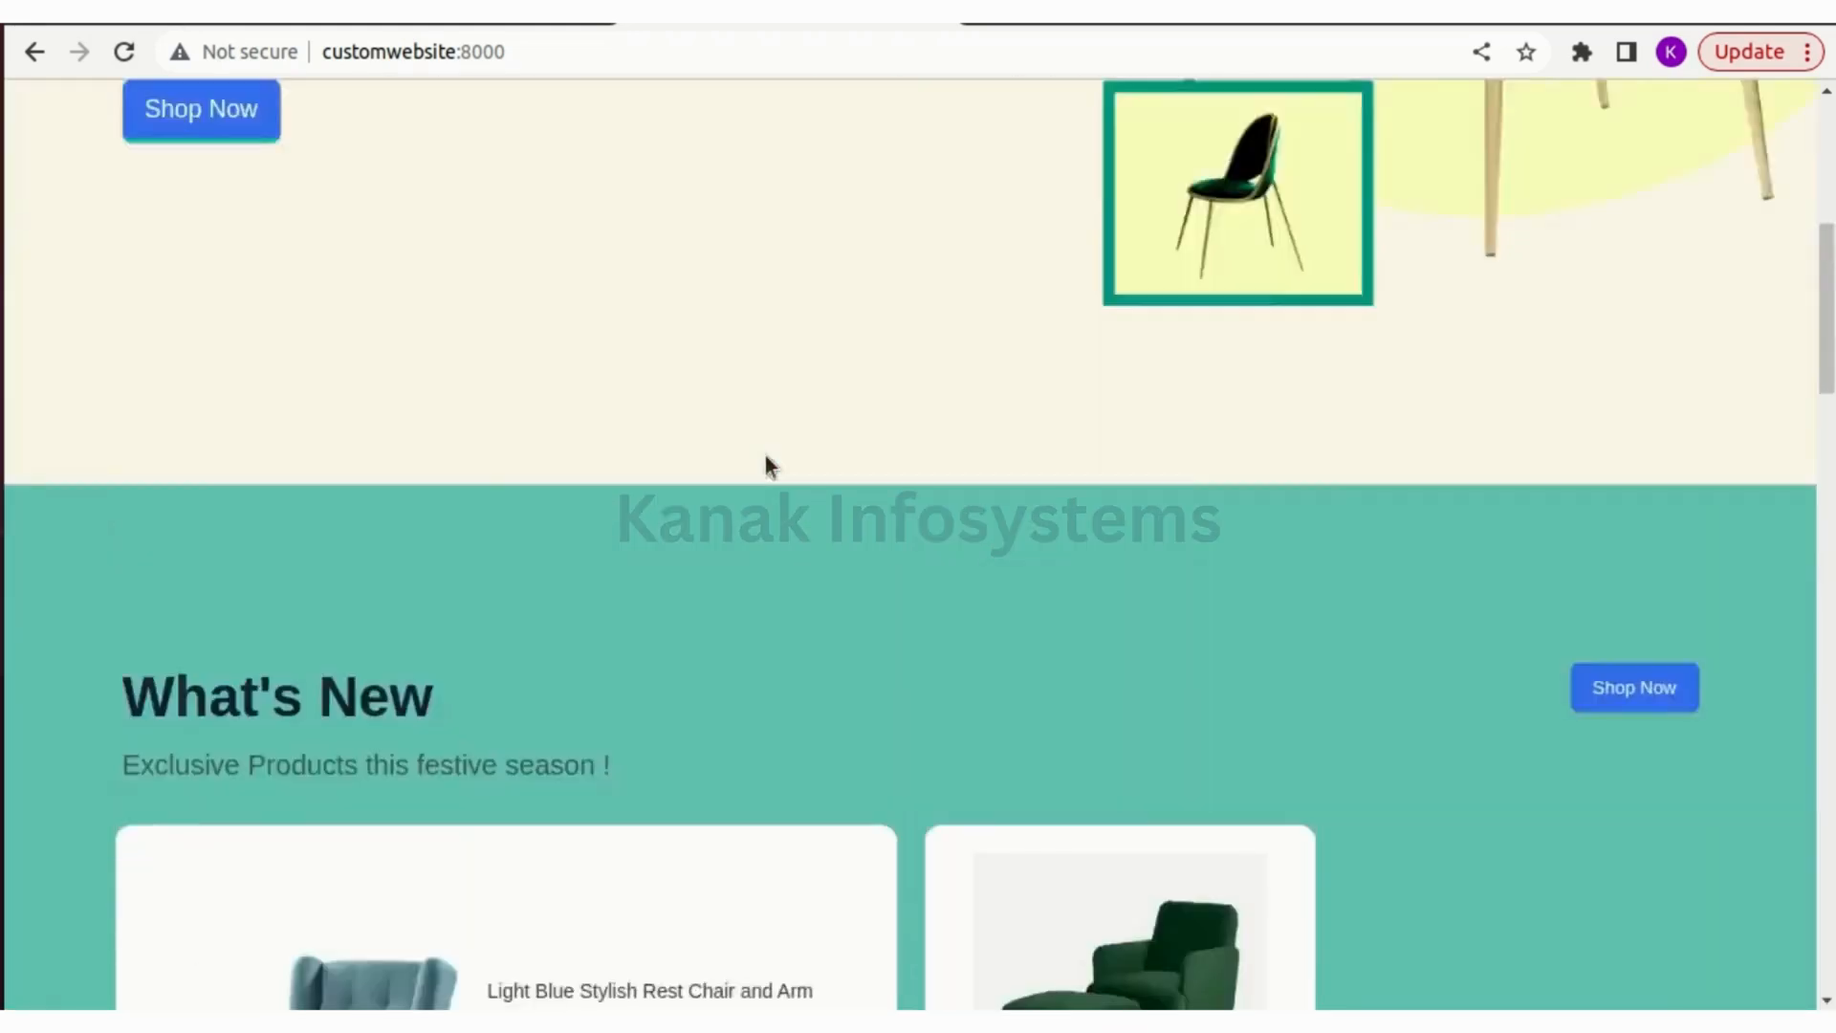
left_click(1651, 129)
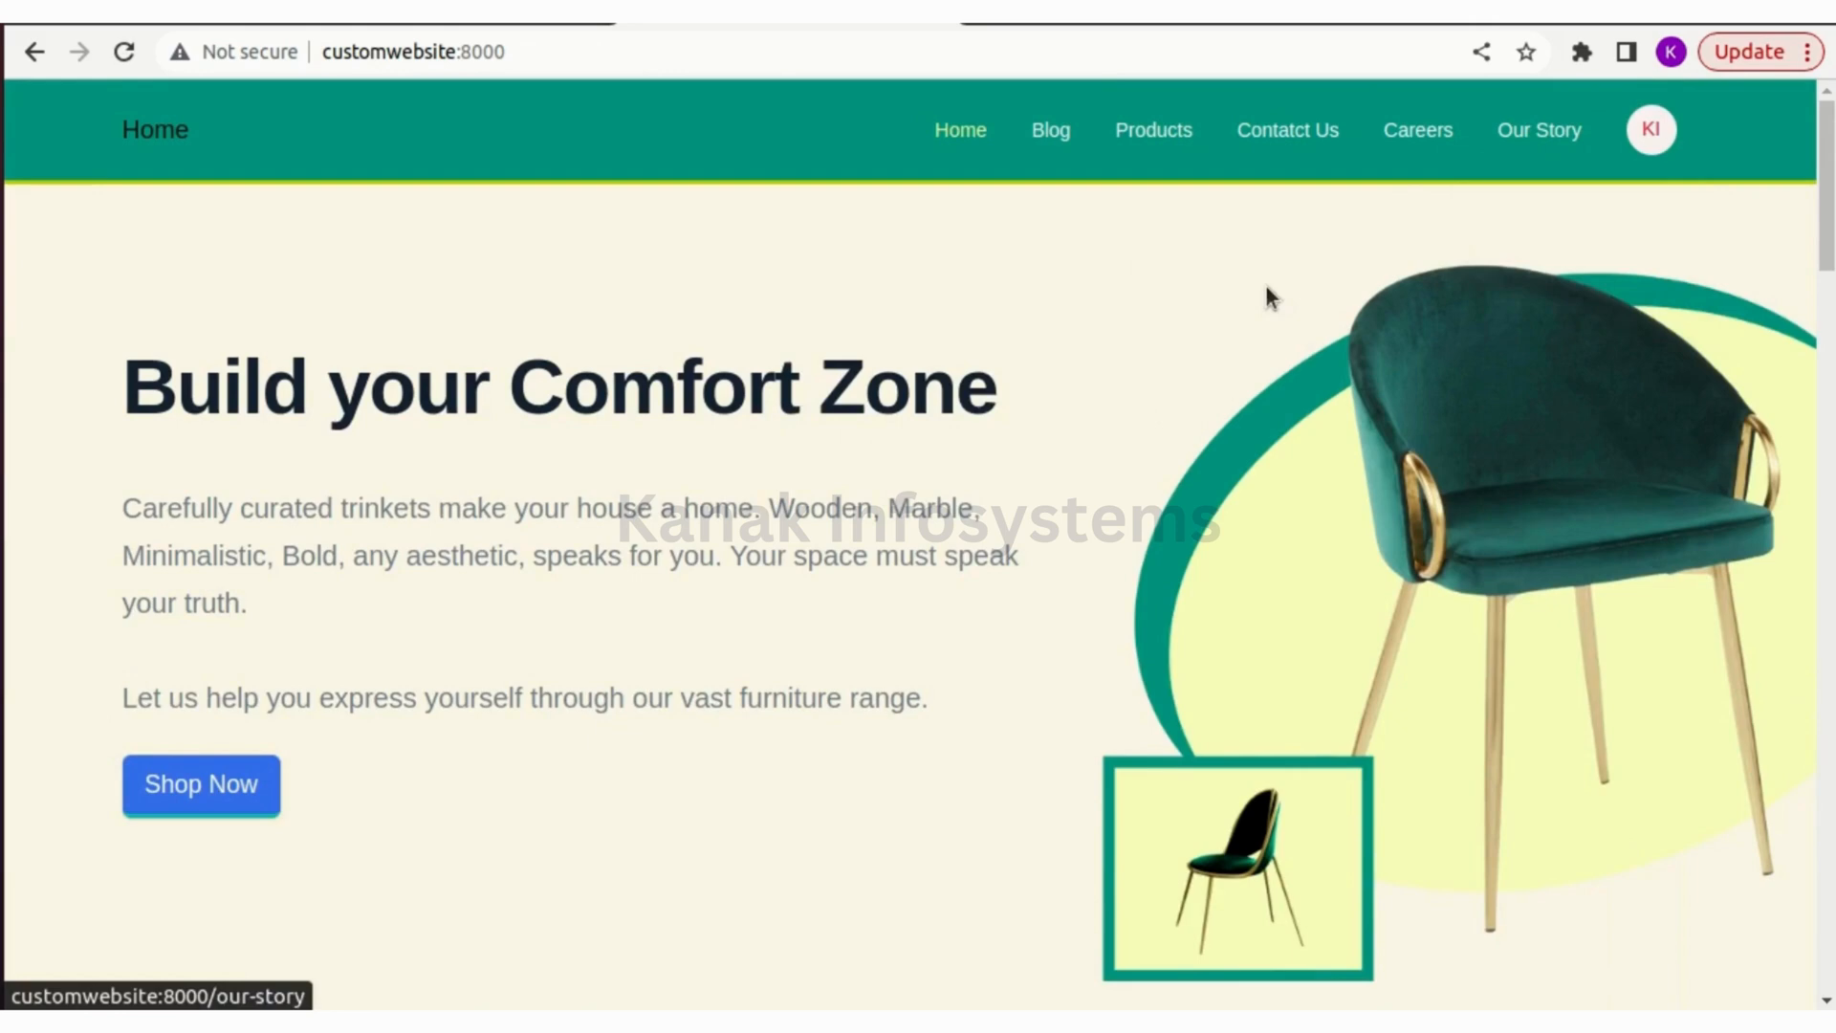
scroll("down", 3)
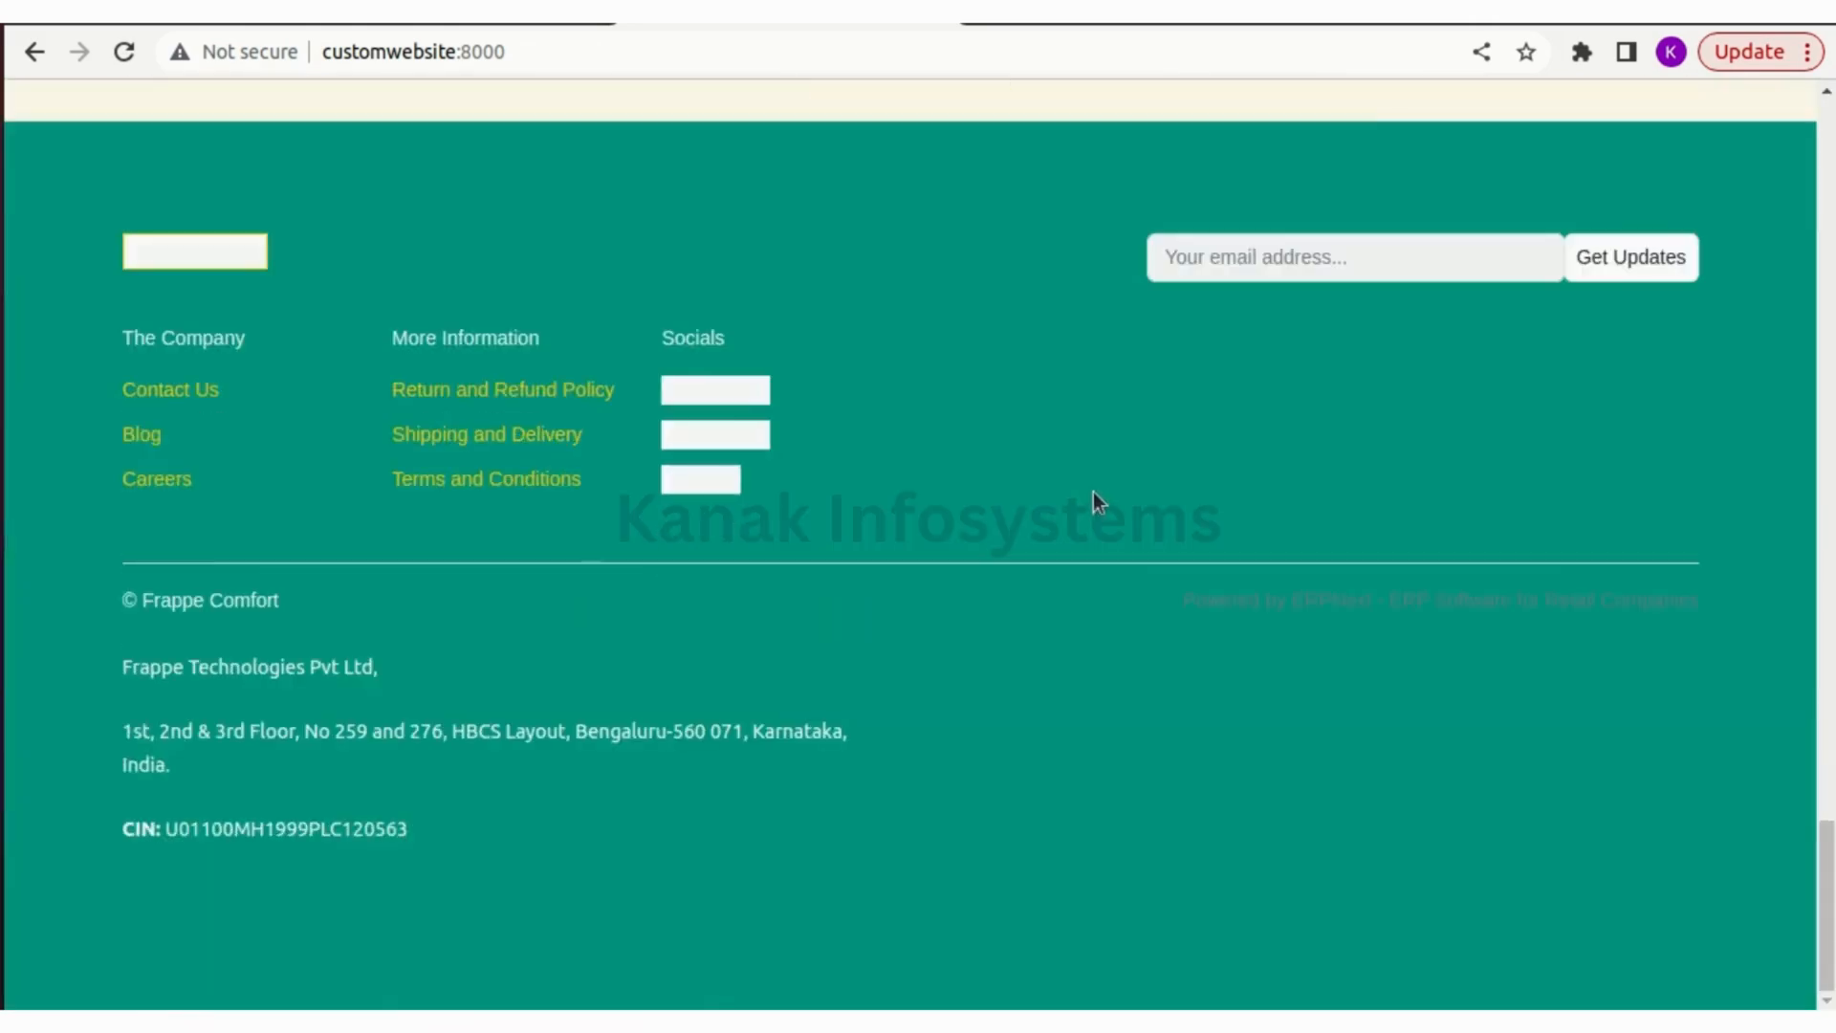